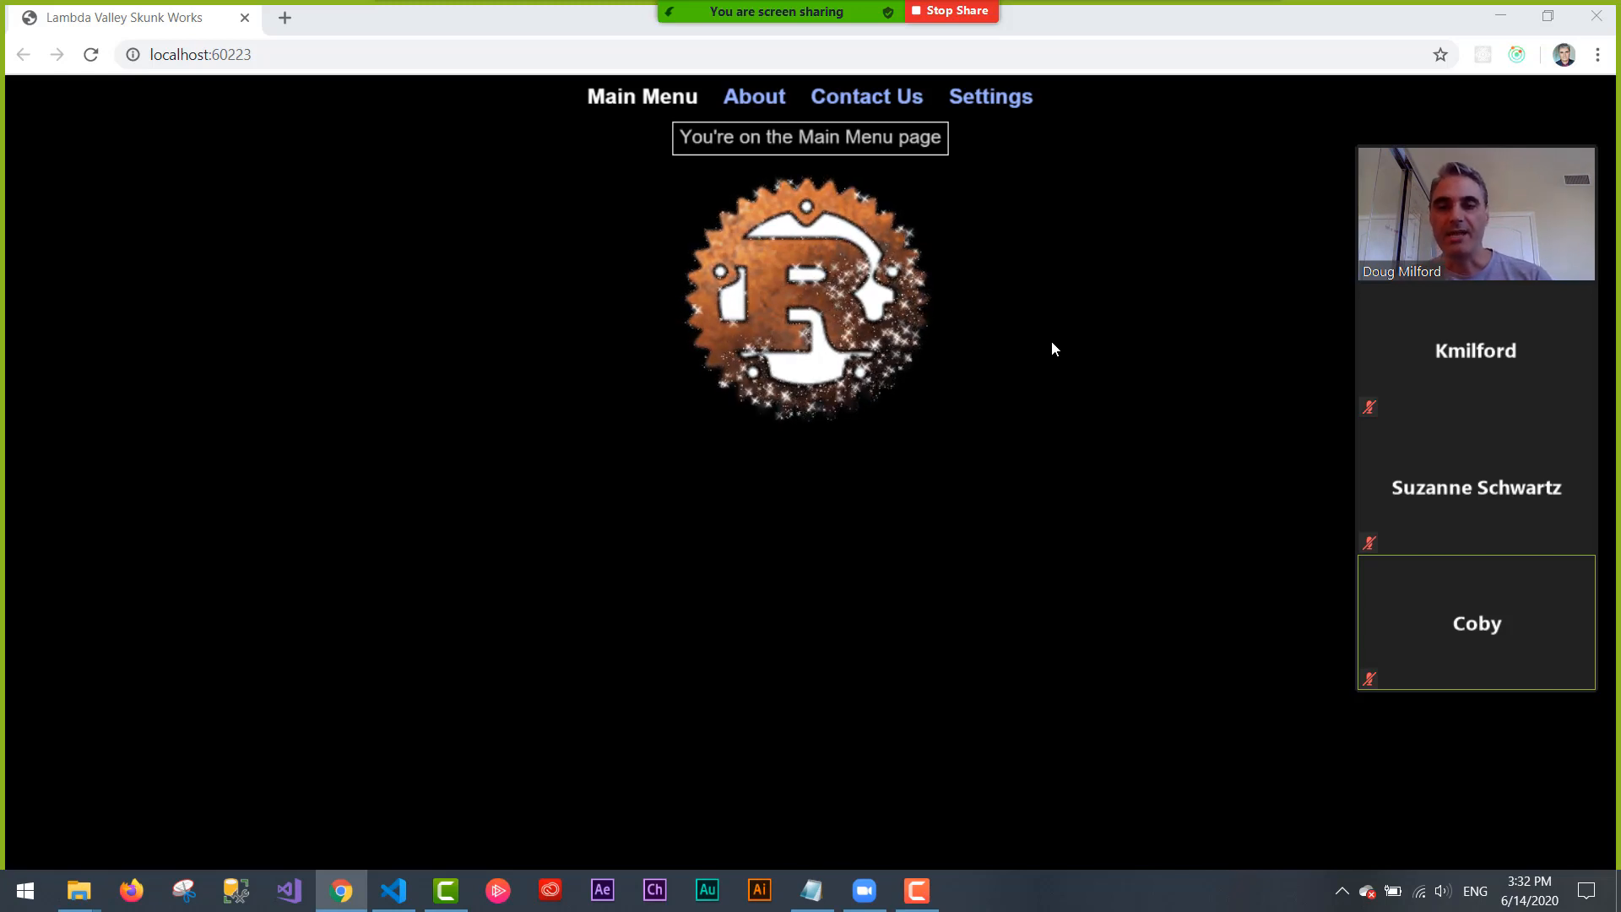
{"action": "mouse_move", "coordinate": [1202, 229]}
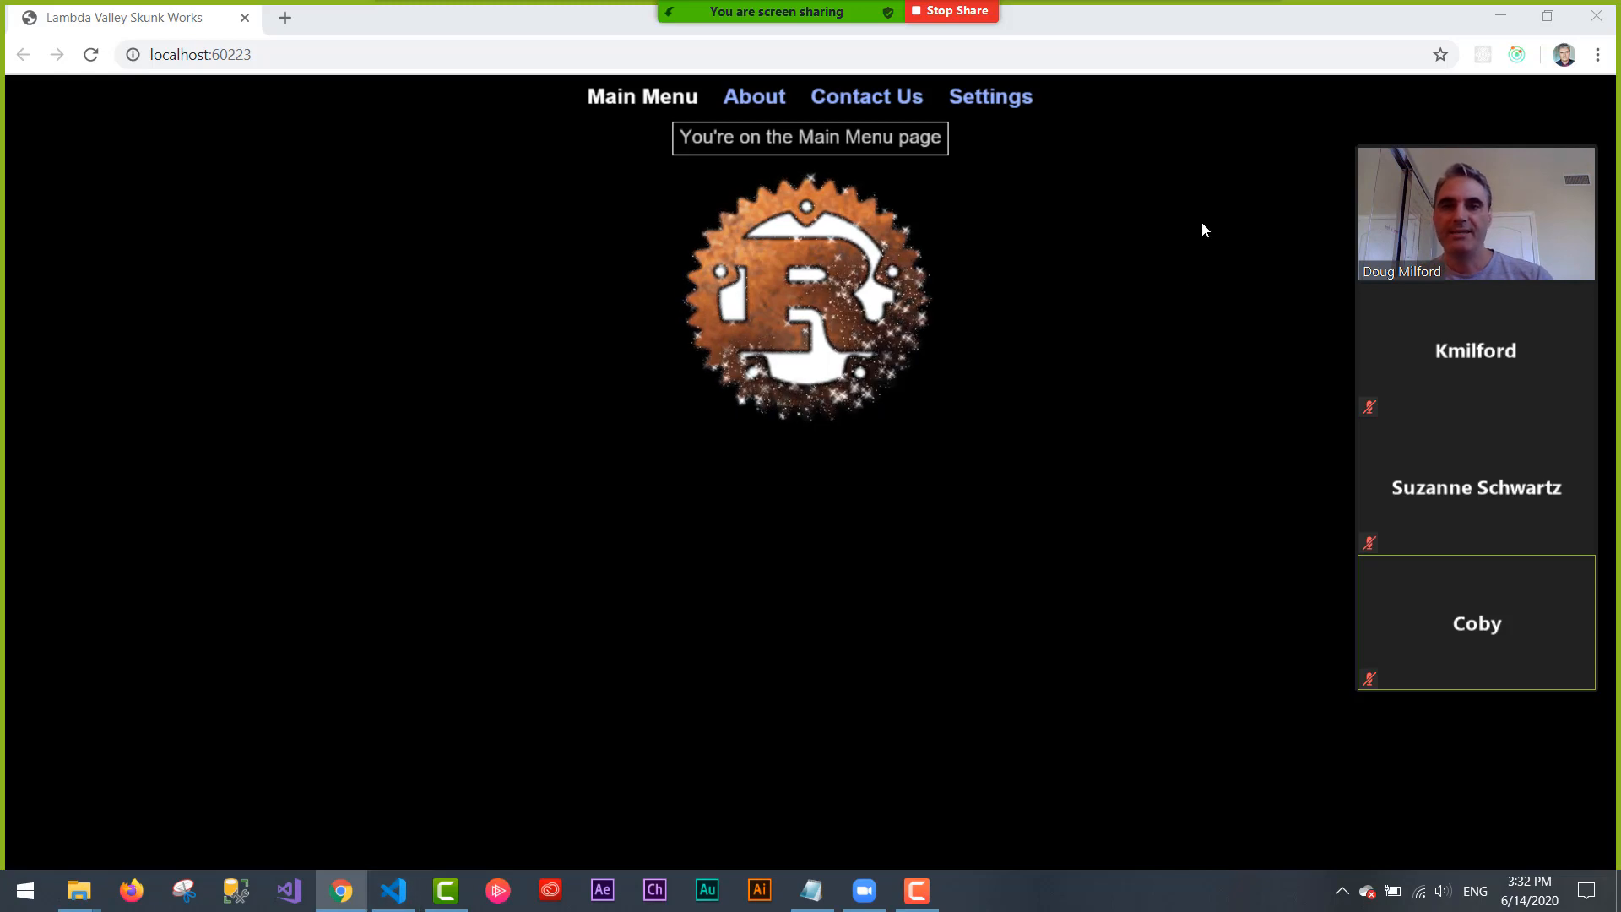
{"action": "mouse_move", "coordinate": [867, 96]}
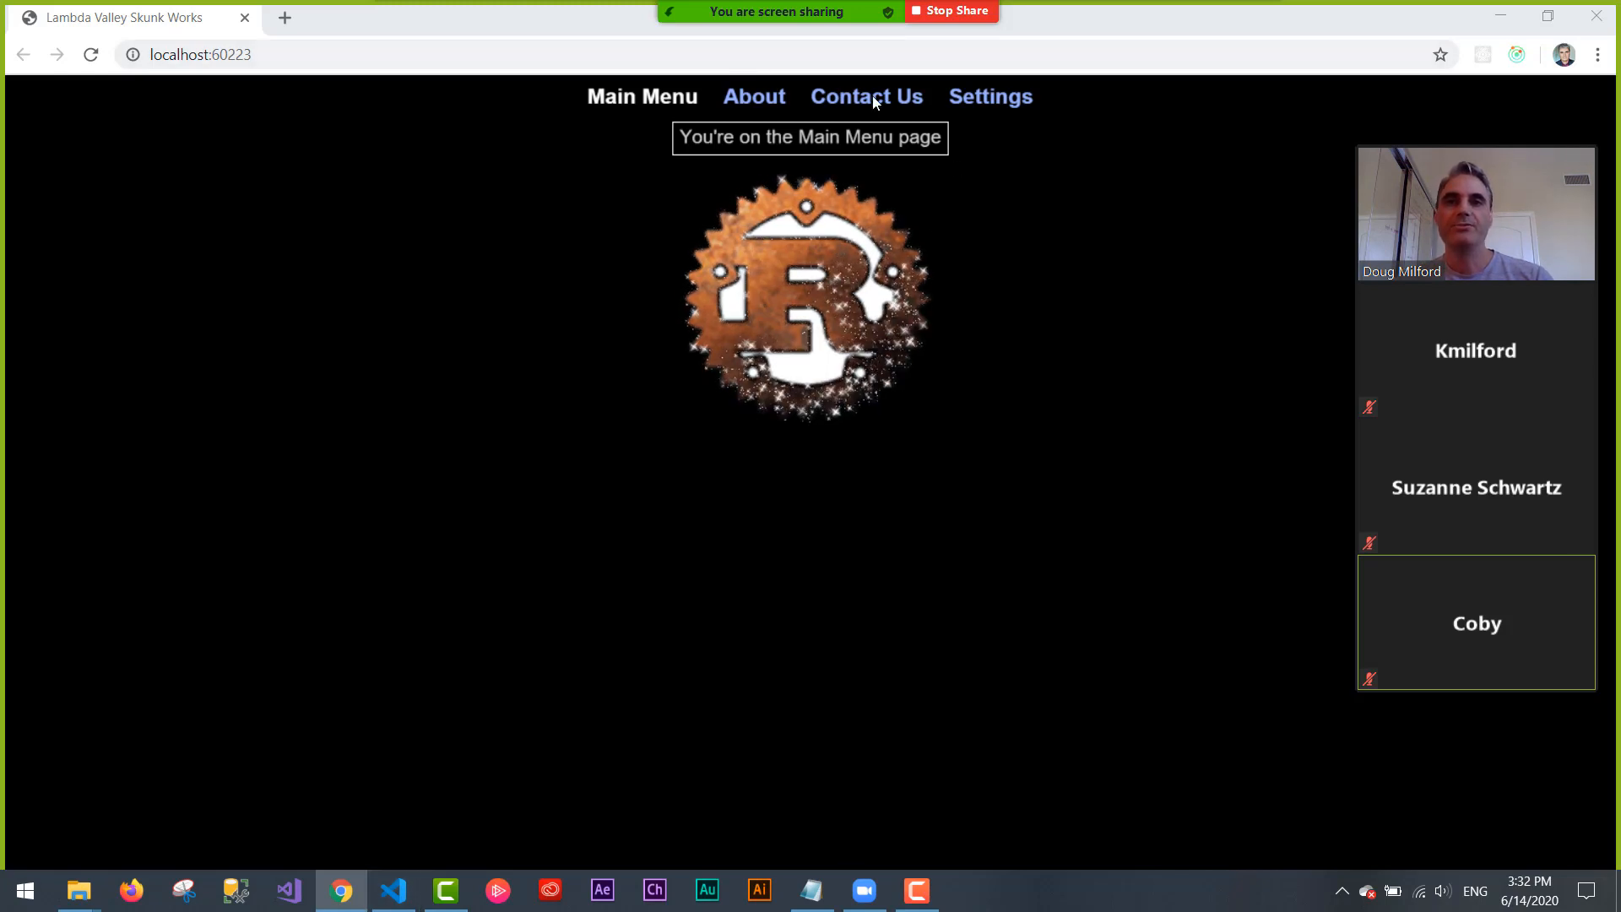
- Navigate from the Main Menu to the About page showing a red square
{"action": "left_click", "coordinate": [754, 97]}
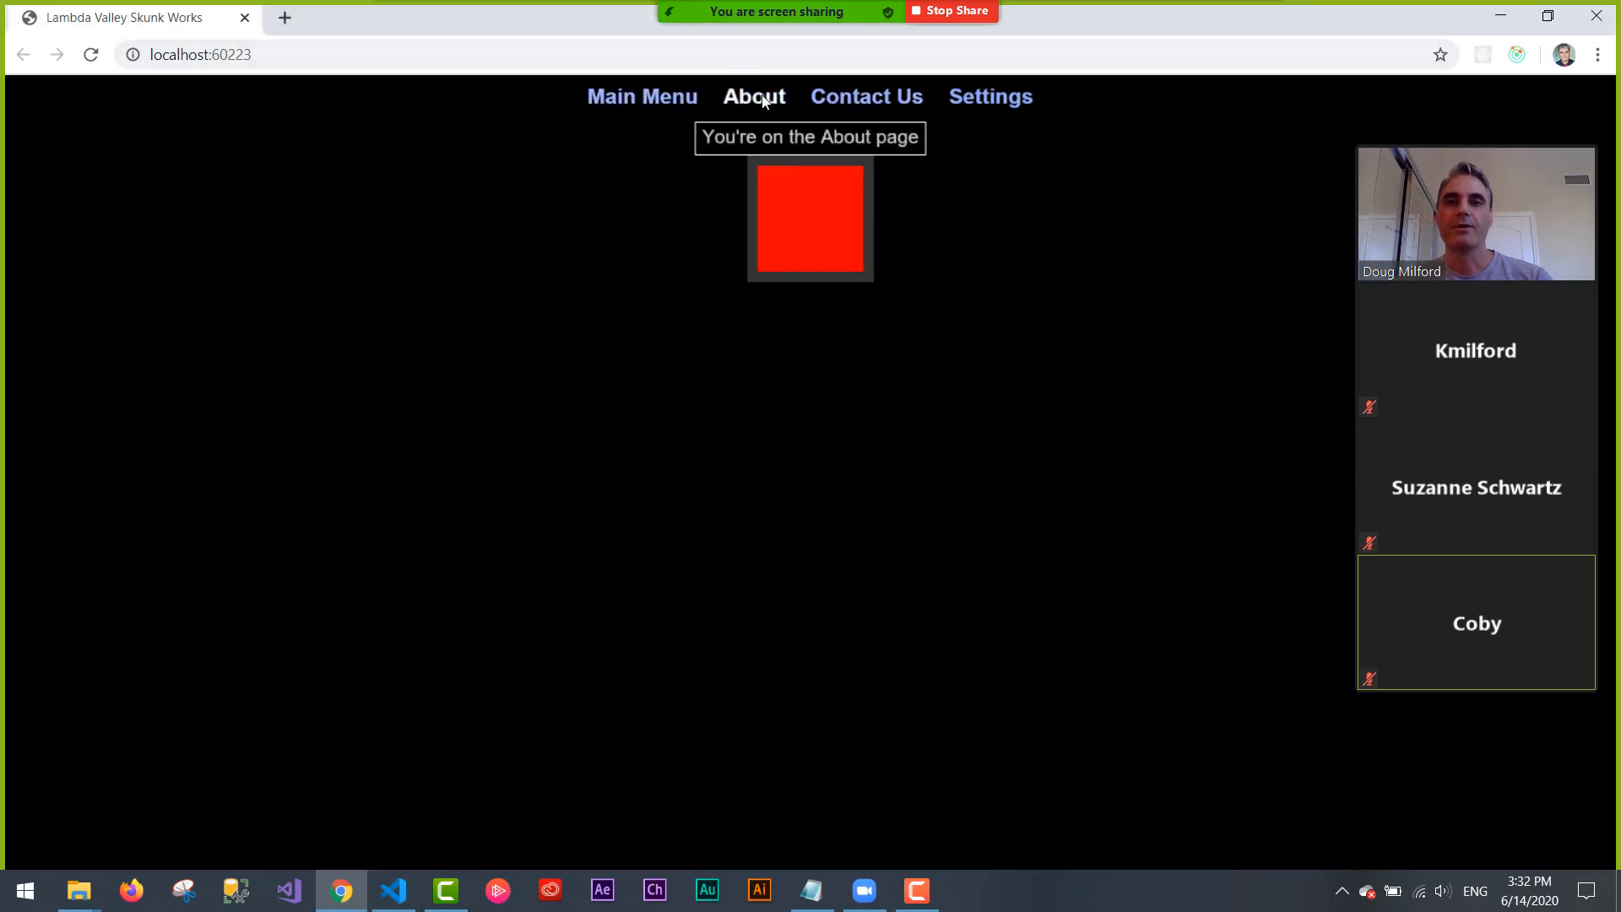
{"action": "mouse_move", "coordinate": [796, 313]}
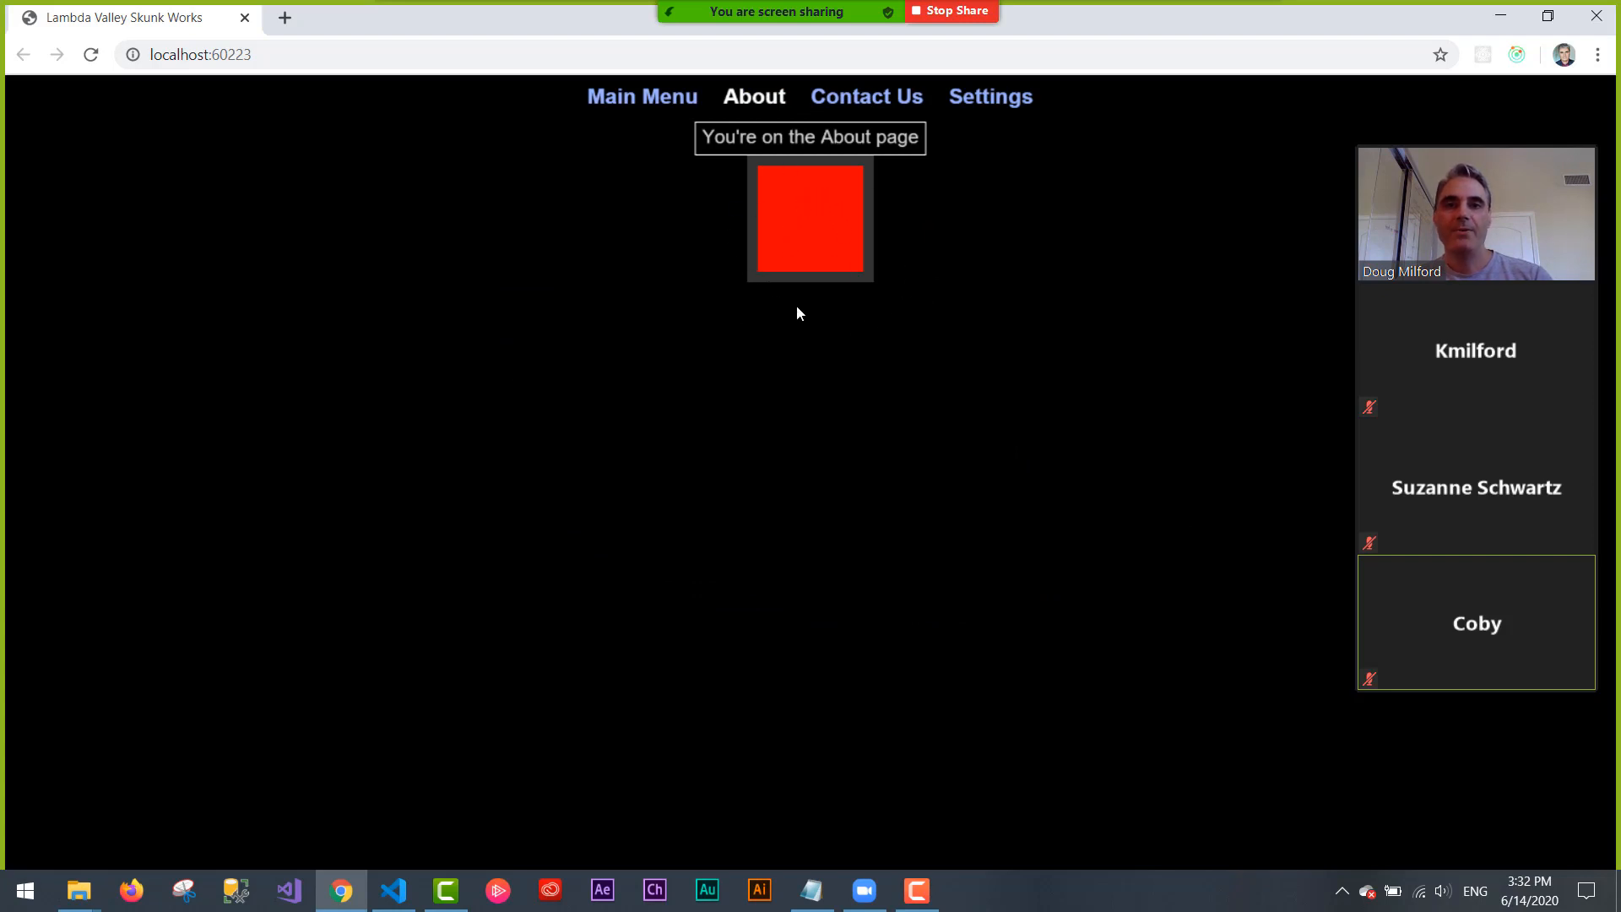
{"action": "mouse_move", "coordinate": [585, 553]}
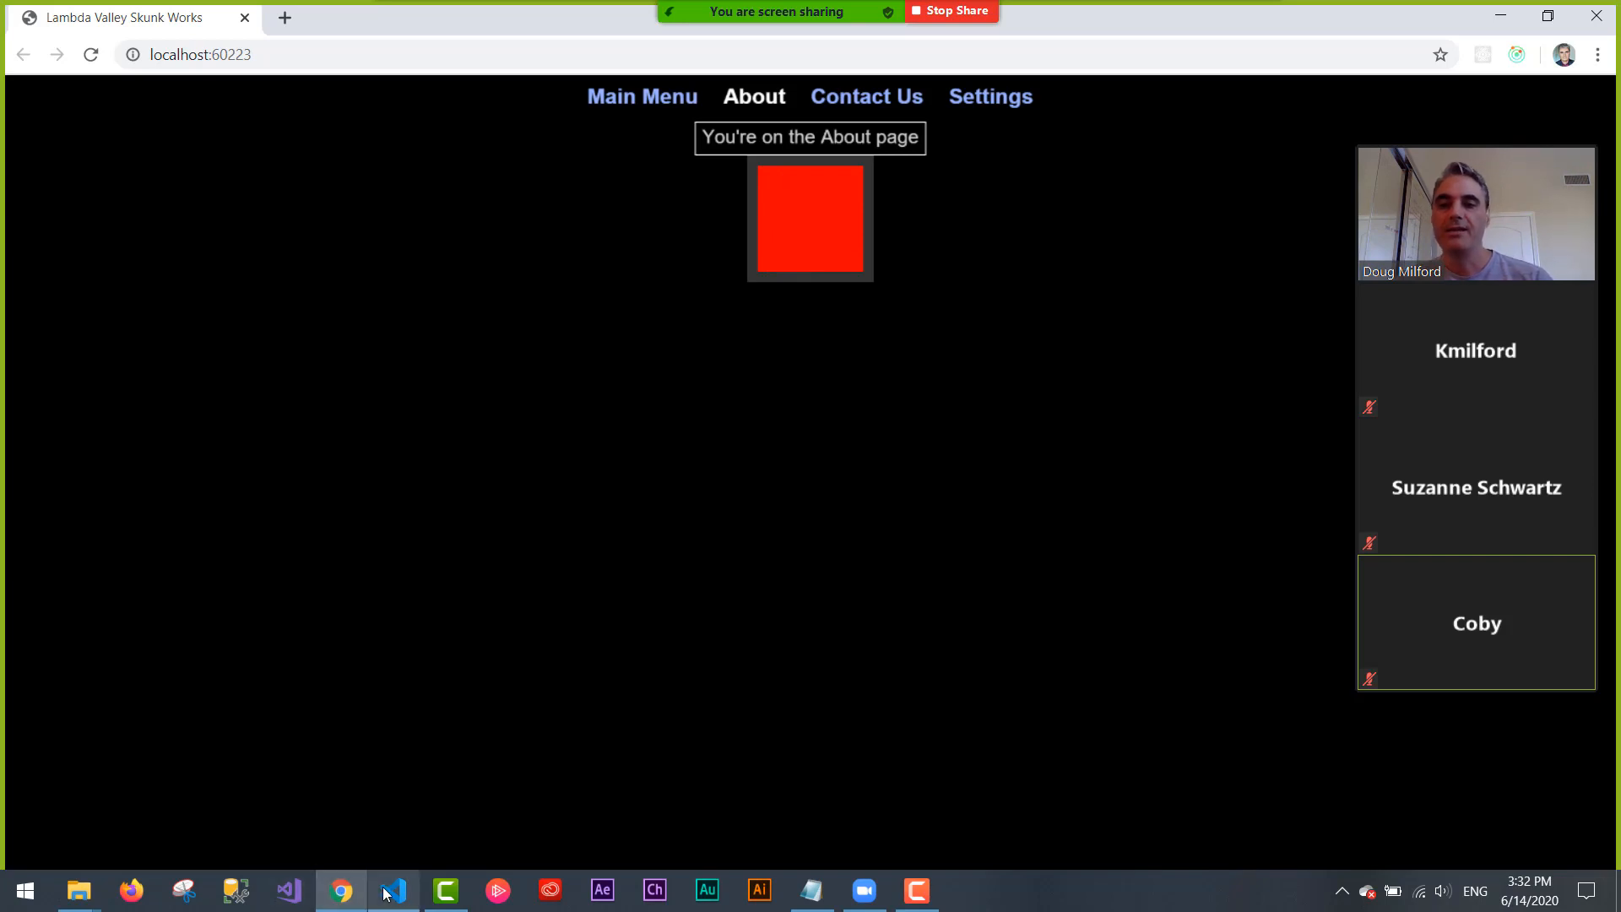
- Open button_transition.ts from src > components > controls in VS Code
{"action": "left_click", "coordinate": [392, 890]}
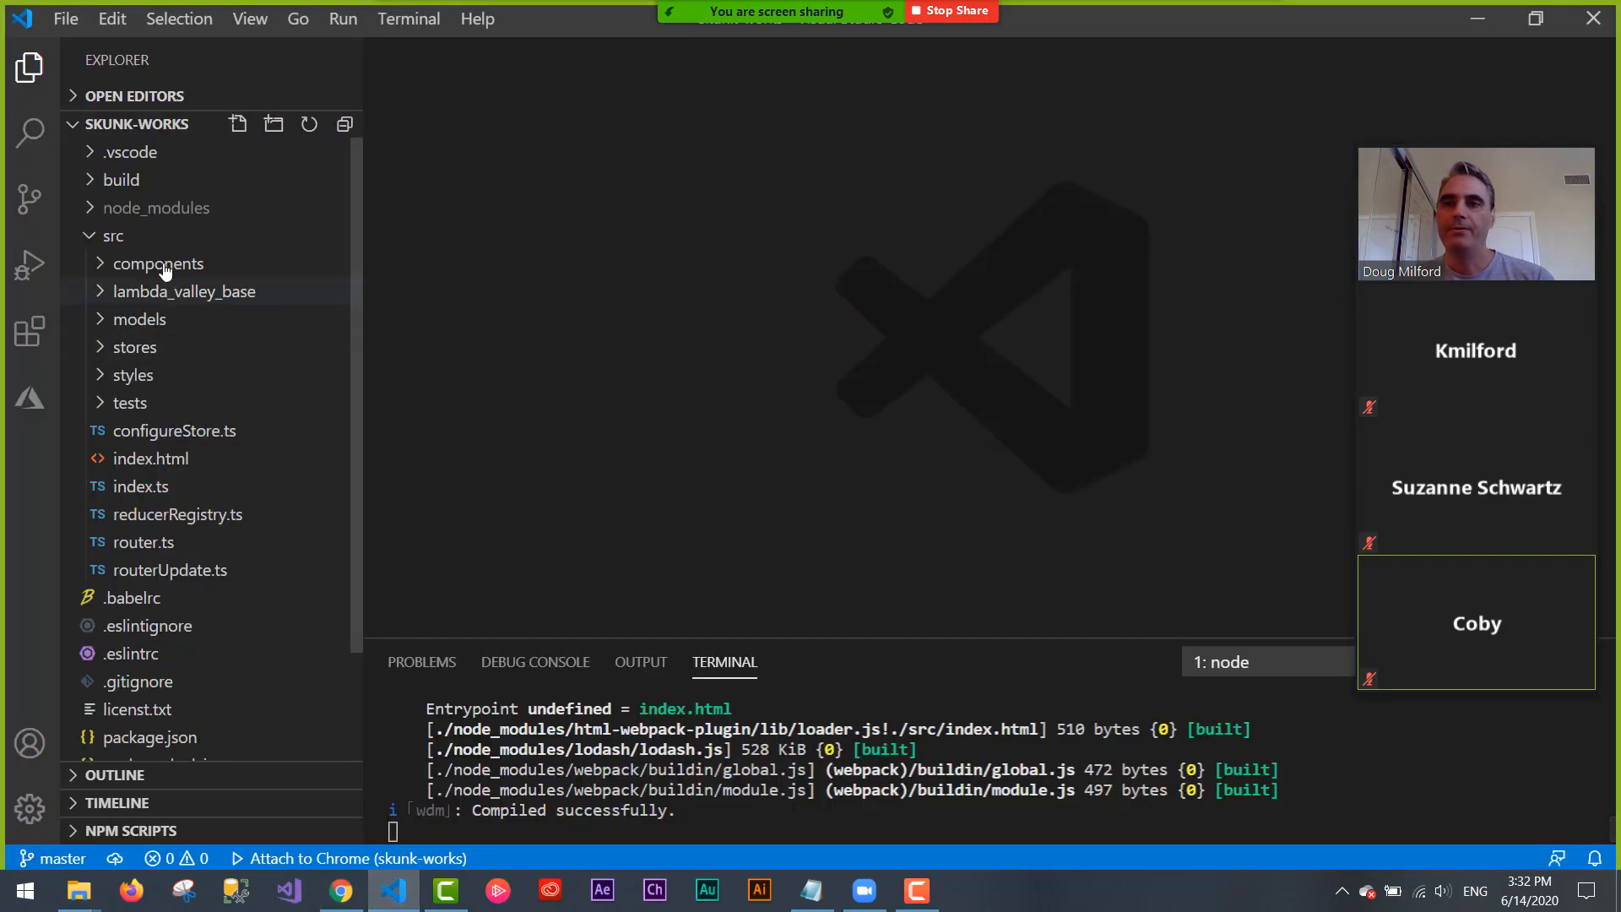
{"action": "left_click", "coordinate": [159, 262]}
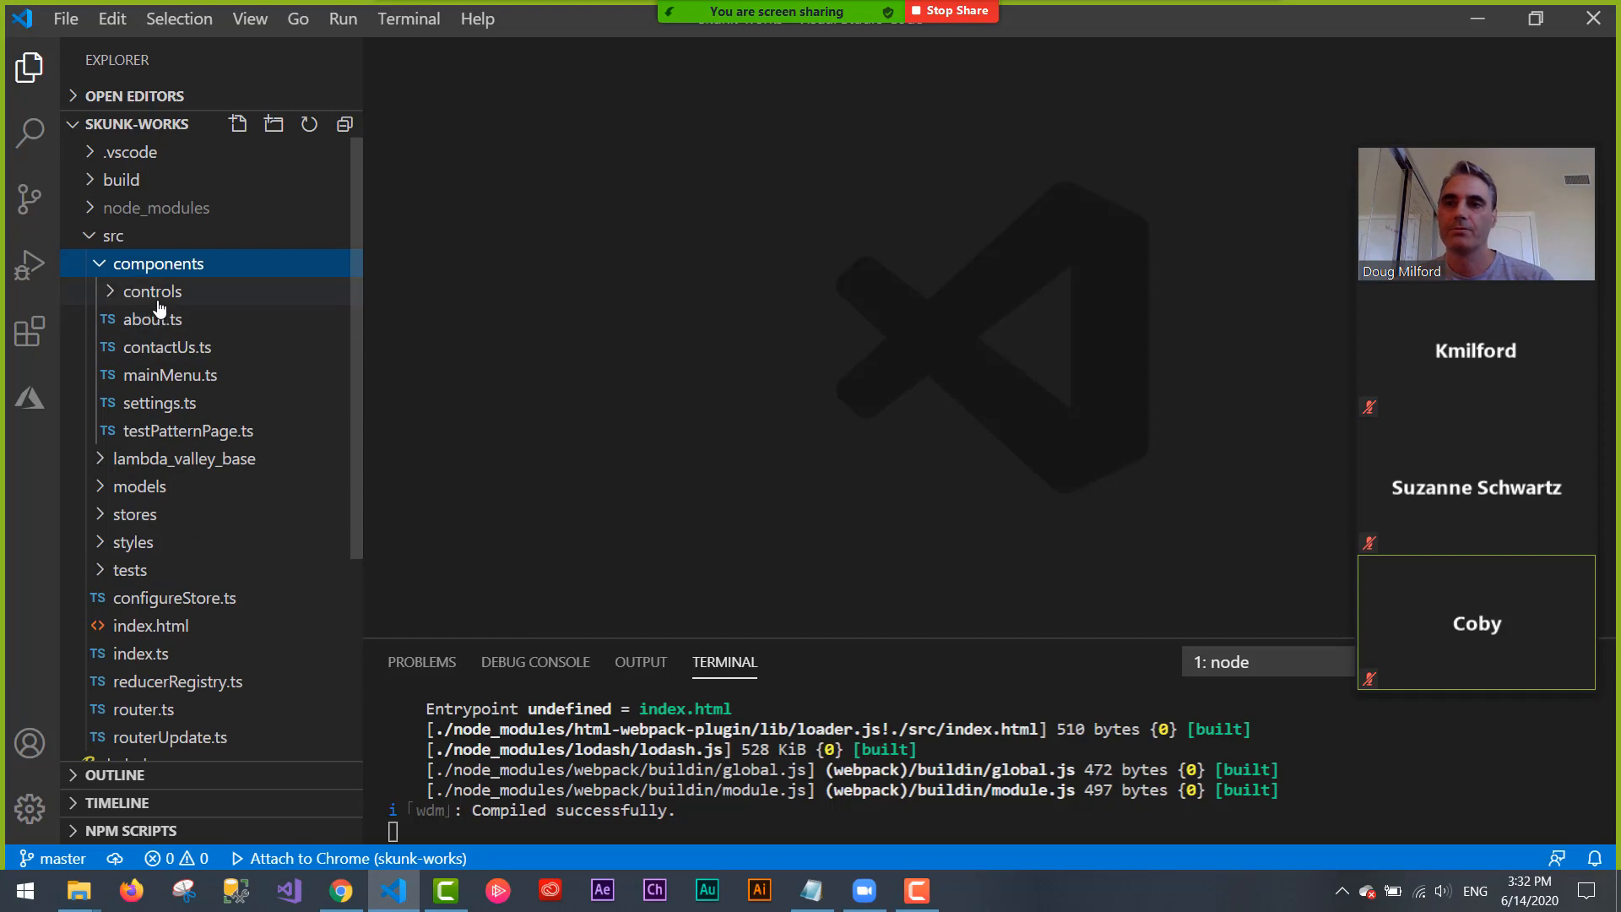
{"action": "left_click", "coordinate": [152, 290]}
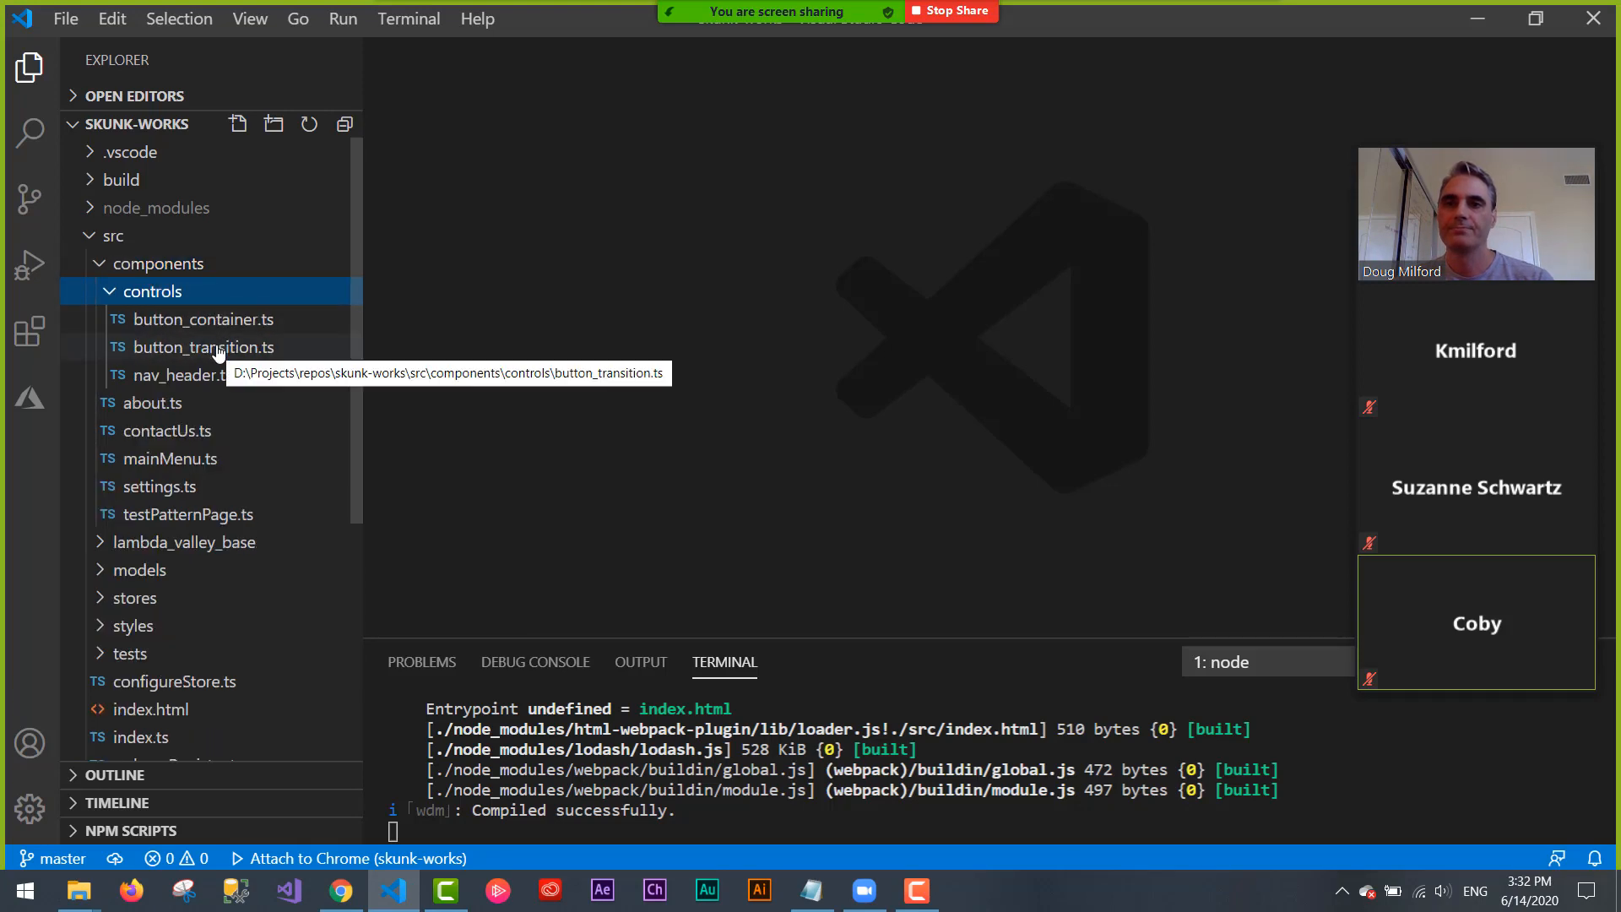
{"action": "left_click", "coordinate": [202, 346]}
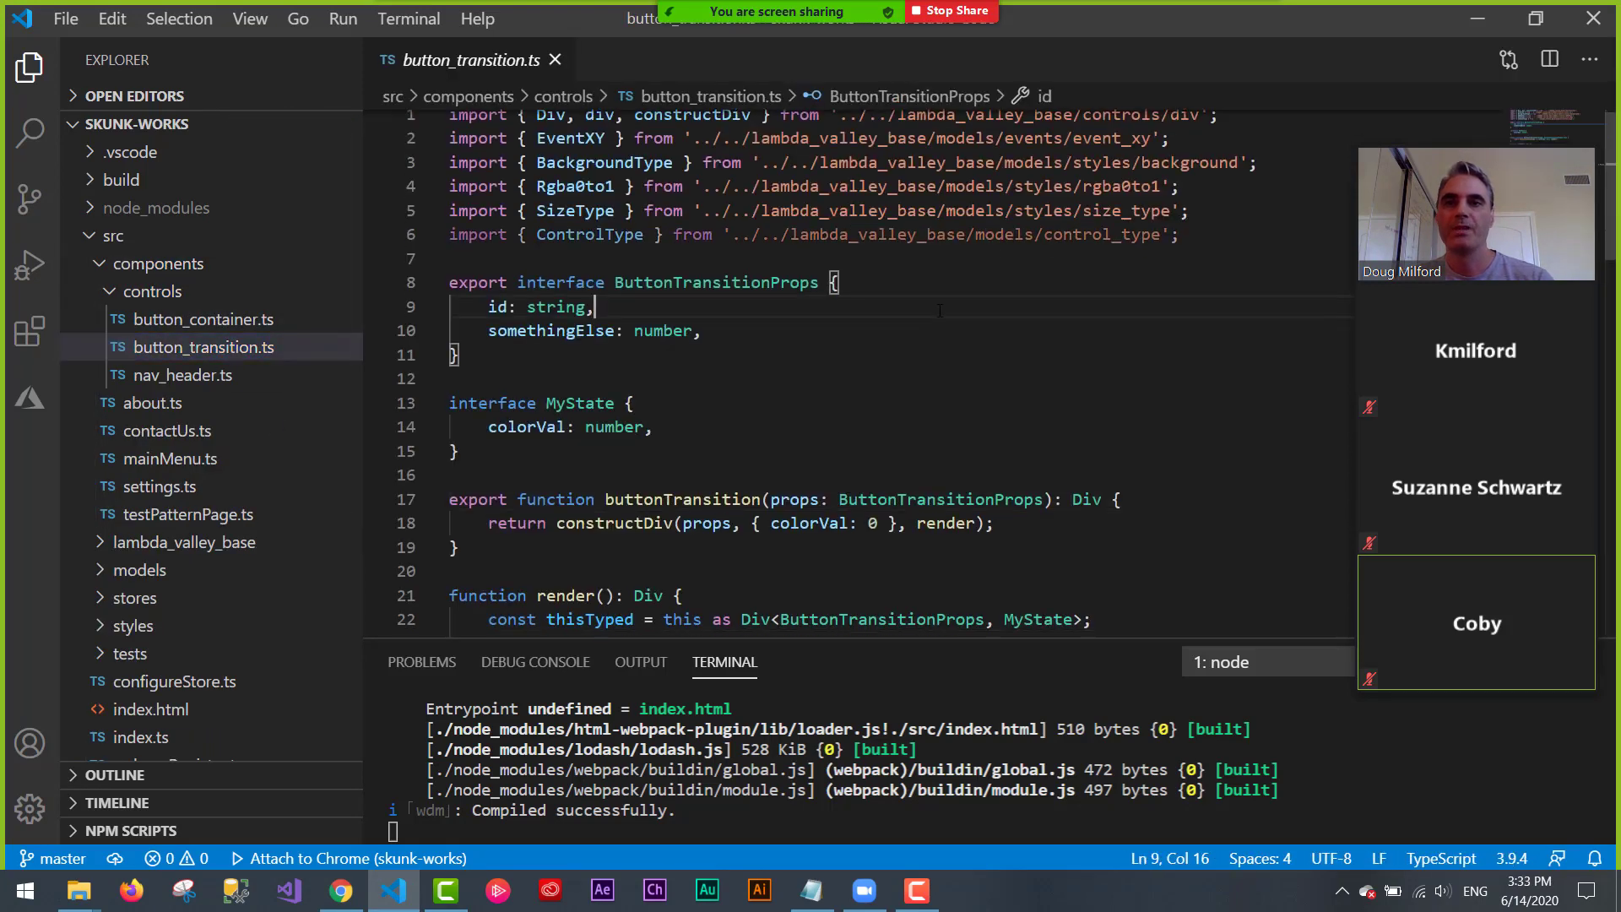
- Highlight colorVal in the MyState interface and the initial state { colorVal: 0 }
{"action": "scroll", "scroll_direction": "down", "scroll_amount": 3}
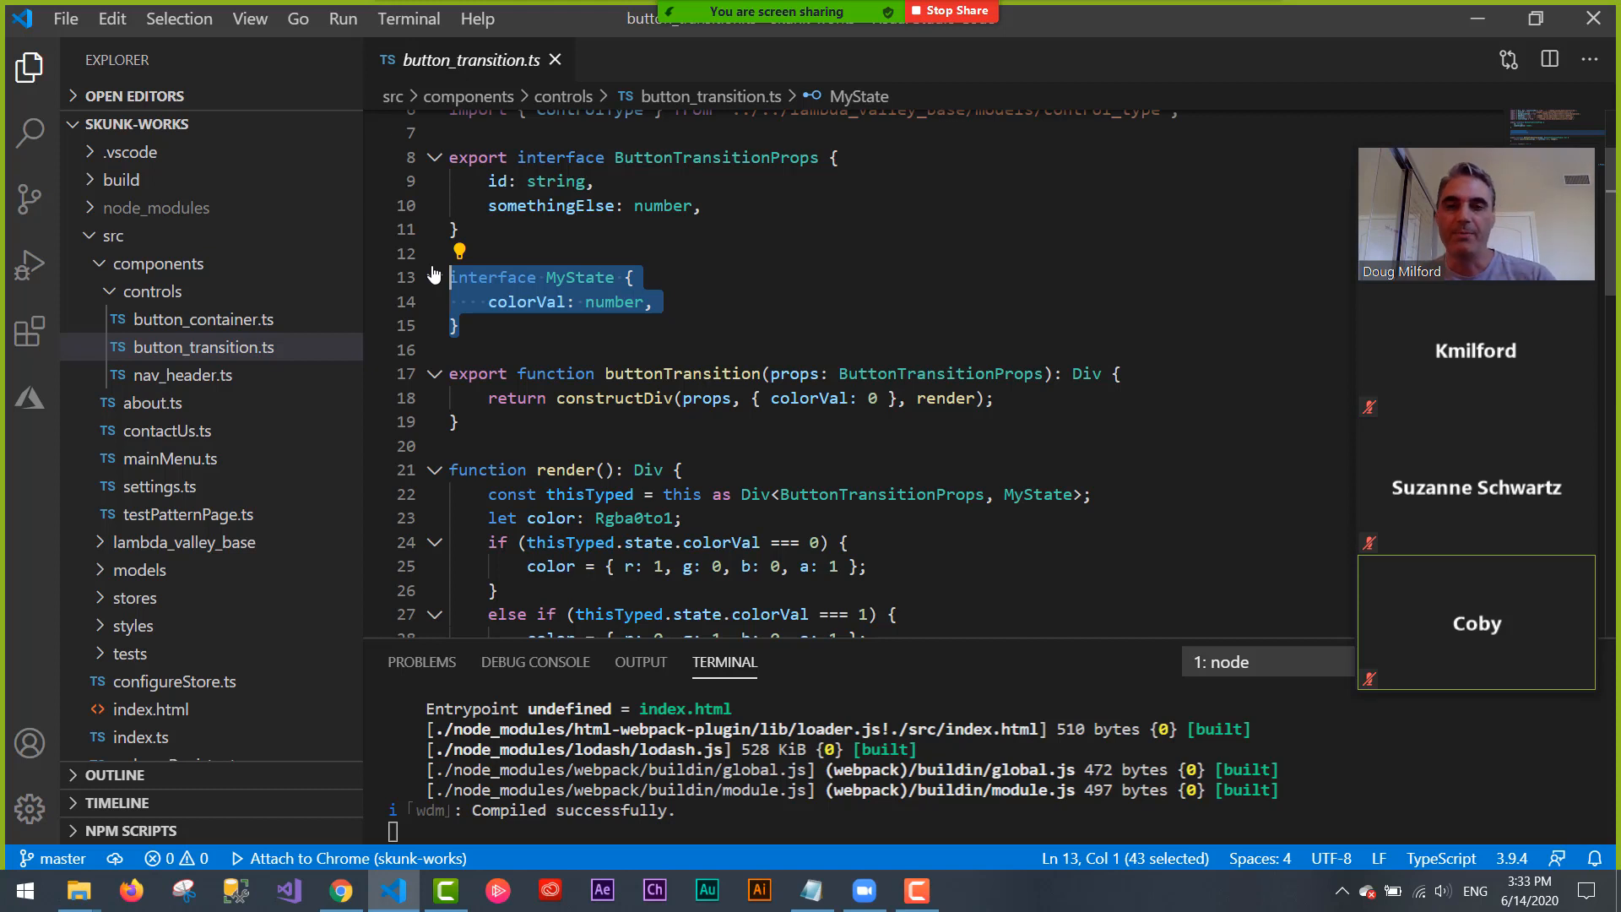
{"action": "double_click", "coordinate": [526, 302]}
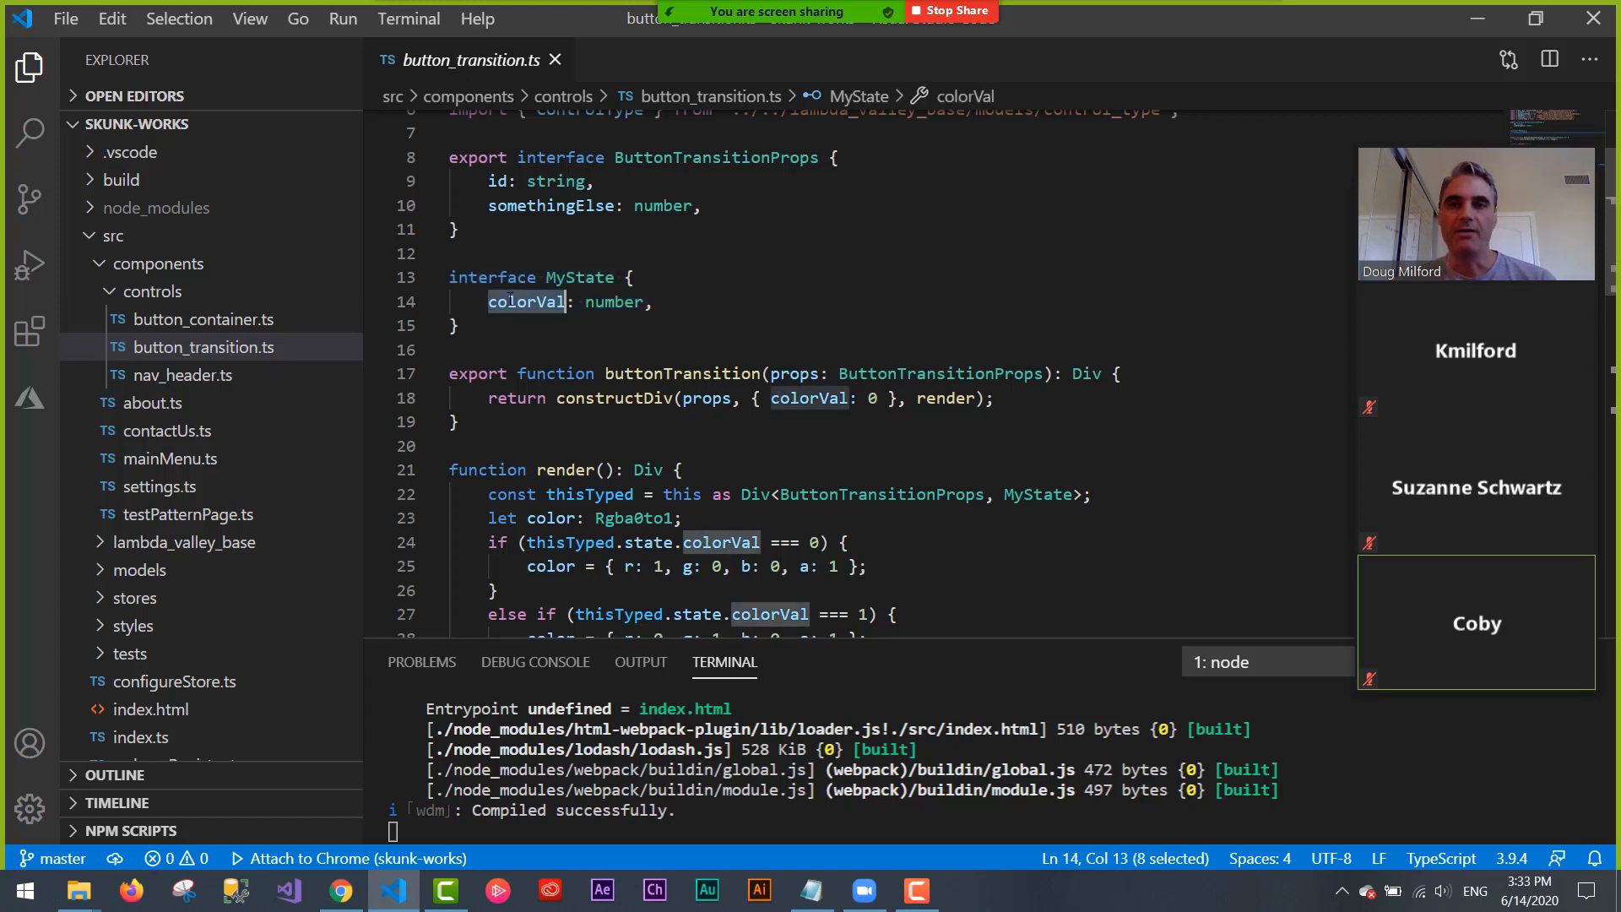
{"action": "left_click", "coordinate": [458, 420]}
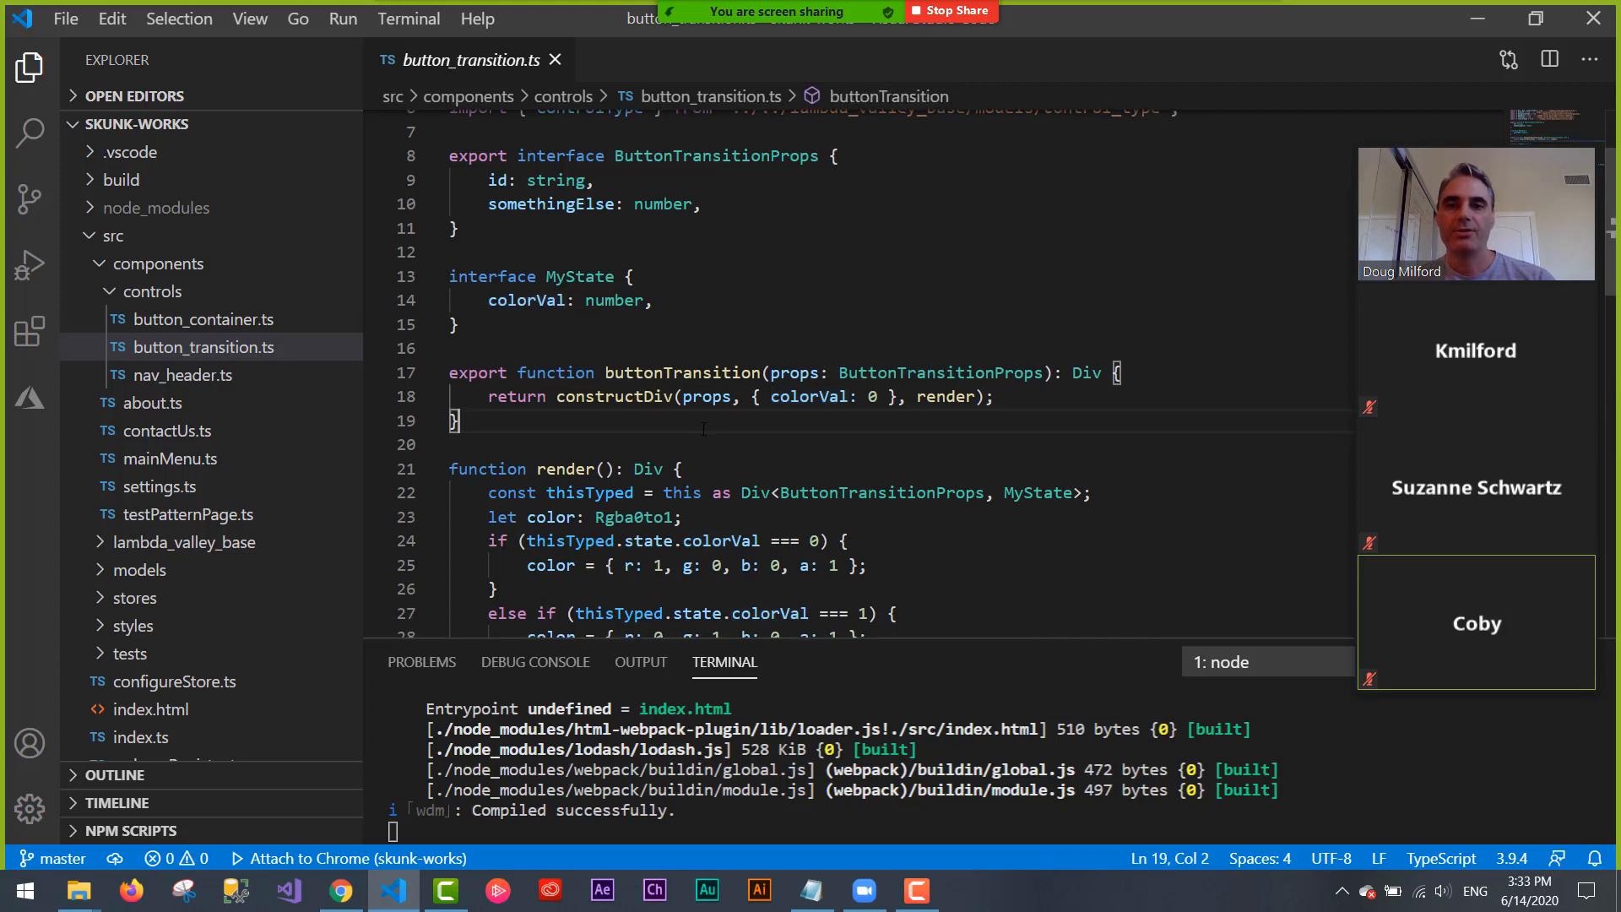
{"action": "scroll", "scroll_direction": "down", "scroll_amount": 3}
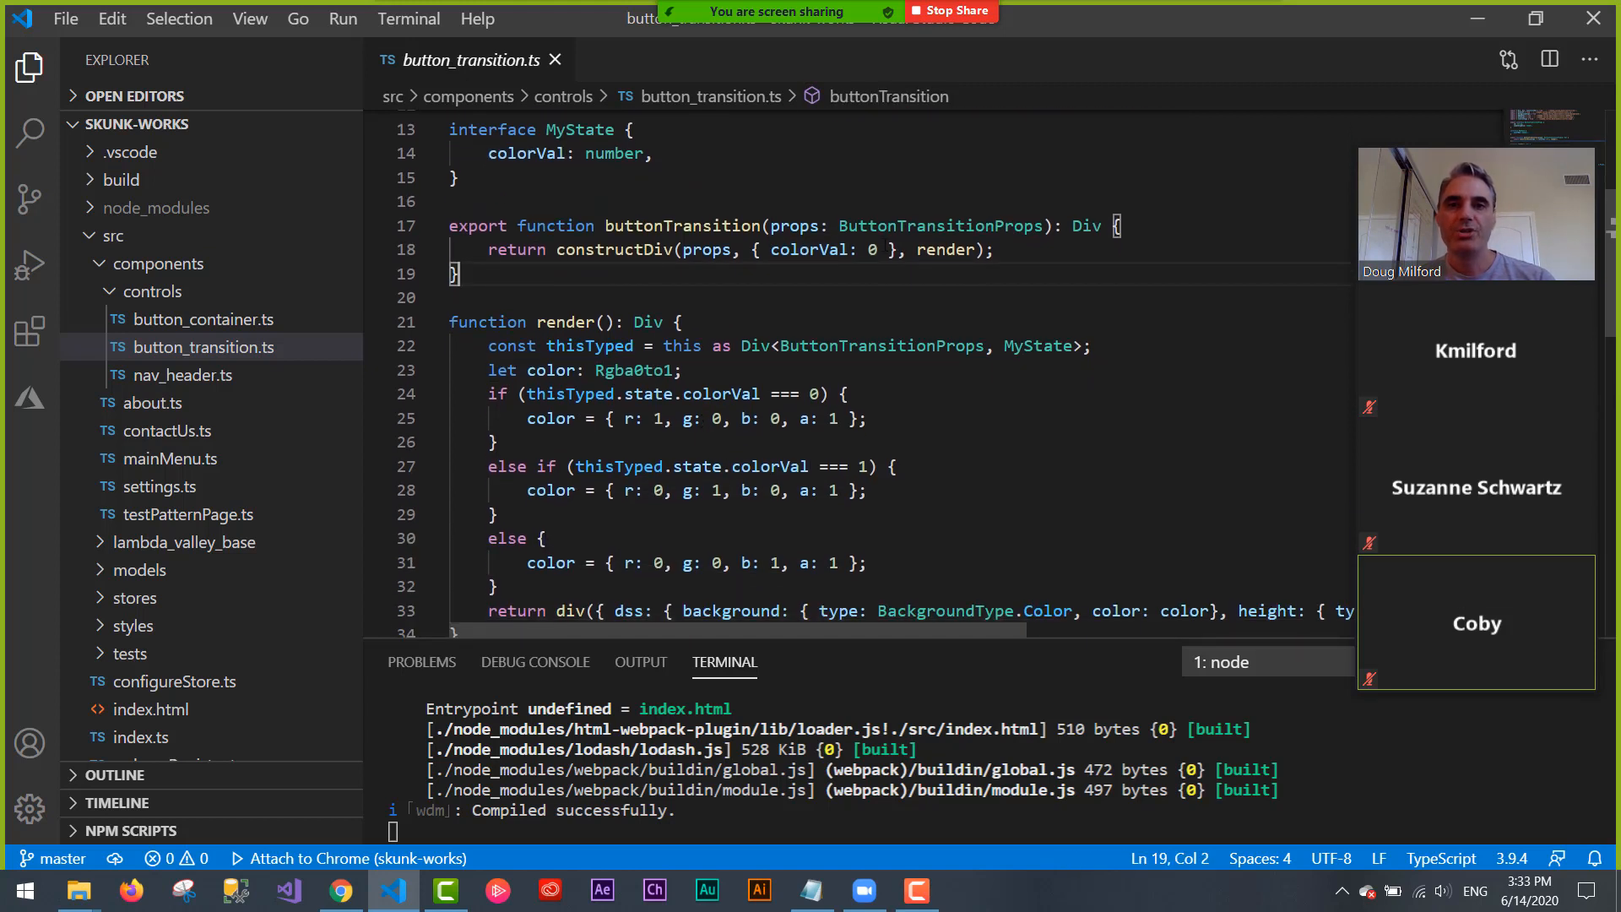
{"action": "double_click", "coordinate": [817, 249]}
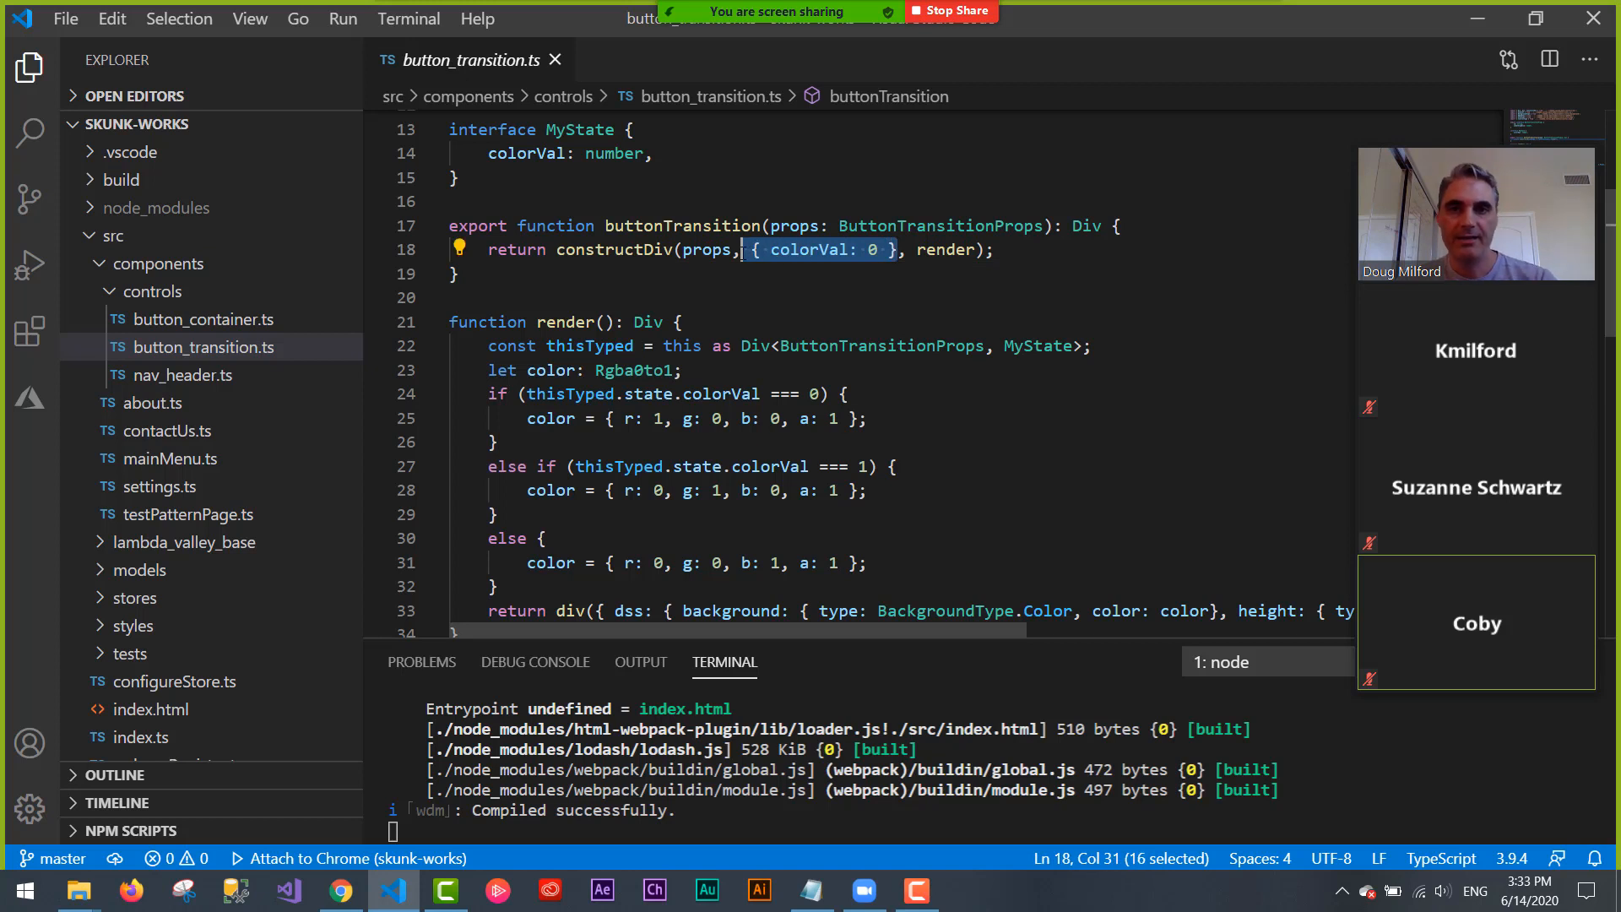
{"action": "scroll", "scroll_direction": "up", "scroll_amount": 3}
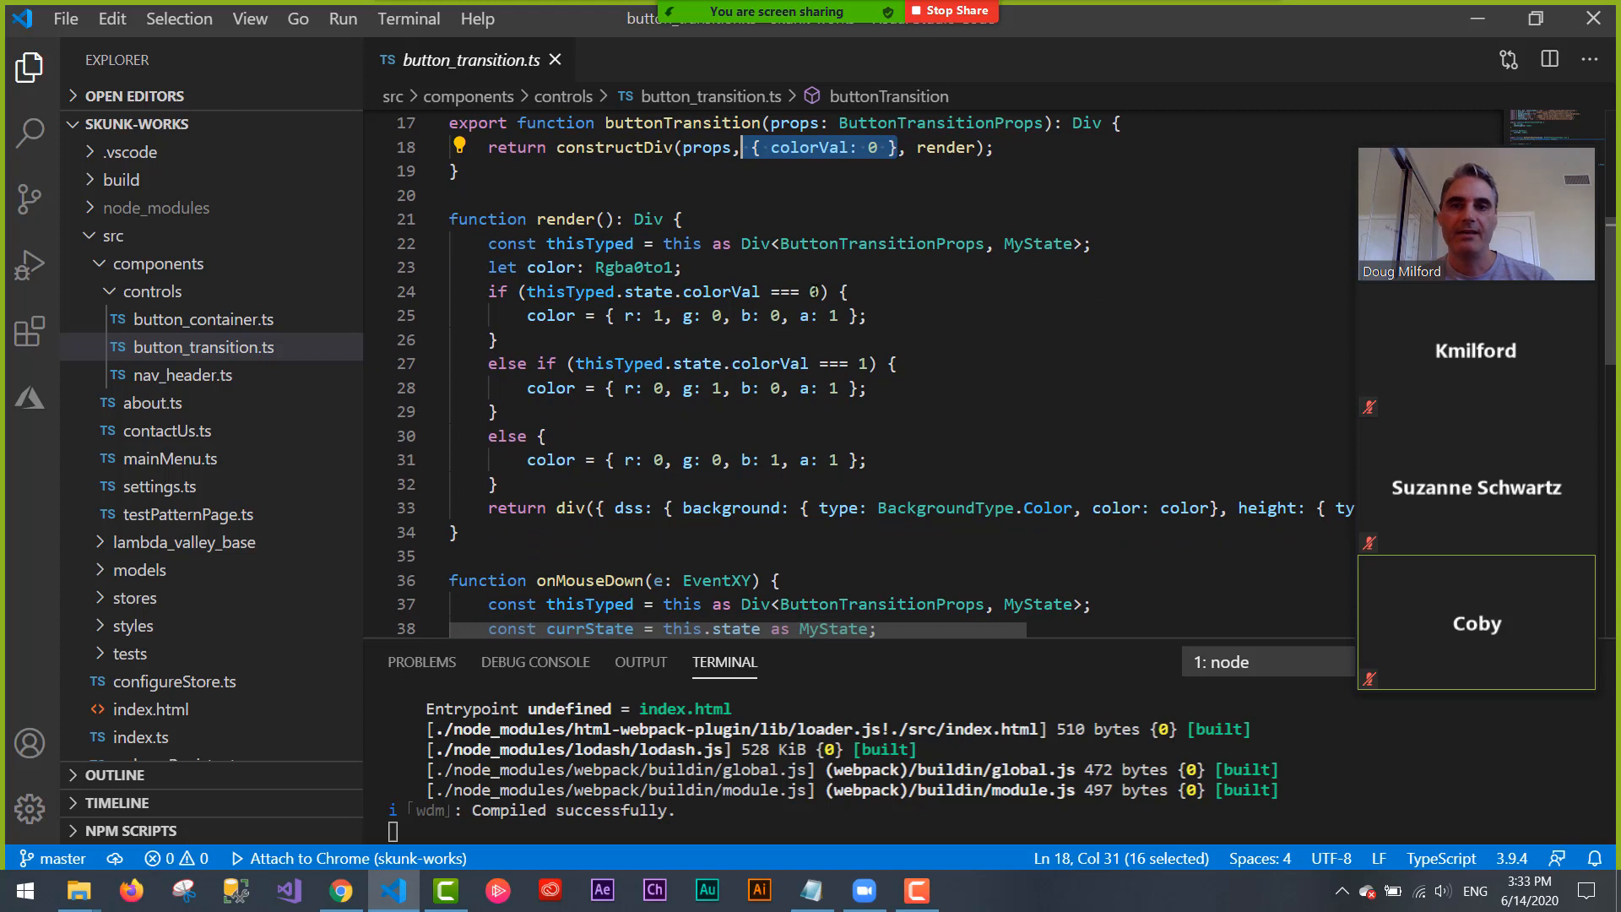
- Point out the colorVal comparison, the background color, and the onMouseDown handler
{"action": "left_click", "coordinate": [860, 364]}
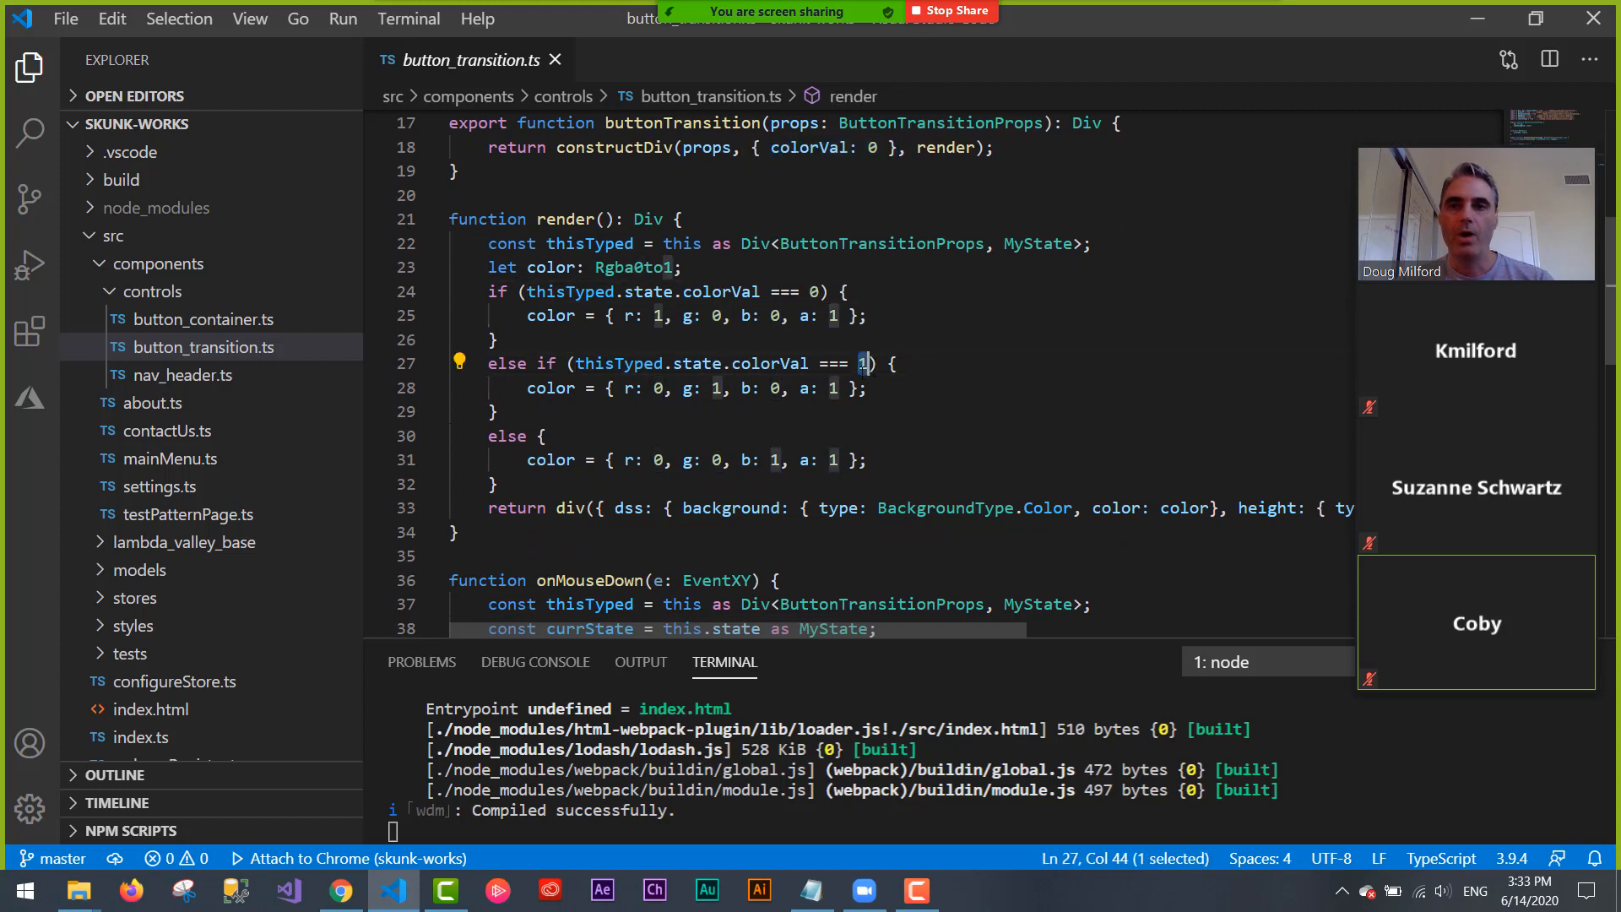
{"action": "left_click", "coordinate": [848, 460]}
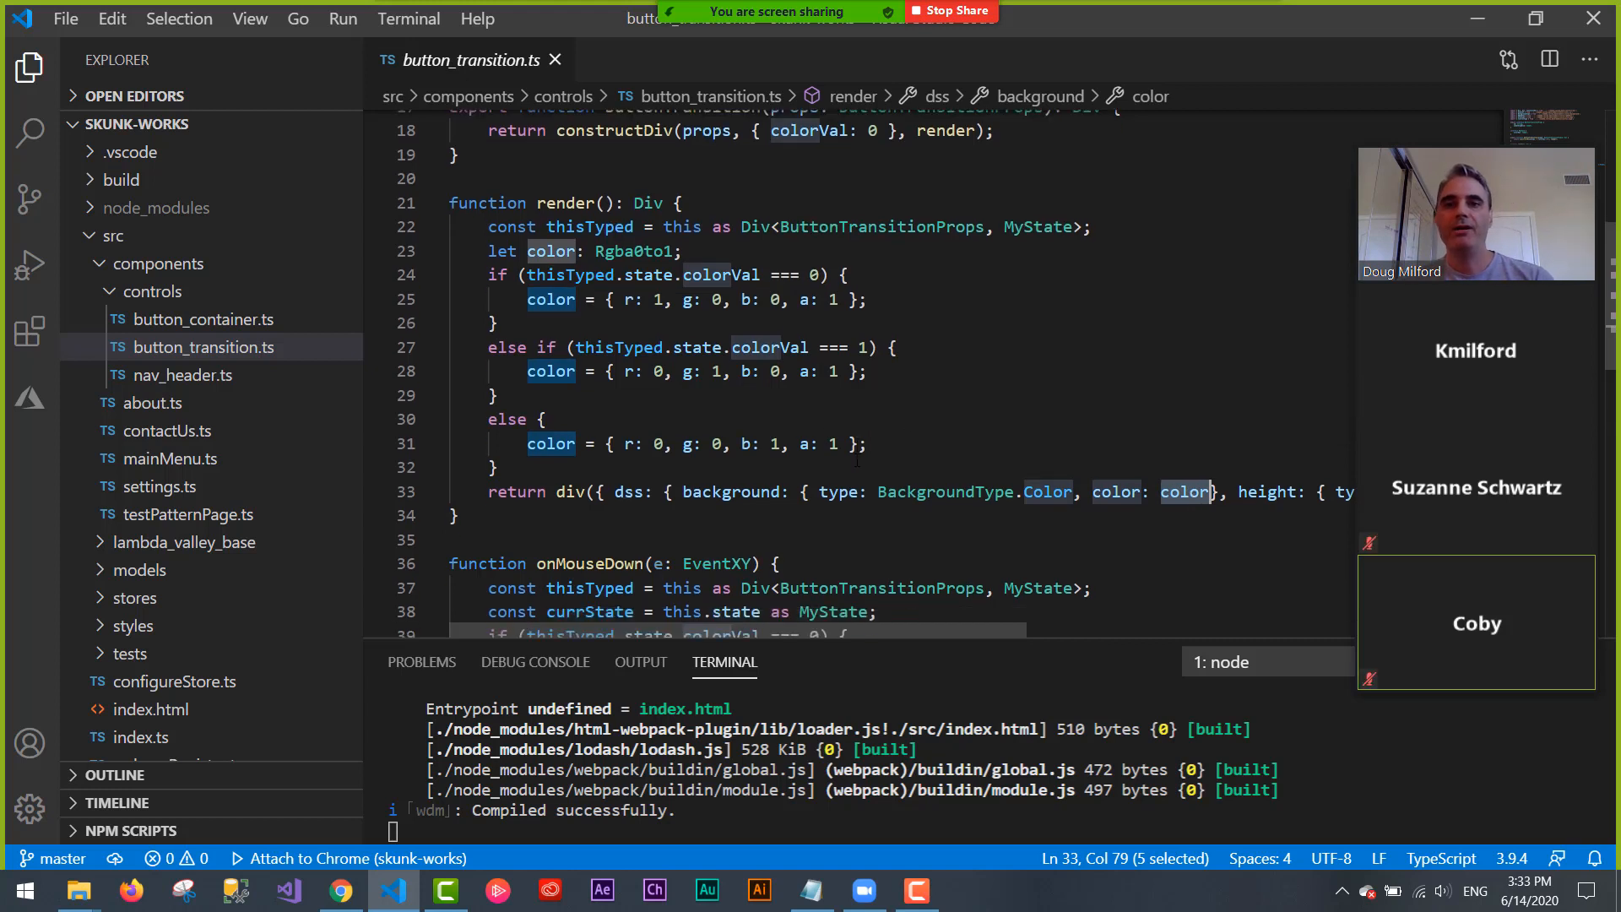
{"action": "scroll", "scroll_direction": "down", "scroll_amount": 3}
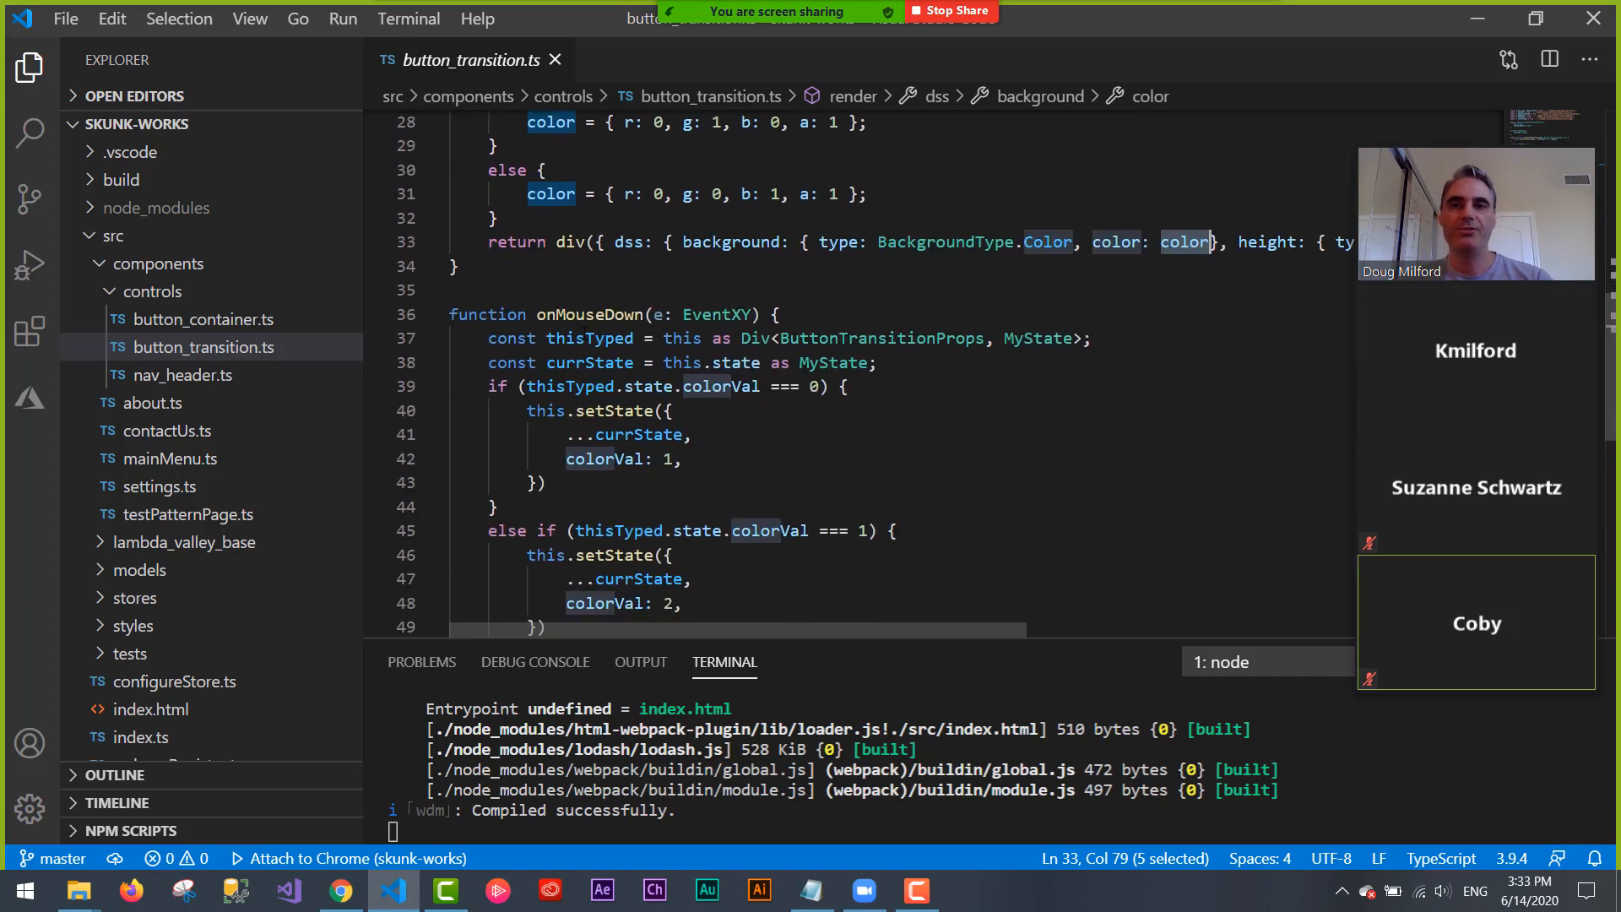
{"action": "double_click", "coordinate": [589, 314]}
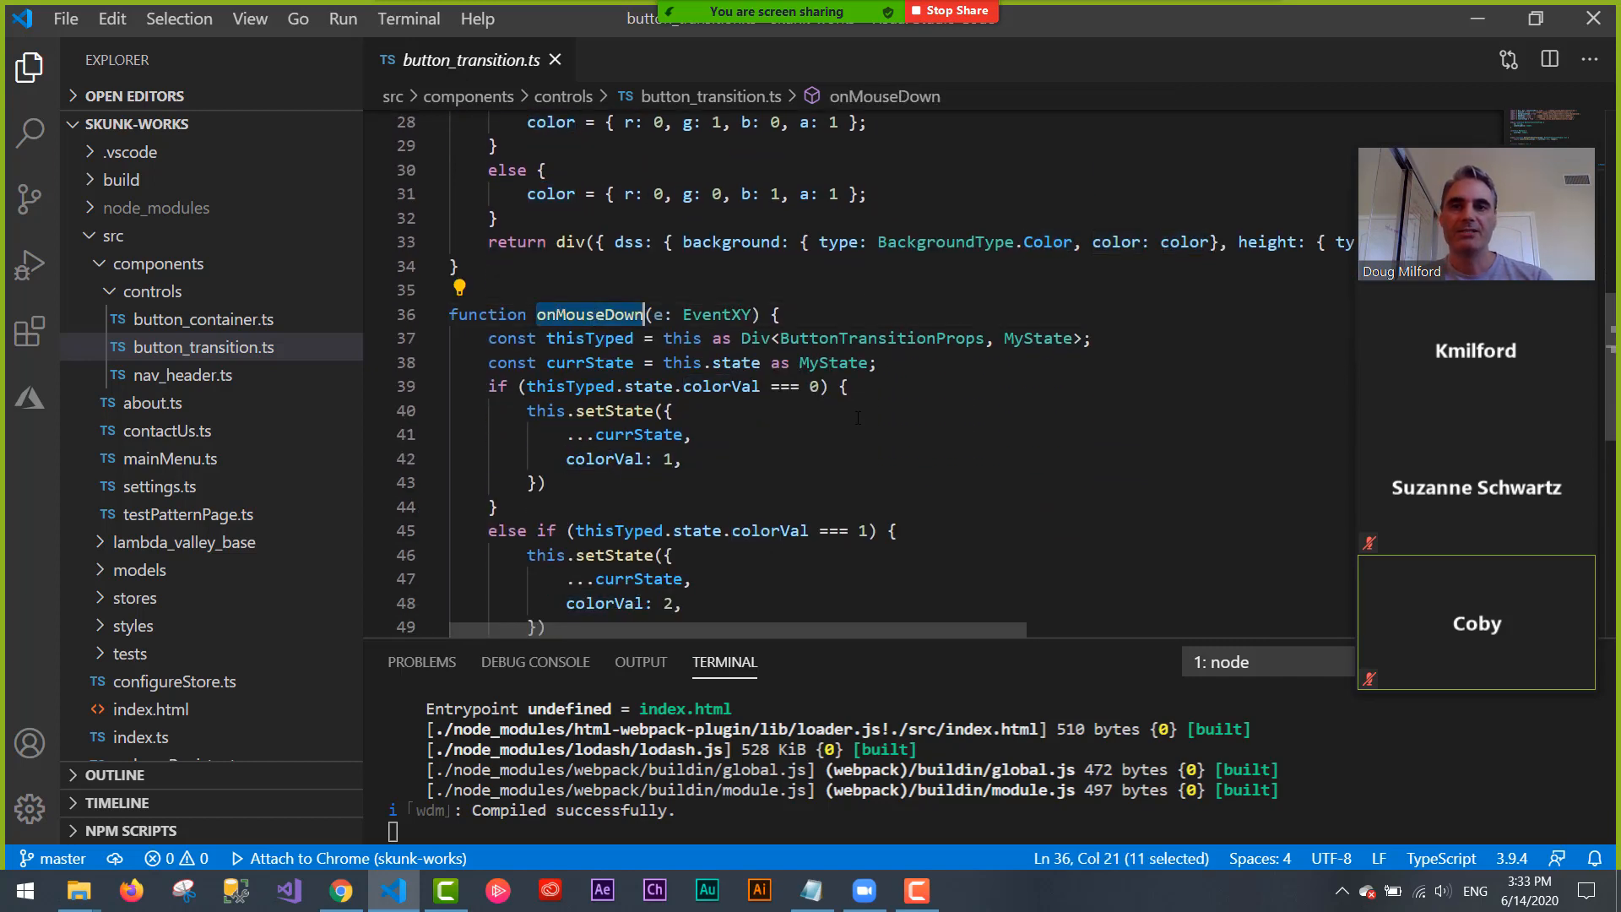
{"action": "scroll", "scroll_direction": "down", "scroll_amount": 3}
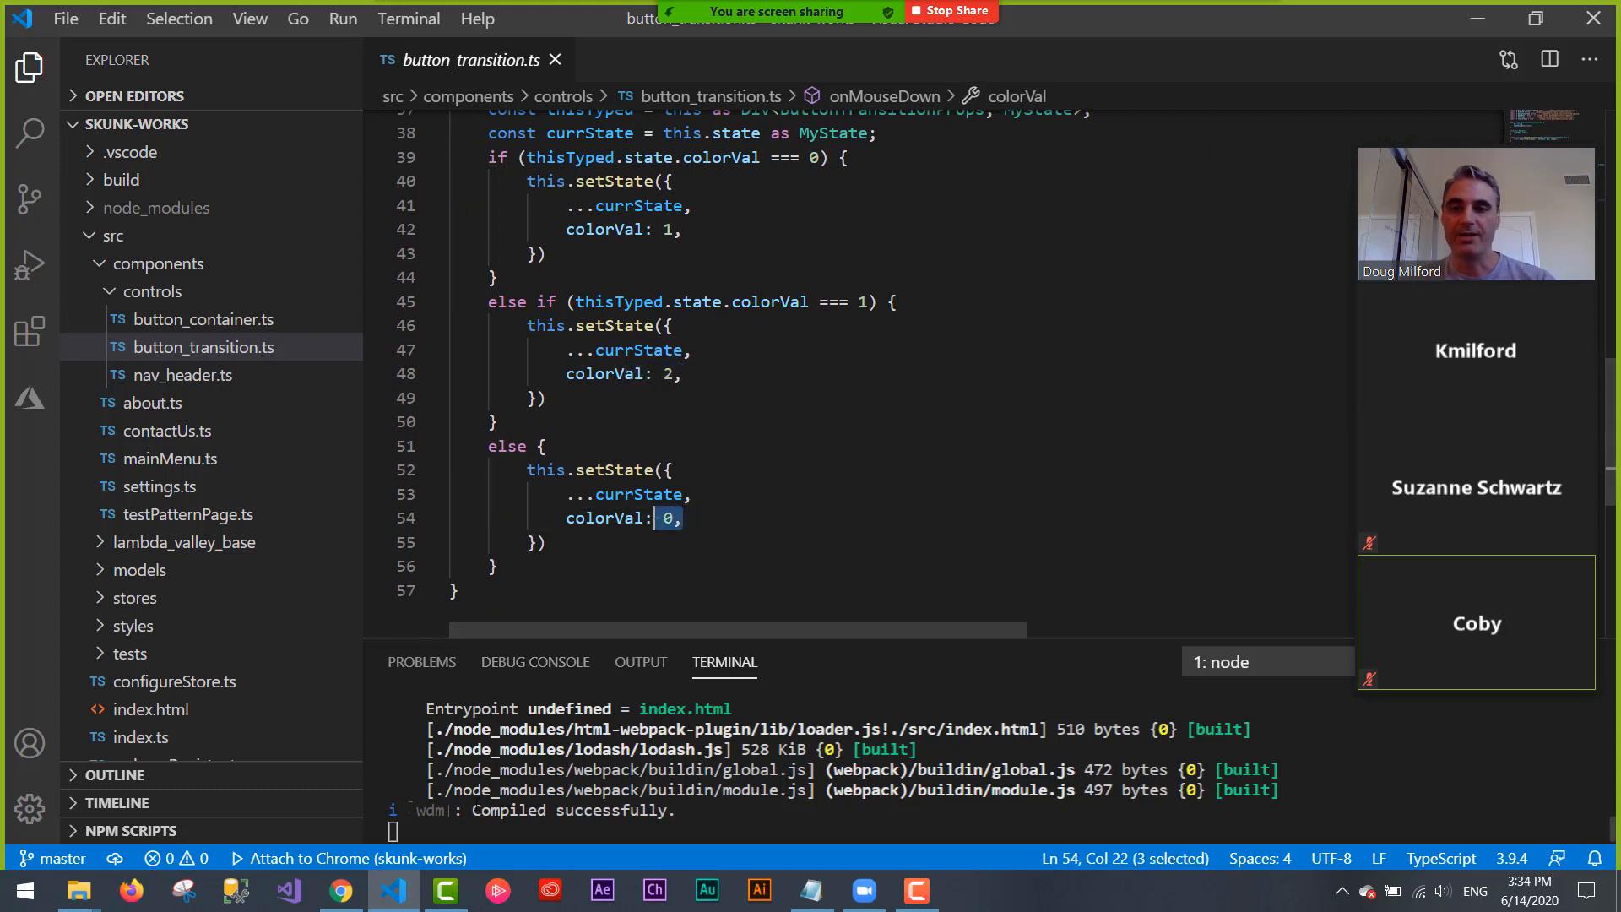
{"action": "left_click", "coordinate": [341, 889]}
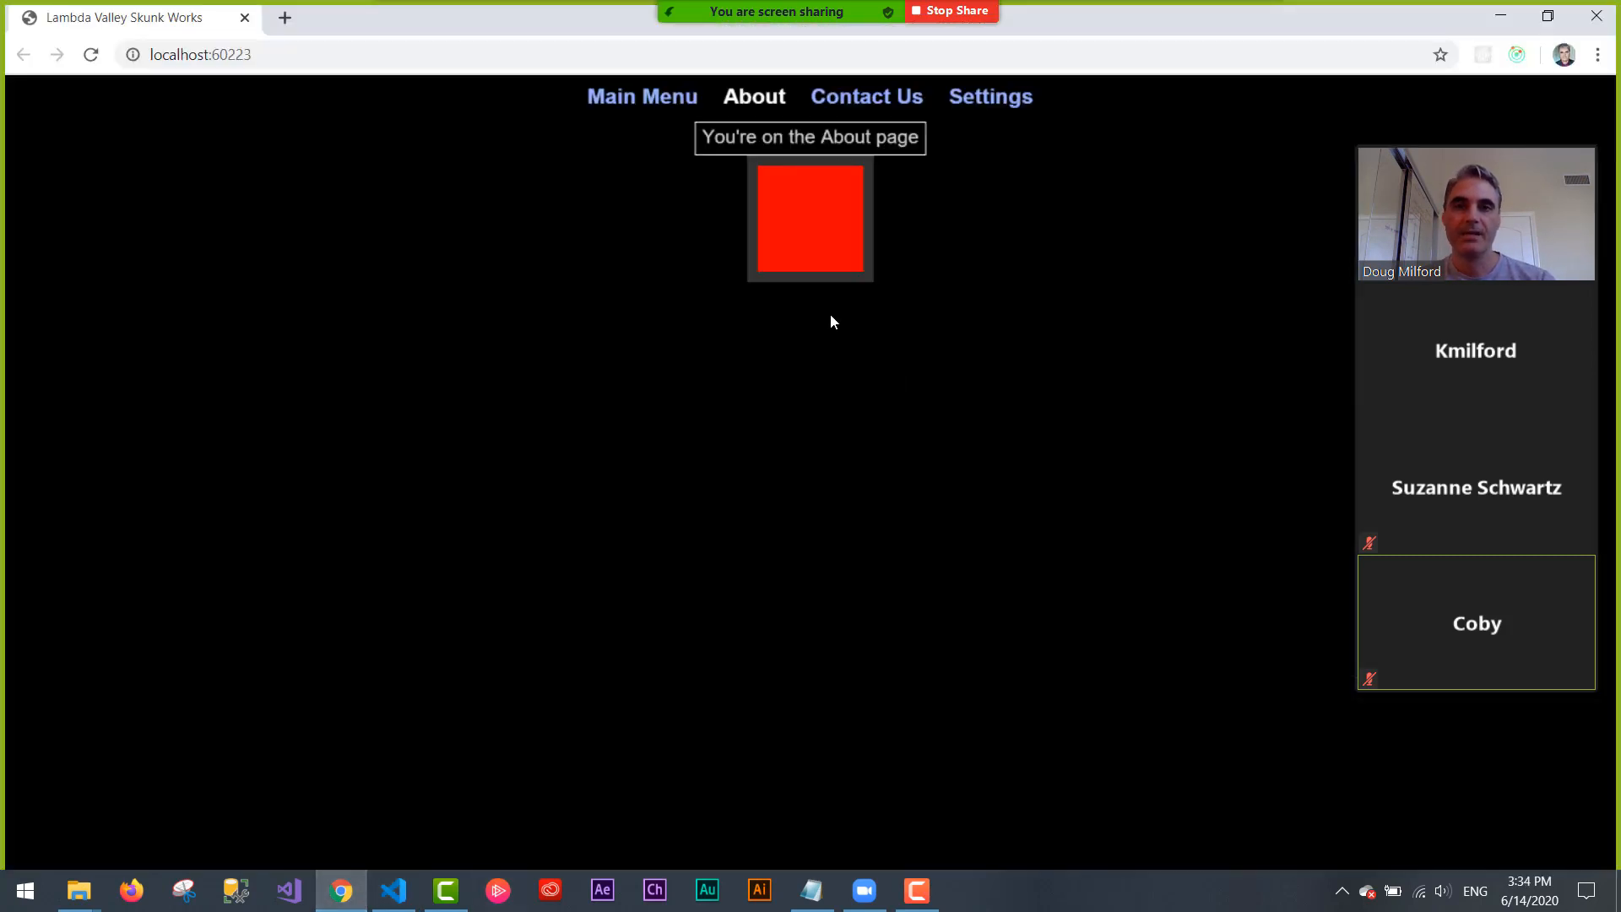
{"action": "left_click", "coordinate": [810, 218]}
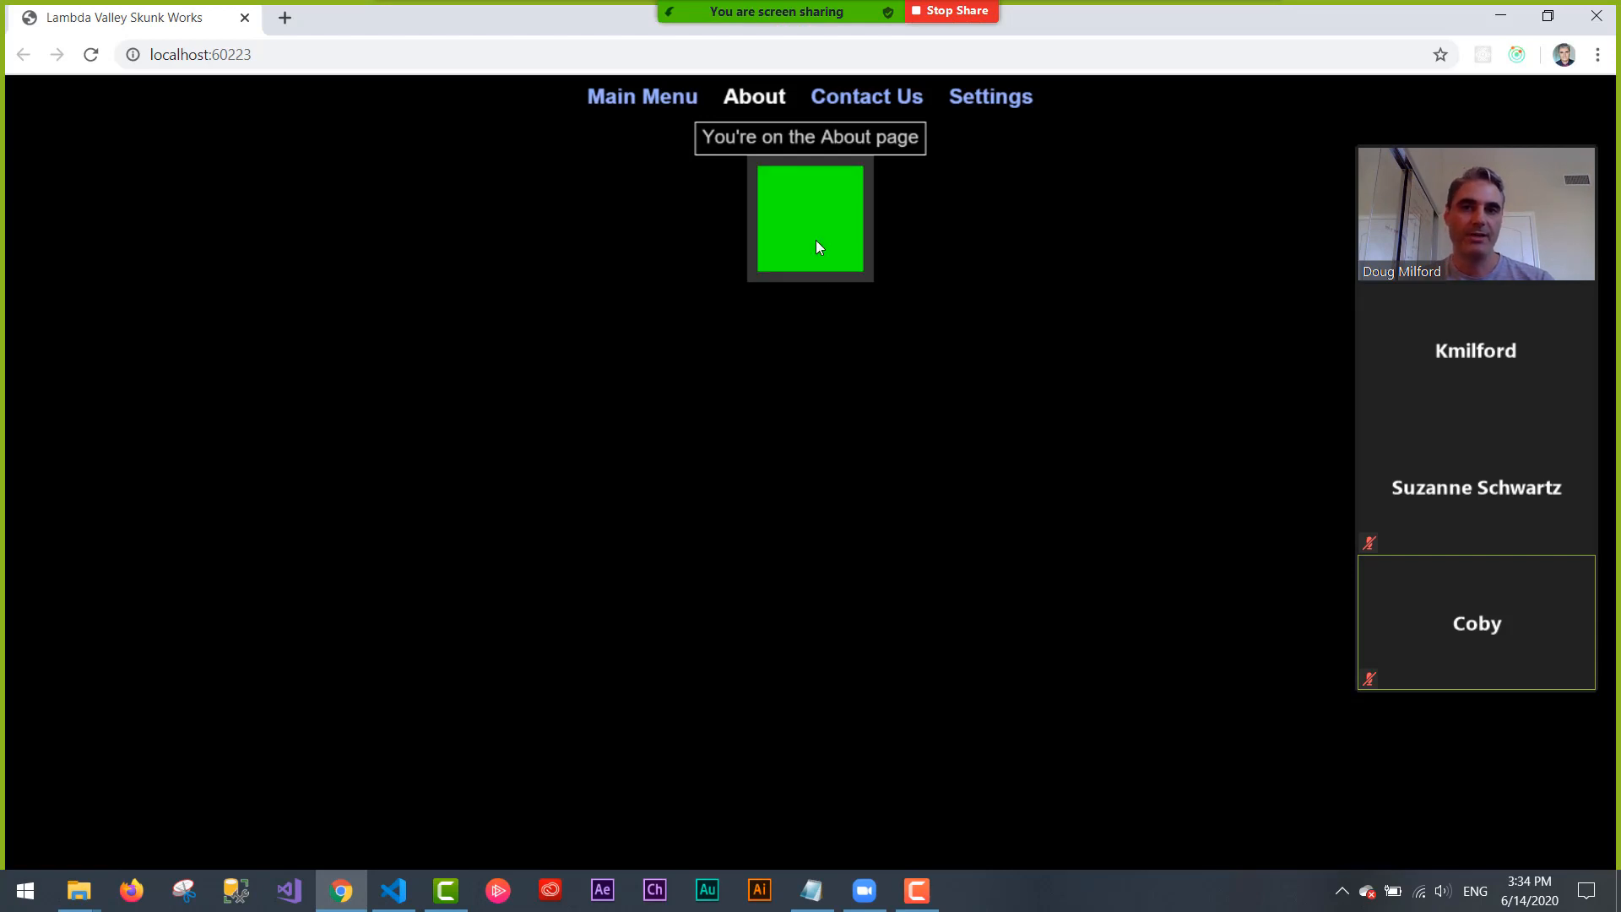
{"action": "left_click", "coordinate": [809, 218]}
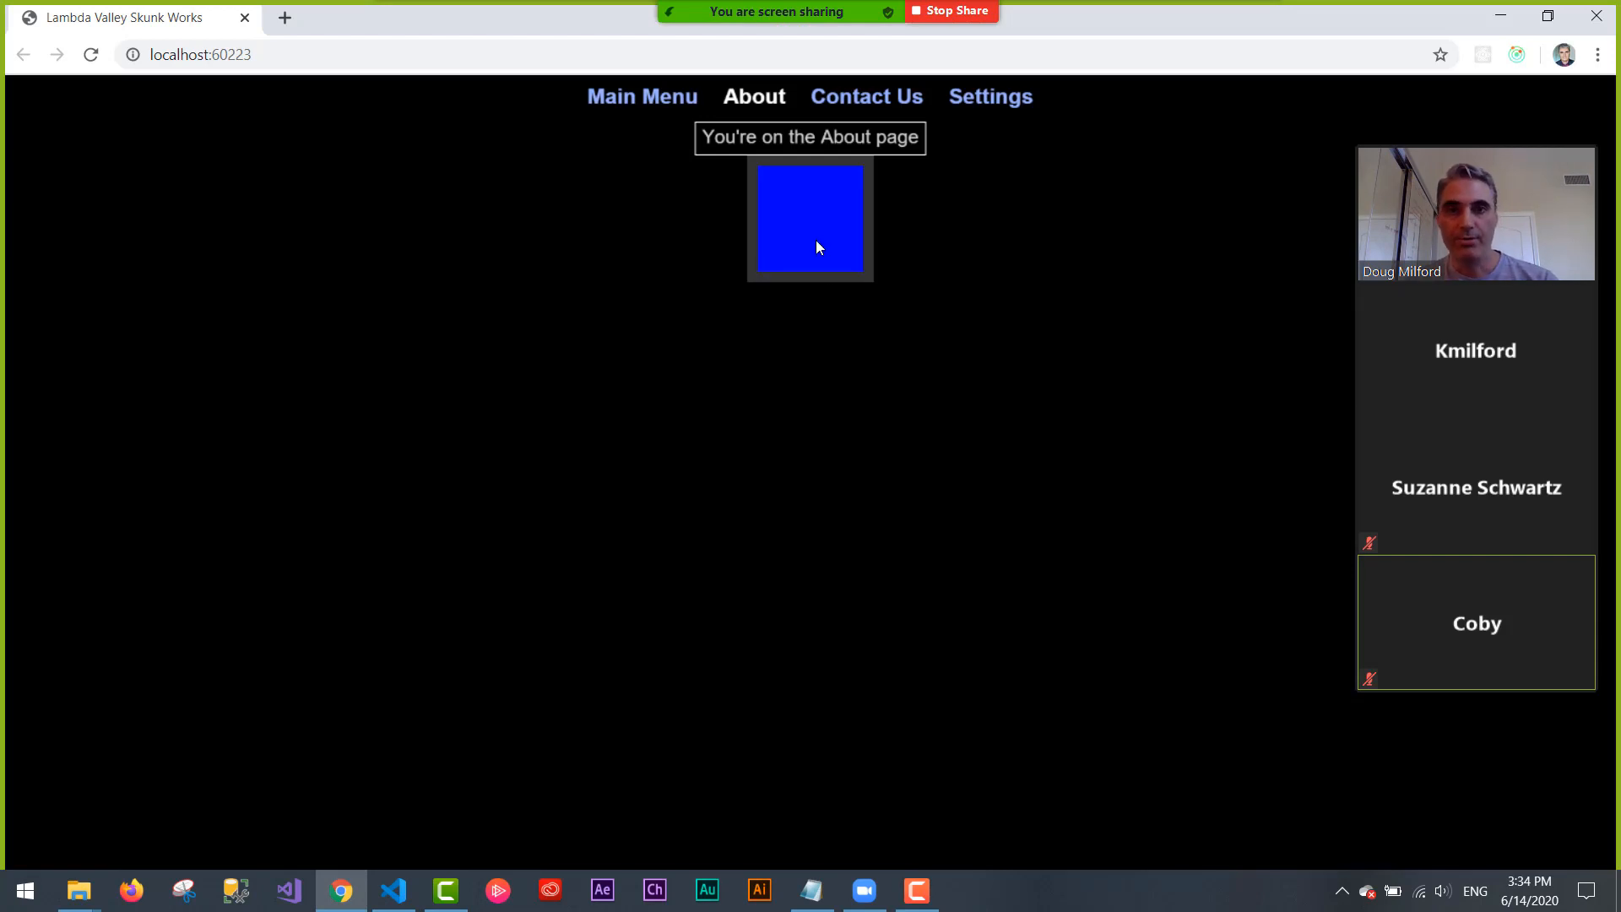
{"action": "left_click", "coordinate": [810, 217]}
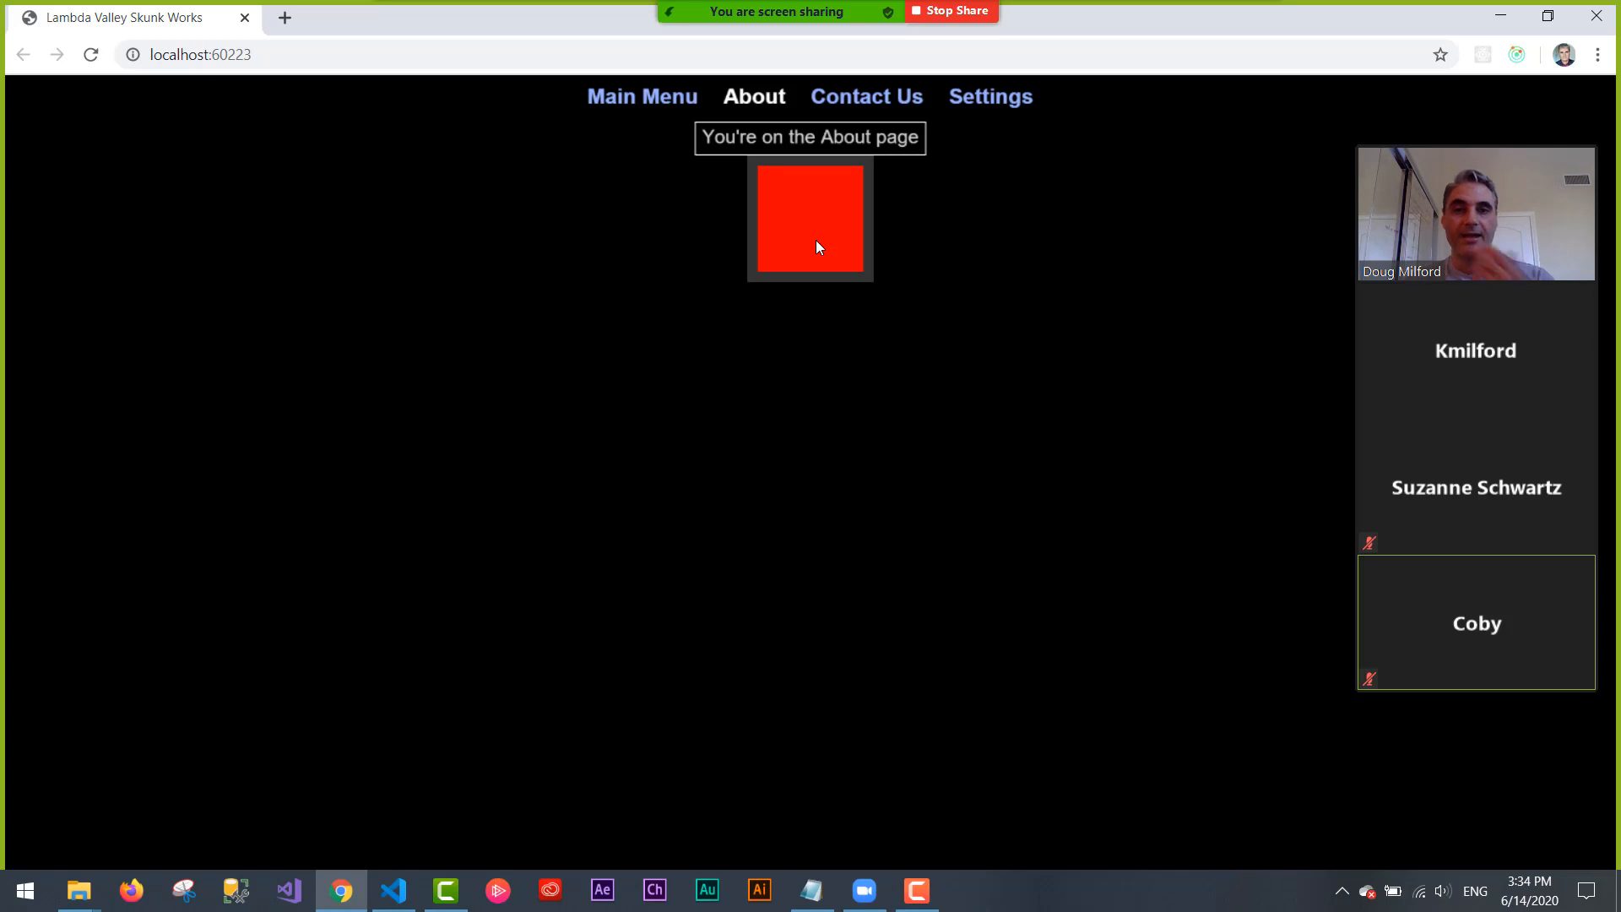
{"action": "left_click", "coordinate": [810, 217]}
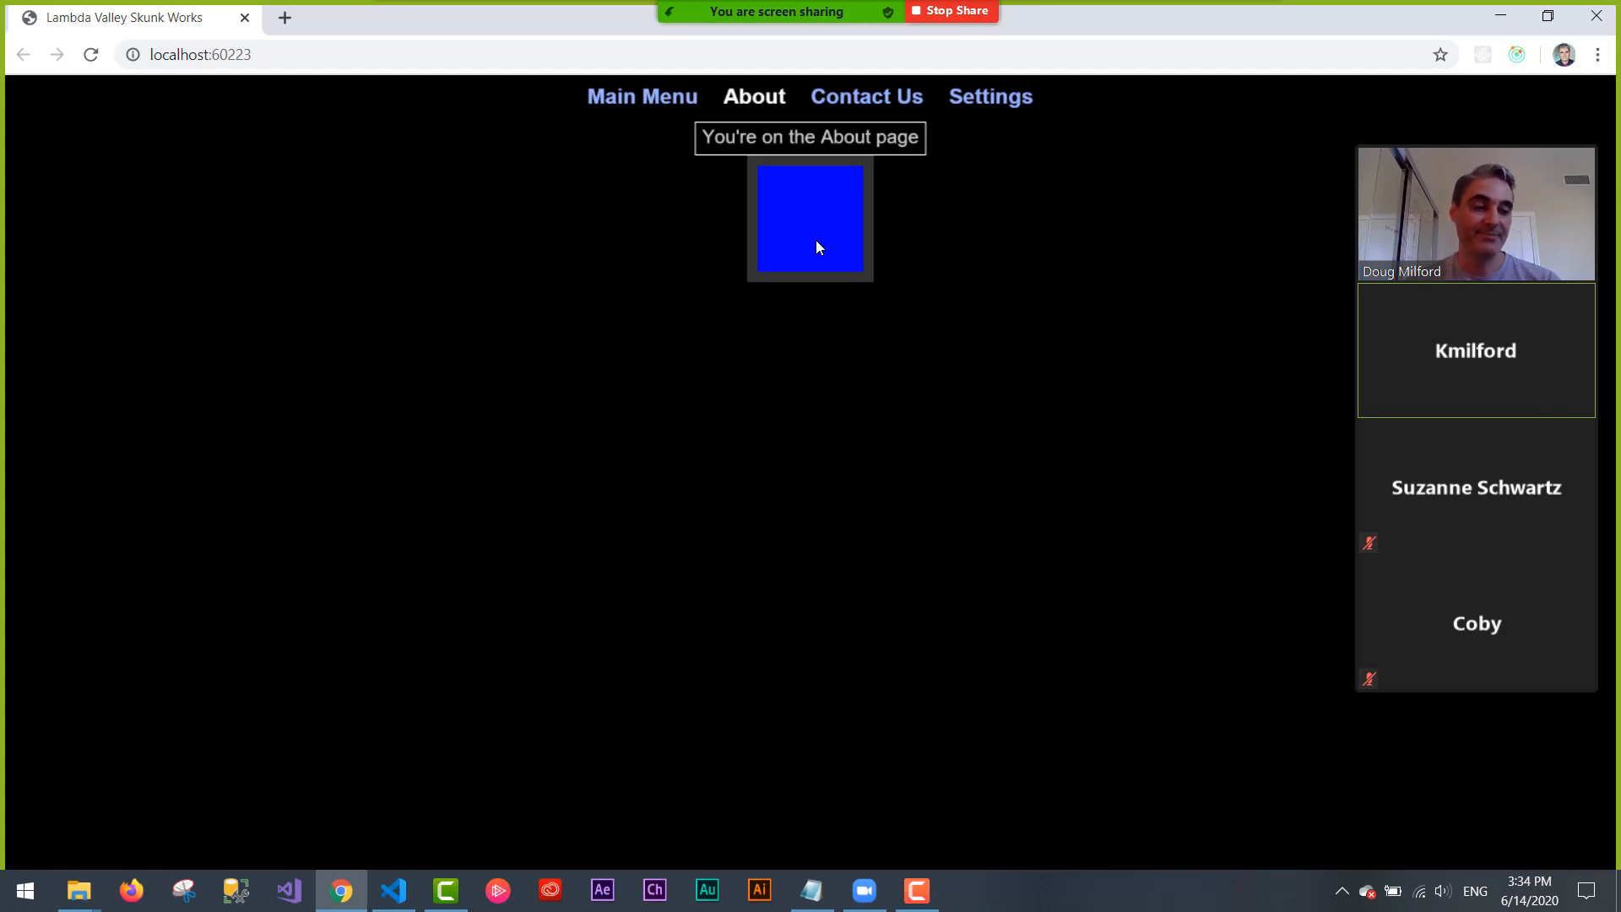
{"action": "left_click", "coordinate": [810, 217]}
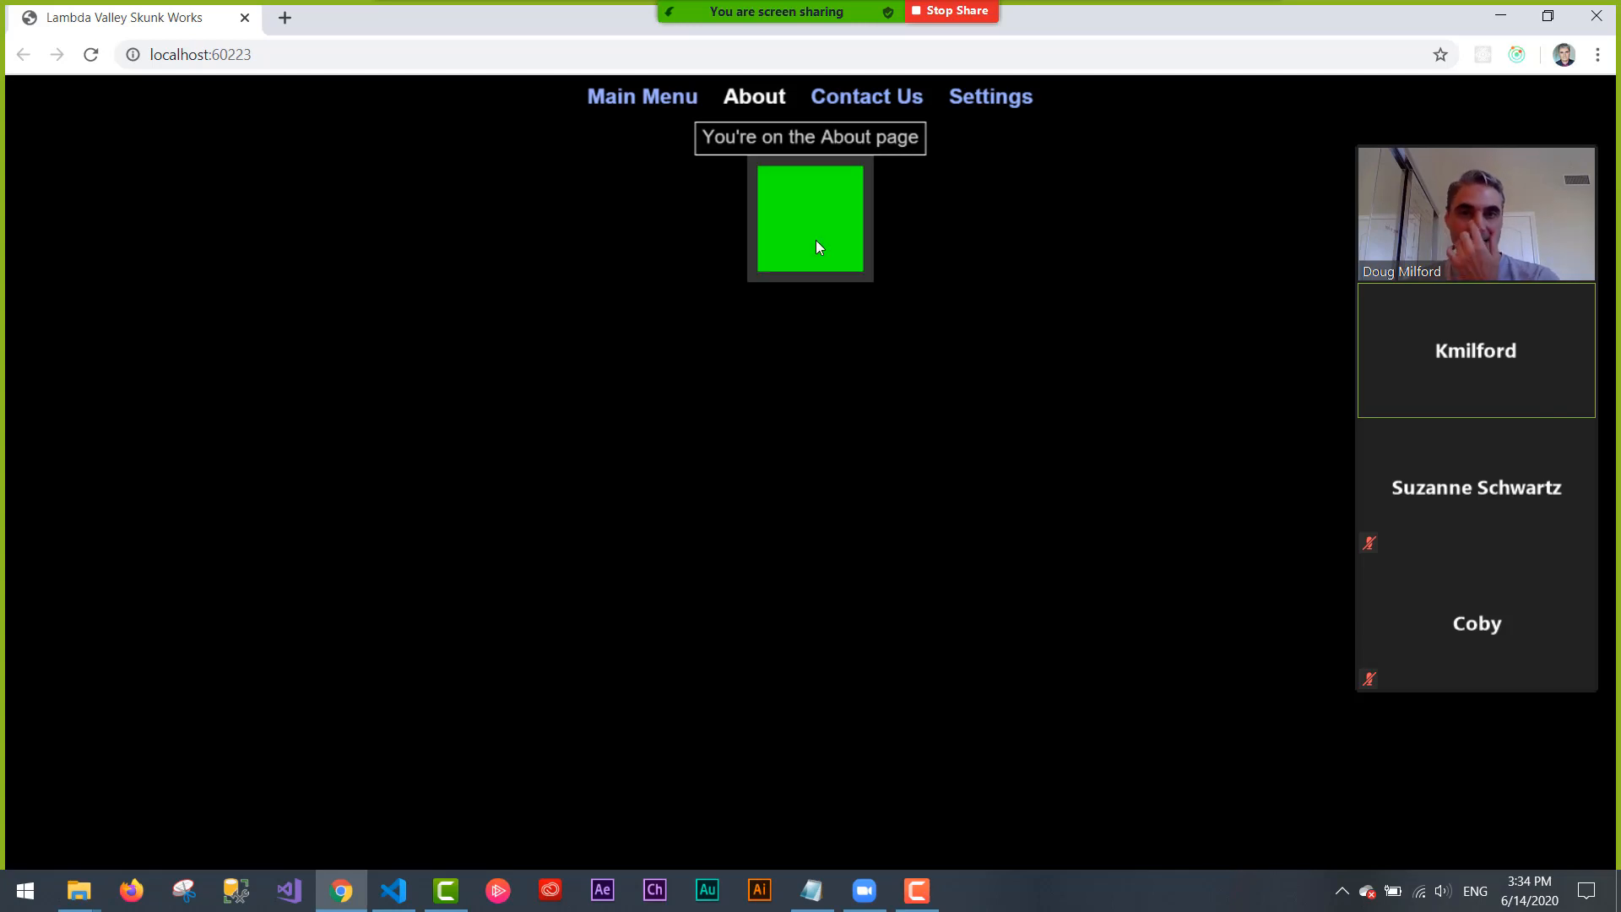
{"action": "mouse_move", "coordinate": [888, 273]}
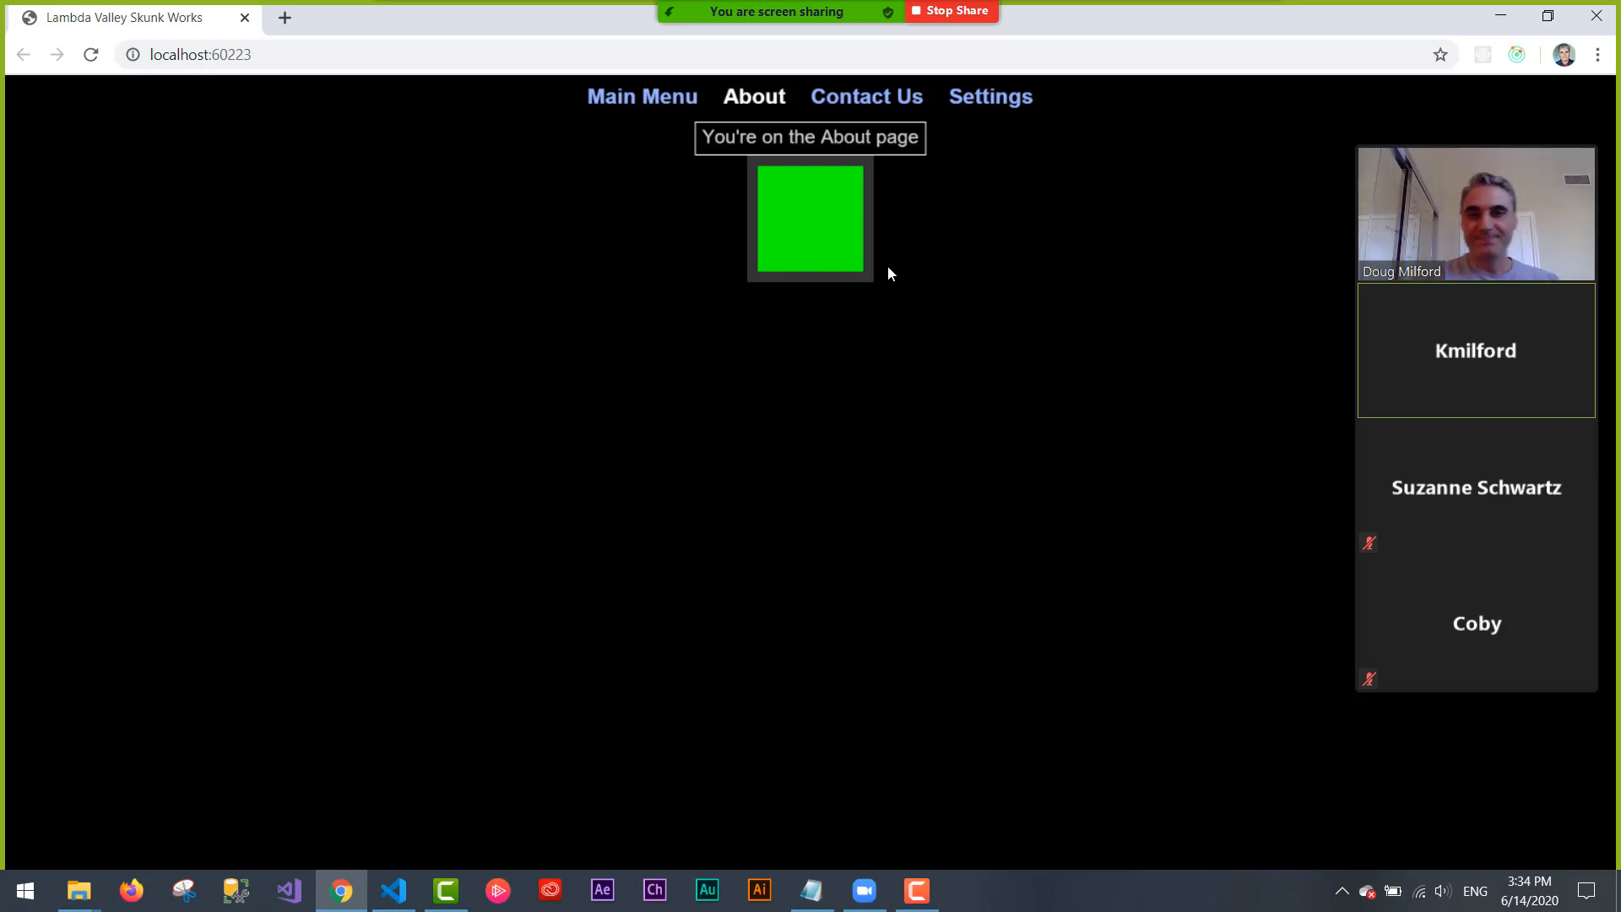
{"action": "mouse_move", "coordinate": [1044, 406]}
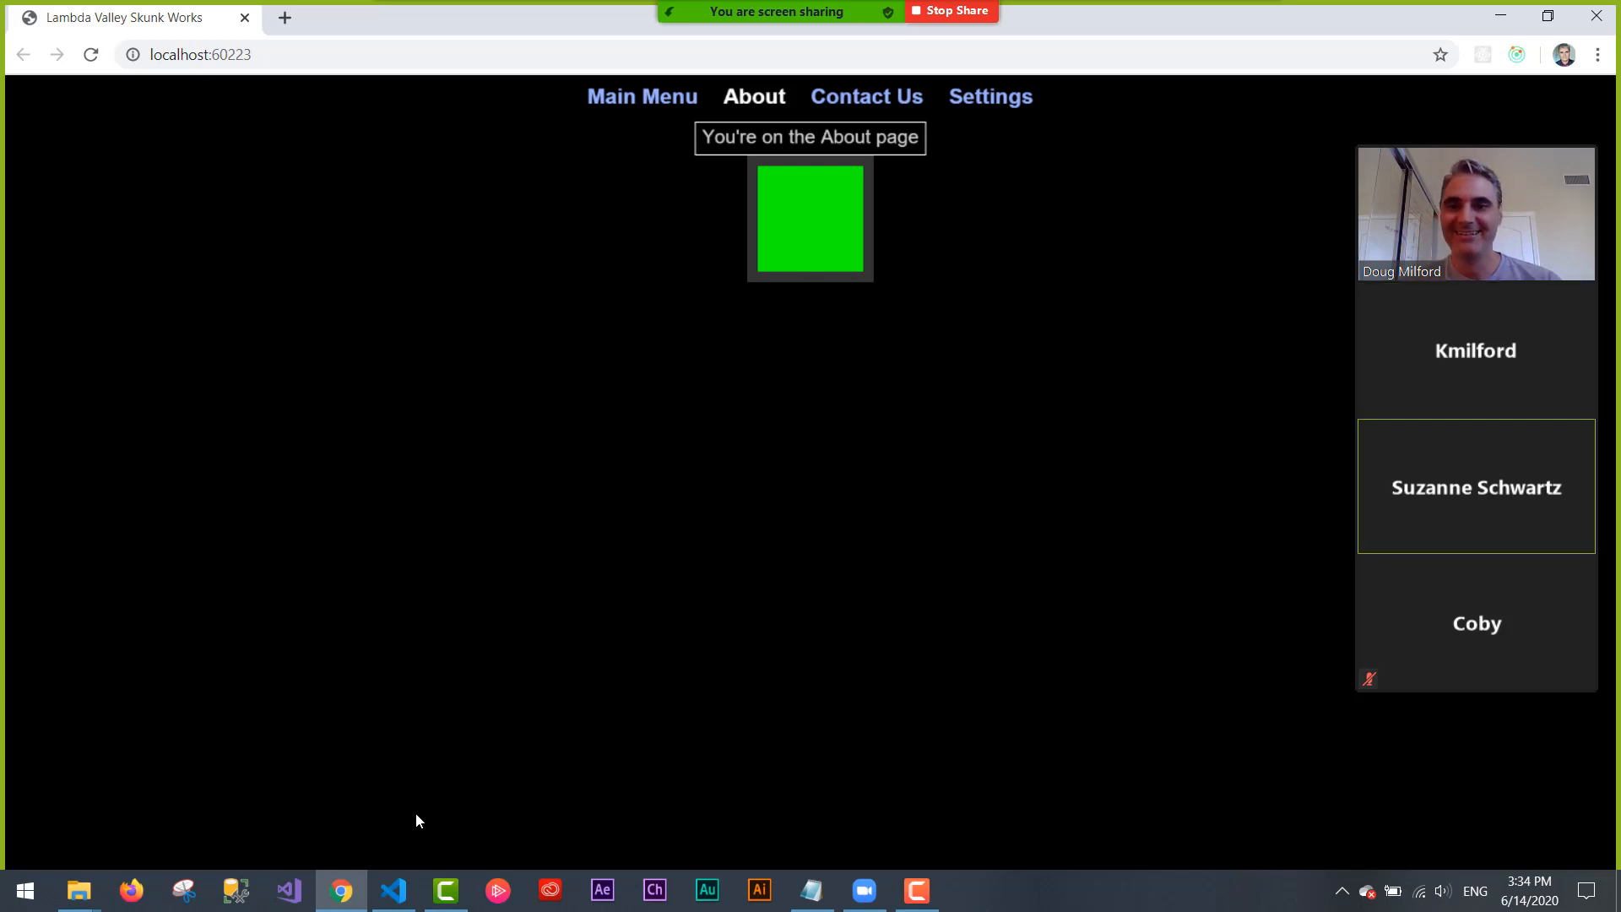
{"action": "mouse_move", "coordinate": [391, 889]}
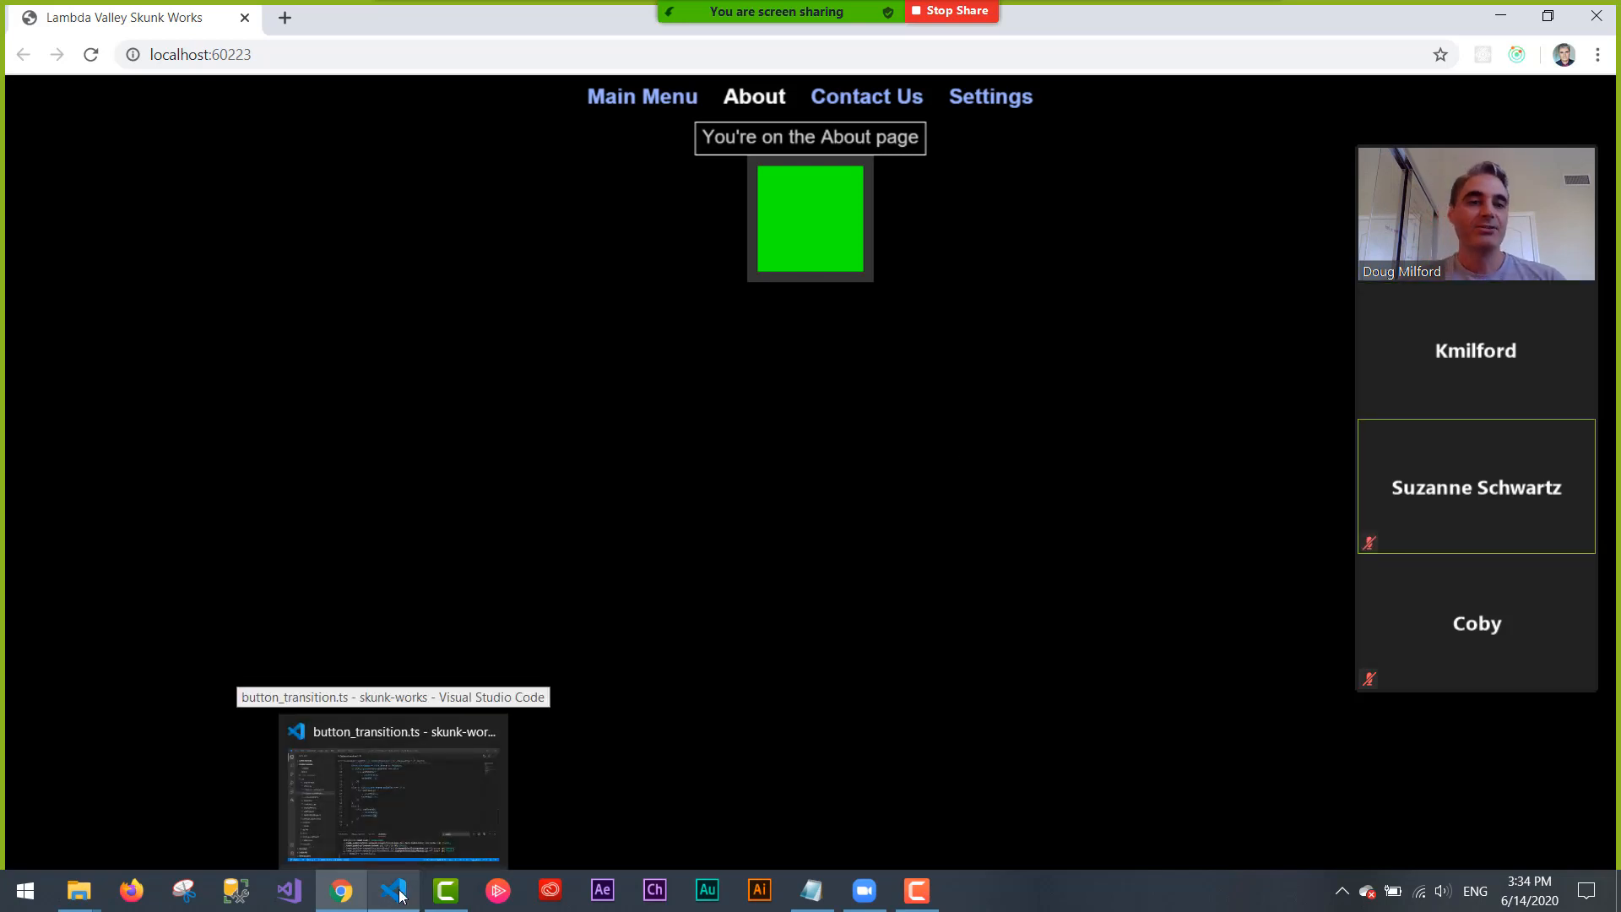
{"action": "mouse_move", "coordinate": [834, 667]}
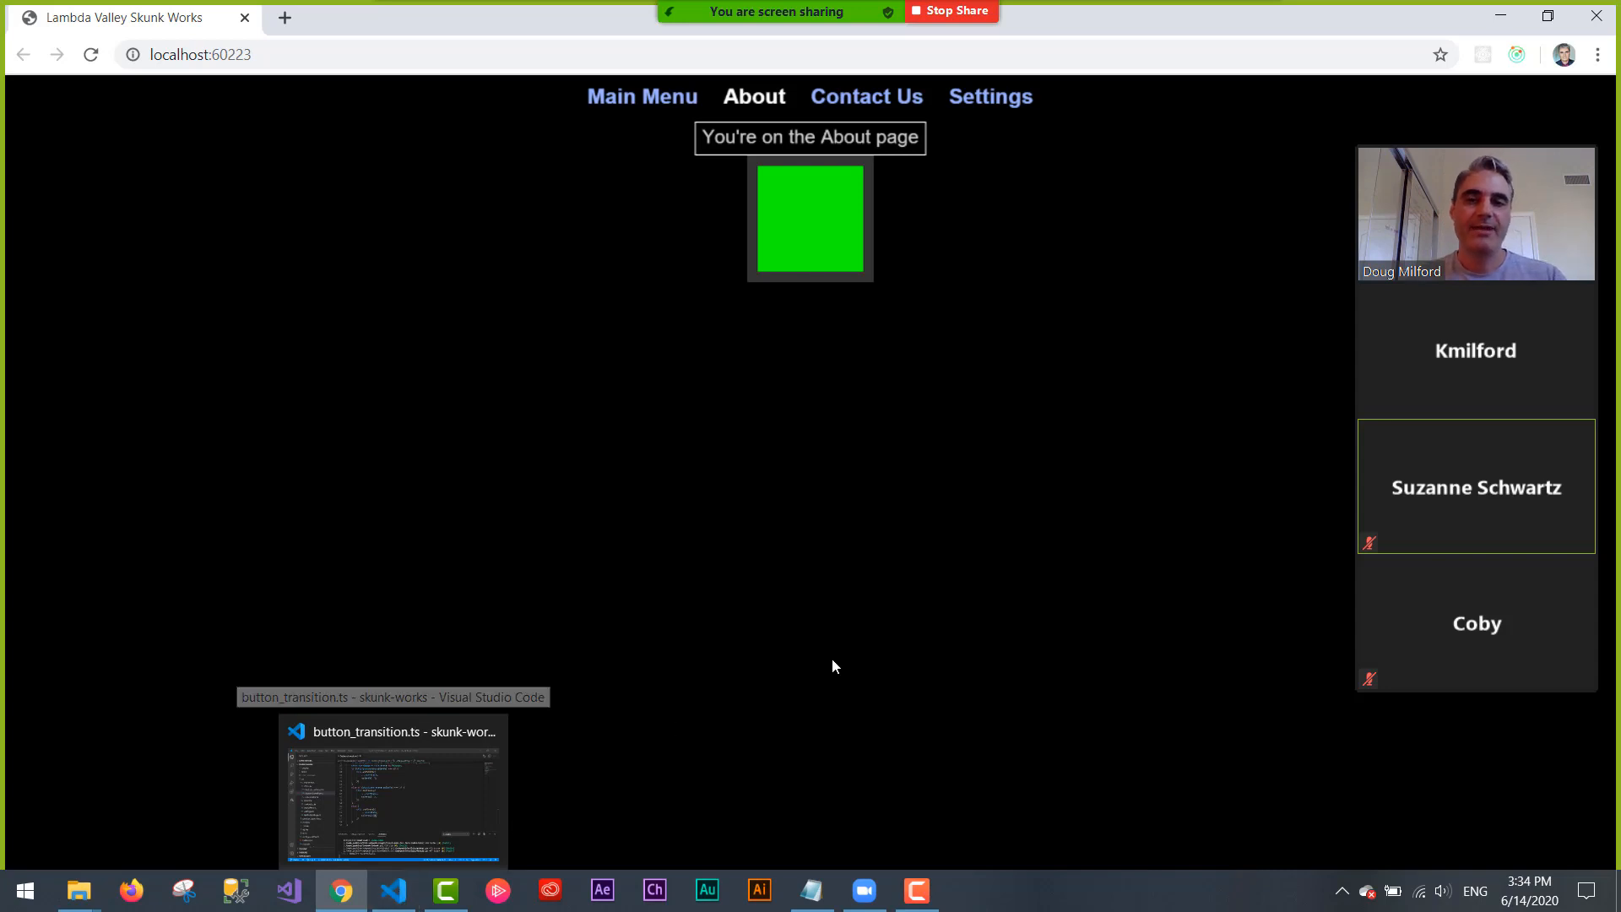
{"action": "mouse_move", "coordinate": [834, 667]}
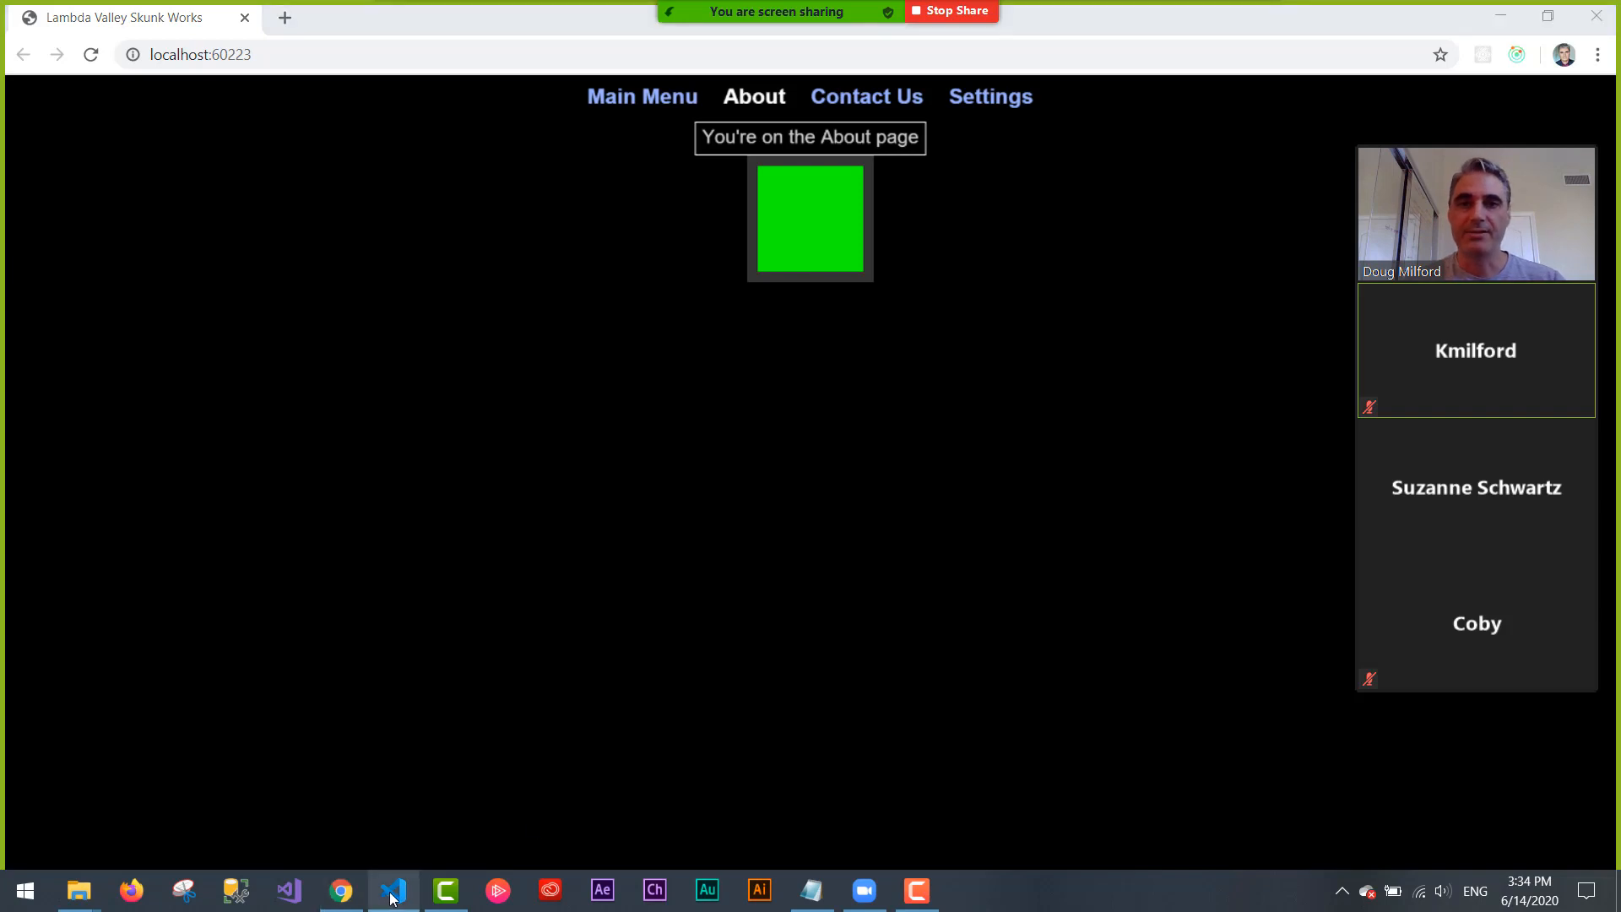
- Review the MyState interface in button_transition.ts, then open button_container.ts to see the props
{"action": "left_click", "coordinate": [391, 890]}
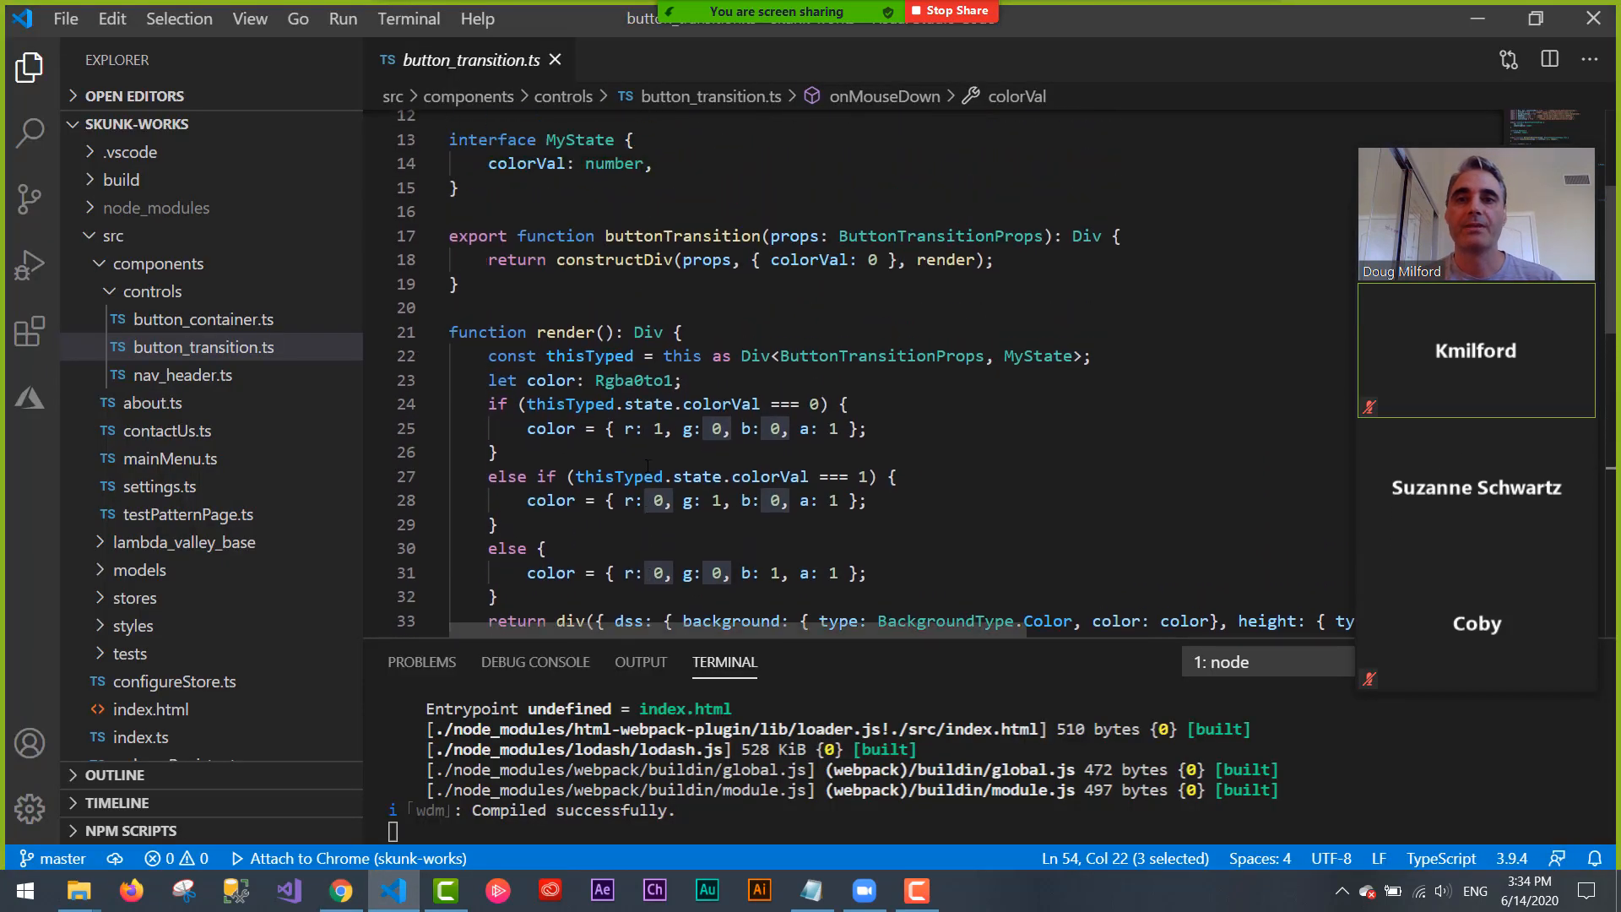
{"action": "scroll", "scroll_direction": "up", "scroll_amount": 3}
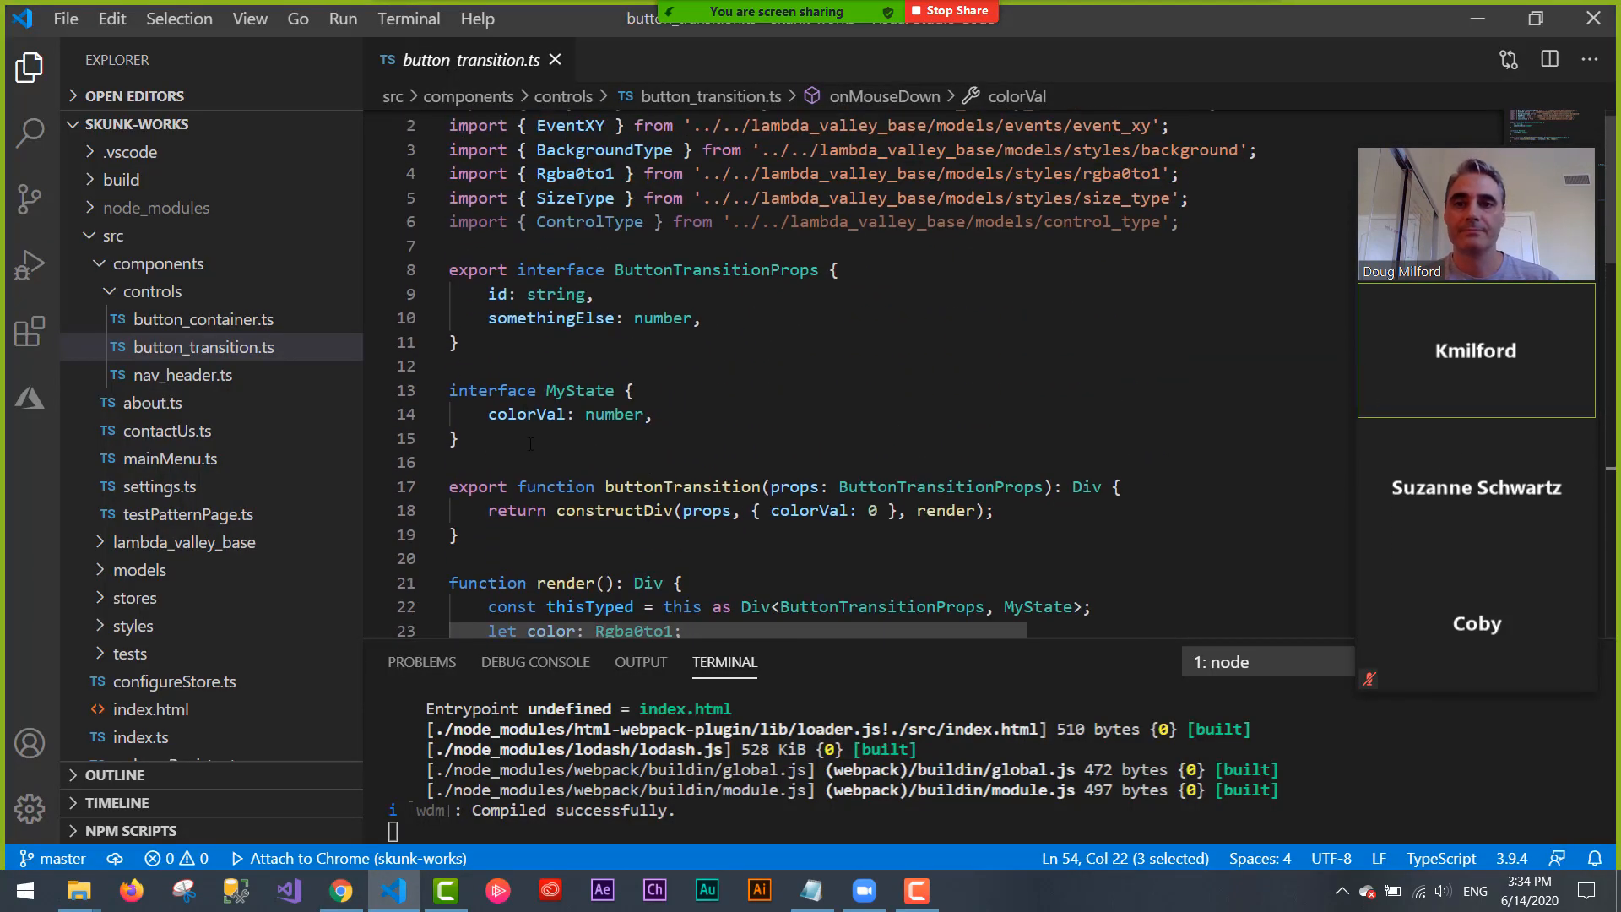
{"action": "left_click", "coordinate": [455, 439]}
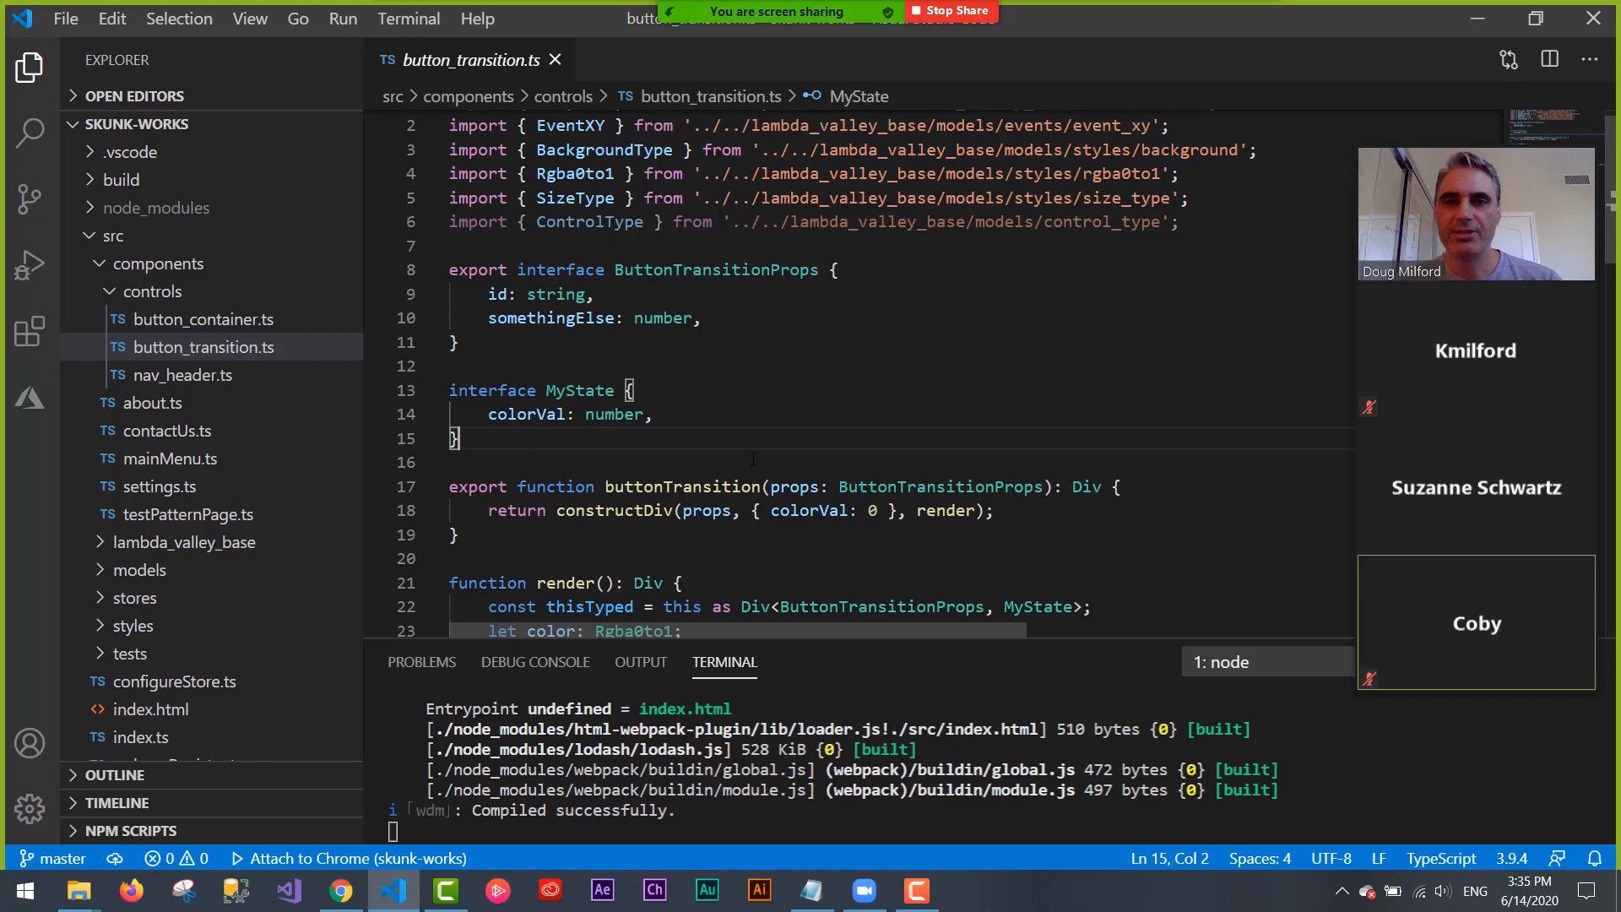
{"action": "scroll", "scroll_direction": "down", "scroll_amount": 3}
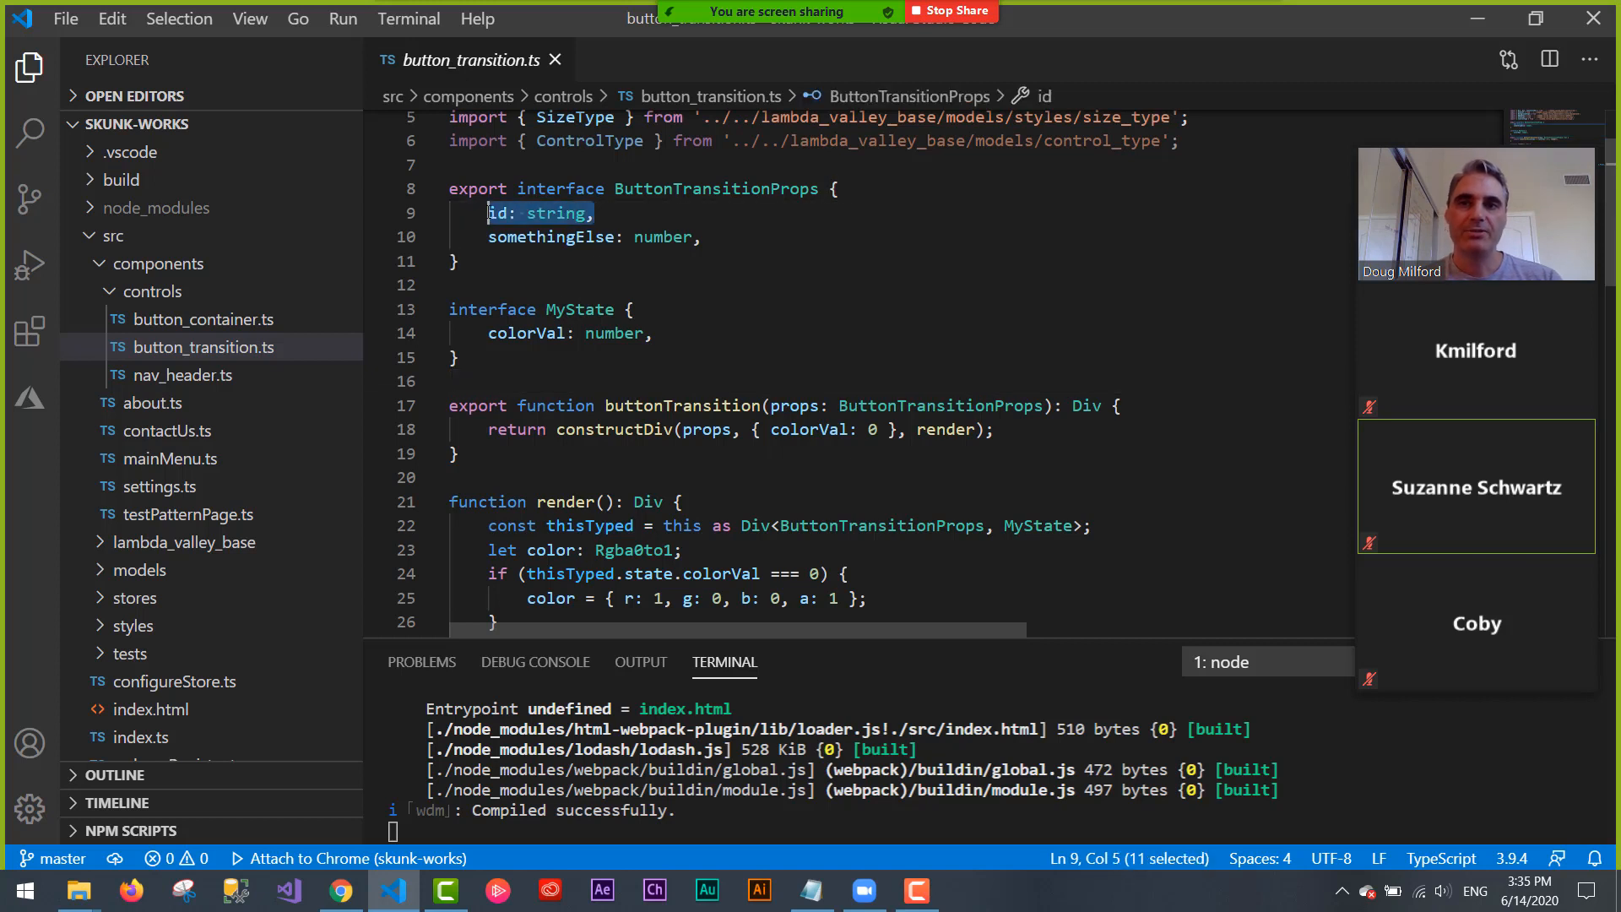
{"action": "mouse_move", "coordinate": [508, 213]}
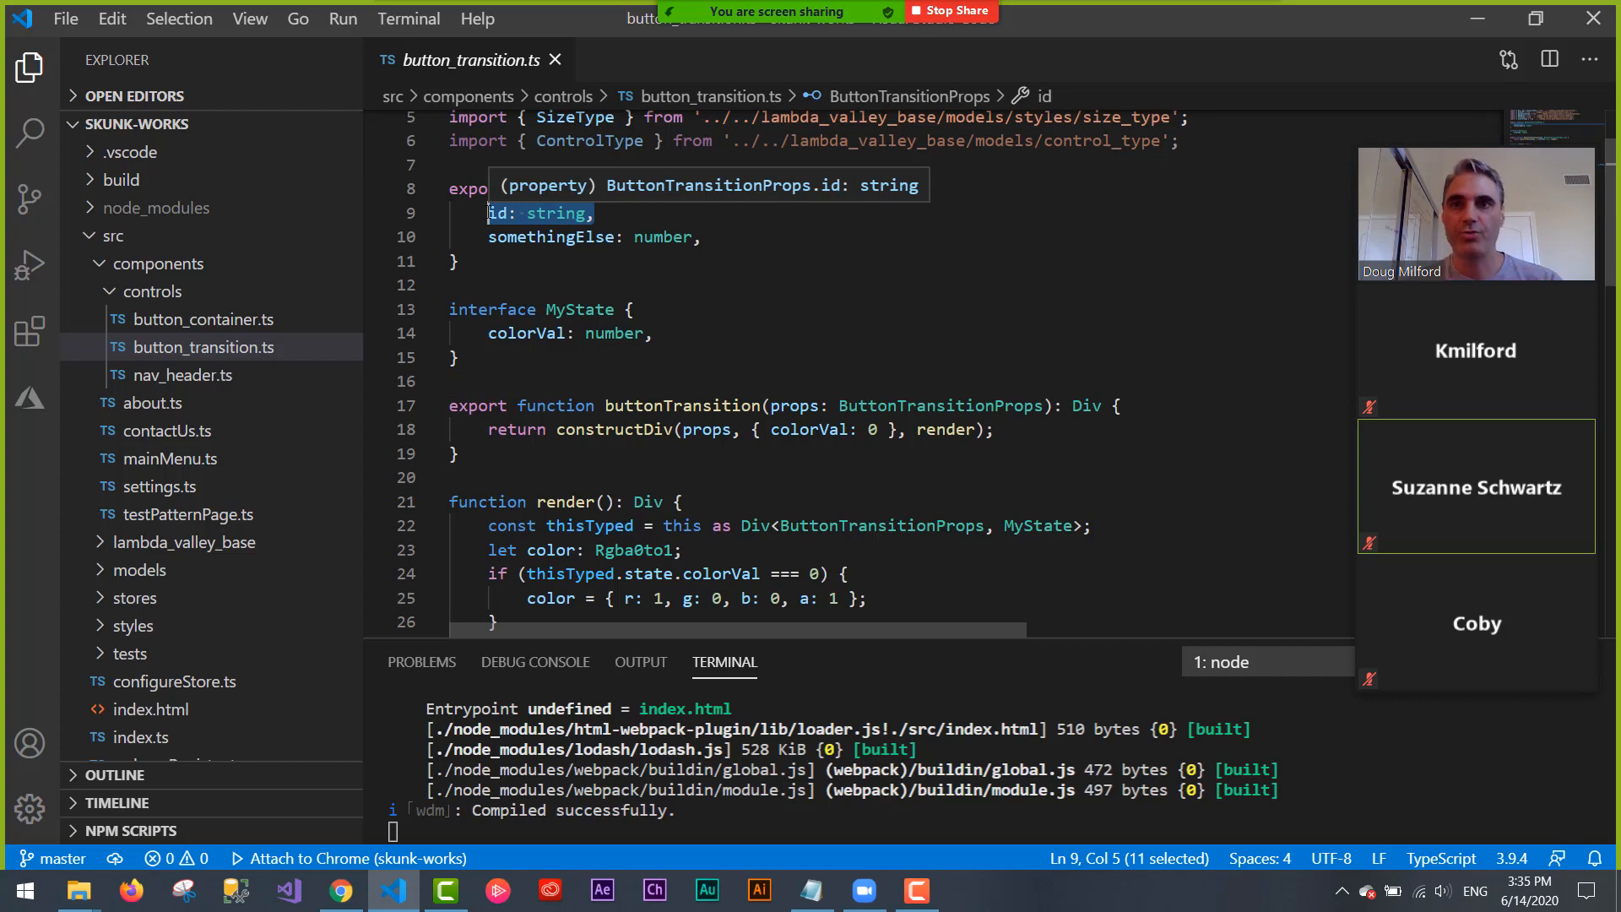
{"action": "left_click", "coordinate": [203, 318]}
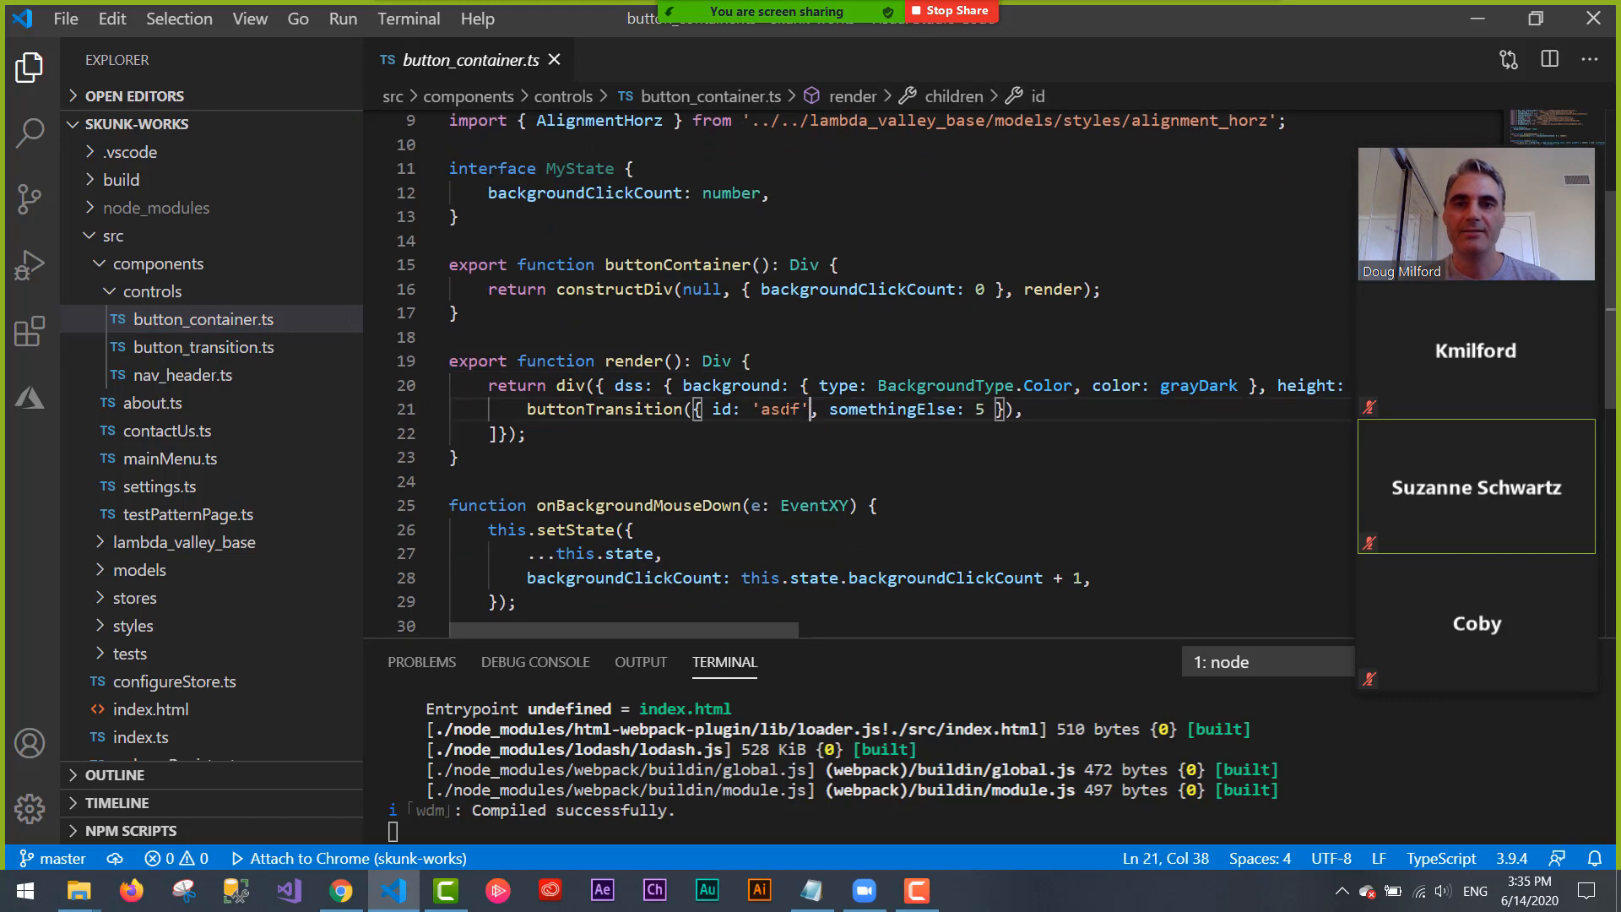
{"action": "double_click", "coordinate": [782, 409]}
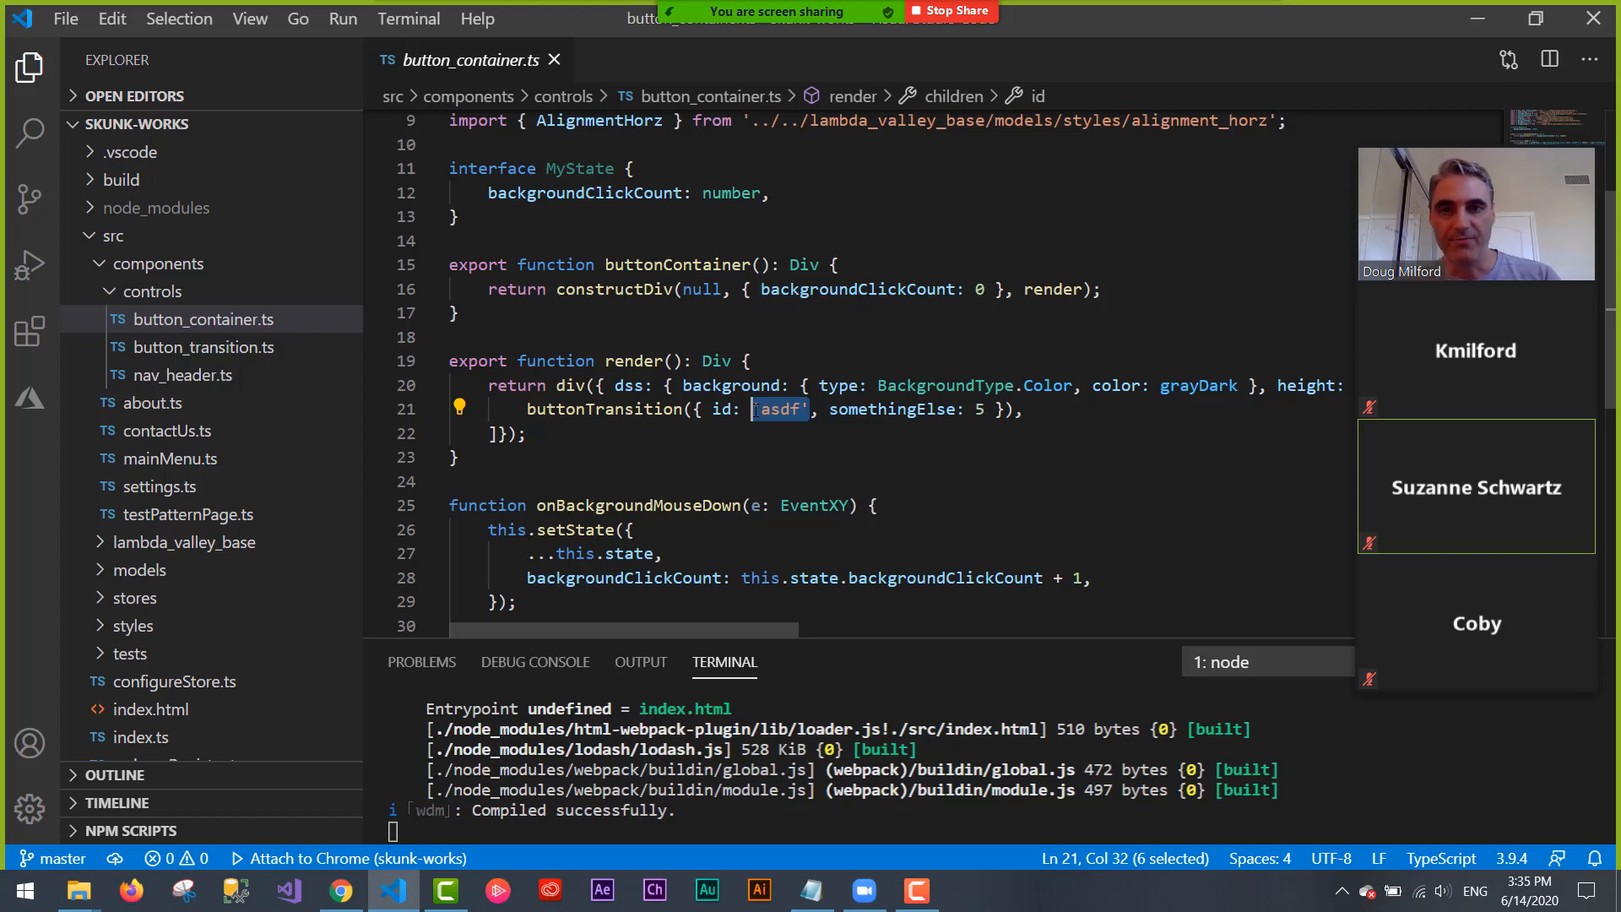
{"action": "left_click", "coordinate": [526, 433]}
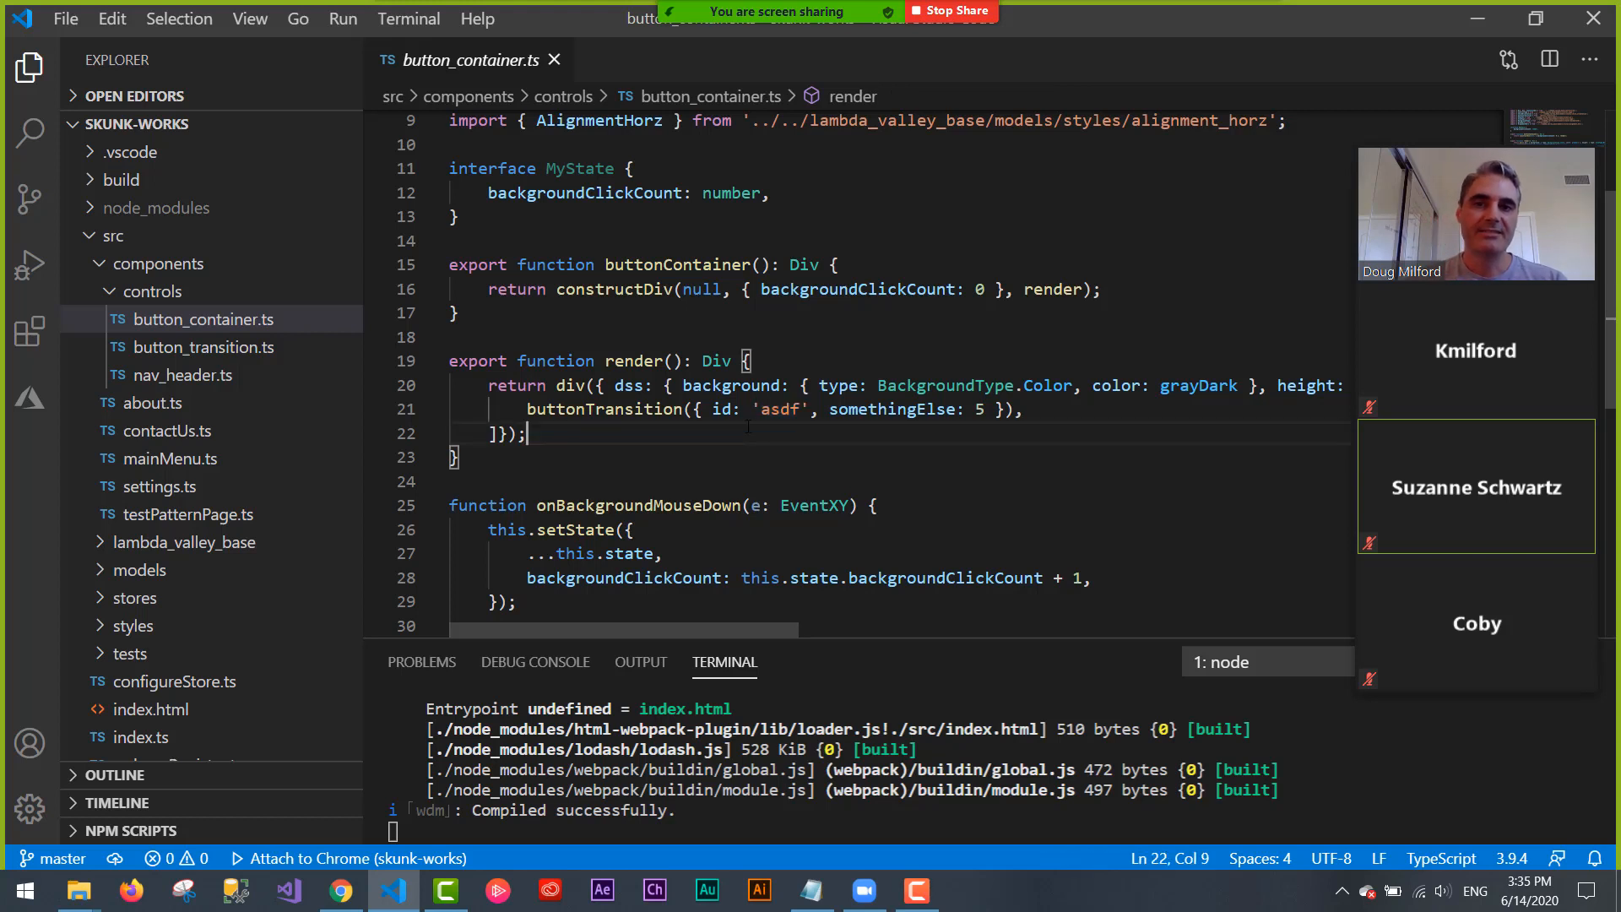
{"action": "double_click", "coordinate": [782, 409]}
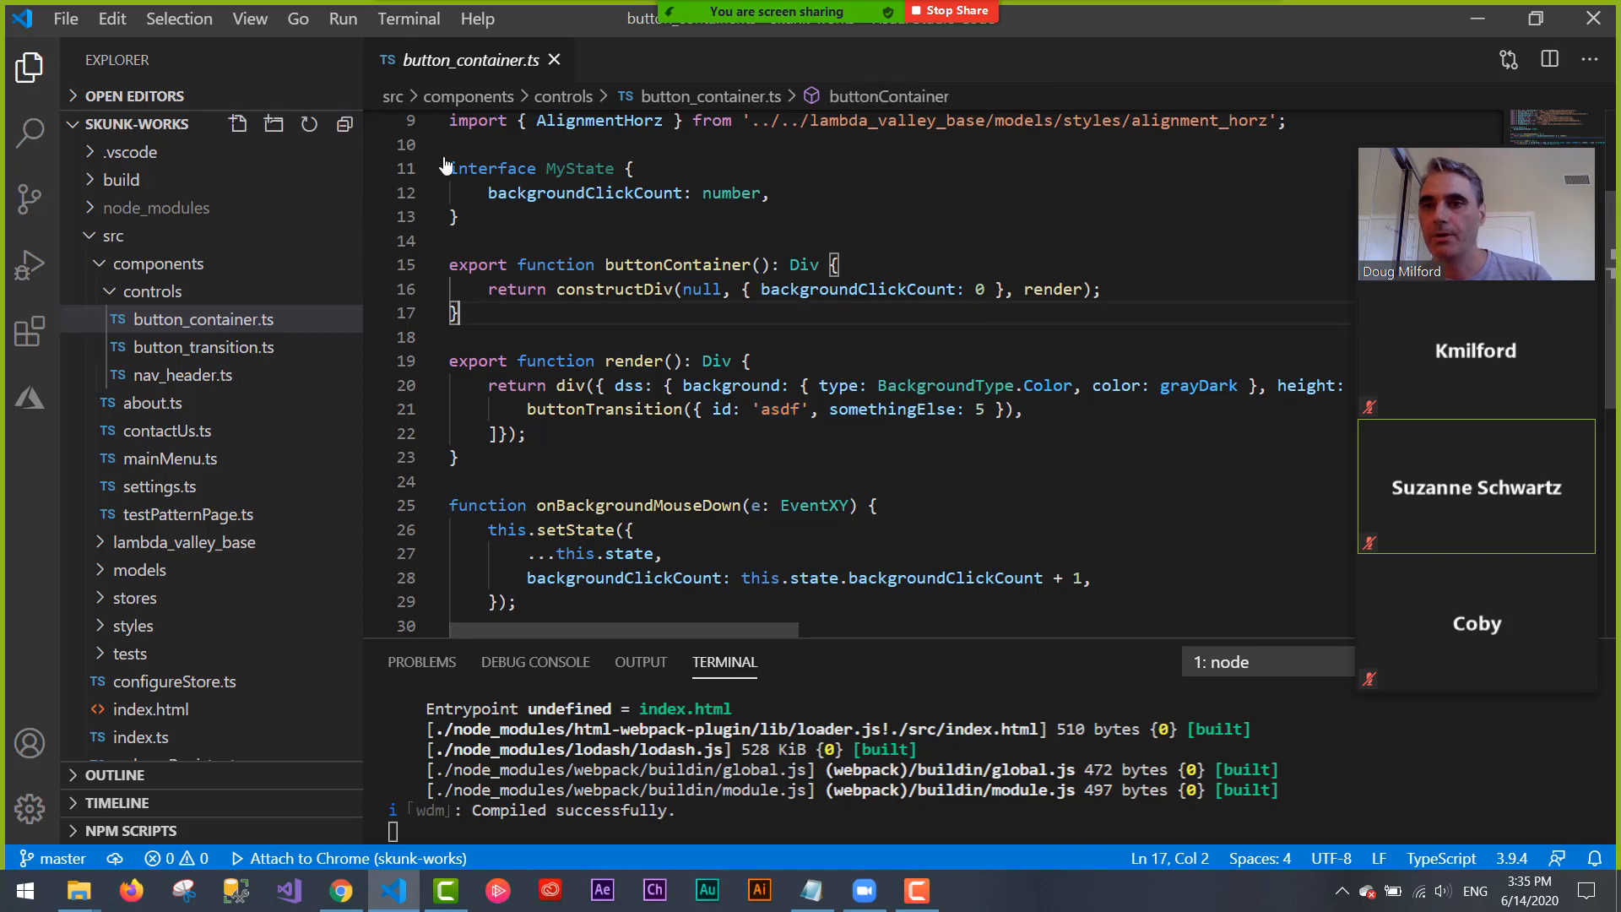
{"action": "mouse_move", "coordinate": [555, 59]}
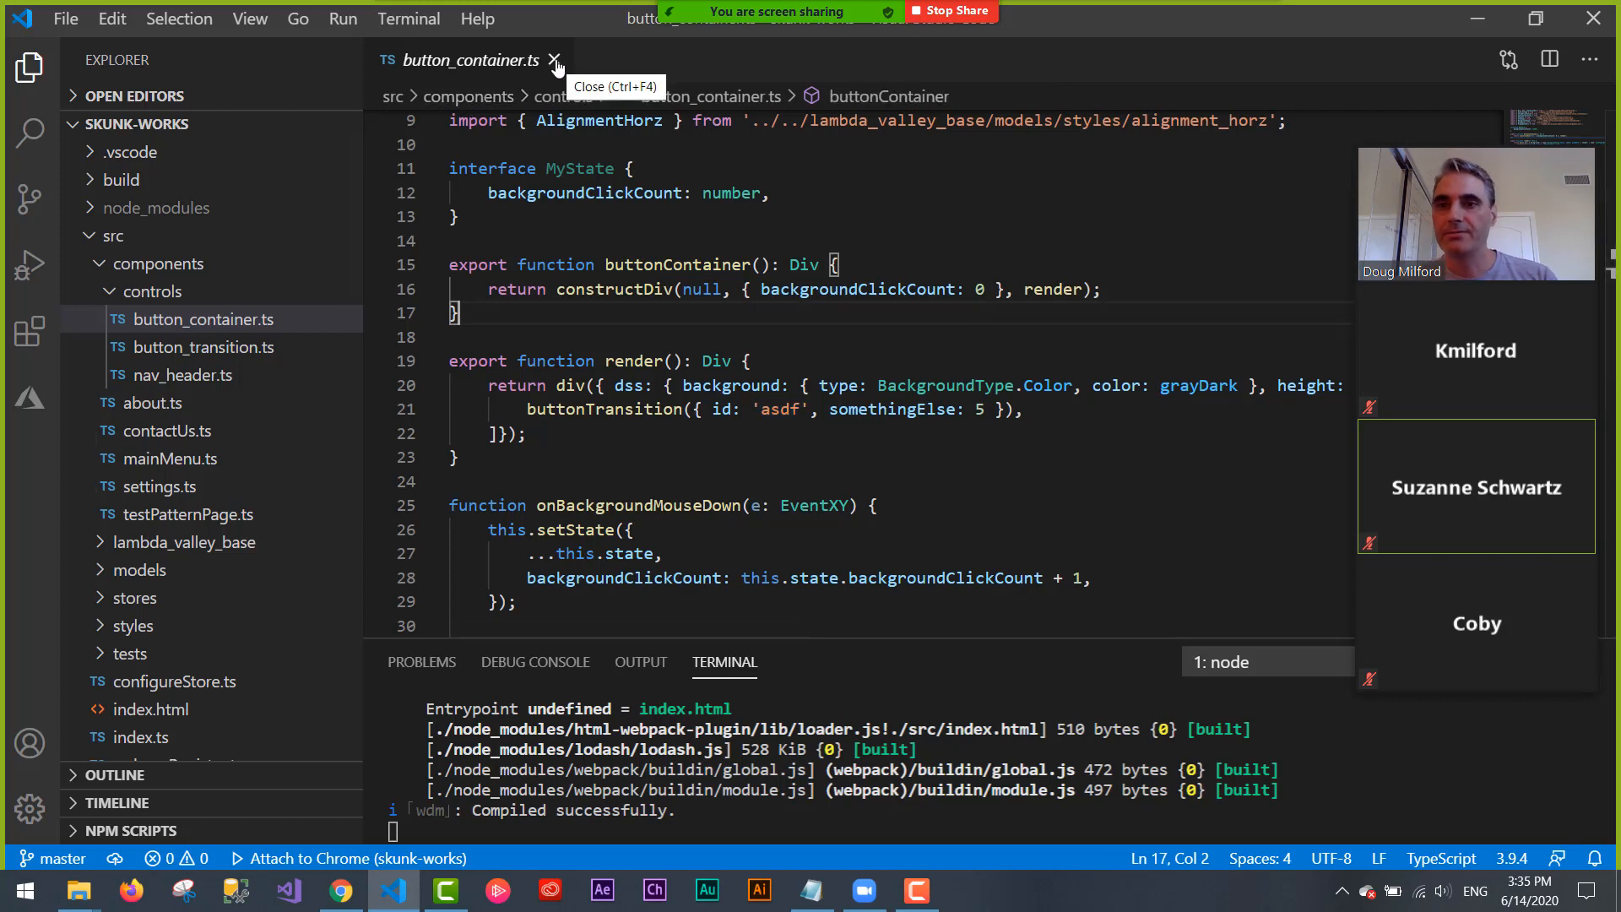
- Close button_container.ts, collapse the controls folder and expand the stores folder
{"action": "left_click", "coordinate": [554, 60]}
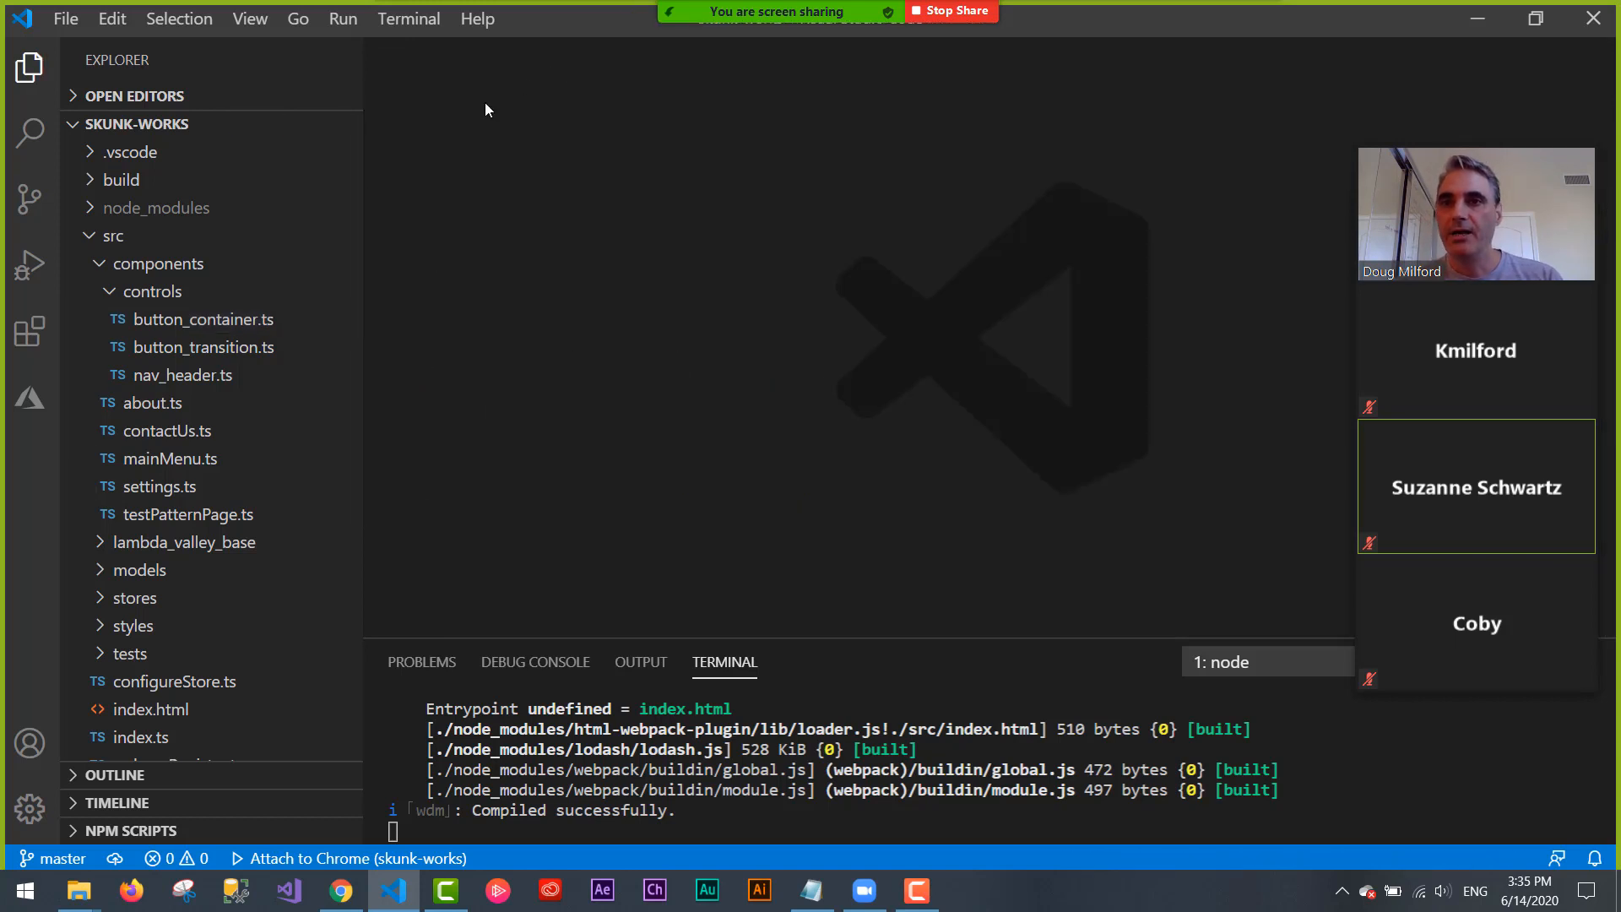
{"action": "left_click", "coordinate": [152, 290]}
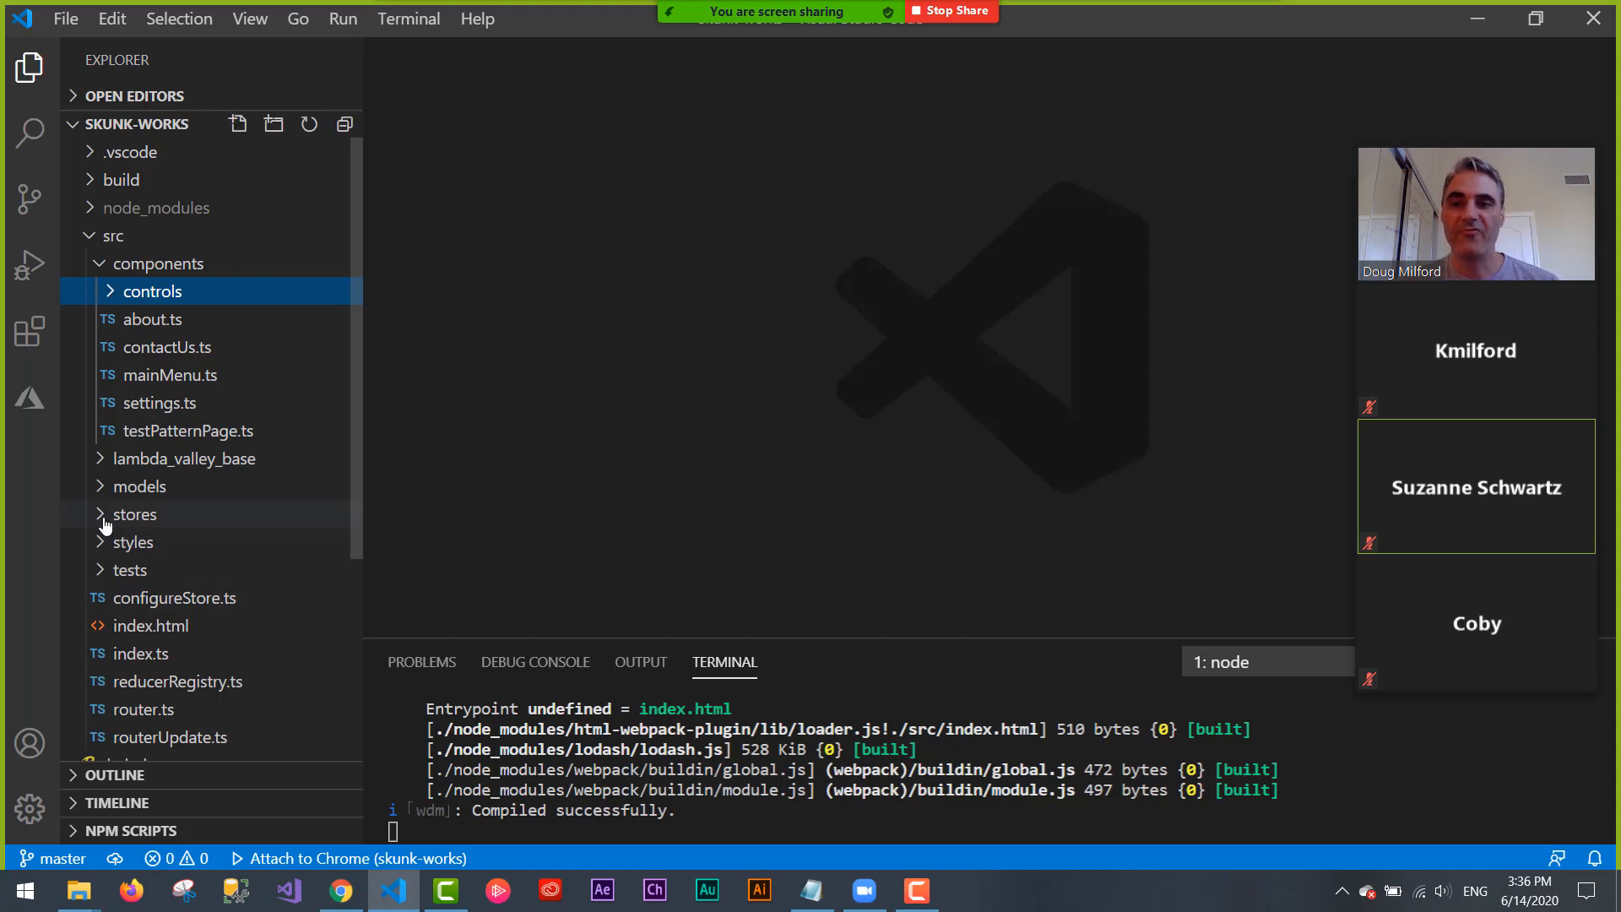
{"action": "left_click", "coordinate": [135, 514]}
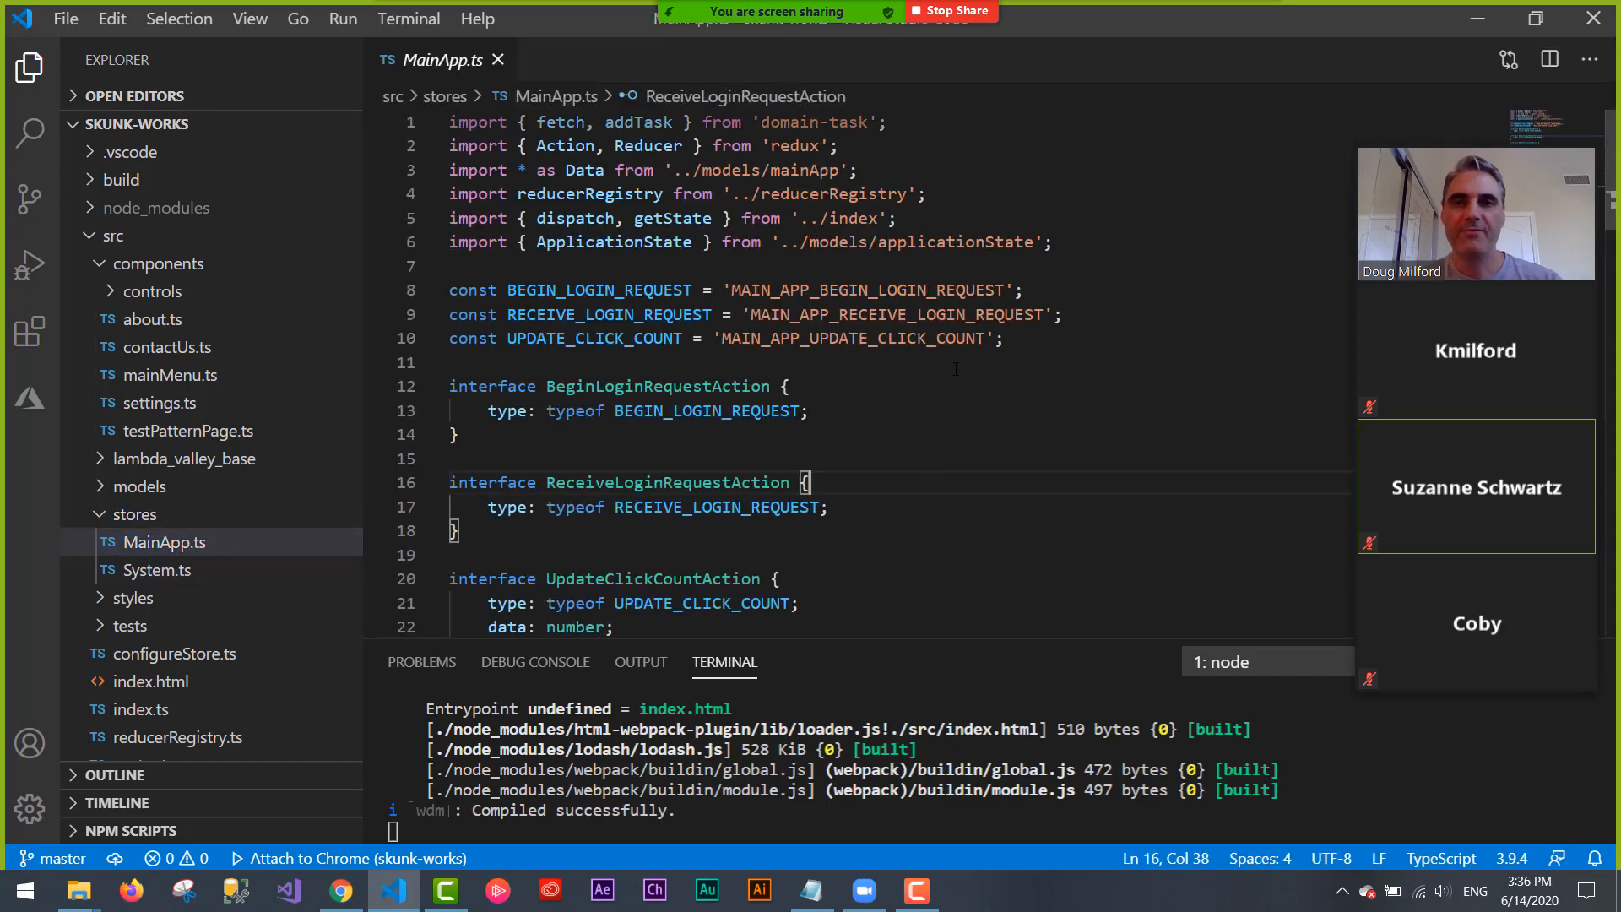
{"action": "left_click", "coordinate": [455, 556]}
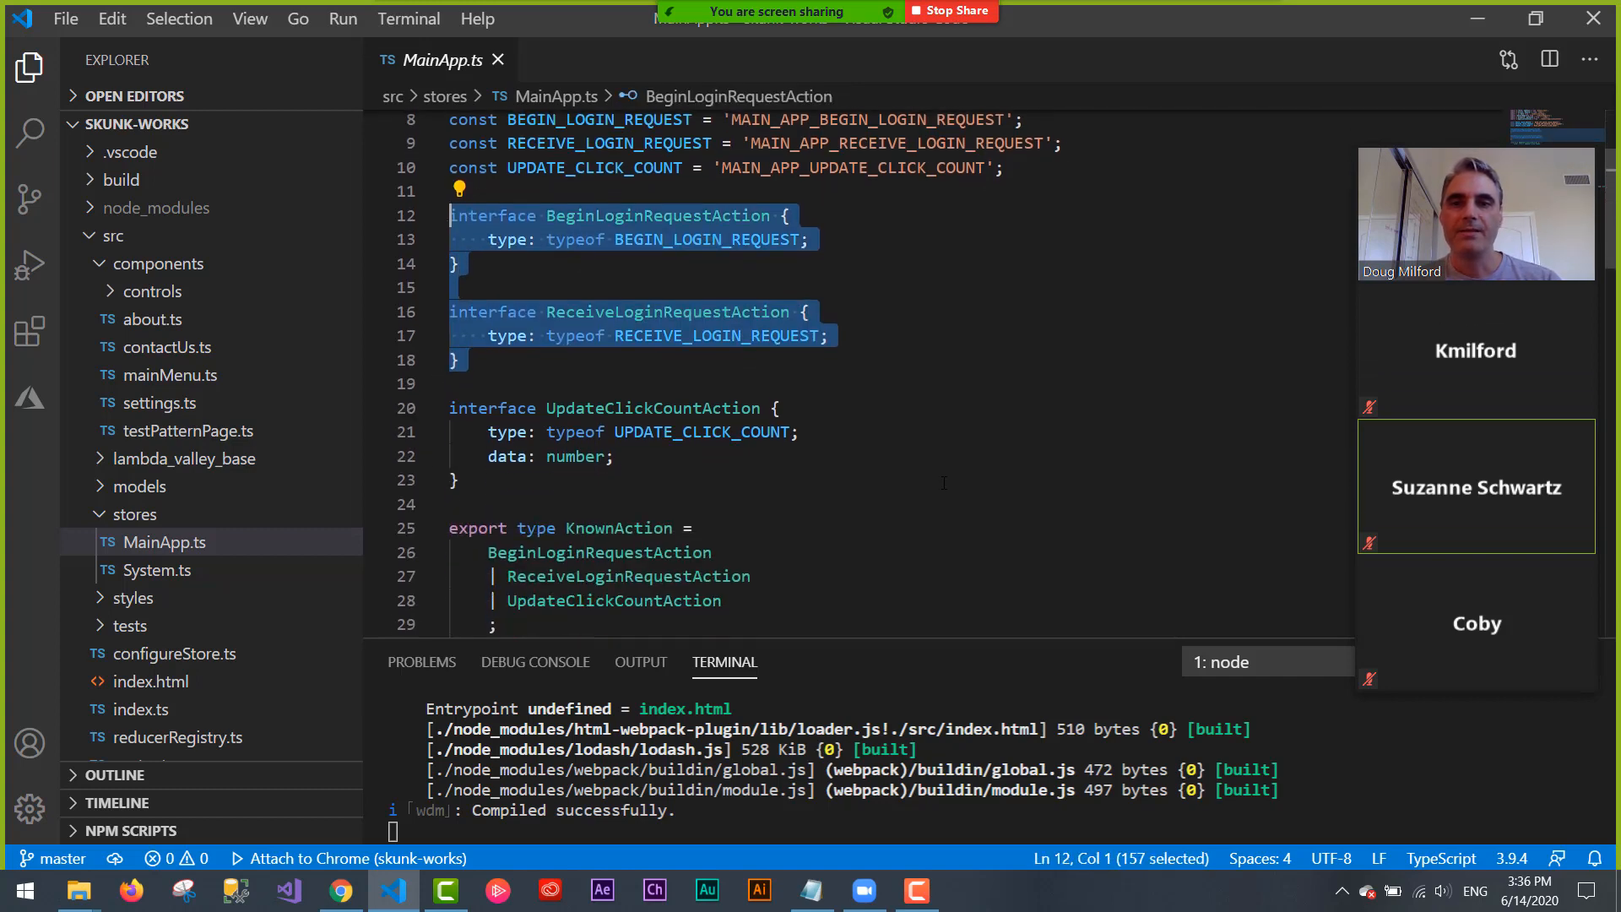
{"action": "scroll", "scroll_direction": "down", "scroll_amount": 3}
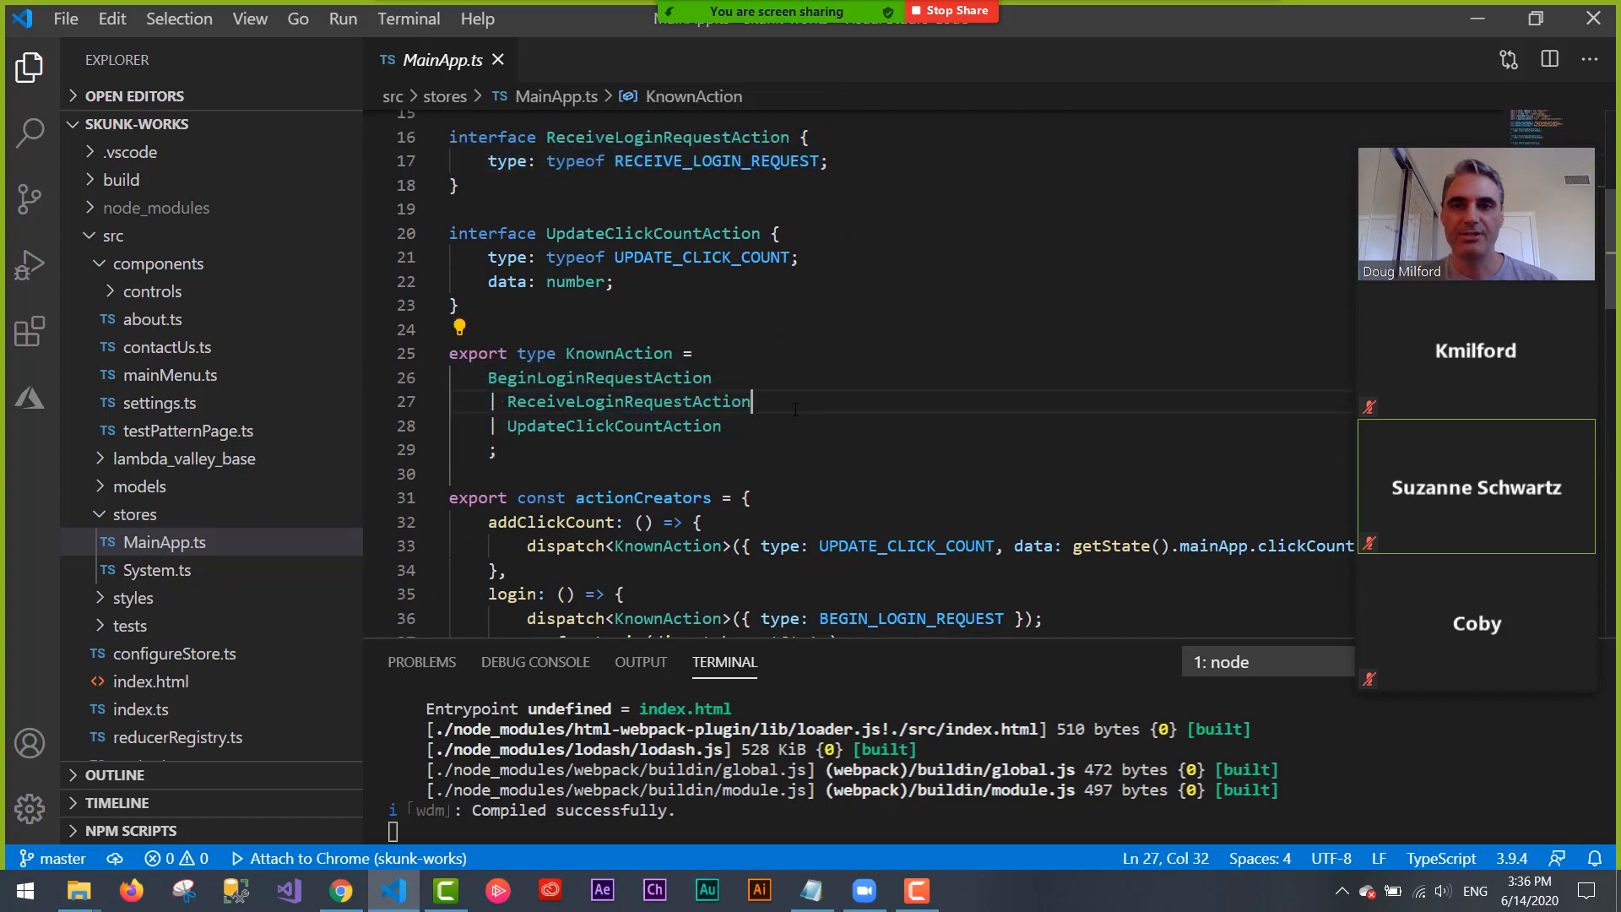
{"action": "scroll", "scroll_direction": "down", "scroll_amount": 3}
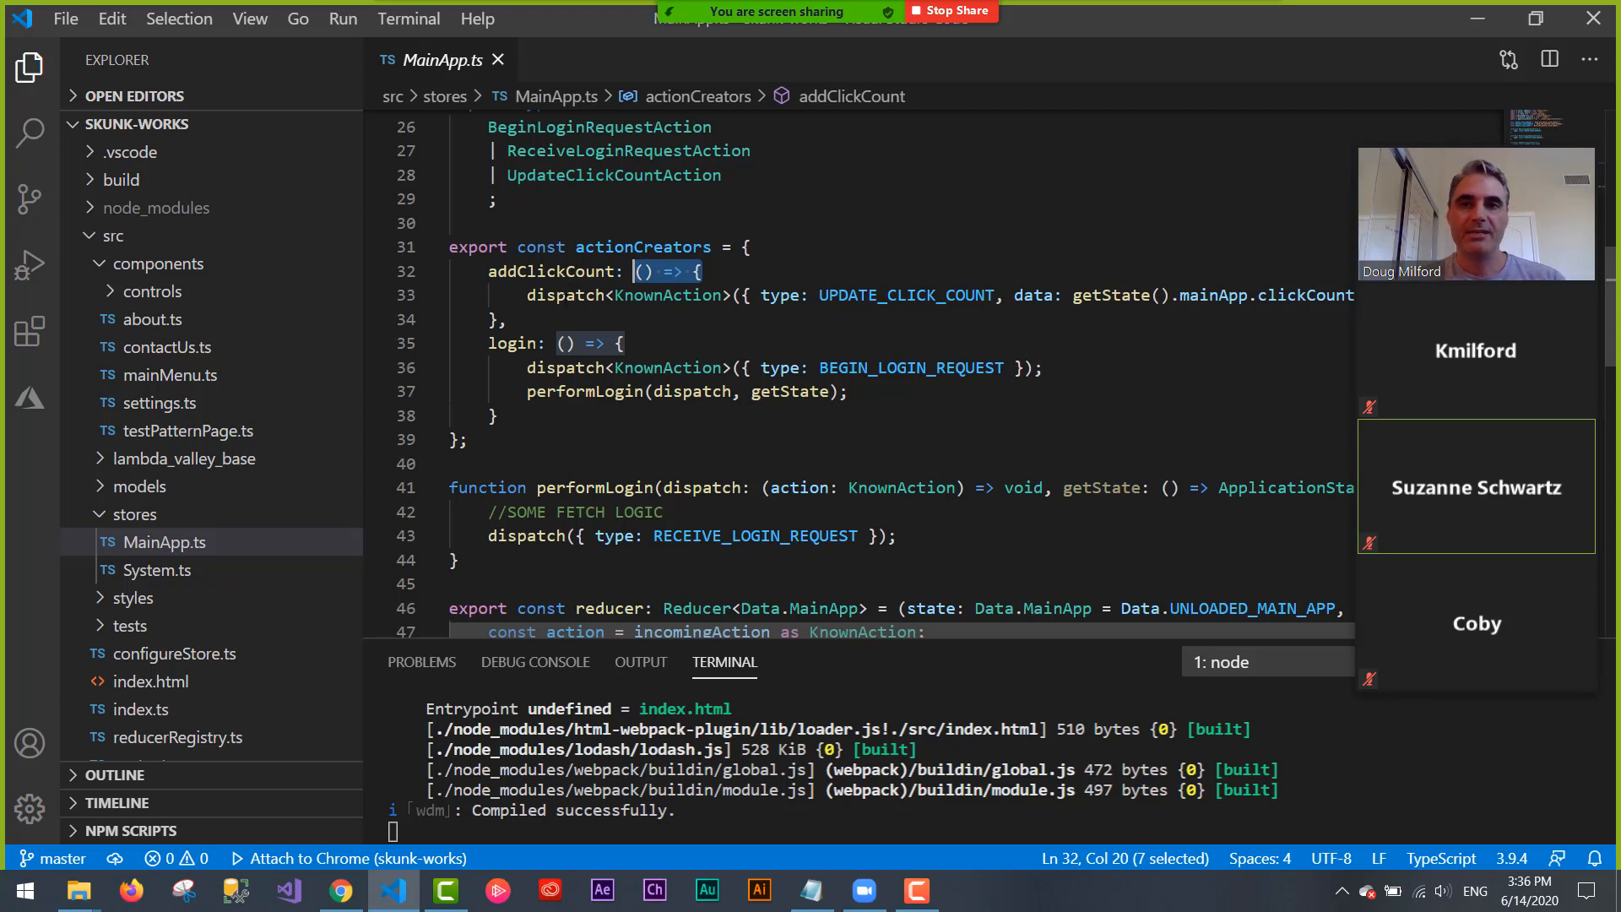
{"action": "scroll", "scroll_direction": "up", "scroll_amount": 3}
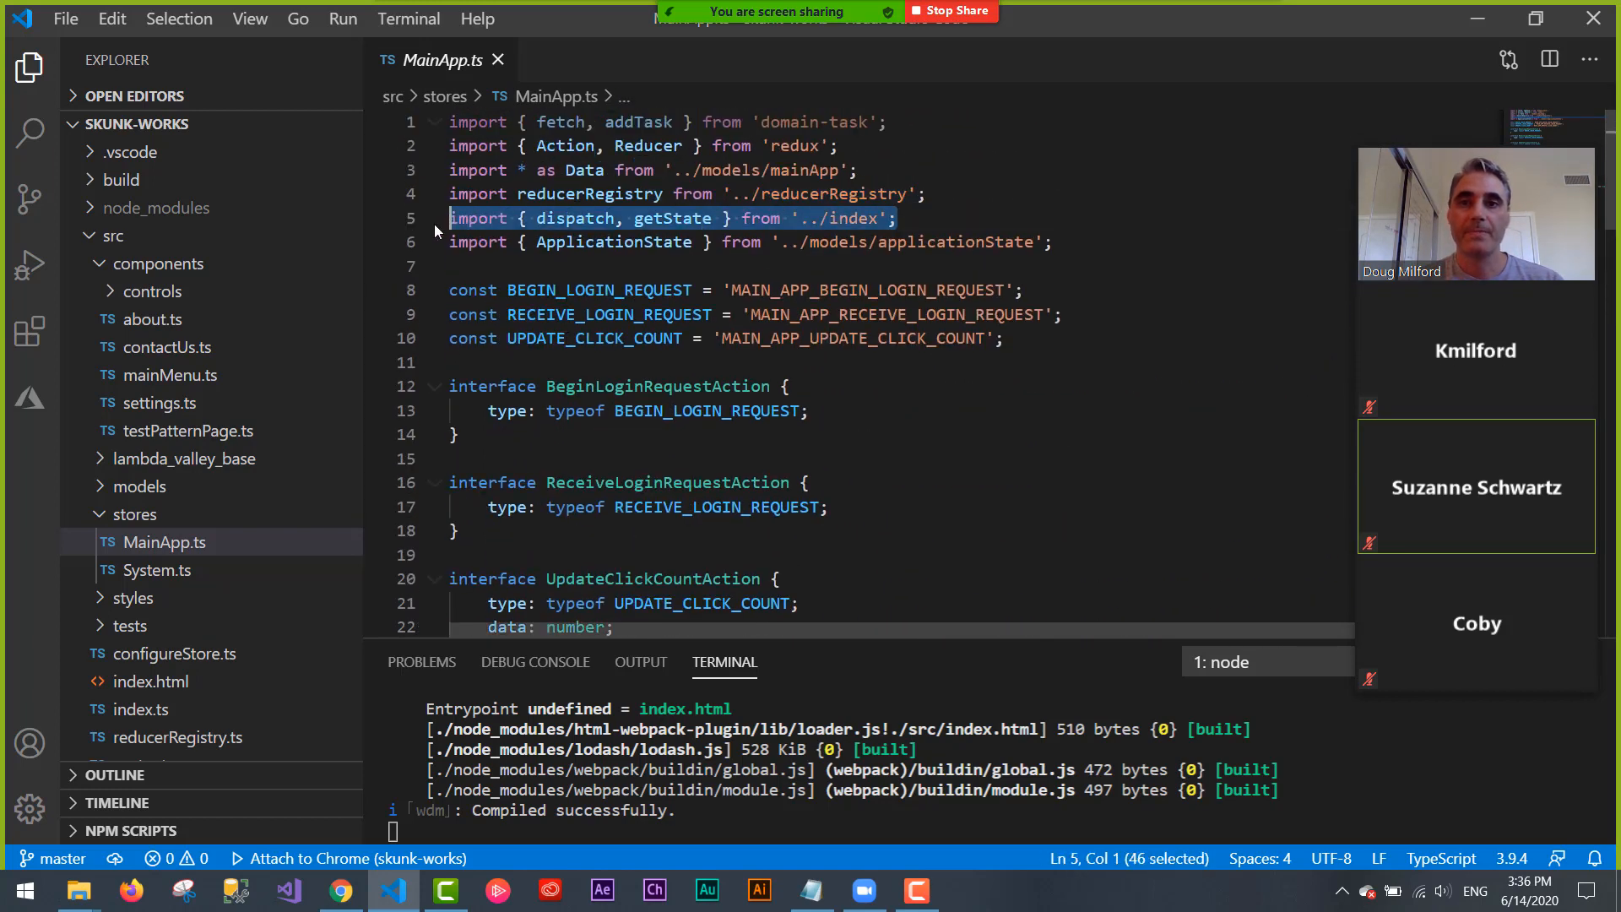
{"action": "scroll", "scroll_direction": "down", "scroll_amount": 3}
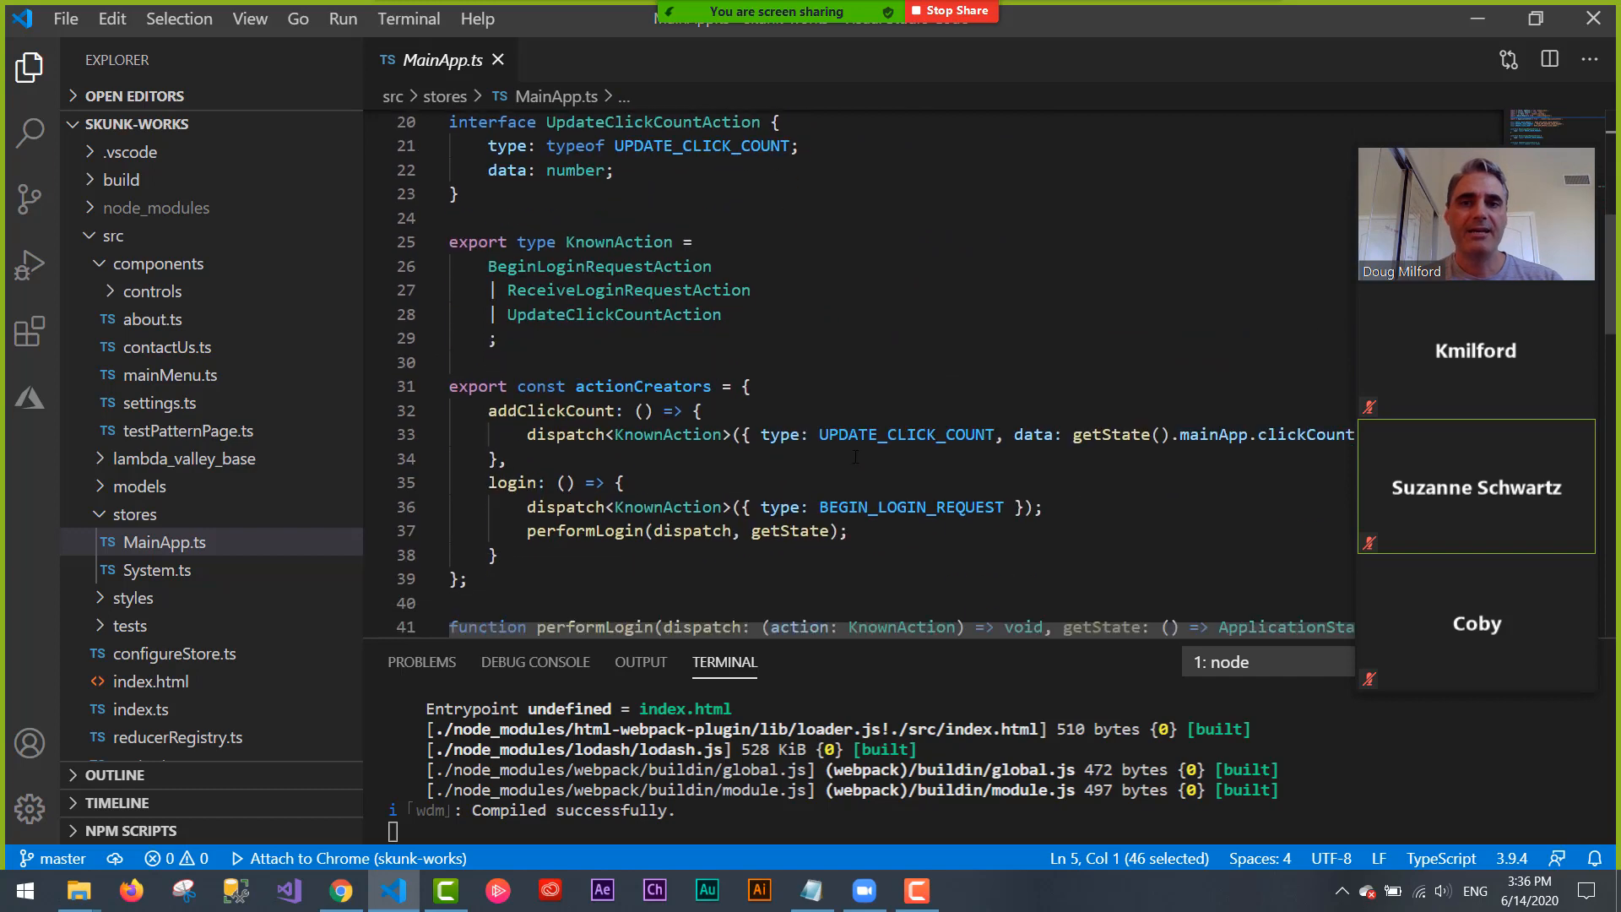
{"action": "scroll", "scroll_direction": "down", "scroll_amount": 3}
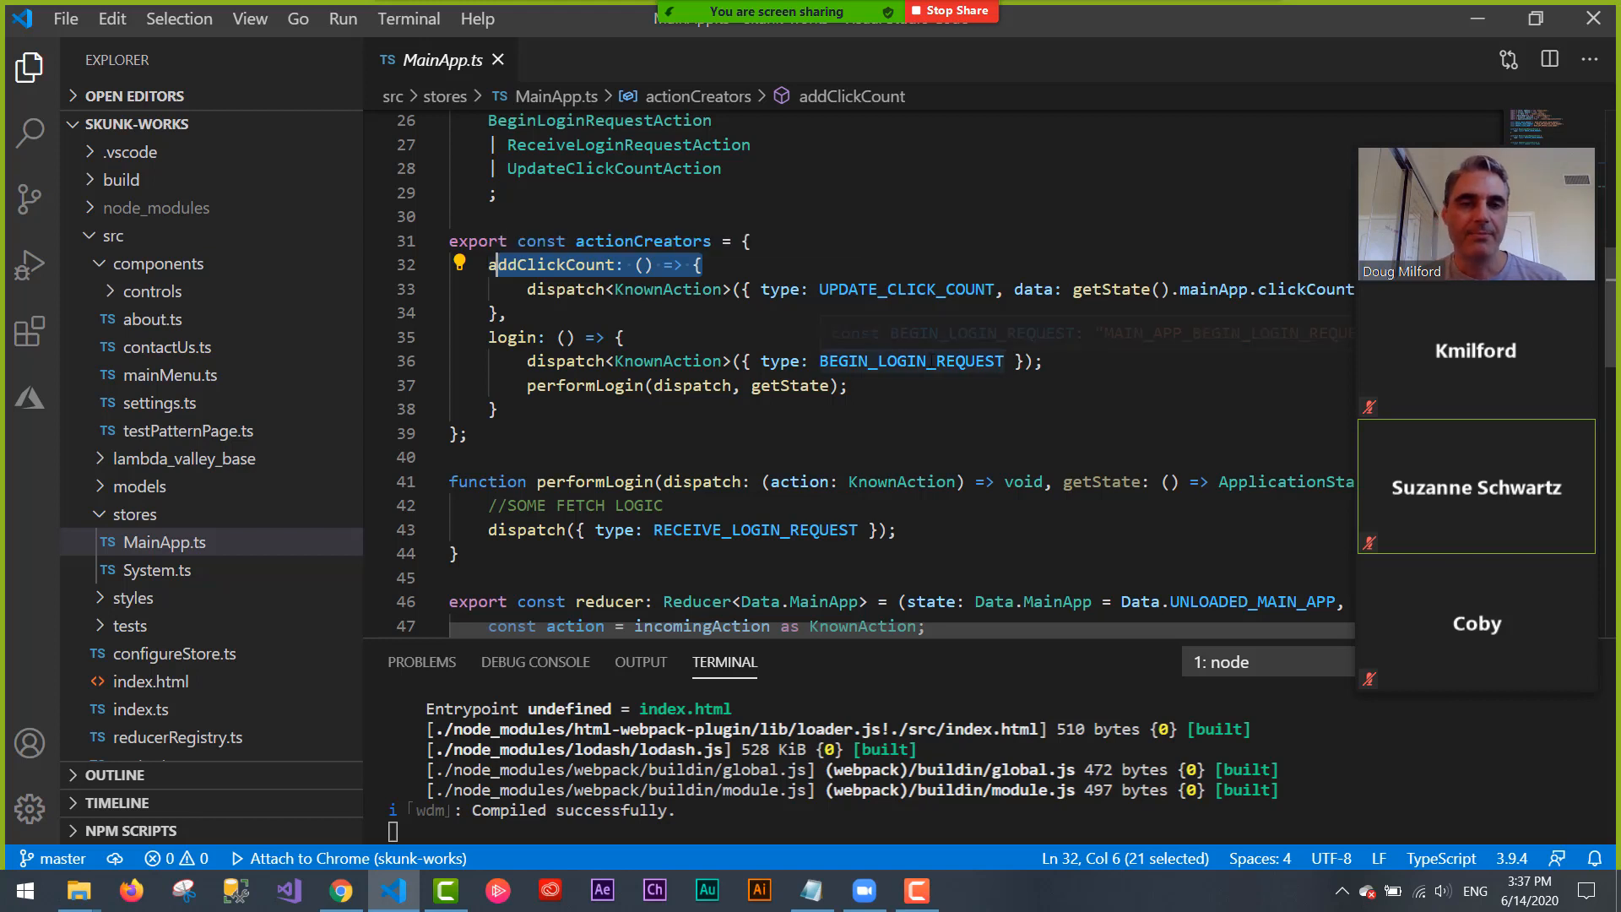
{"action": "left_click", "coordinate": [468, 433]}
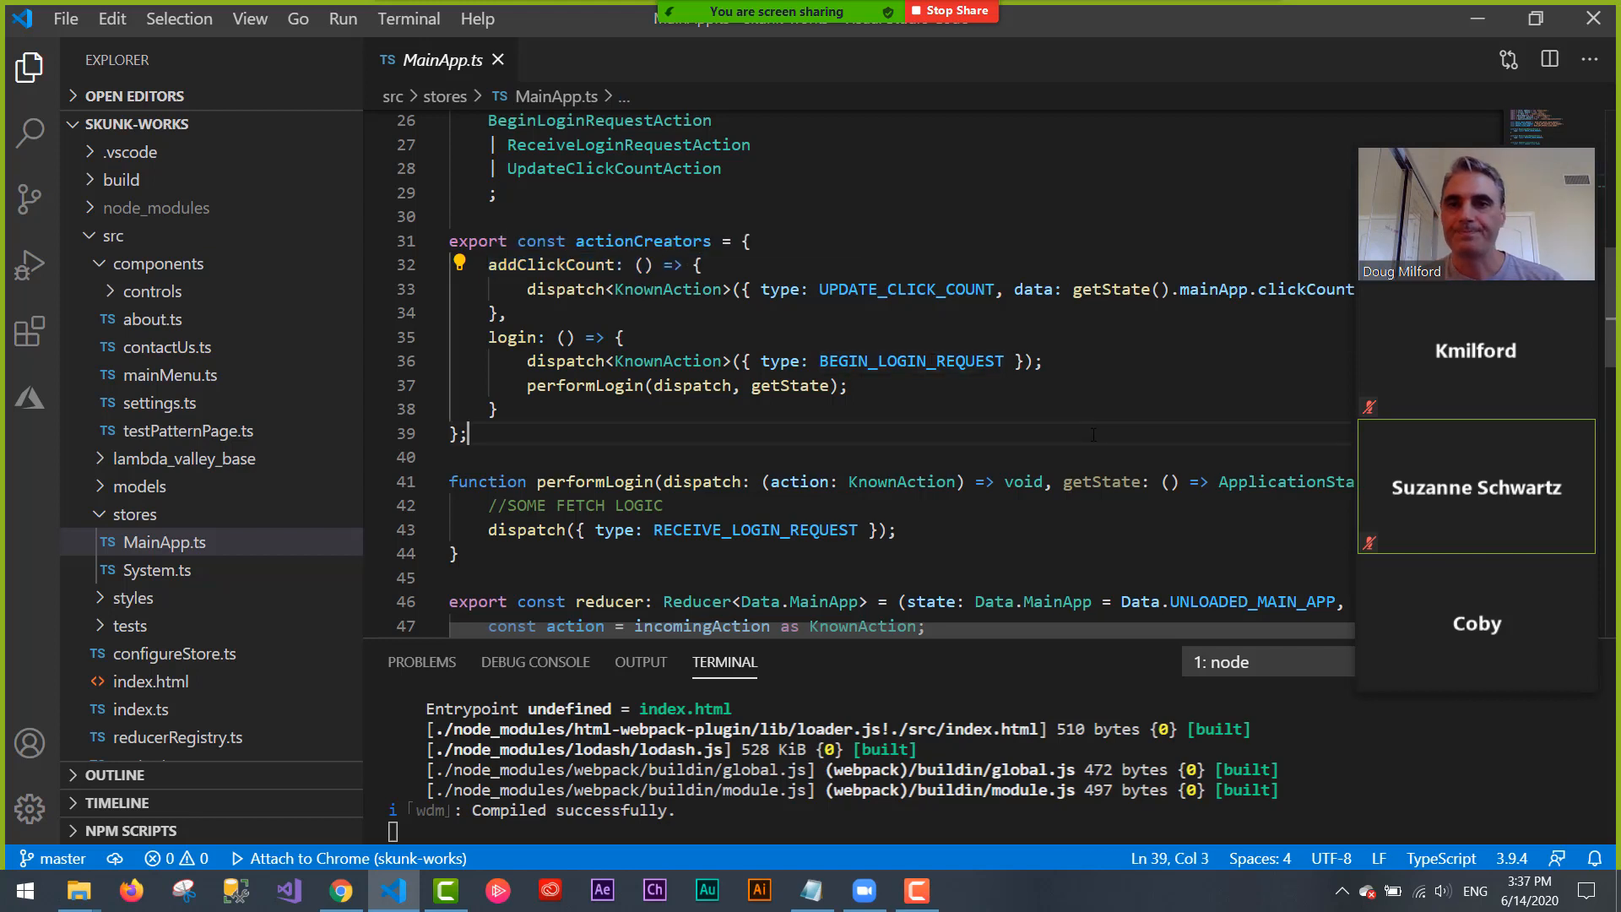
{"action": "scroll", "scroll_direction": "down", "scroll_amount": 3}
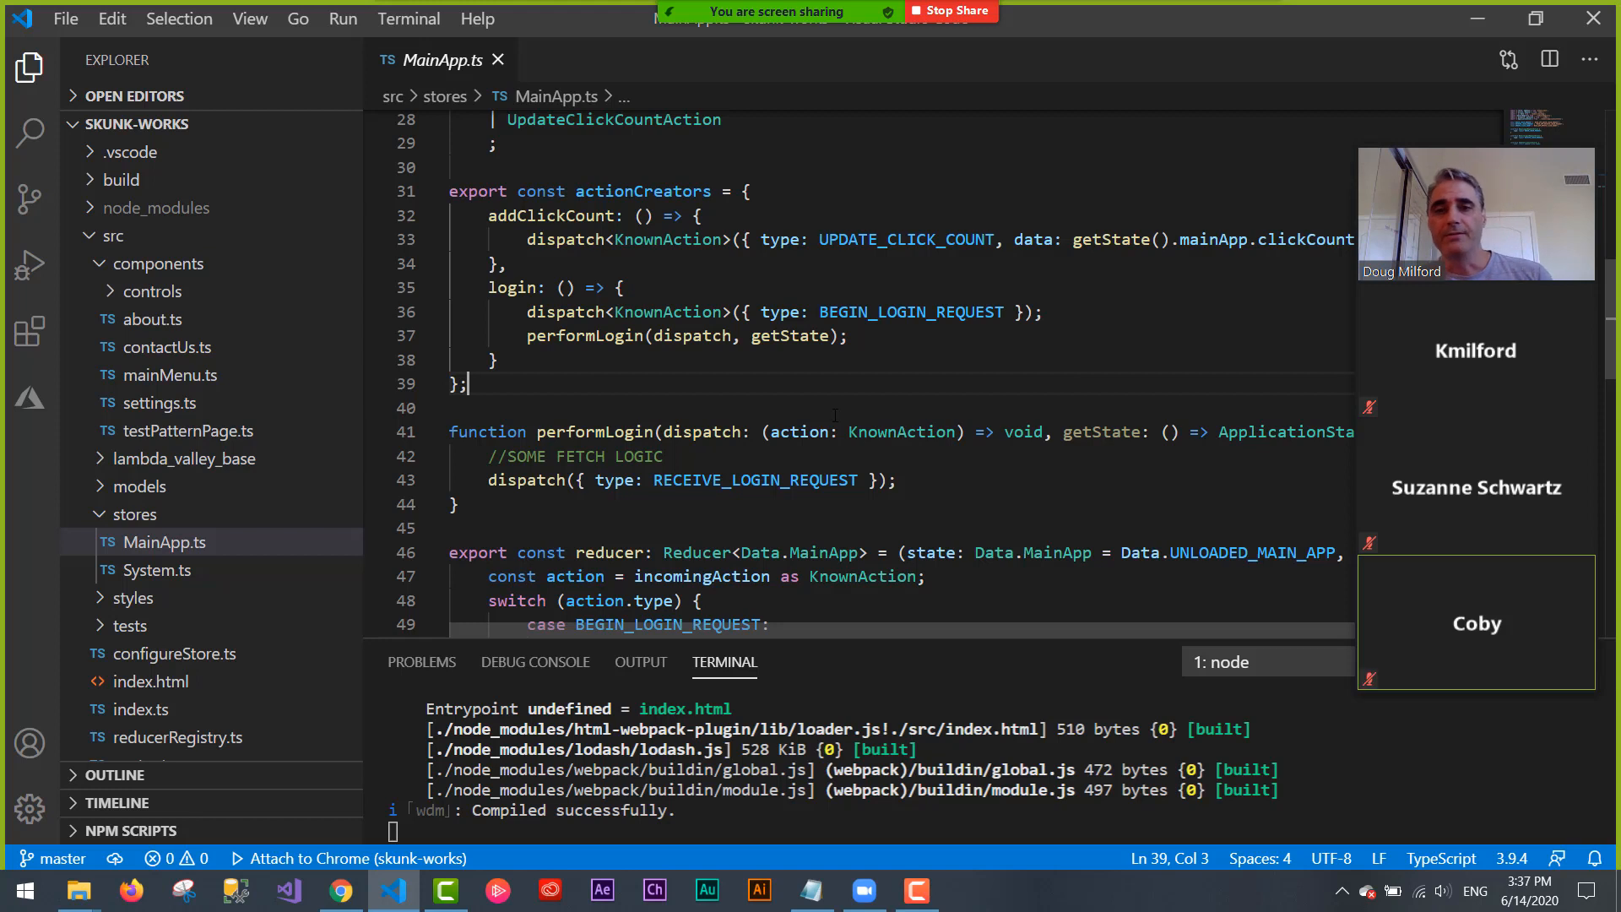
{"action": "scroll", "scroll_direction": "down", "scroll_amount": 3}
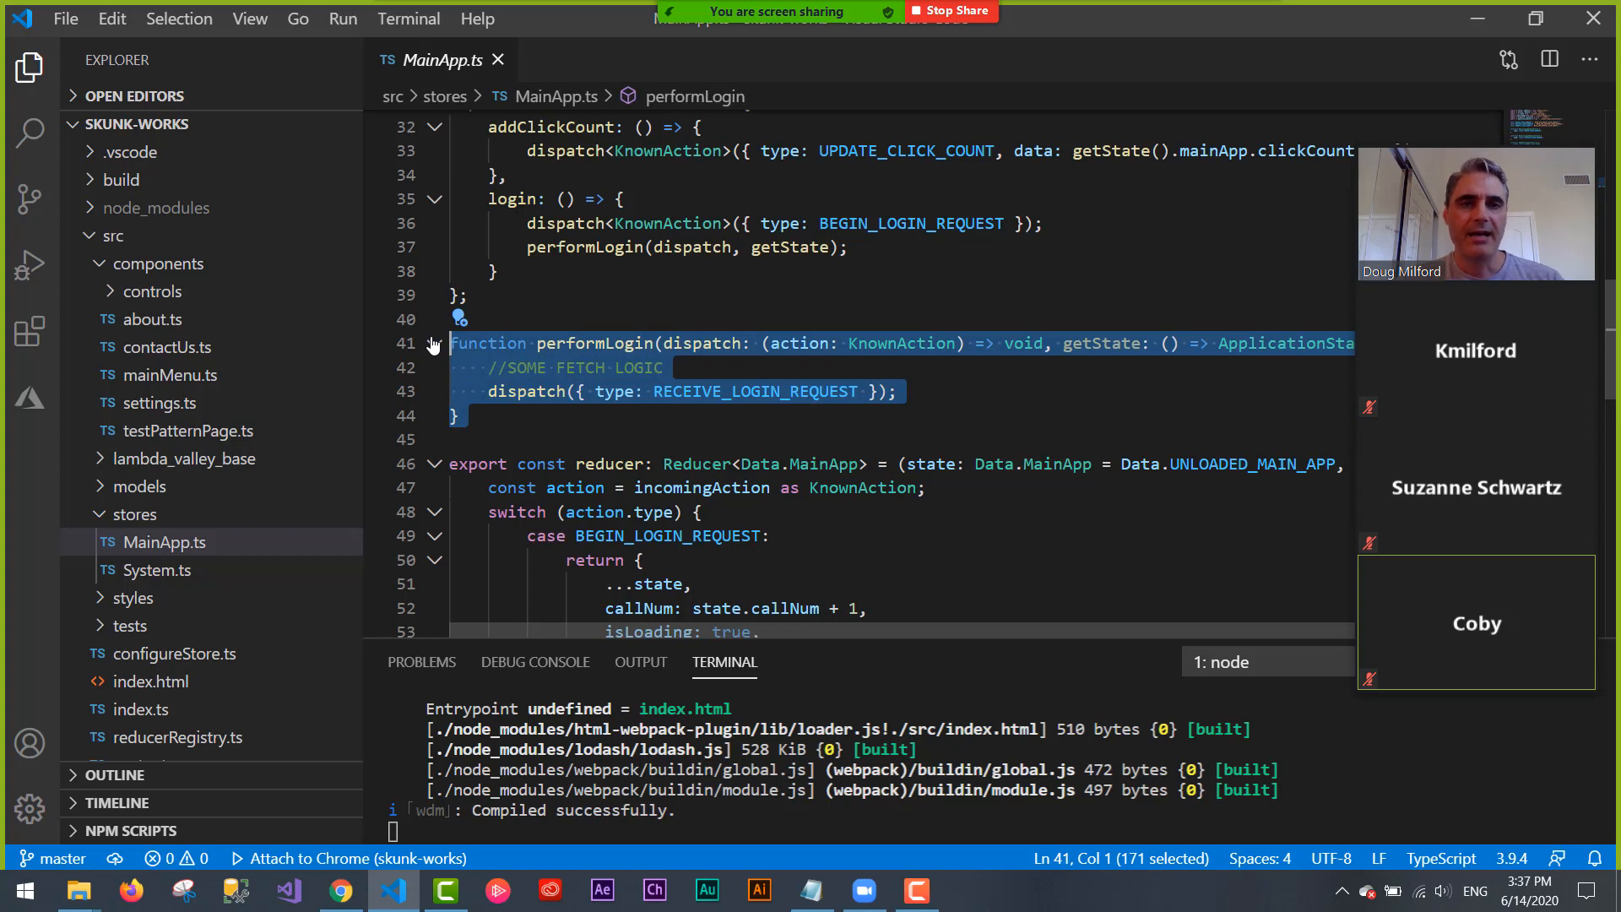
- Walk through the BEGIN_LOGIN_REQUEST and RECEIVE_LOGIN_REQUEST reducer cases, then expand models
{"action": "left_click", "coordinate": [796, 391]}
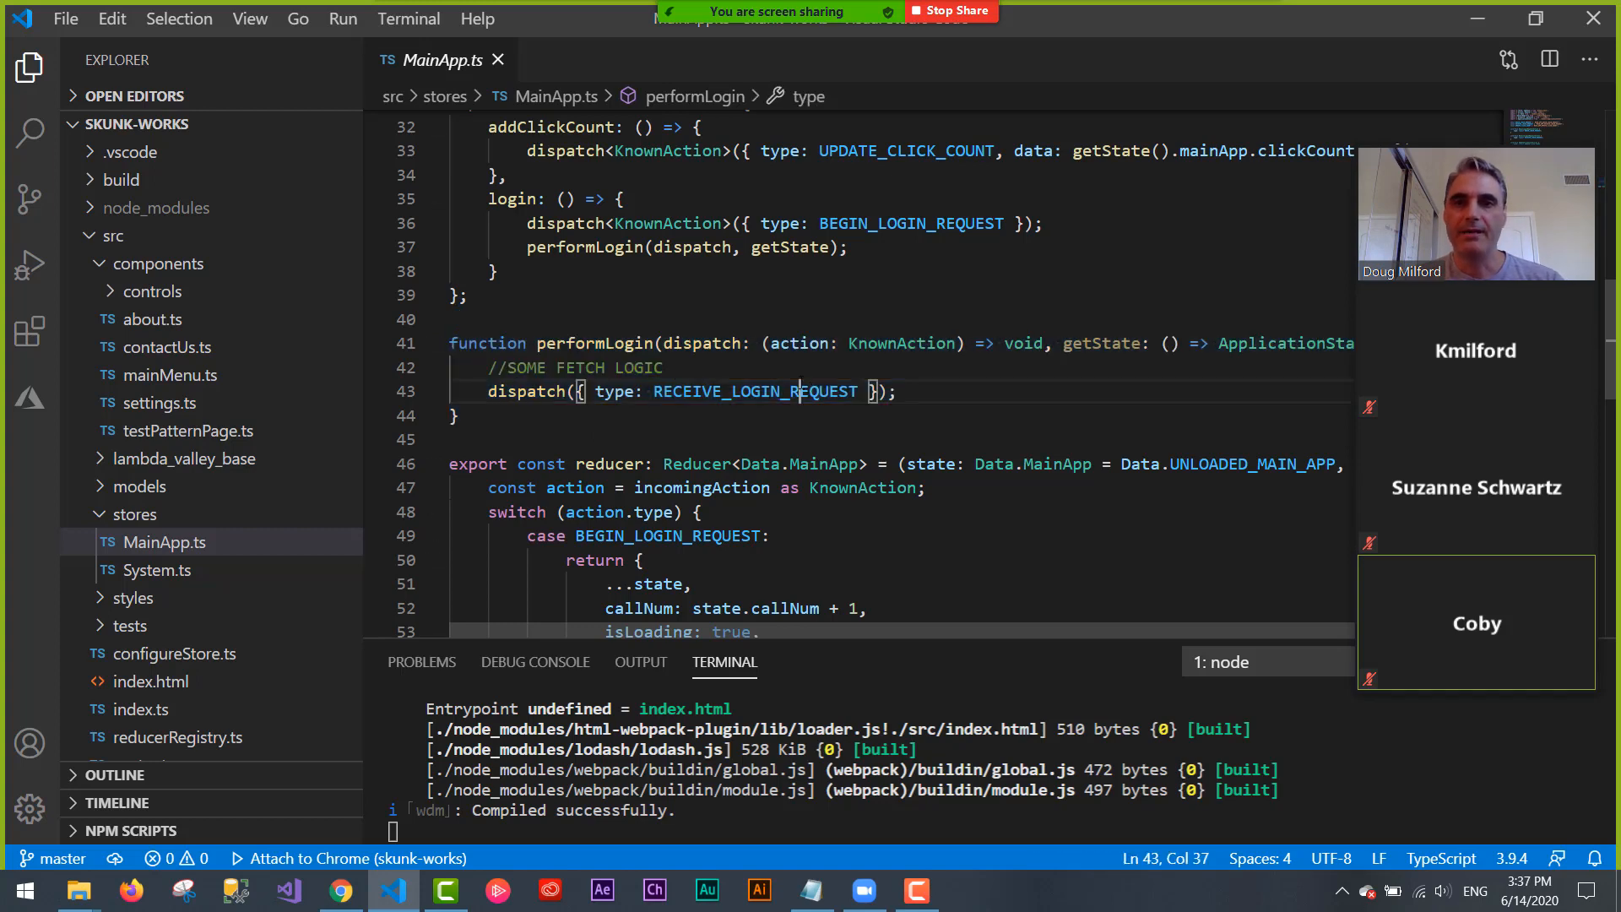
{"action": "scroll", "scroll_direction": "down", "scroll_amount": 3}
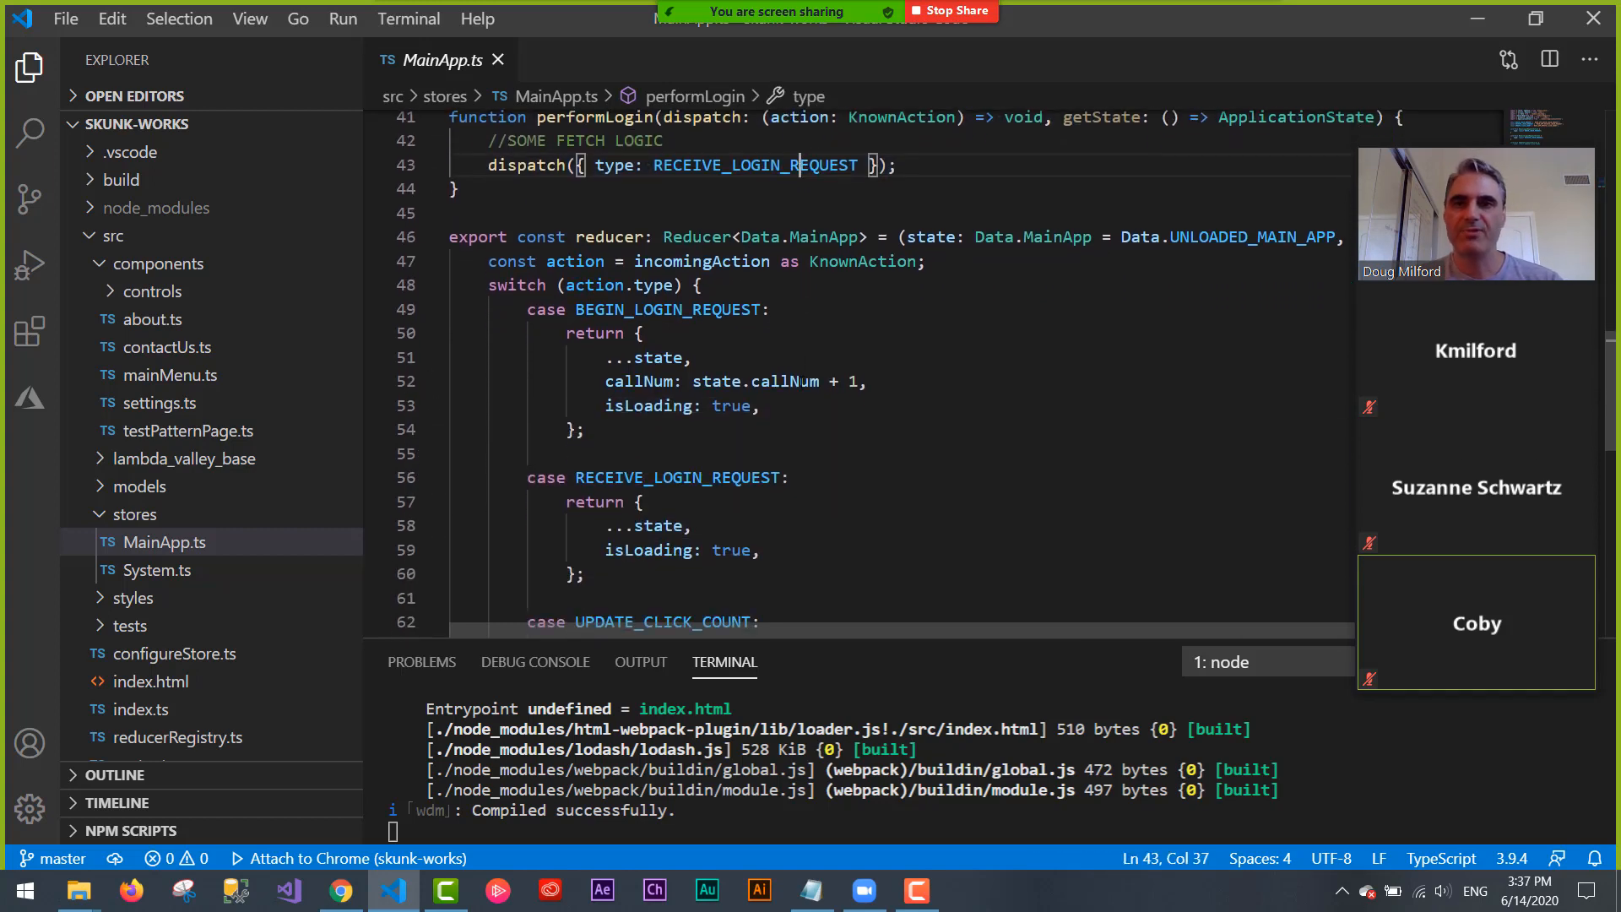
{"action": "scroll", "scroll_direction": "down", "scroll_amount": 3}
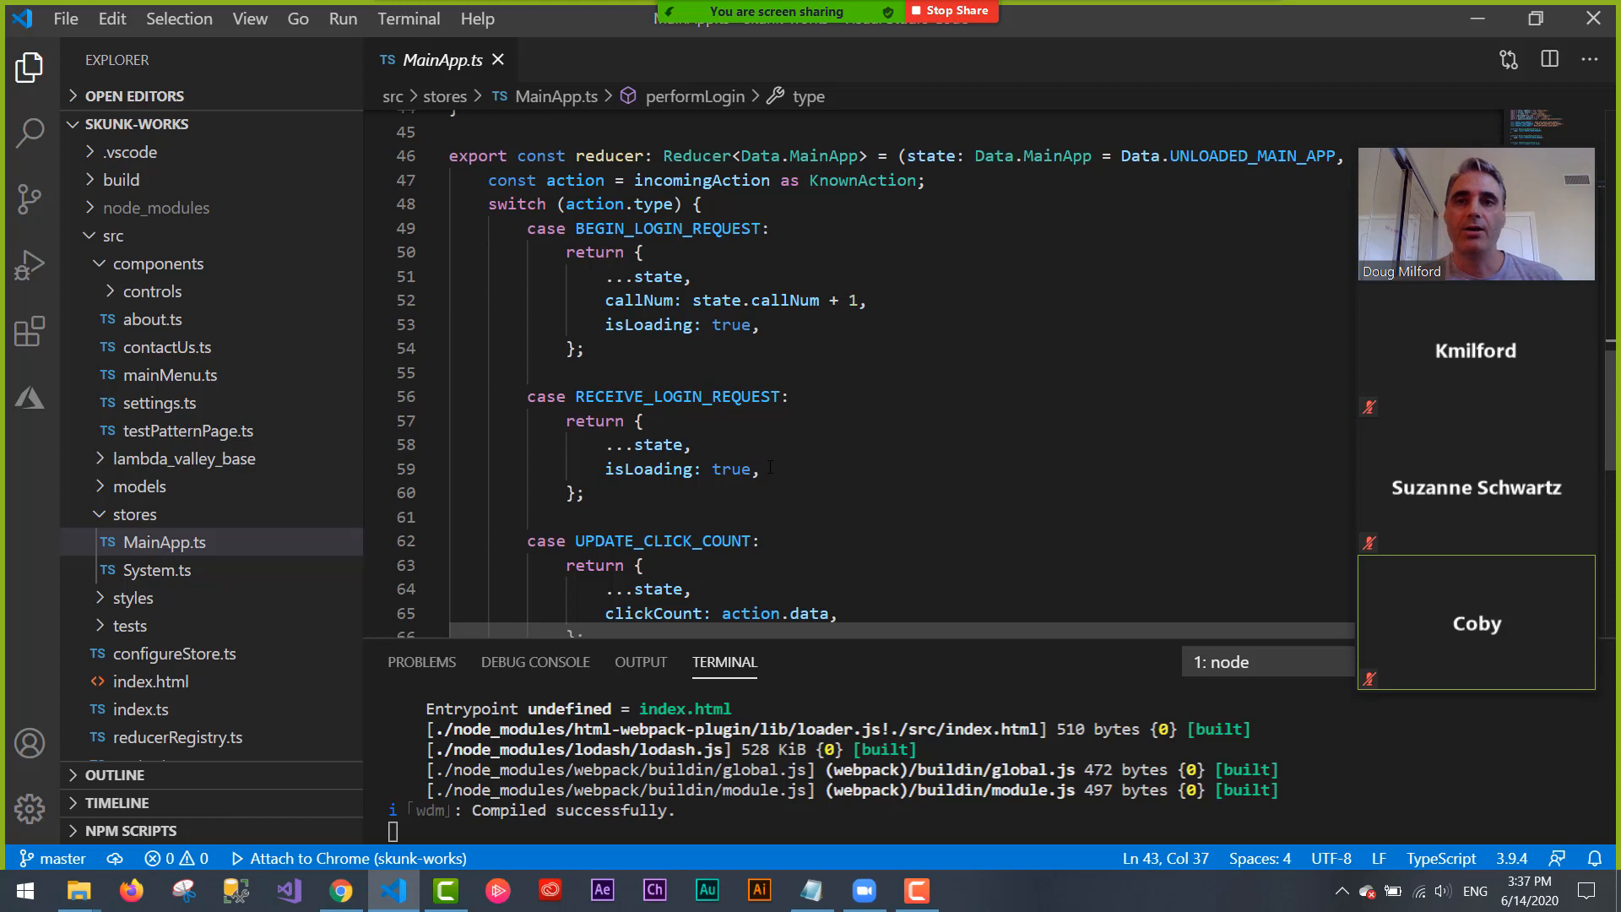
{"action": "double_click", "coordinate": [667, 229]}
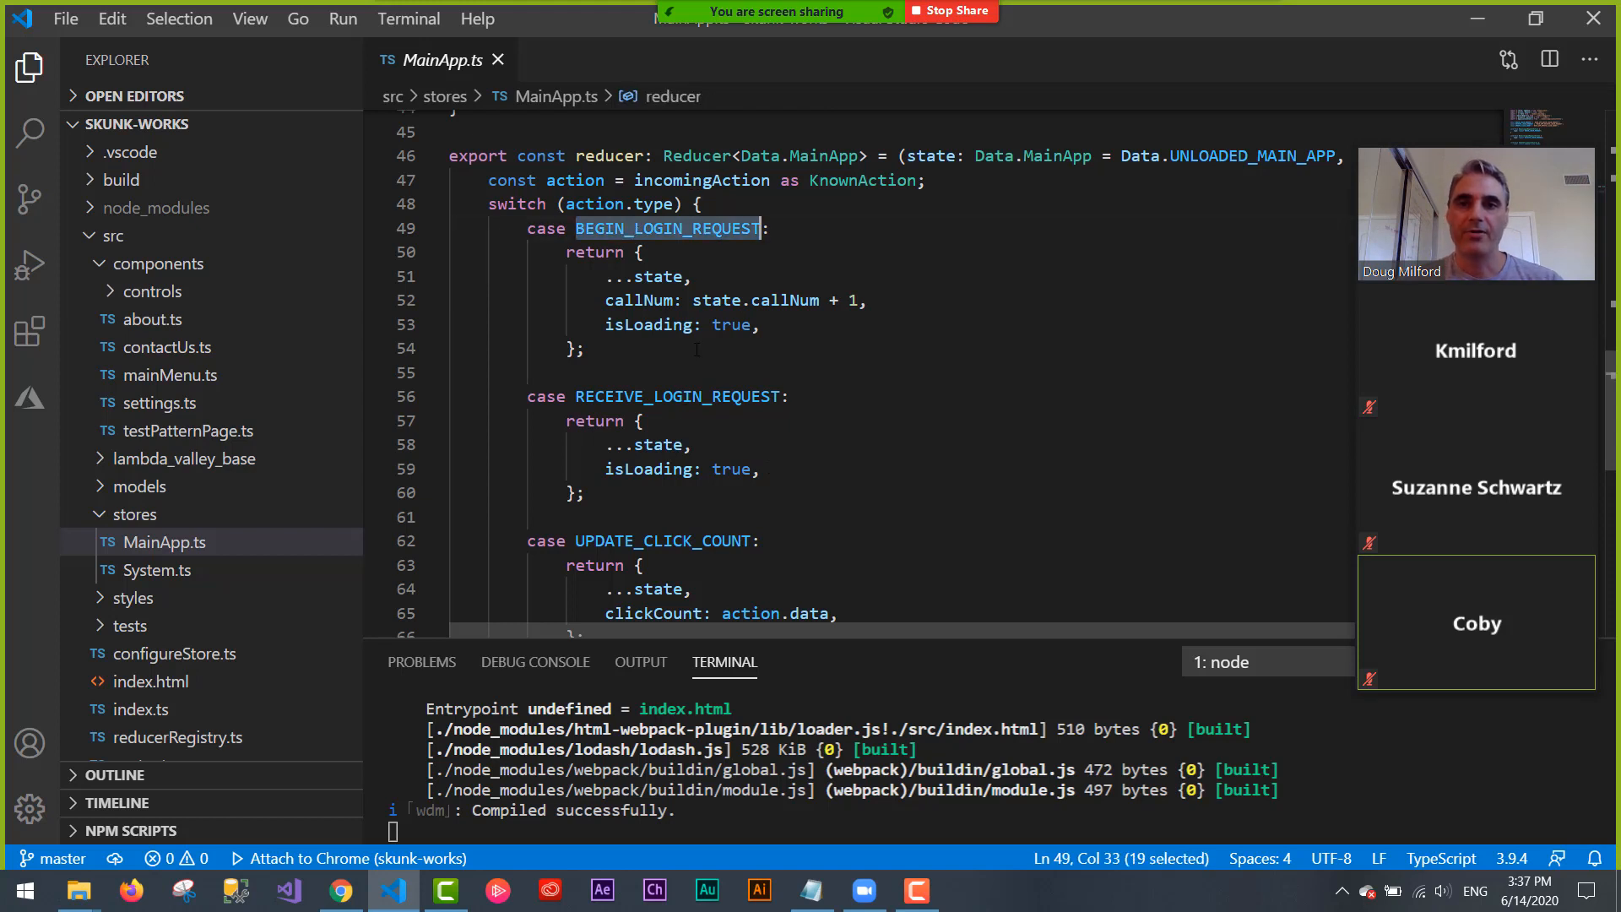
{"action": "mouse_move", "coordinate": [722, 517]}
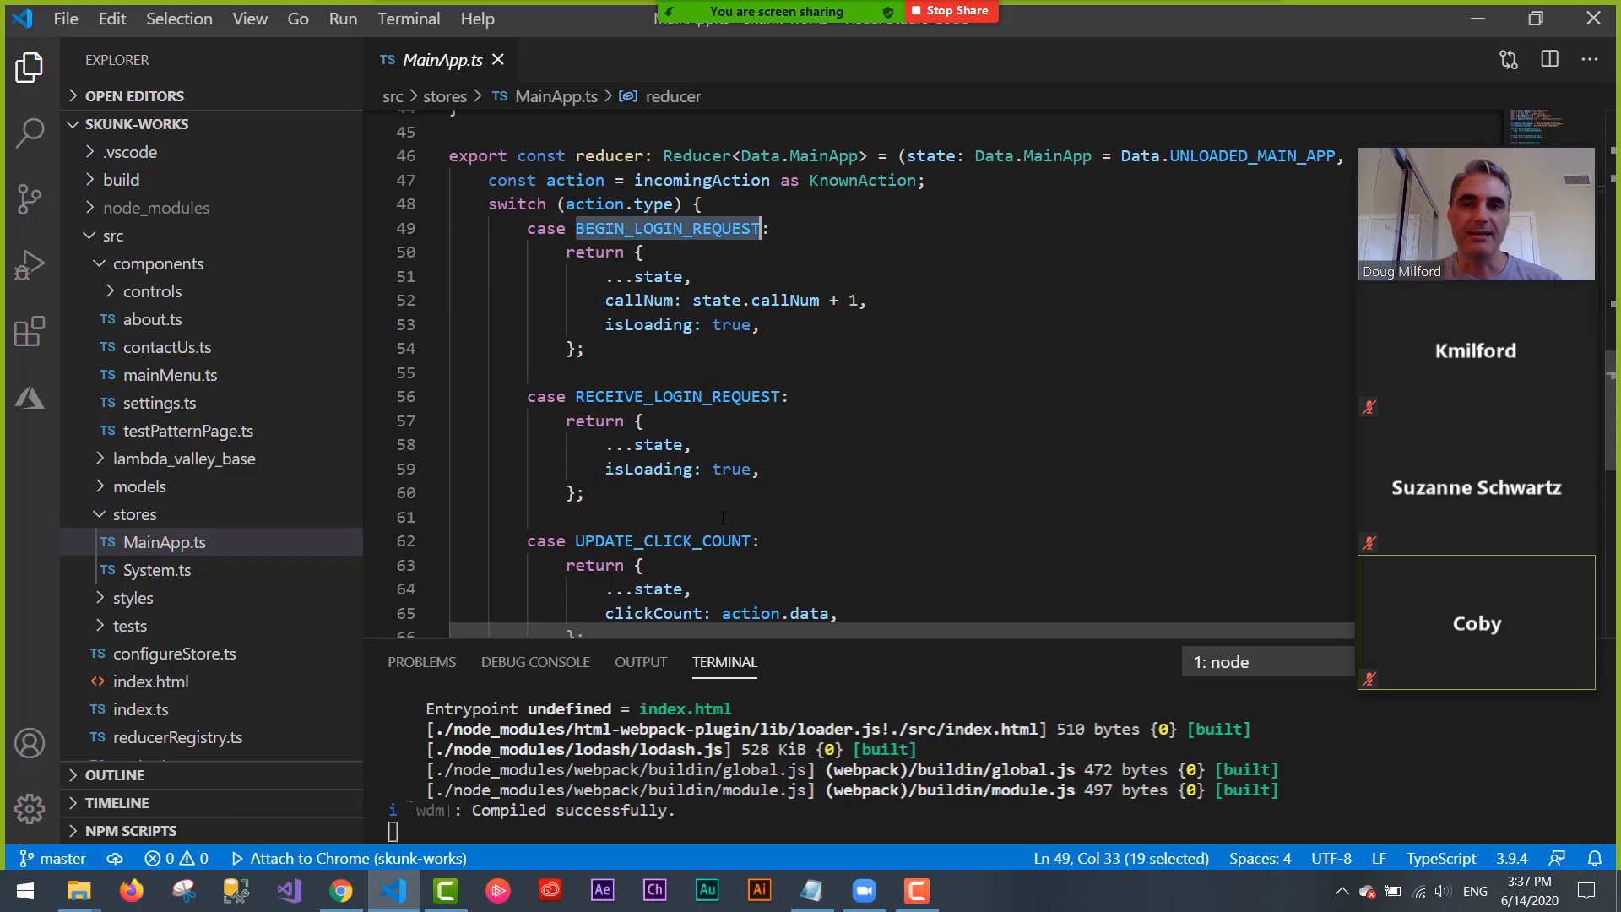
{"action": "left_click", "coordinate": [760, 471]}
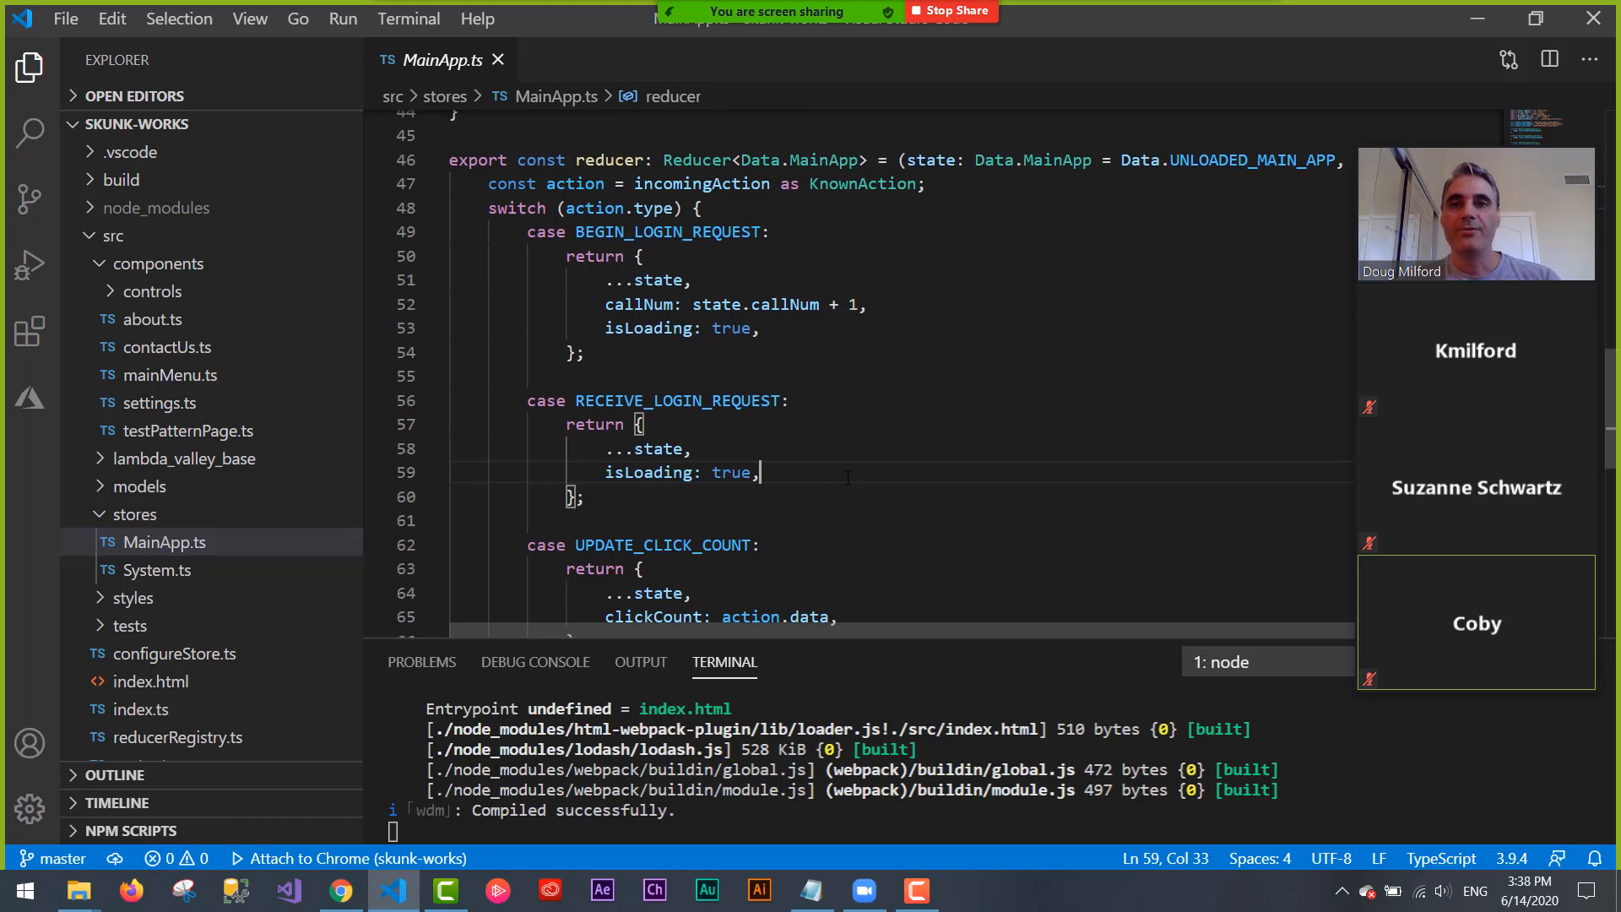
{"action": "scroll", "scroll_direction": "up", "scroll_amount": 3}
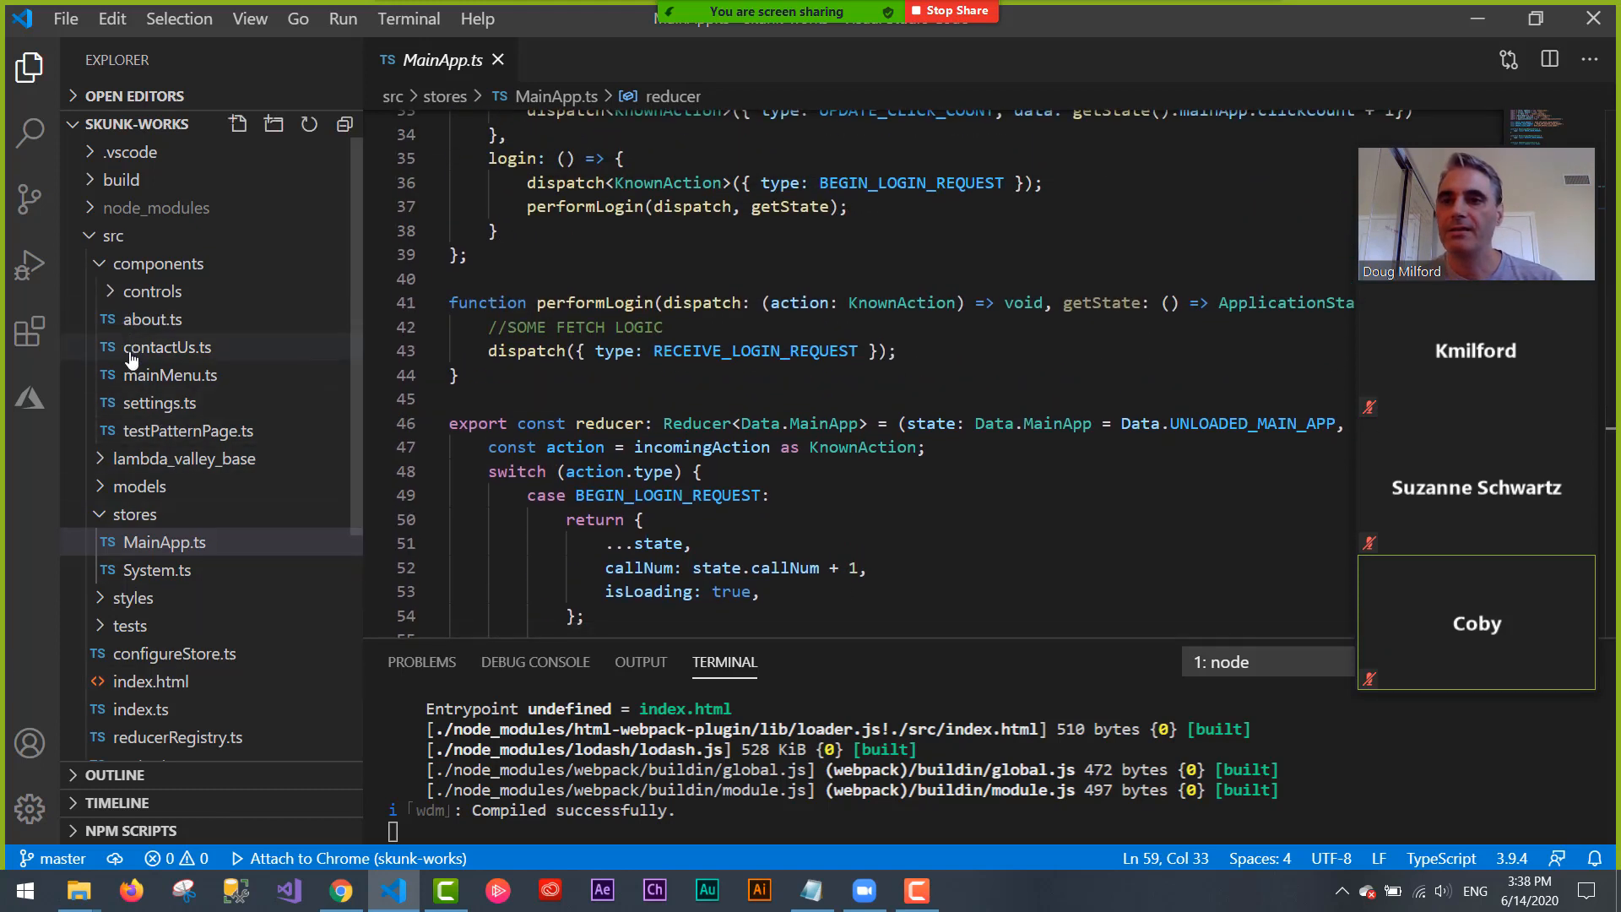
{"action": "left_click", "coordinate": [140, 487]}
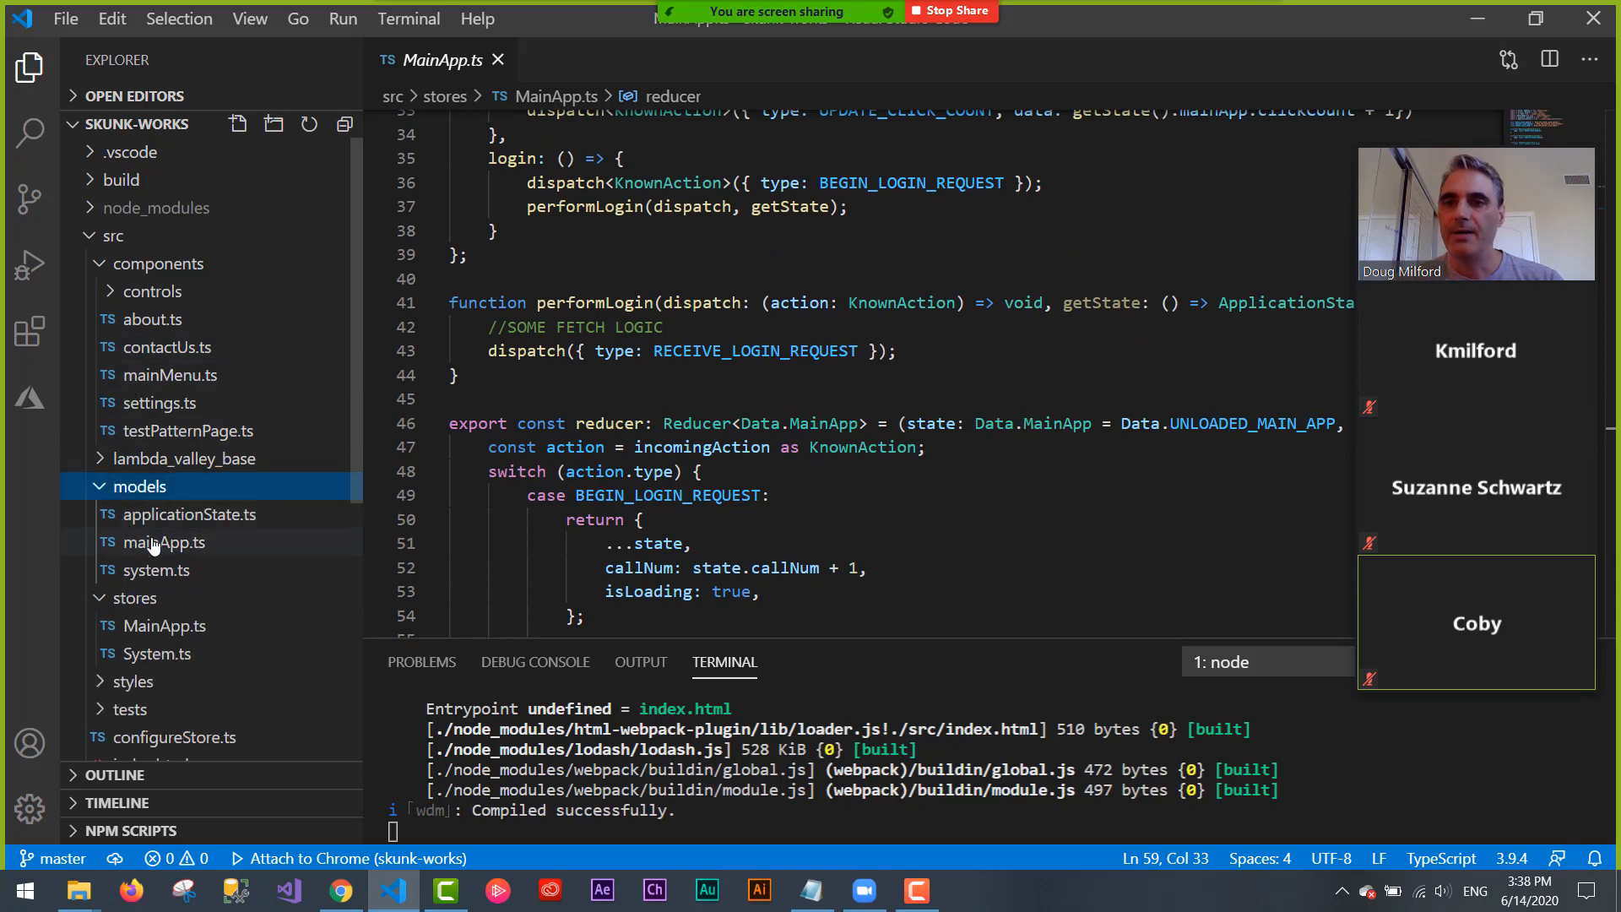
- Open models/mainApp.ts, select its clickCount field, then return to the web app
{"action": "left_click", "coordinate": [162, 542]}
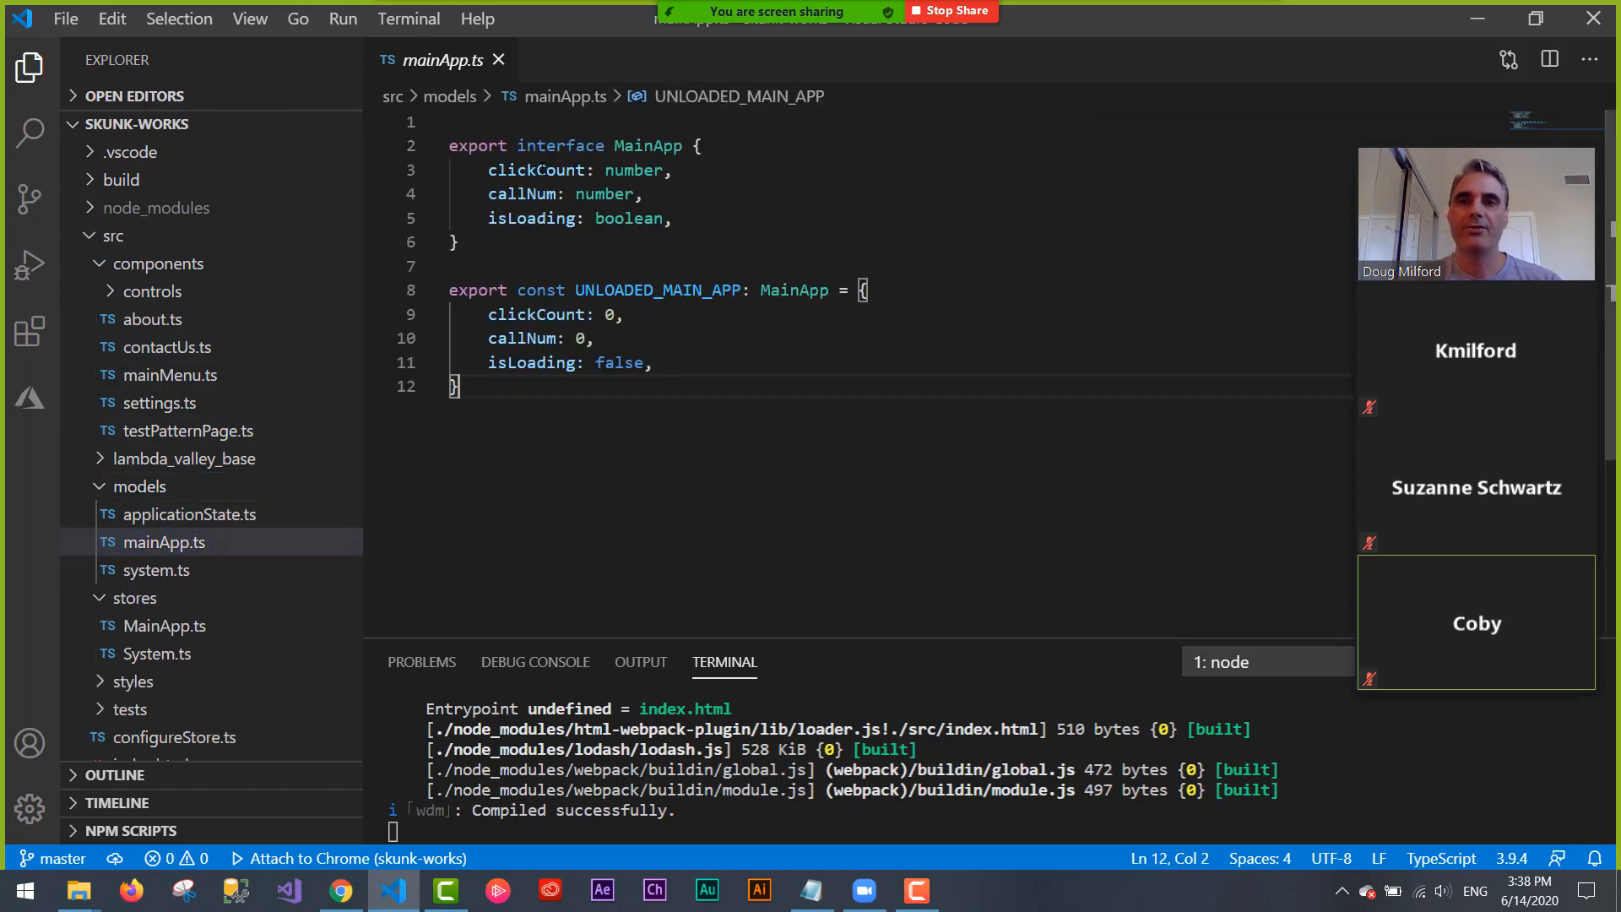
{"action": "double_click", "coordinate": [537, 170]}
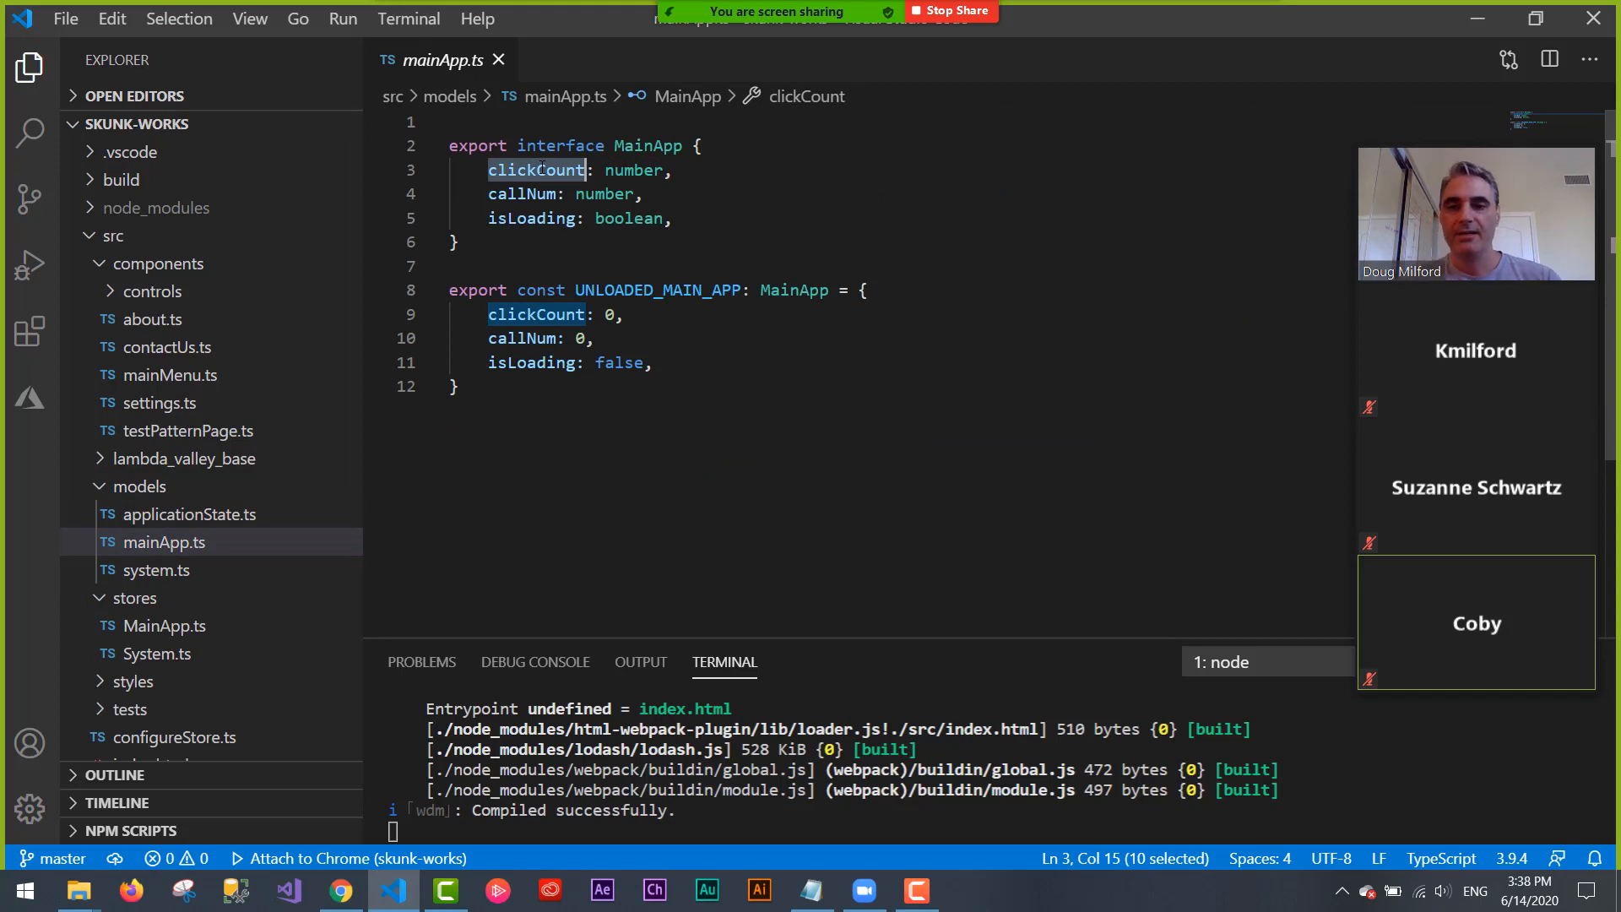
{"action": "left_click", "coordinate": [341, 890]}
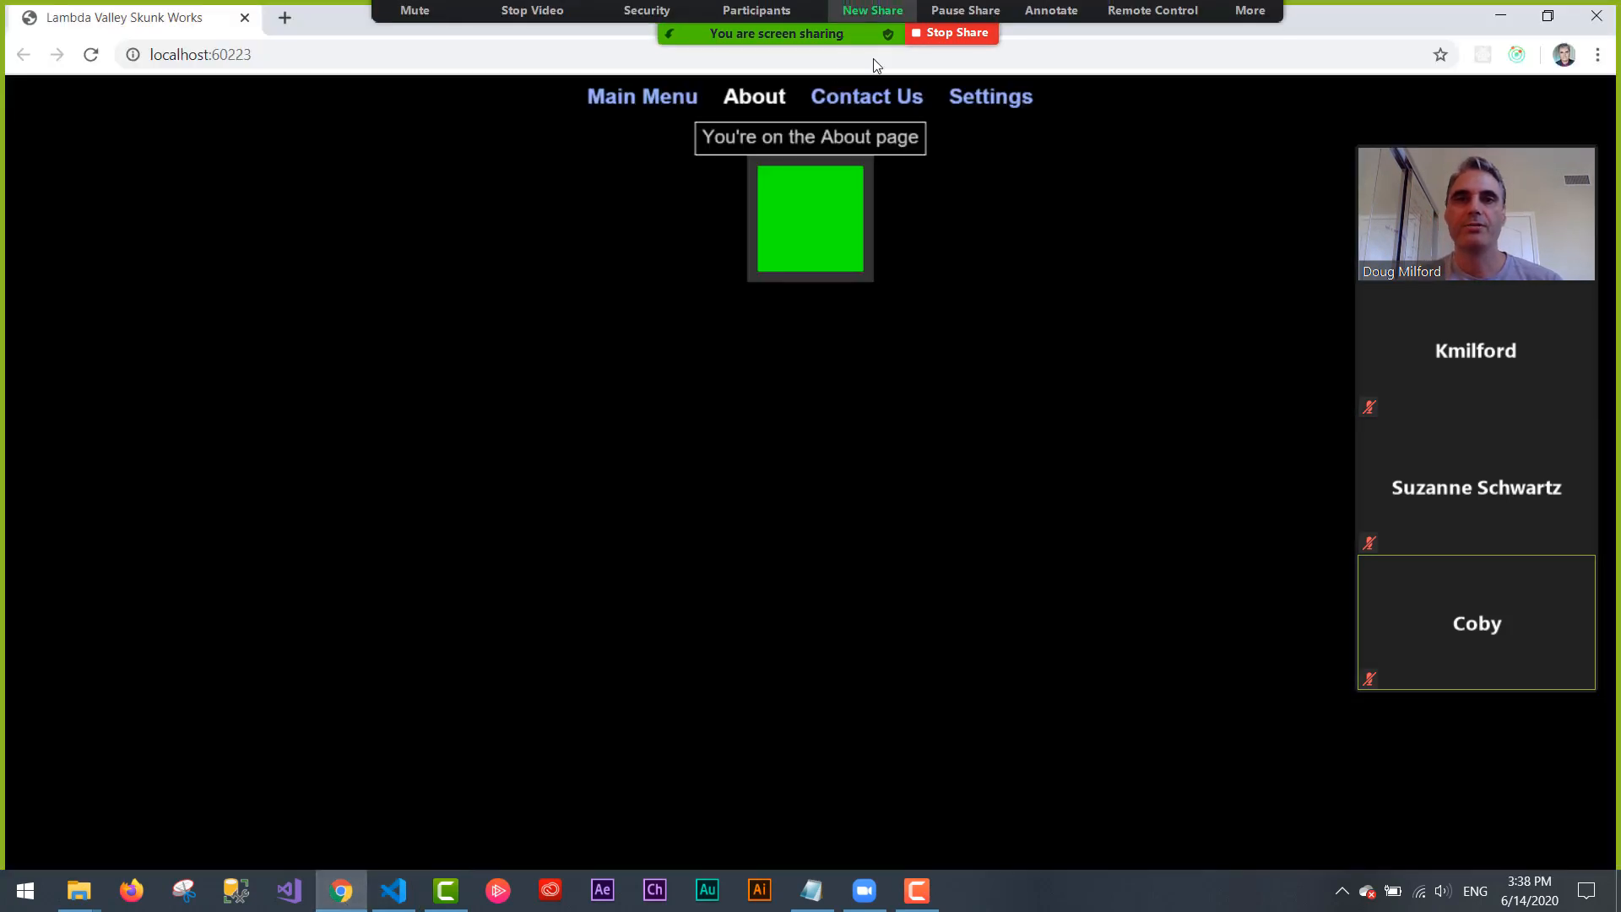
- Go to the Settings page and click Click Count once, raising it to 1
{"action": "left_click", "coordinate": [989, 96]}
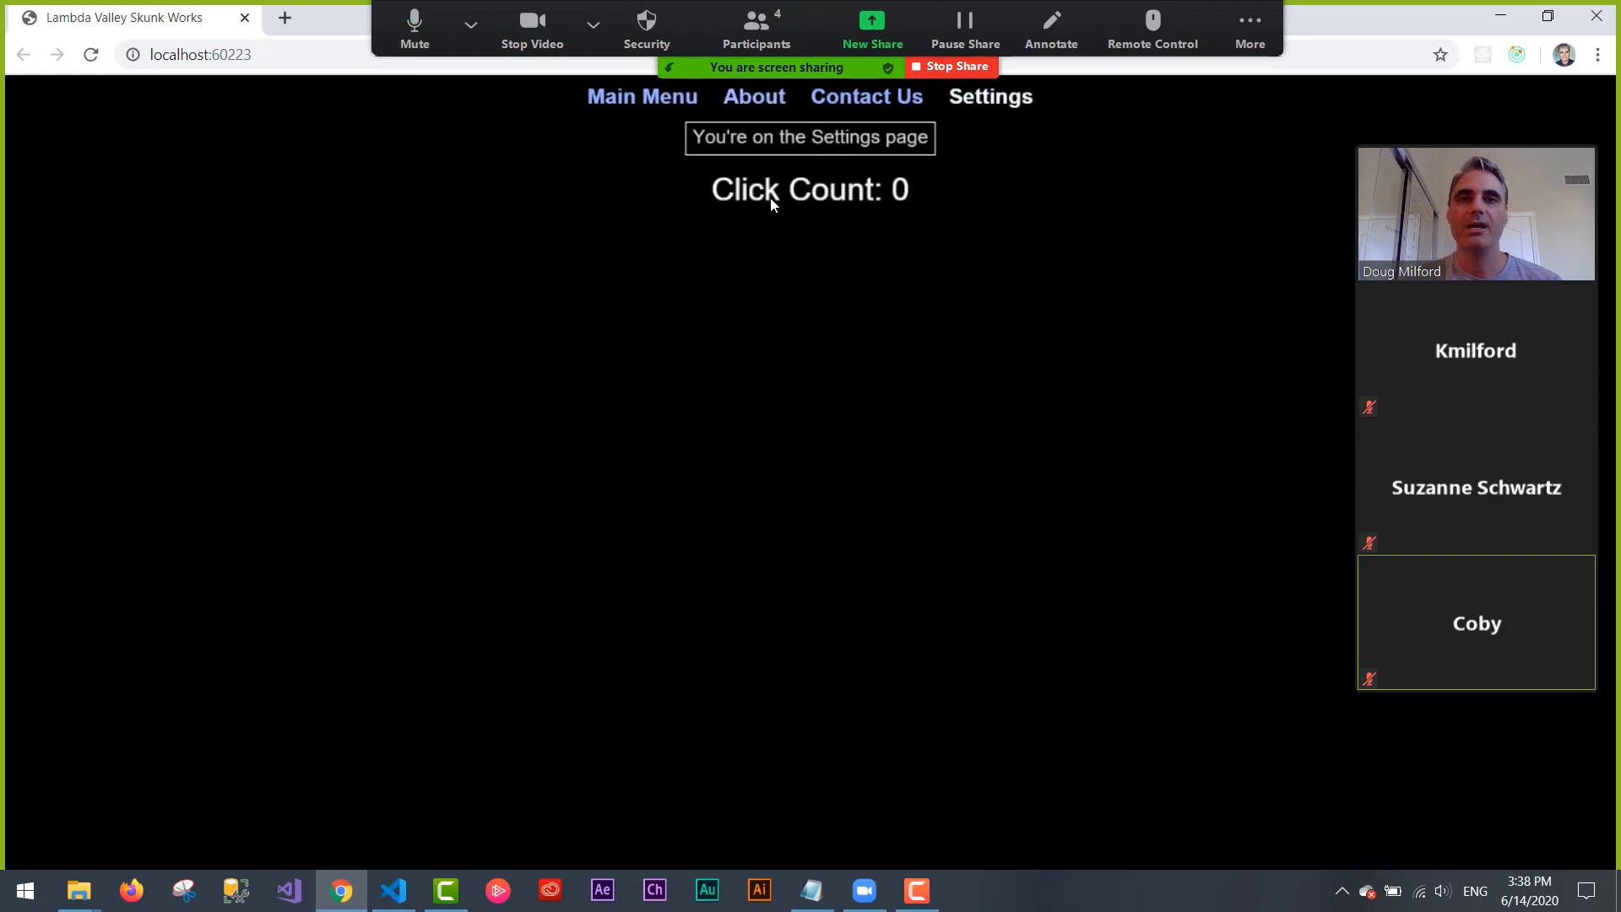
{"action": "mouse_move", "coordinate": [966, 266]}
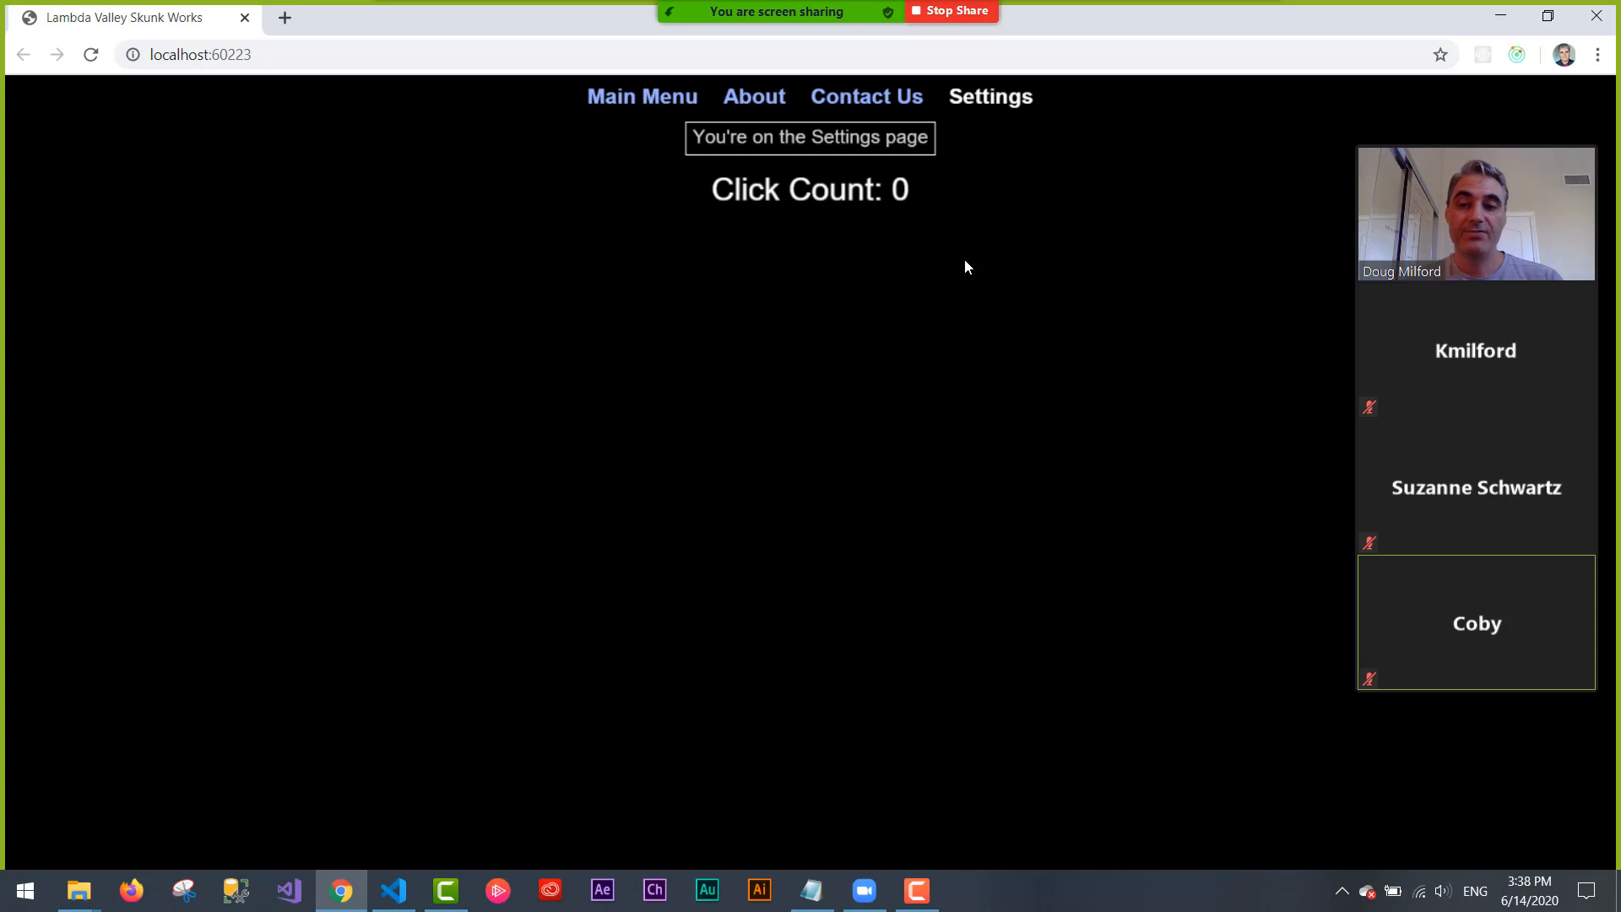
{"action": "mouse_move", "coordinate": [914, 541]}
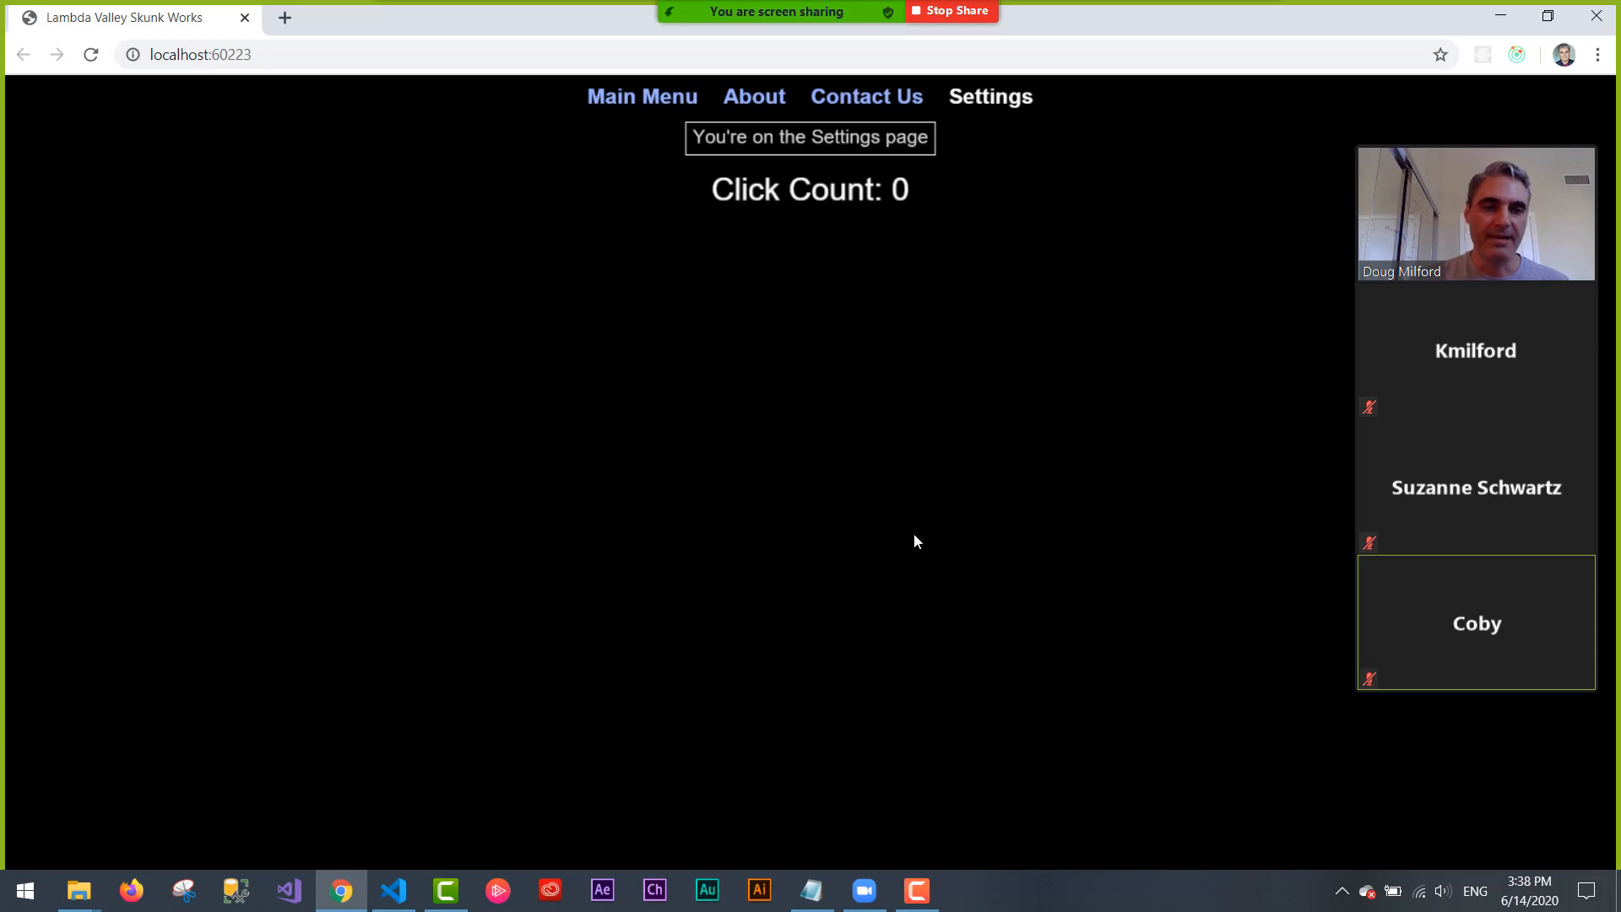
{"action": "mouse_move", "coordinate": [775, 202]}
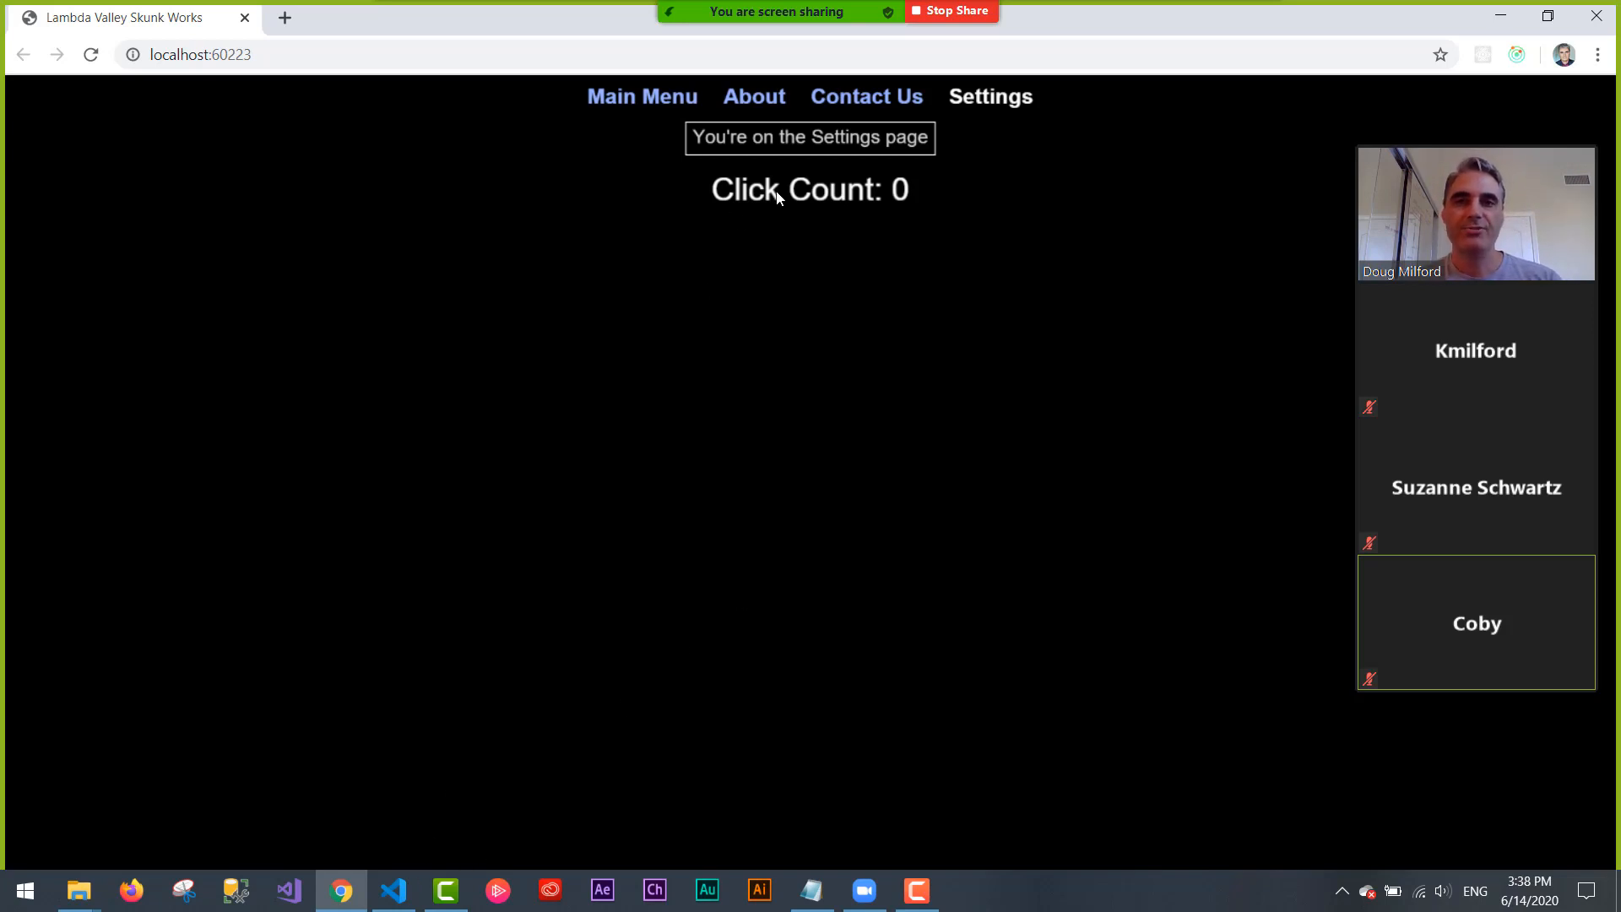
{"action": "left_click", "coordinate": [810, 188]}
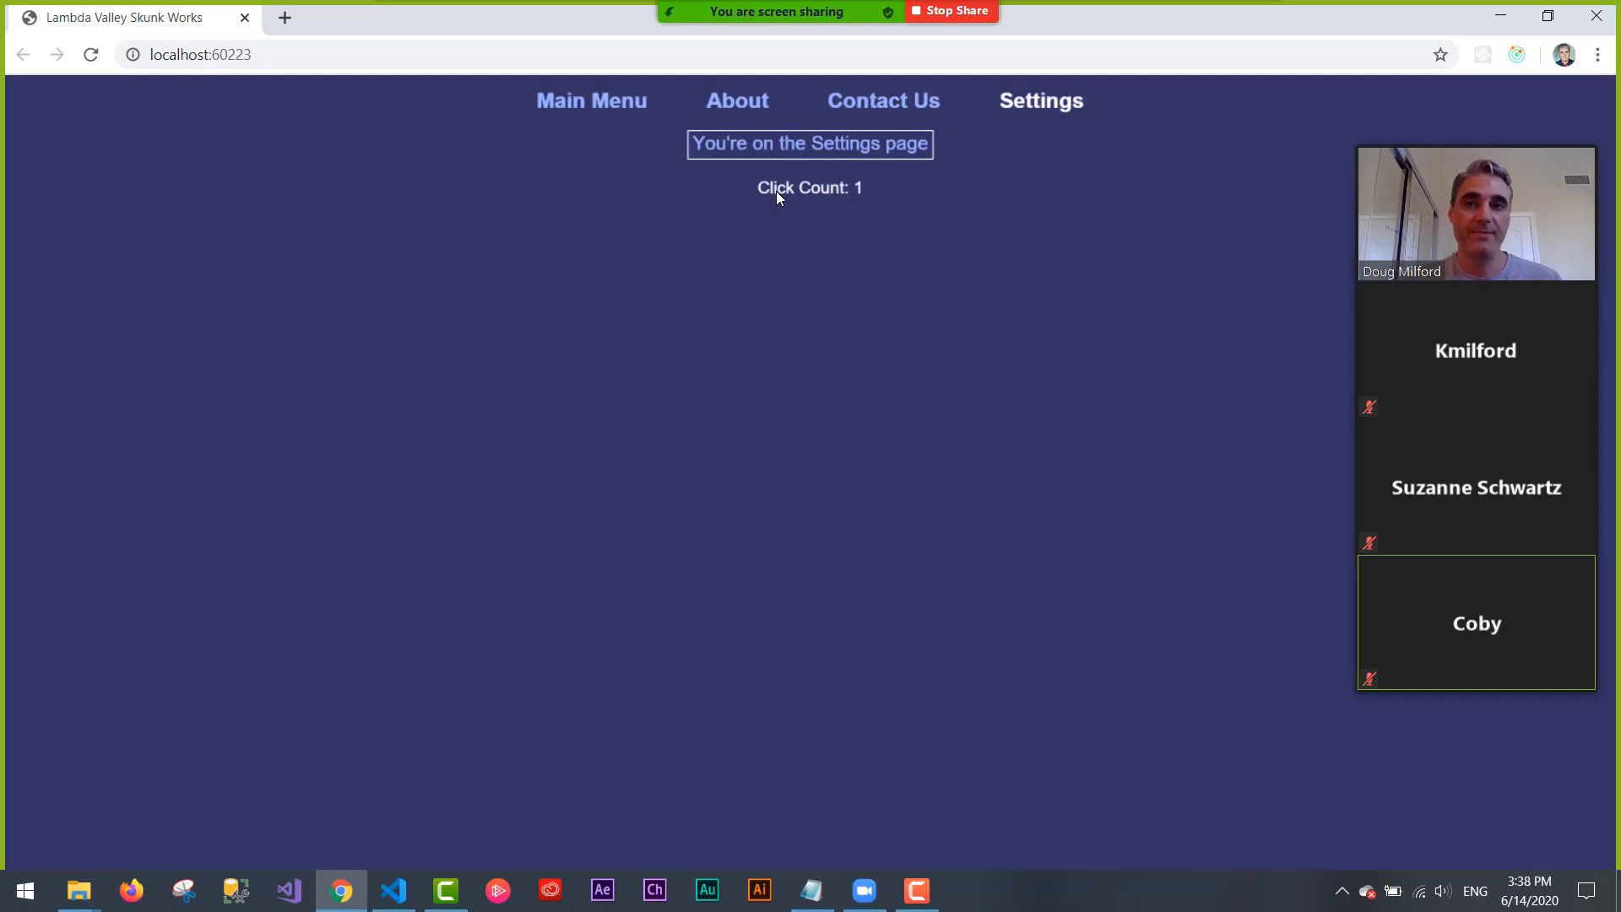
{"action": "mouse_move", "coordinate": [850, 213]}
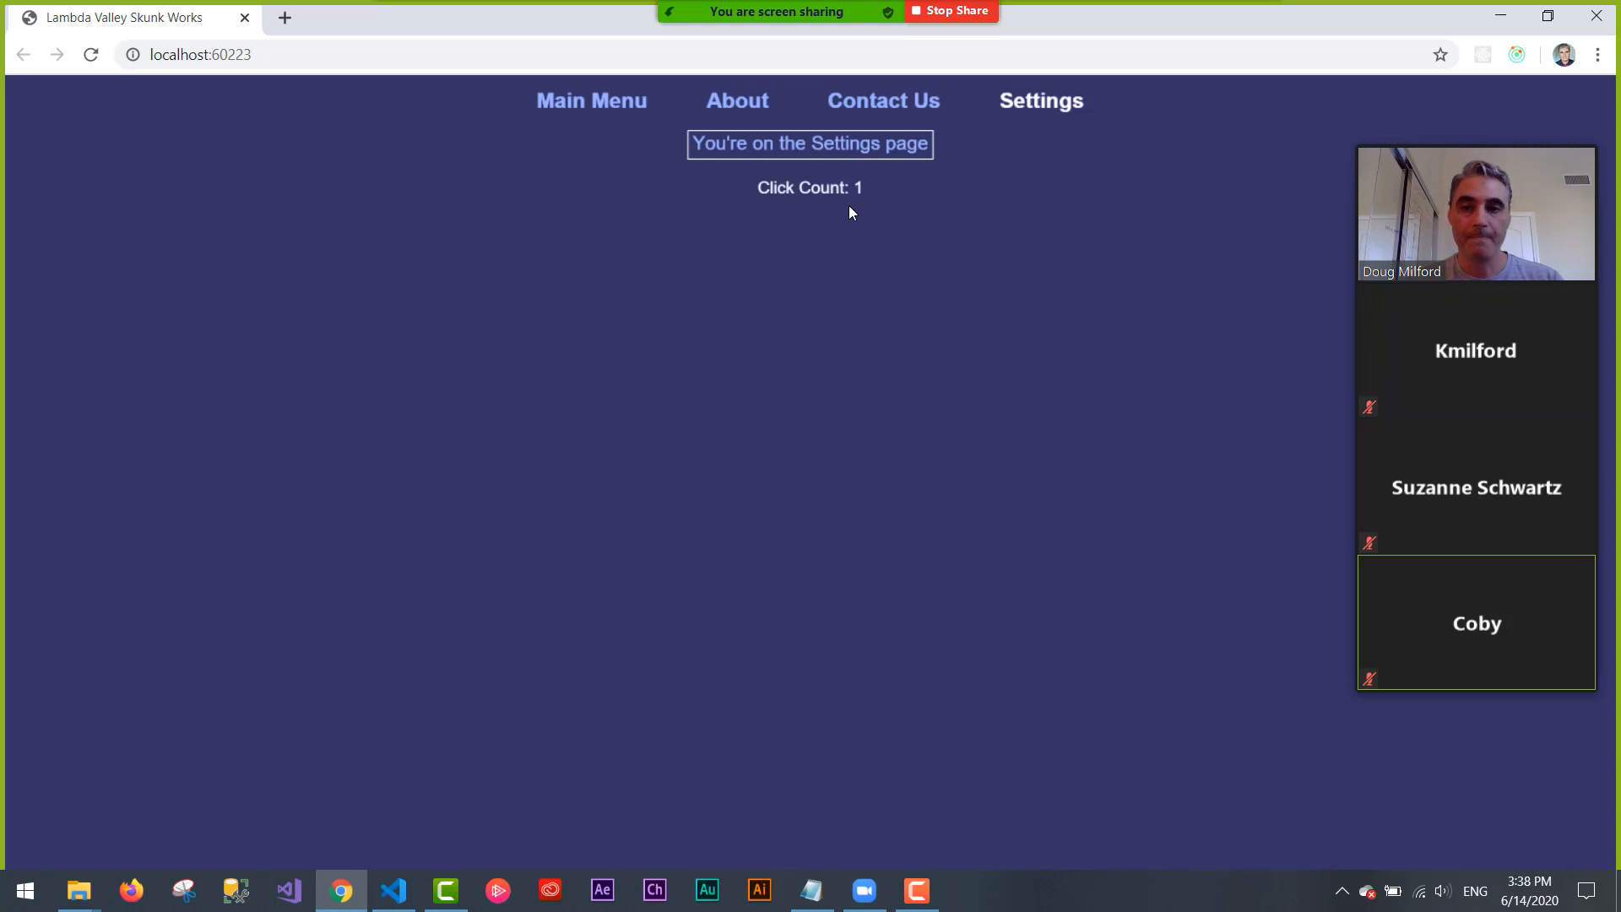
{"action": "mouse_move", "coordinate": [391, 889]}
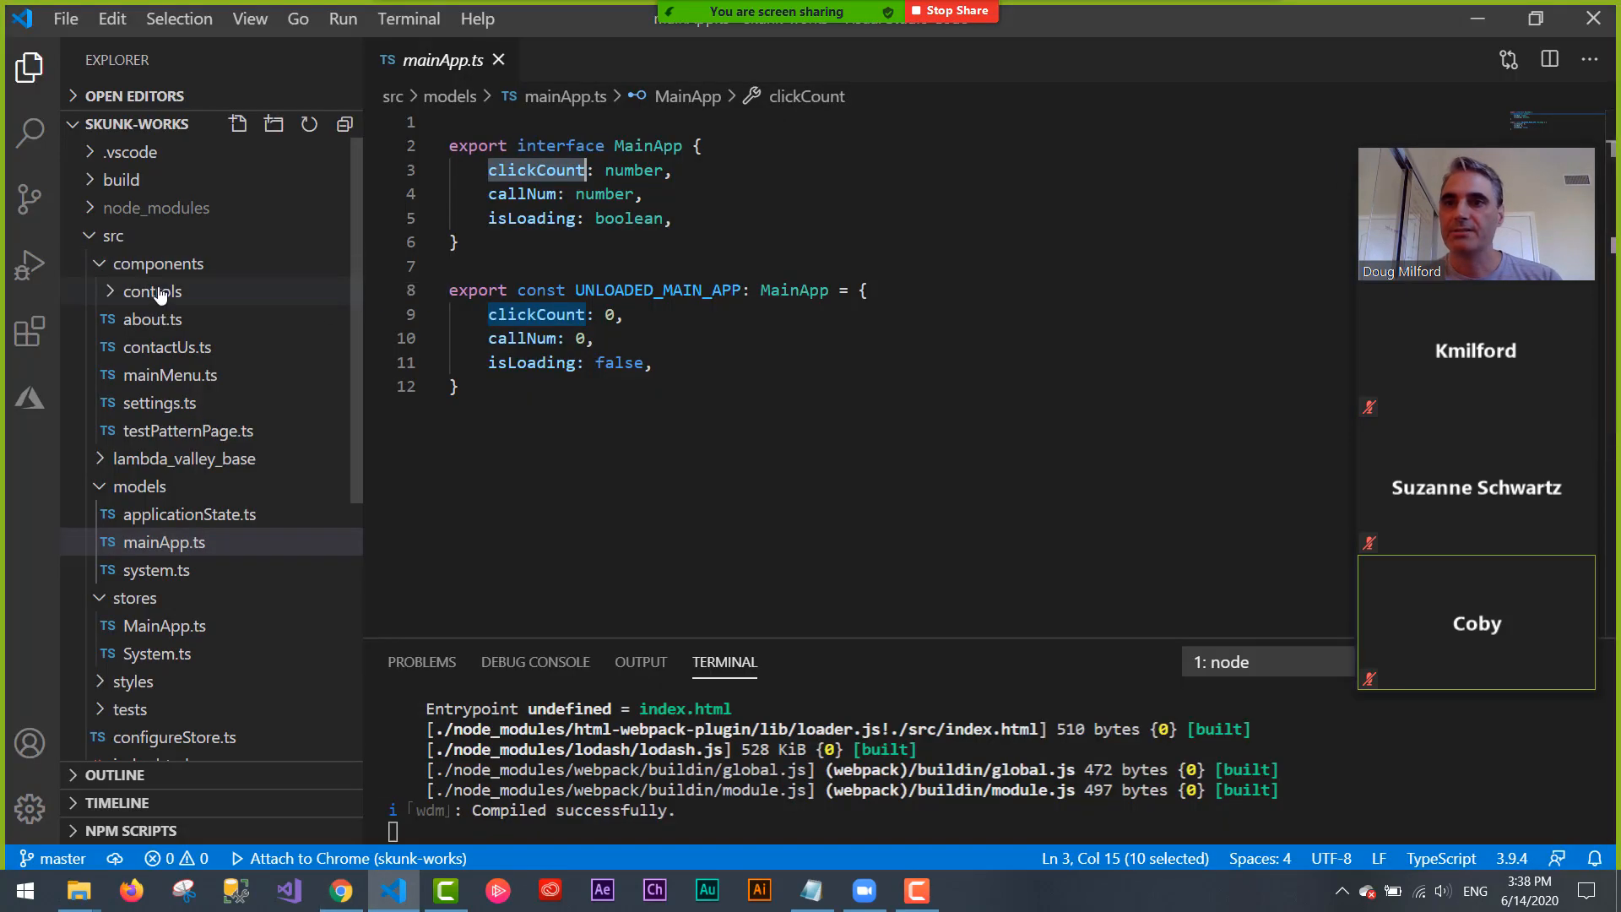
- Open controls/settings.ts and select the addClickCount call in its click handler
{"action": "left_click", "coordinate": [151, 290]}
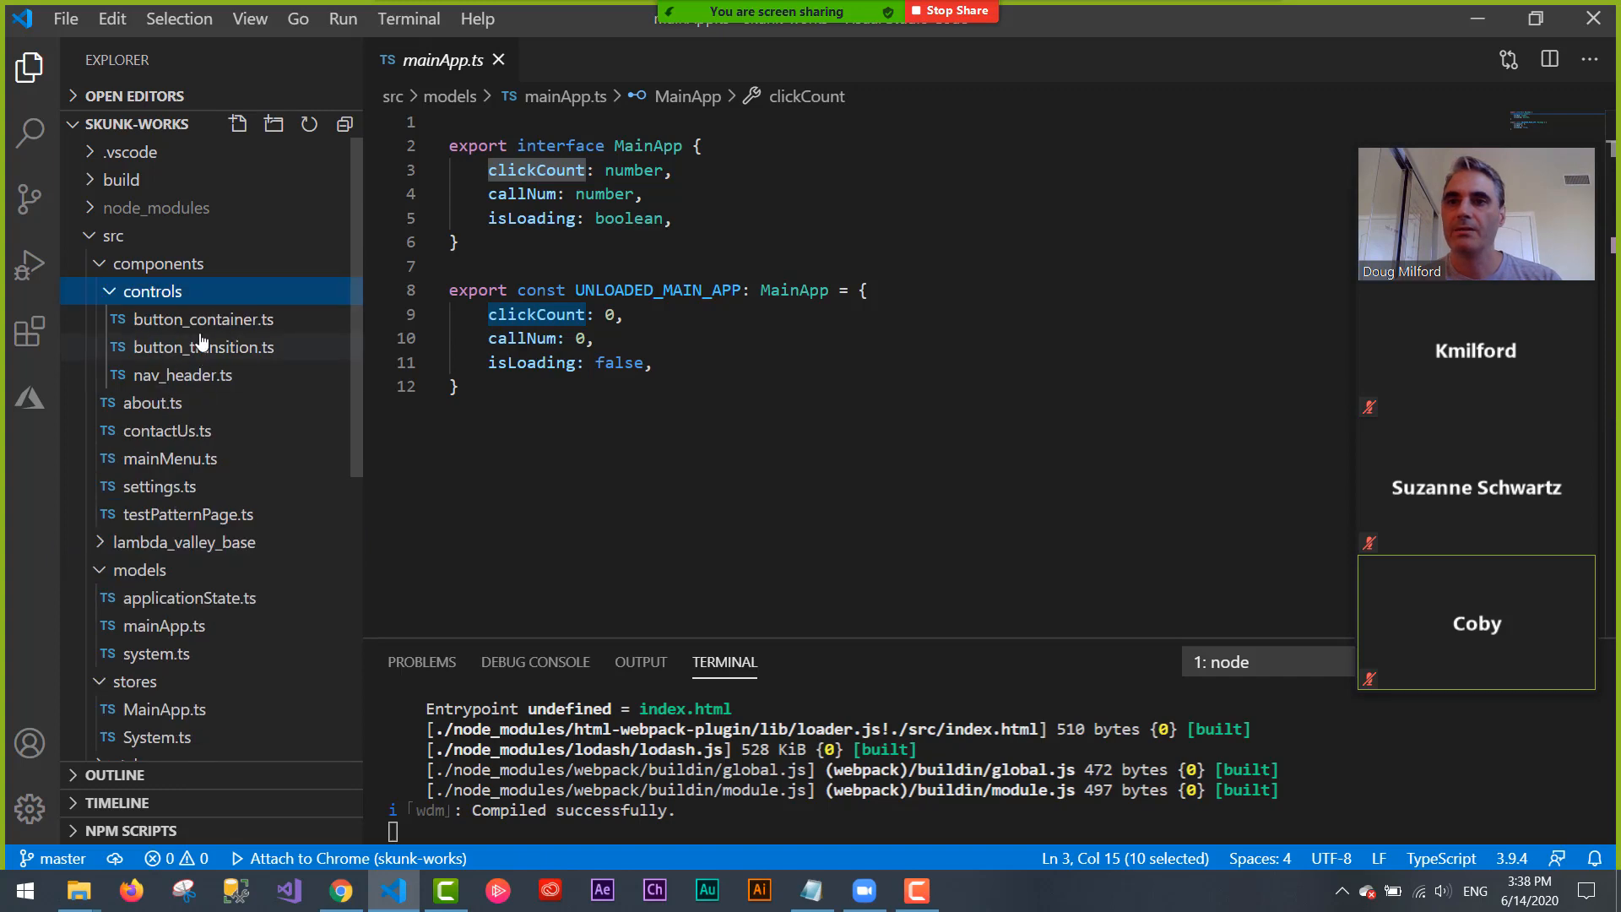
{"action": "left_click", "coordinate": [161, 486]}
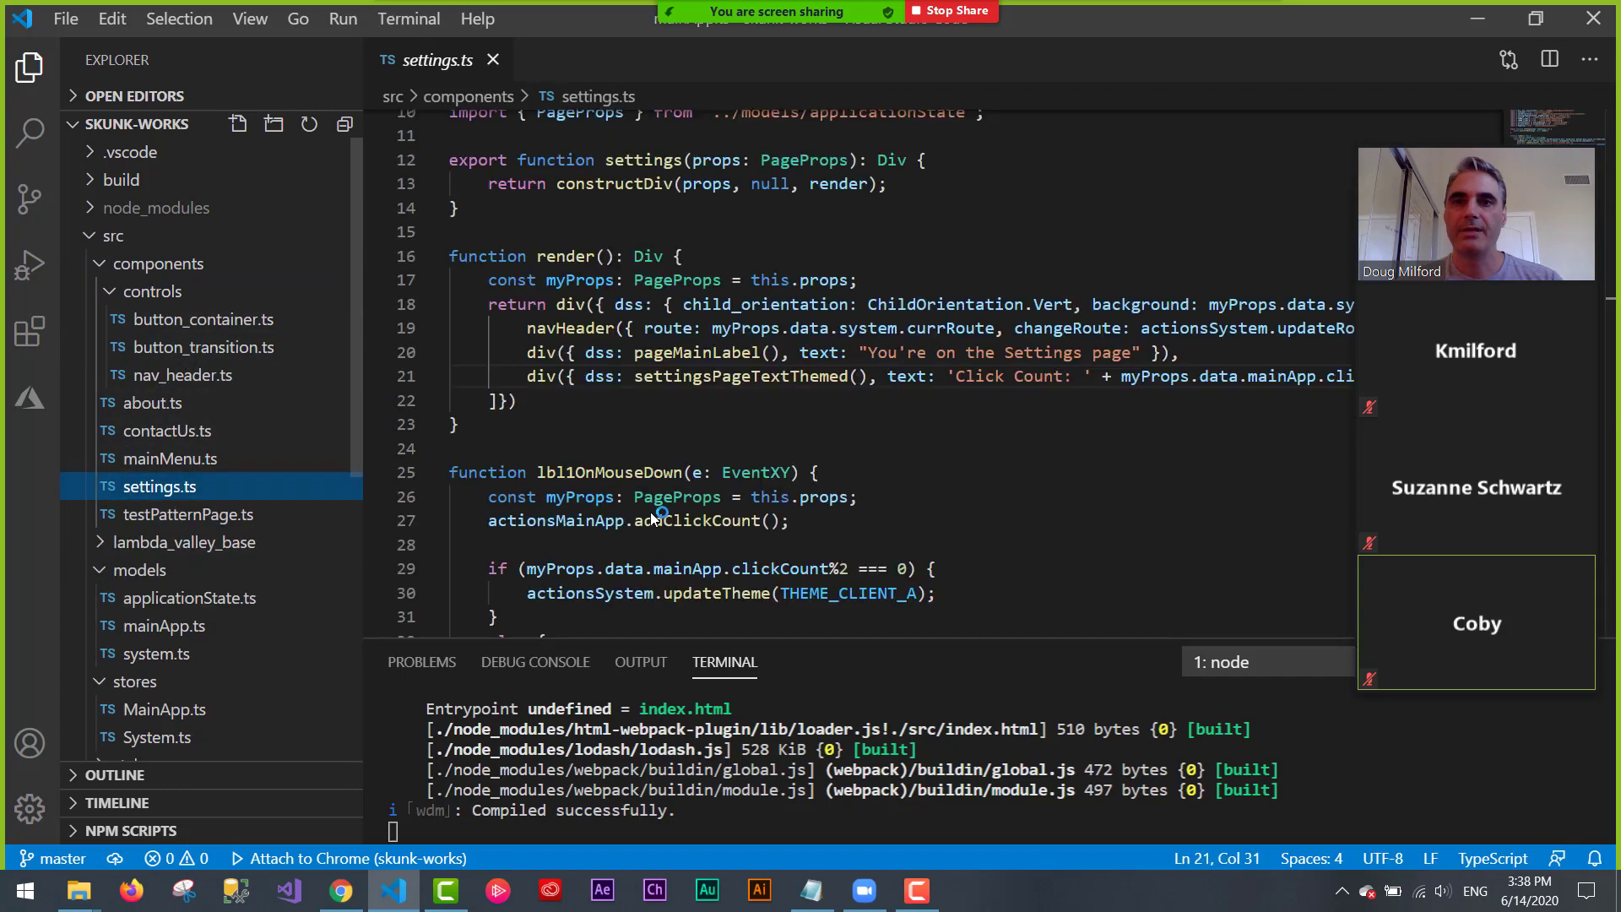
{"action": "scroll", "scroll_direction": "down", "scroll_amount": 3}
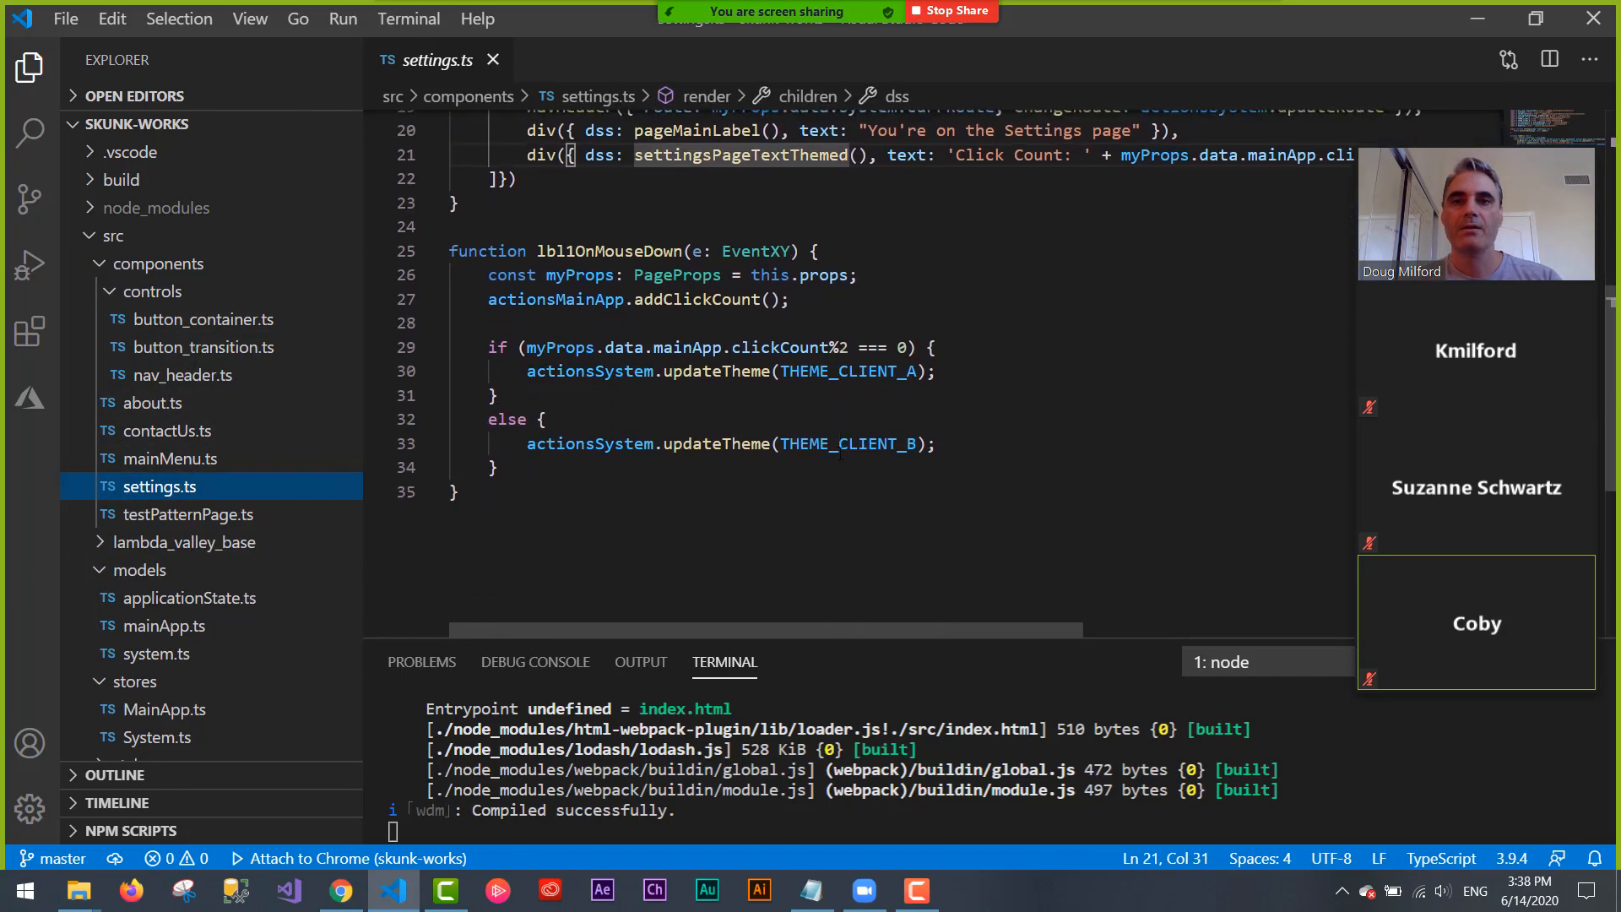
{"action": "left_click", "coordinate": [934, 367]}
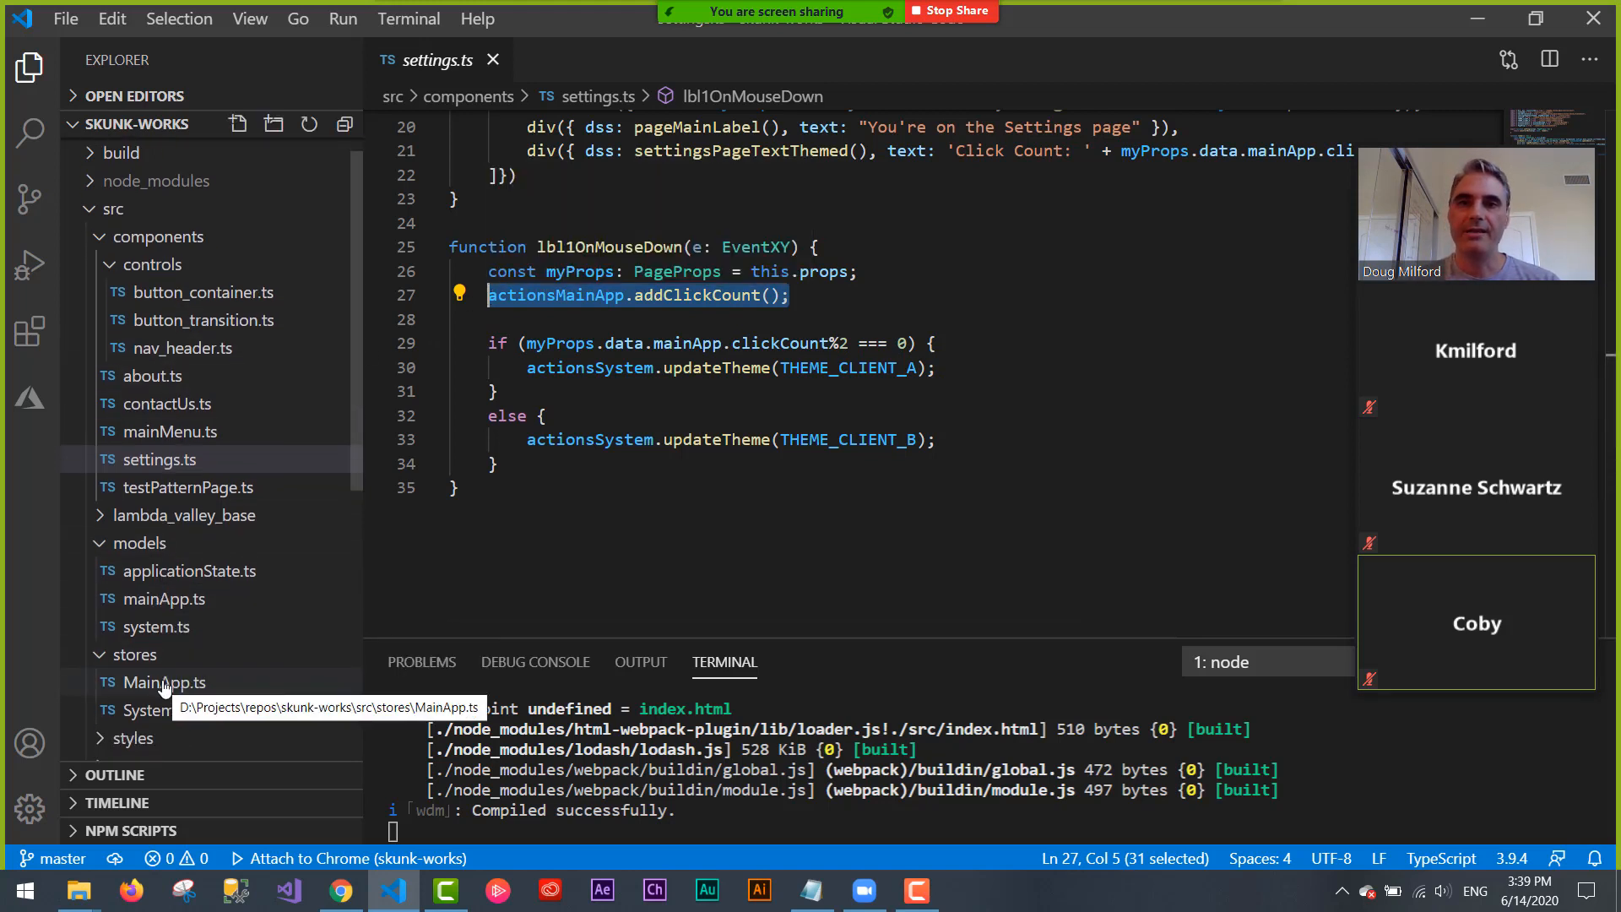
- Check the MainApp store, then highlight the THEME_CLIENT_B theme update in settings.ts
{"action": "left_click", "coordinate": [162, 681]}
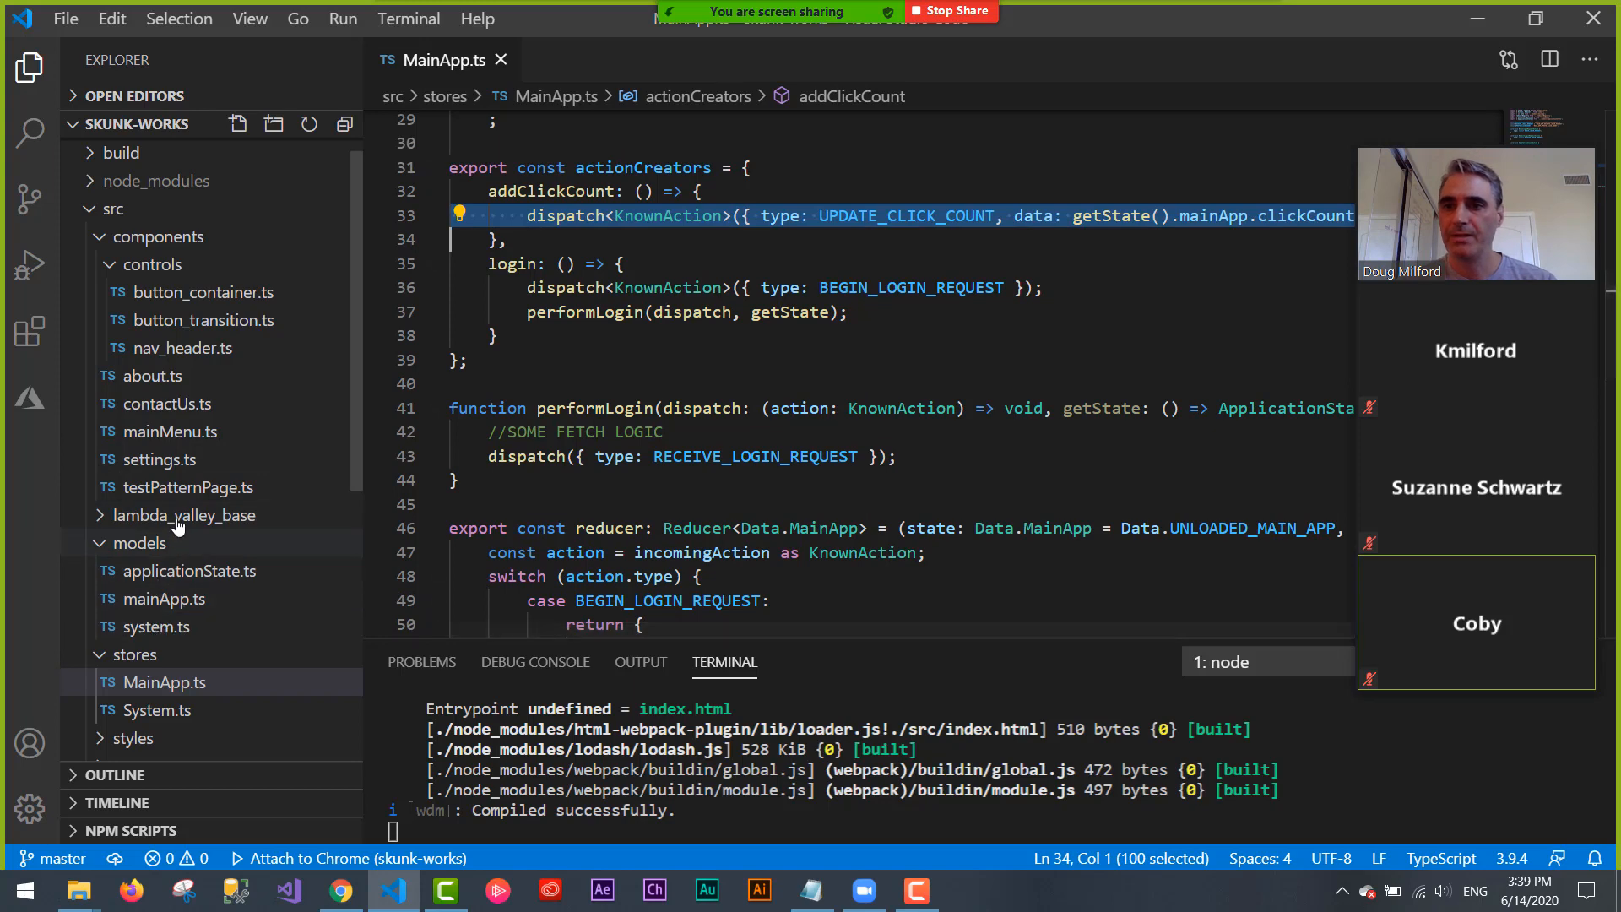
{"action": "mouse_move", "coordinate": [160, 467]}
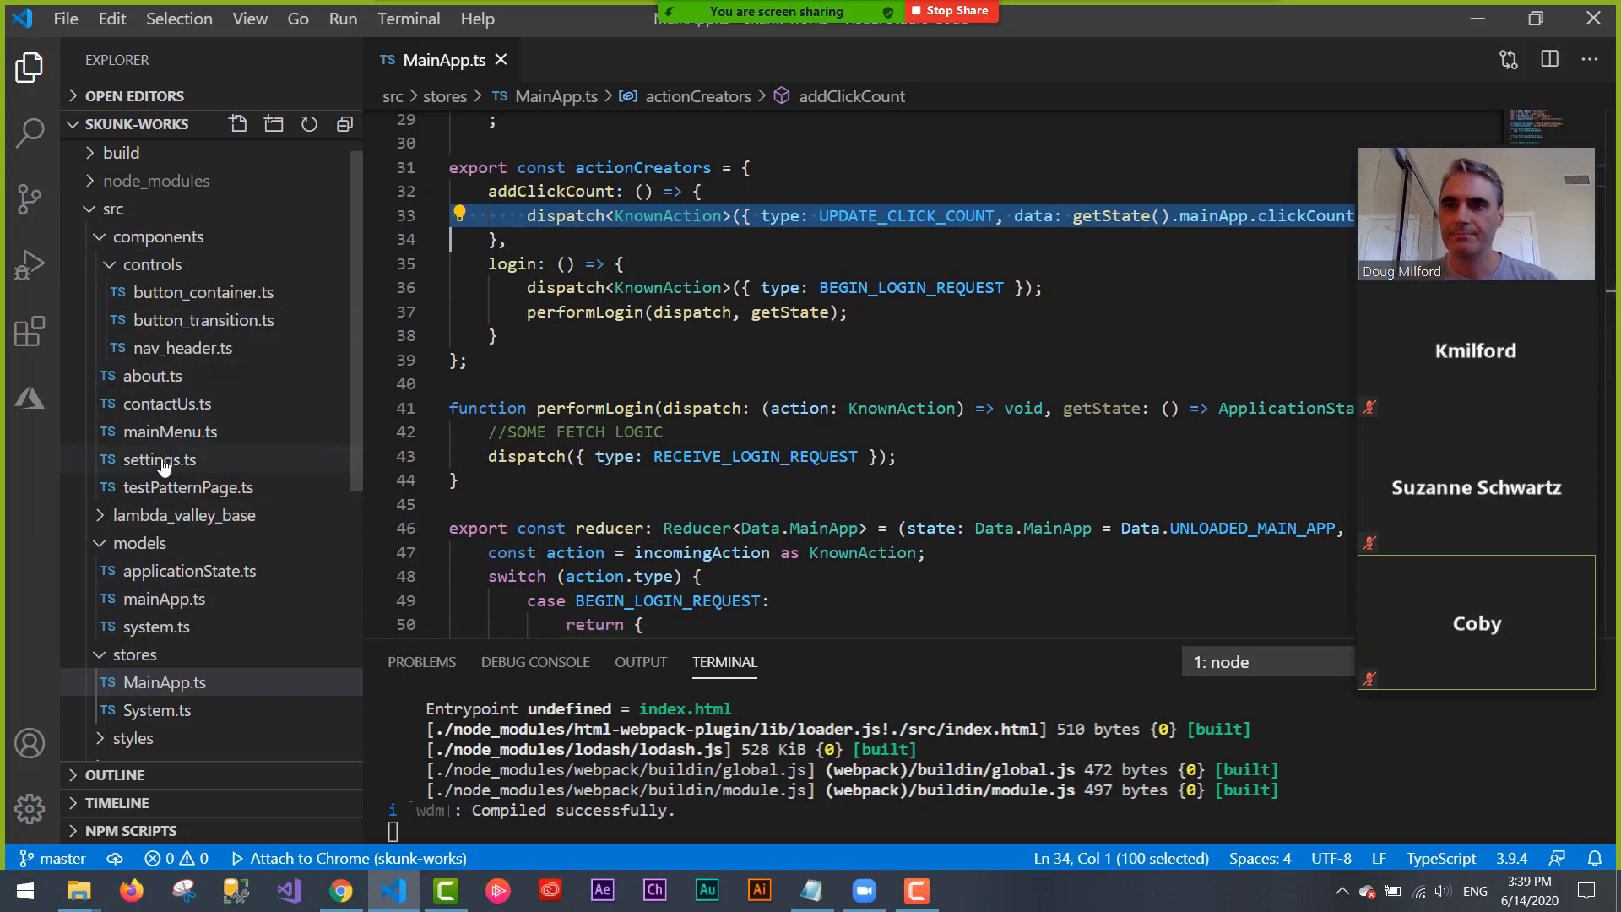
{"action": "left_click", "coordinate": [160, 460]}
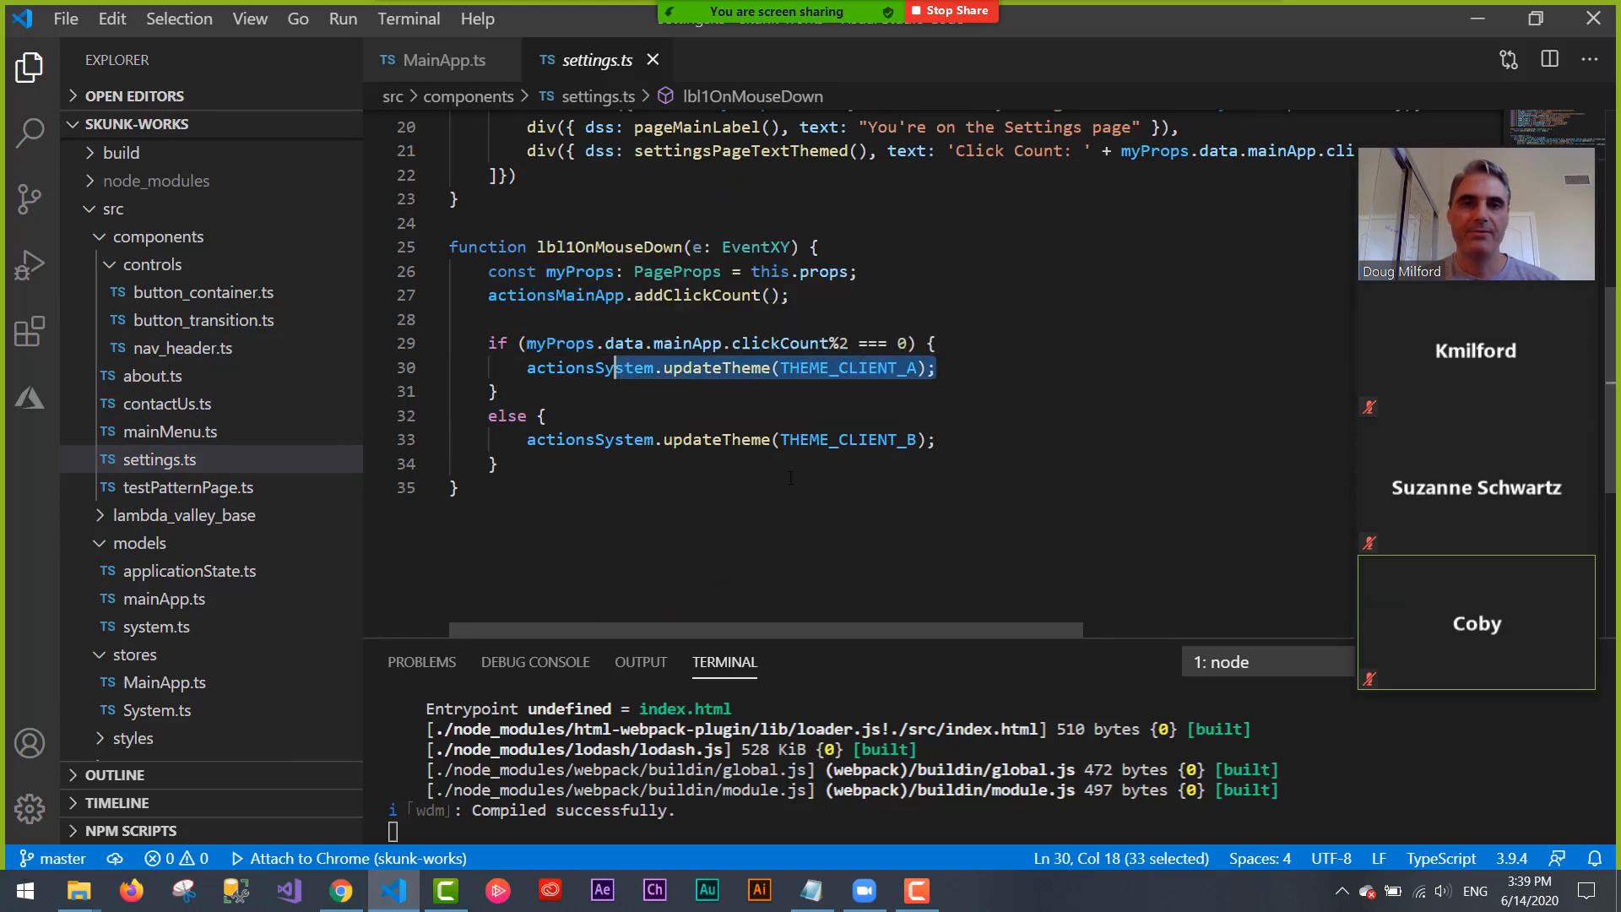
{"action": "left_click", "coordinate": [643, 439]}
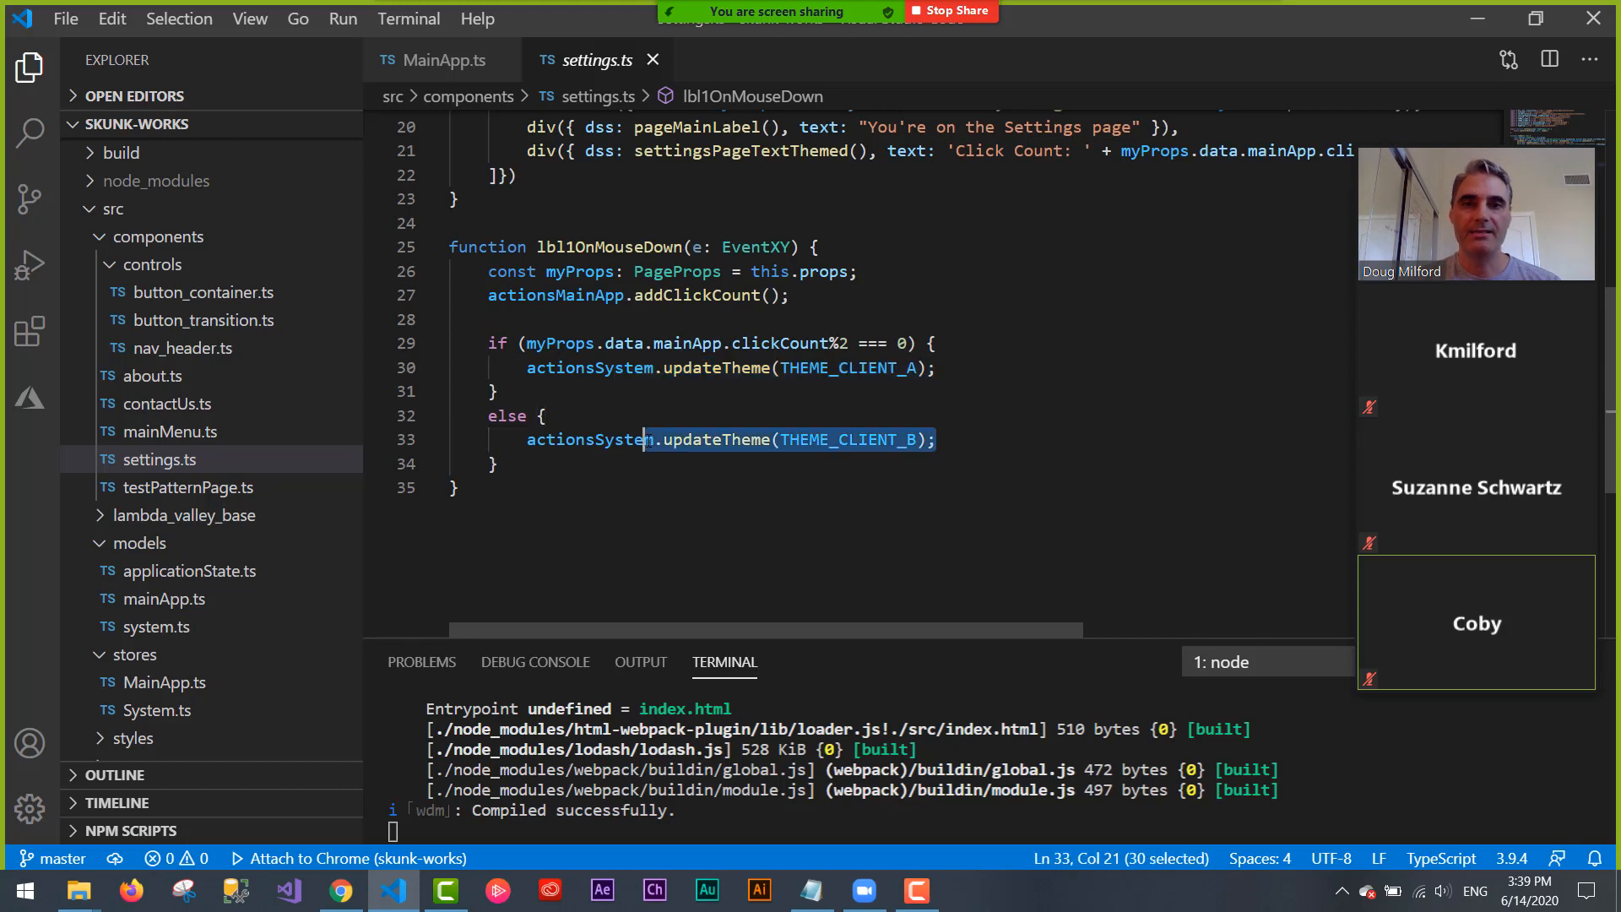
{"action": "mouse_move", "coordinate": [589, 439]}
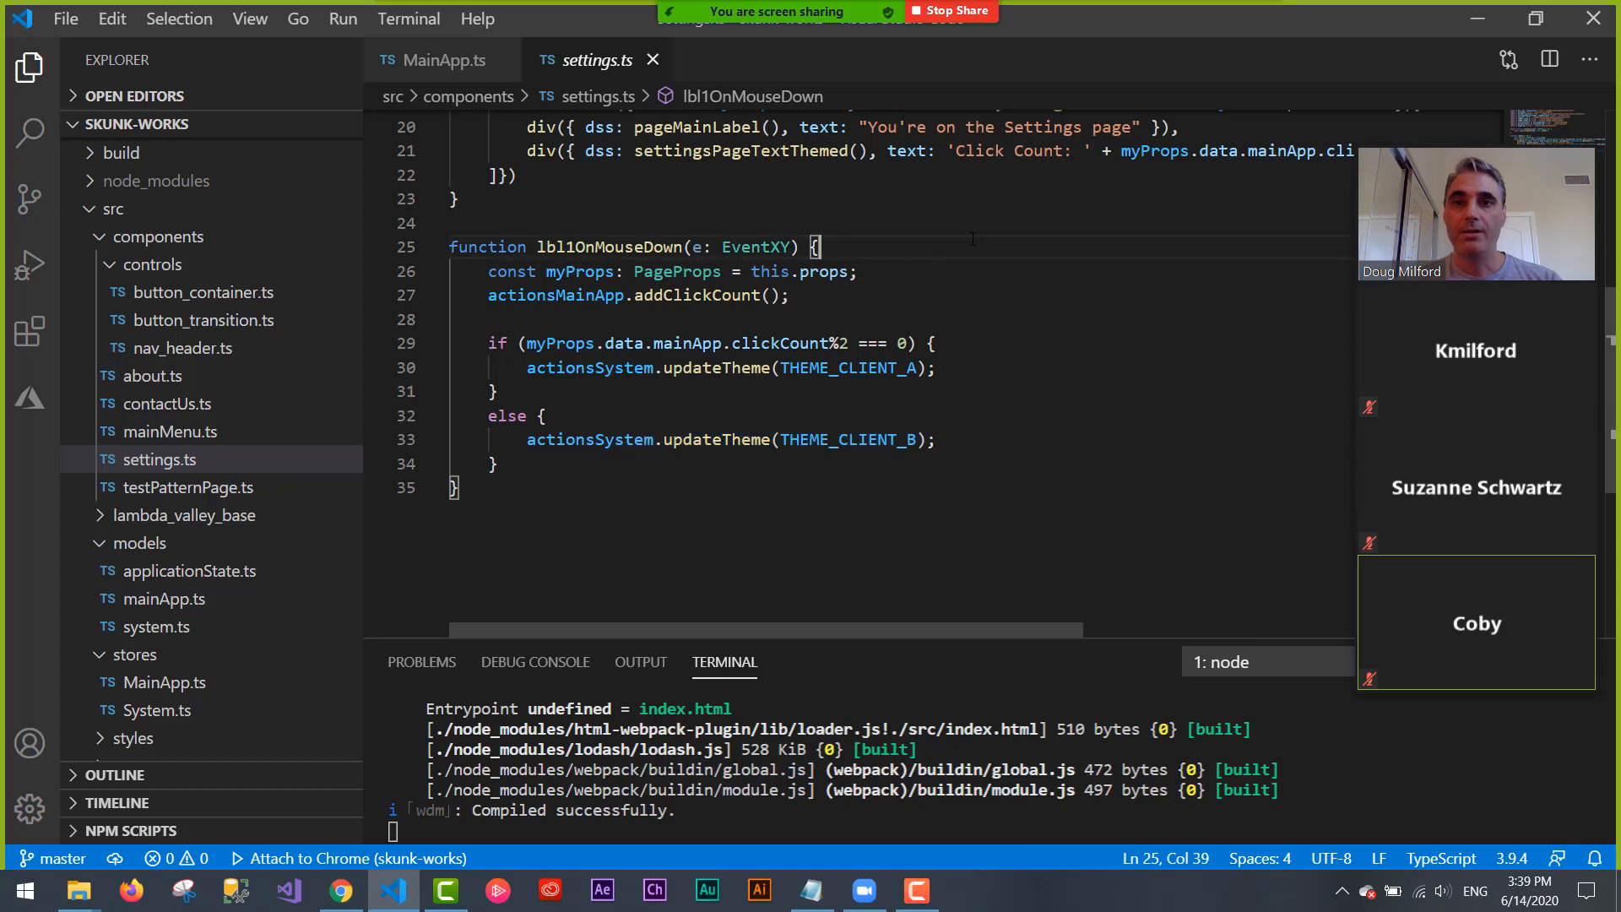
{"action": "scroll", "scroll_direction": "up", "scroll_amount": 3}
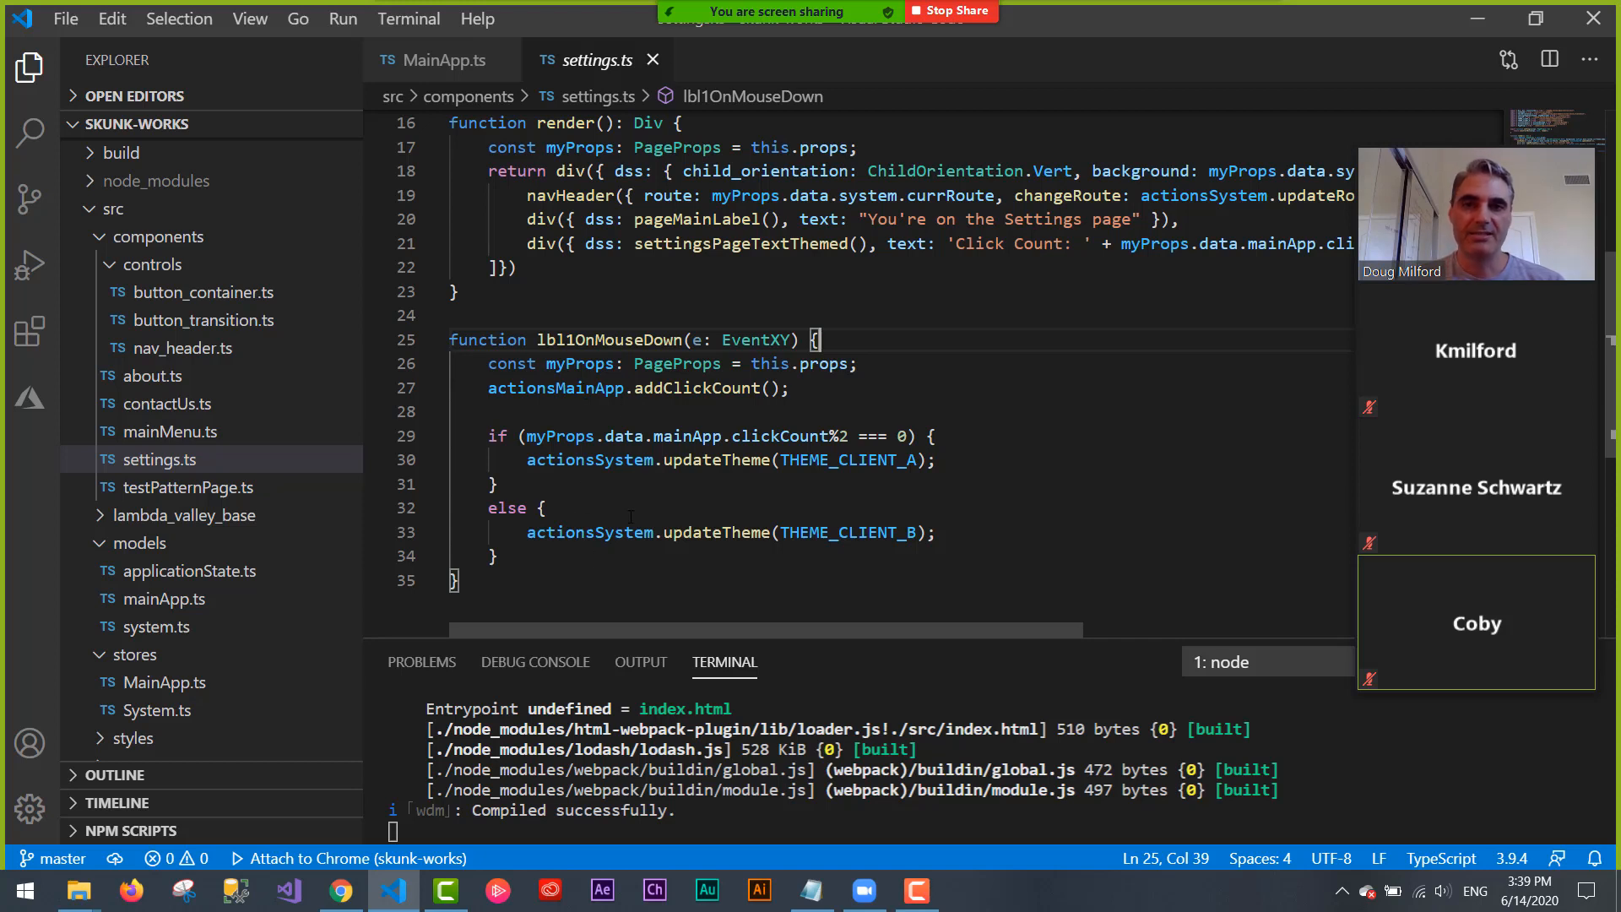
{"action": "scroll", "scroll_direction": "up", "scroll_amount": 3}
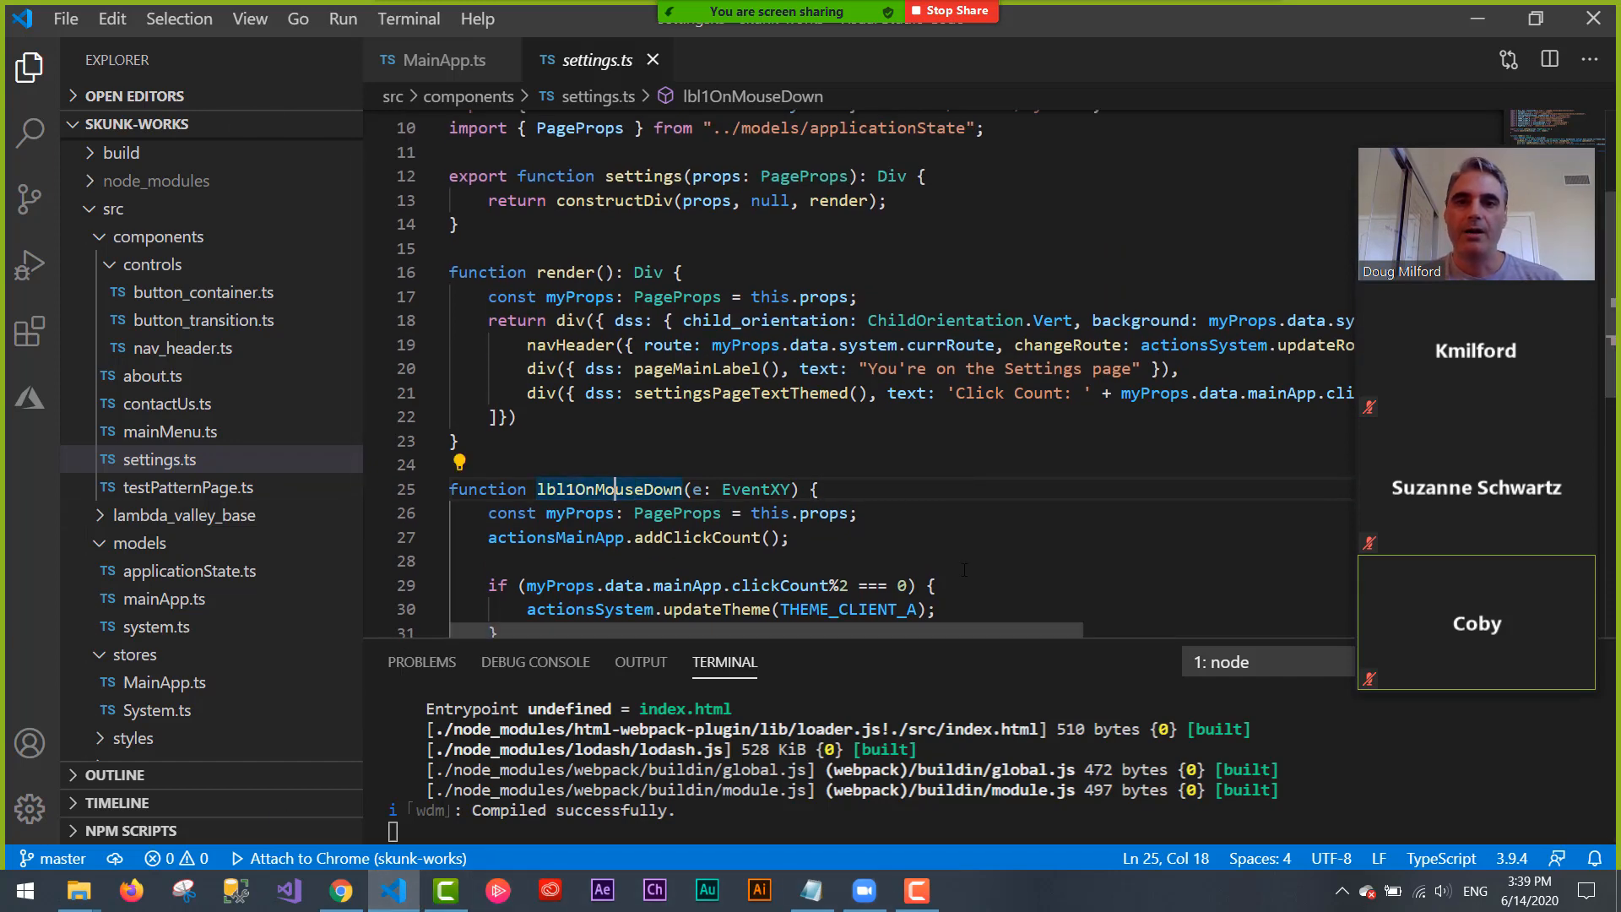
{"action": "scroll", "scroll_direction": "down", "scroll_amount": 3}
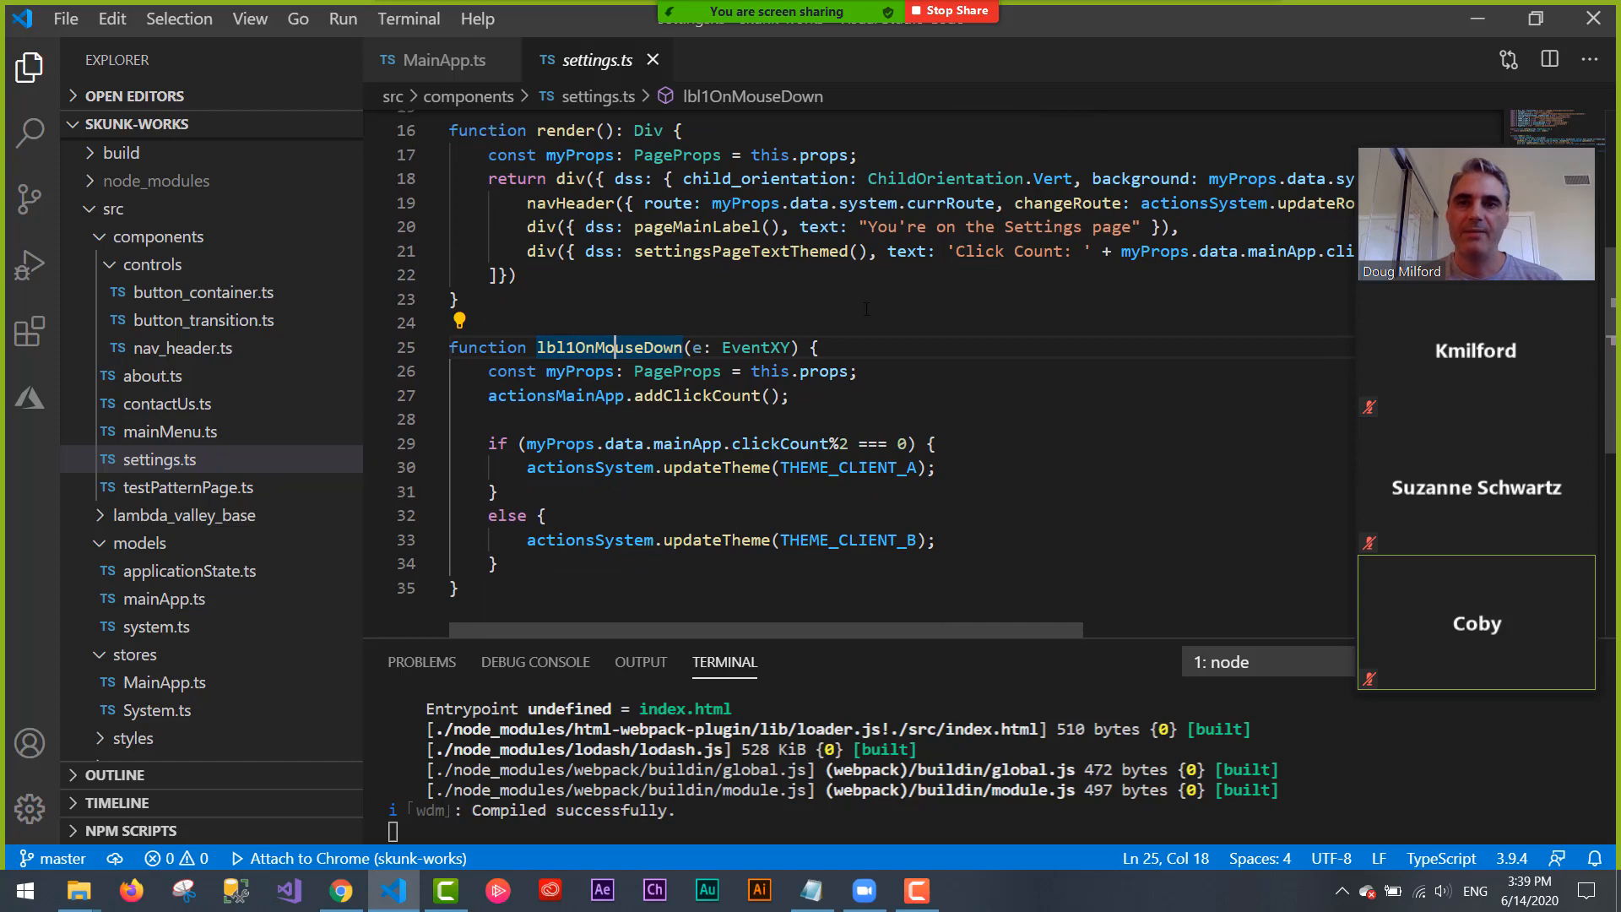
{"action": "scroll", "scroll_direction": "up", "scroll_amount": 3}
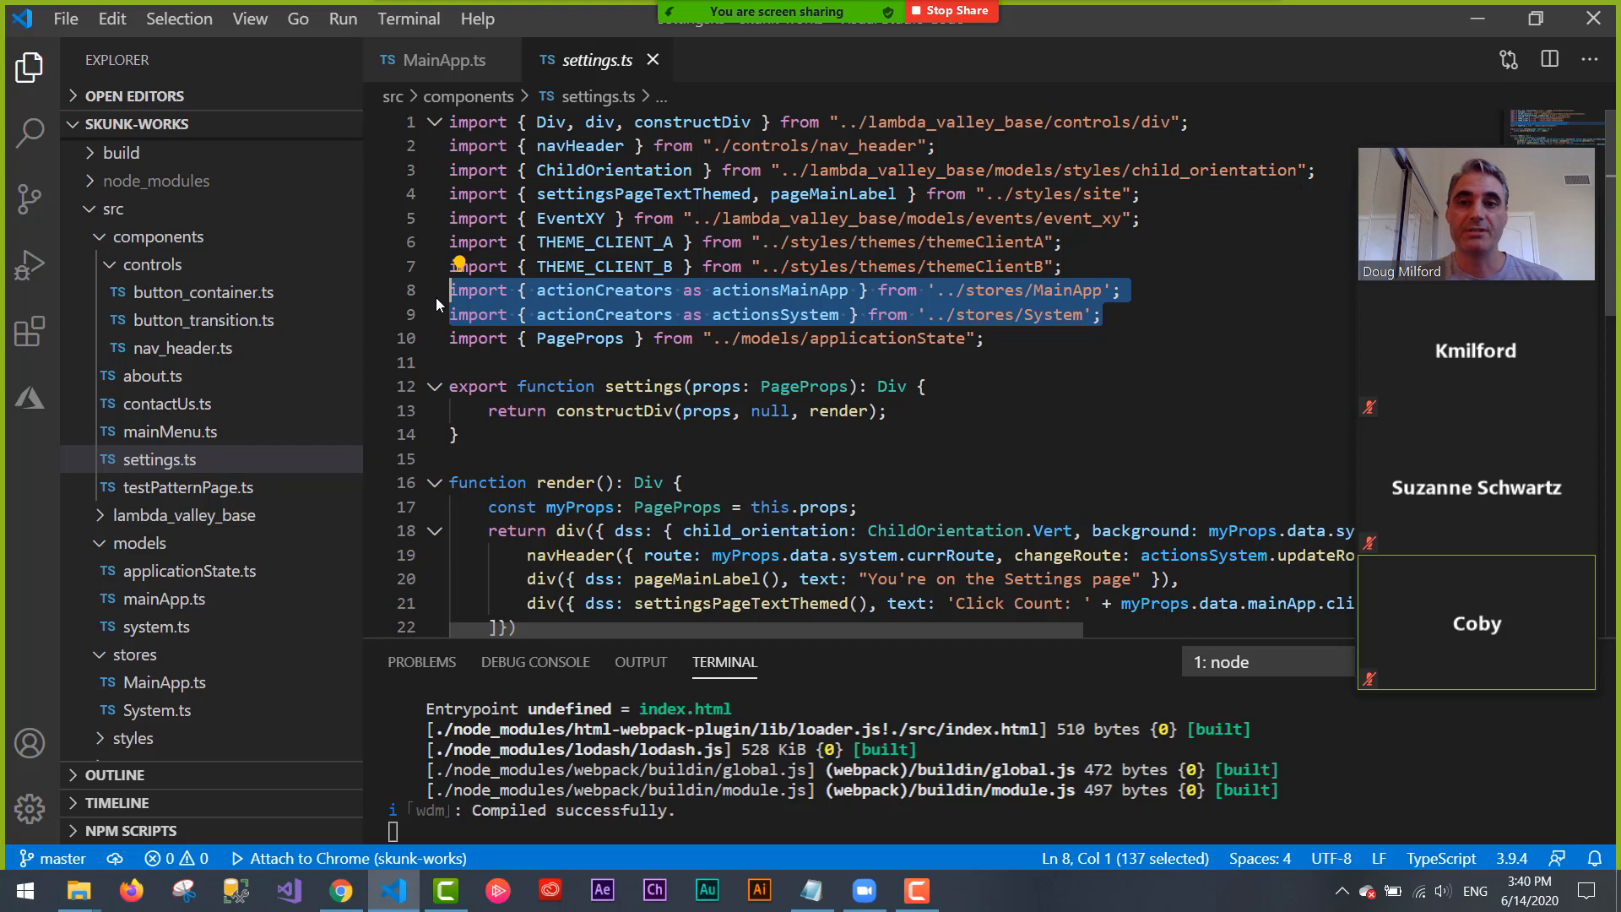
- Select the settings function name and scroll through the theme-toggling click handler code
{"action": "left_click", "coordinate": [681, 483]}
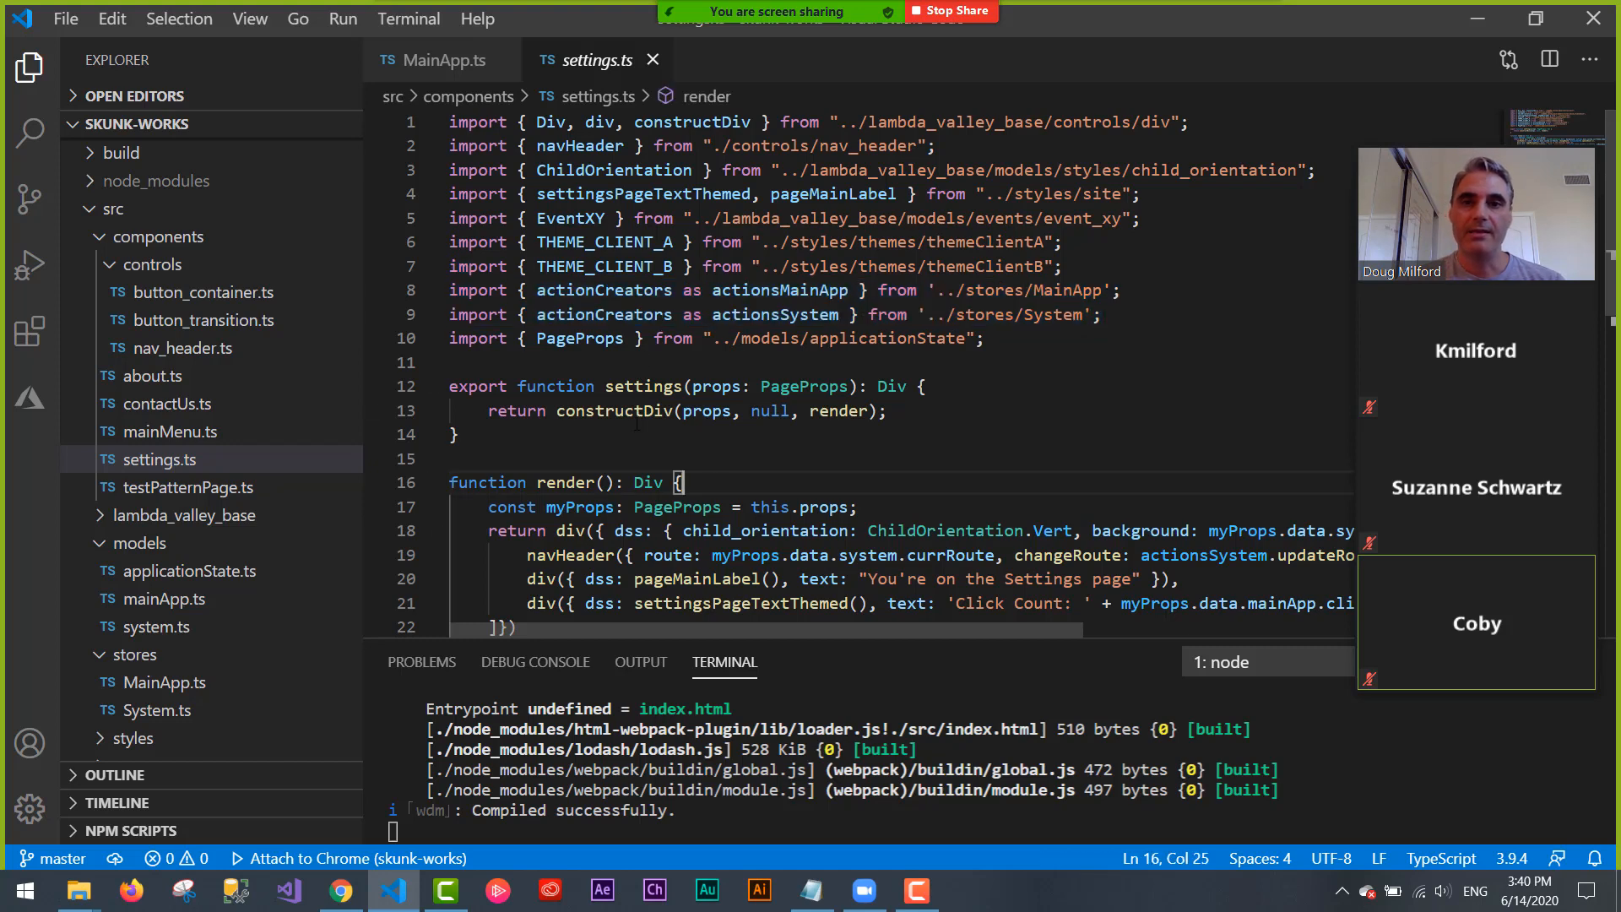
{"action": "double_click", "coordinate": [644, 386]}
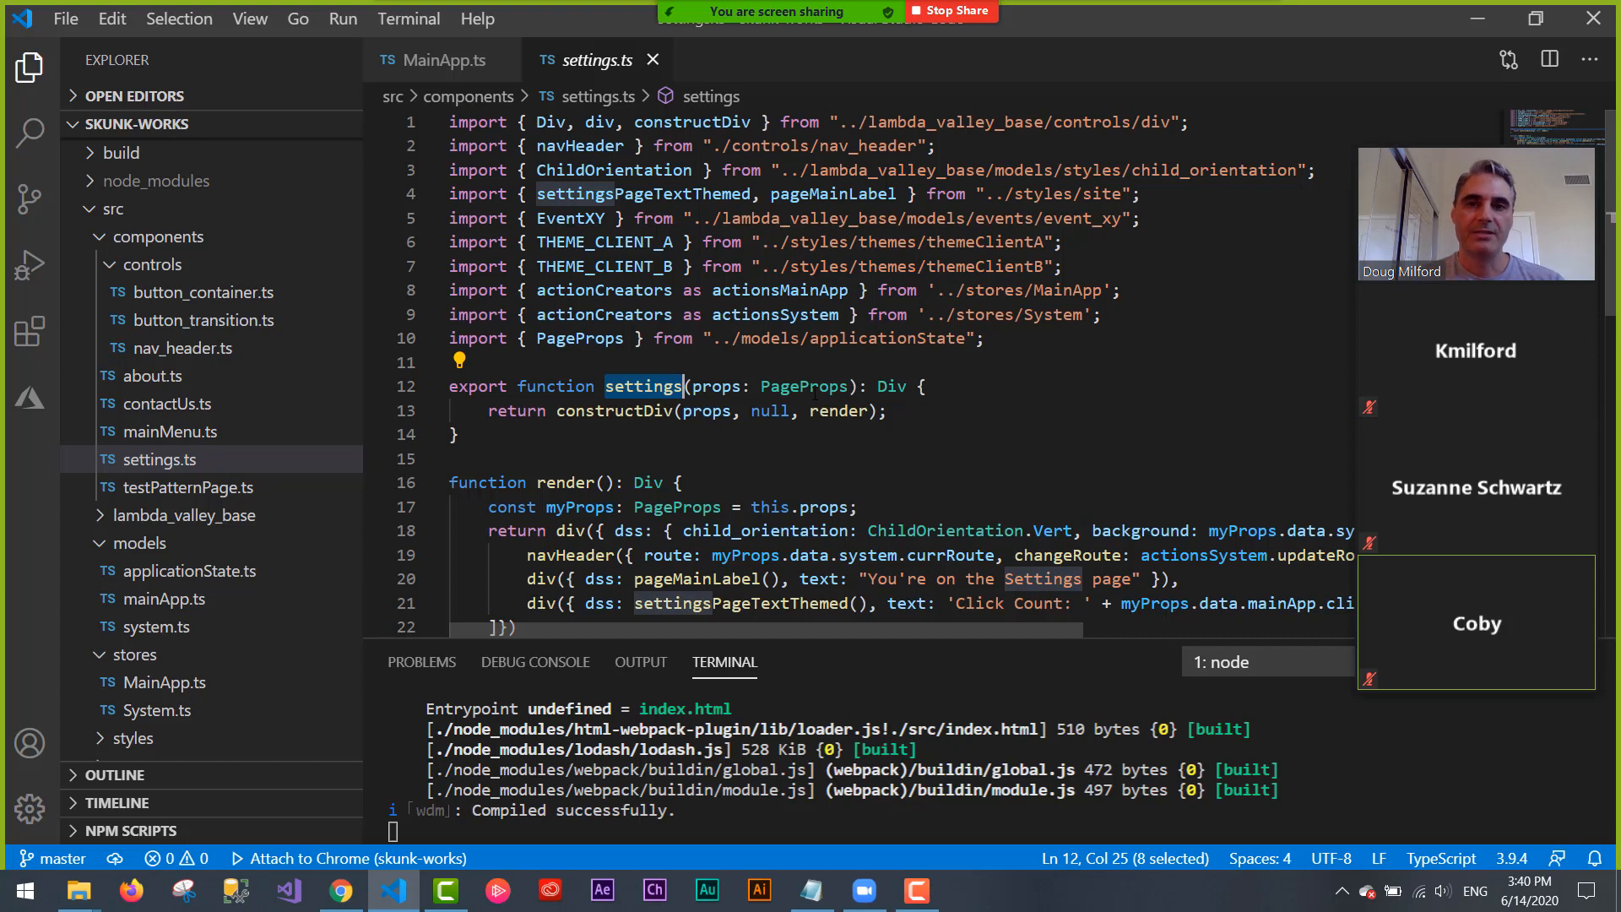
{"action": "double_click", "coordinate": [803, 386]}
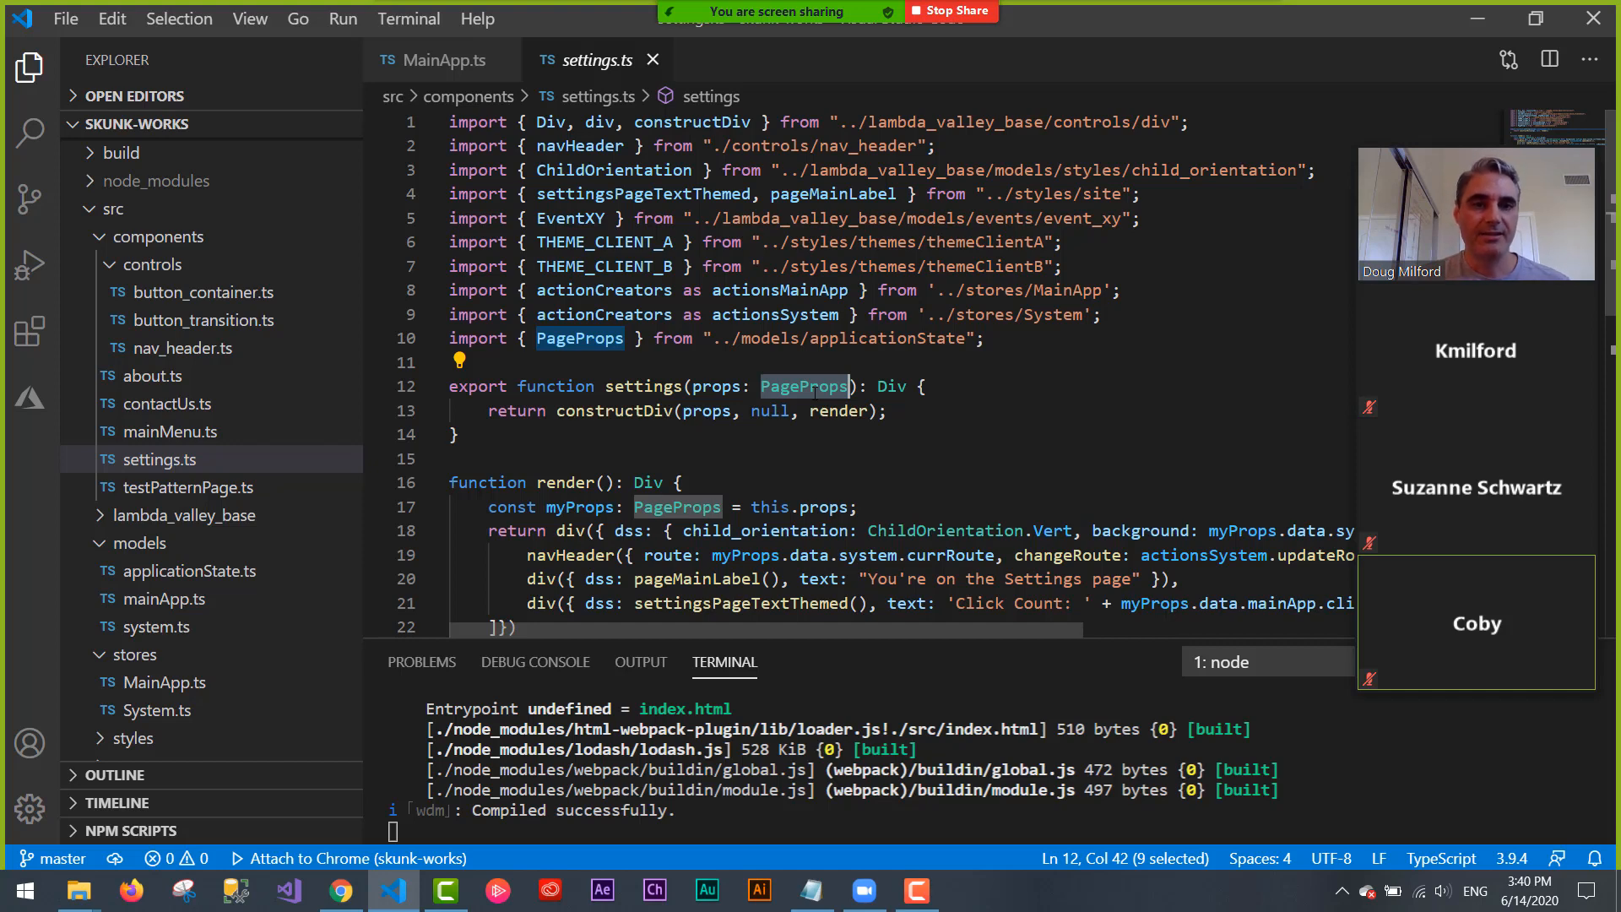
{"action": "mouse_move", "coordinate": [1008, 439]}
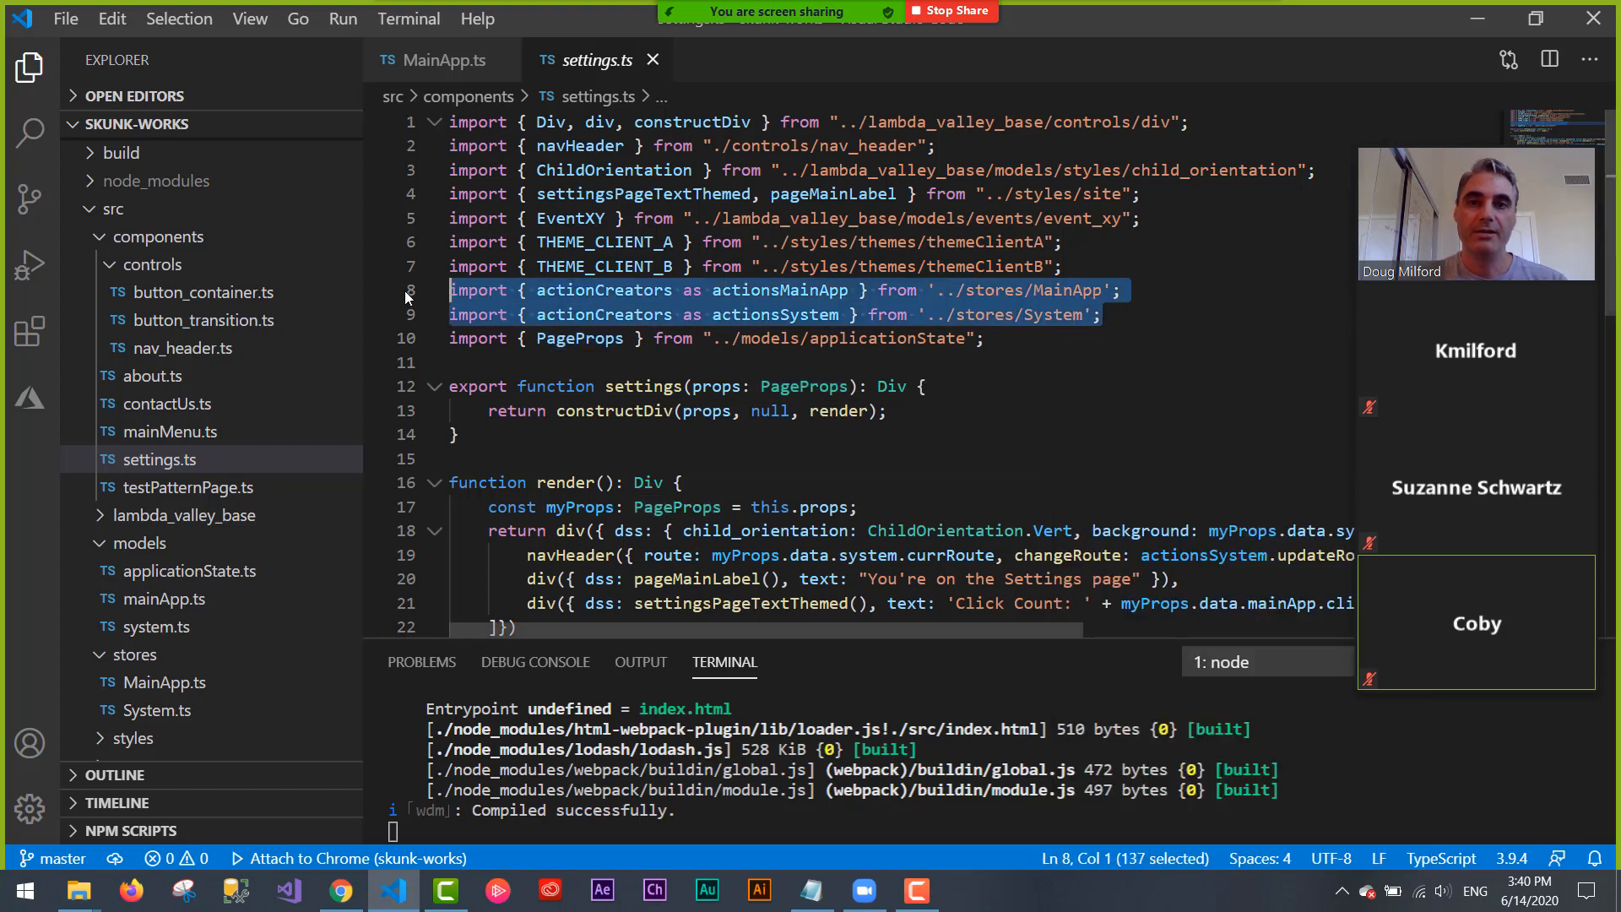
{"action": "scroll", "scroll_direction": "down", "scroll_amount": 3}
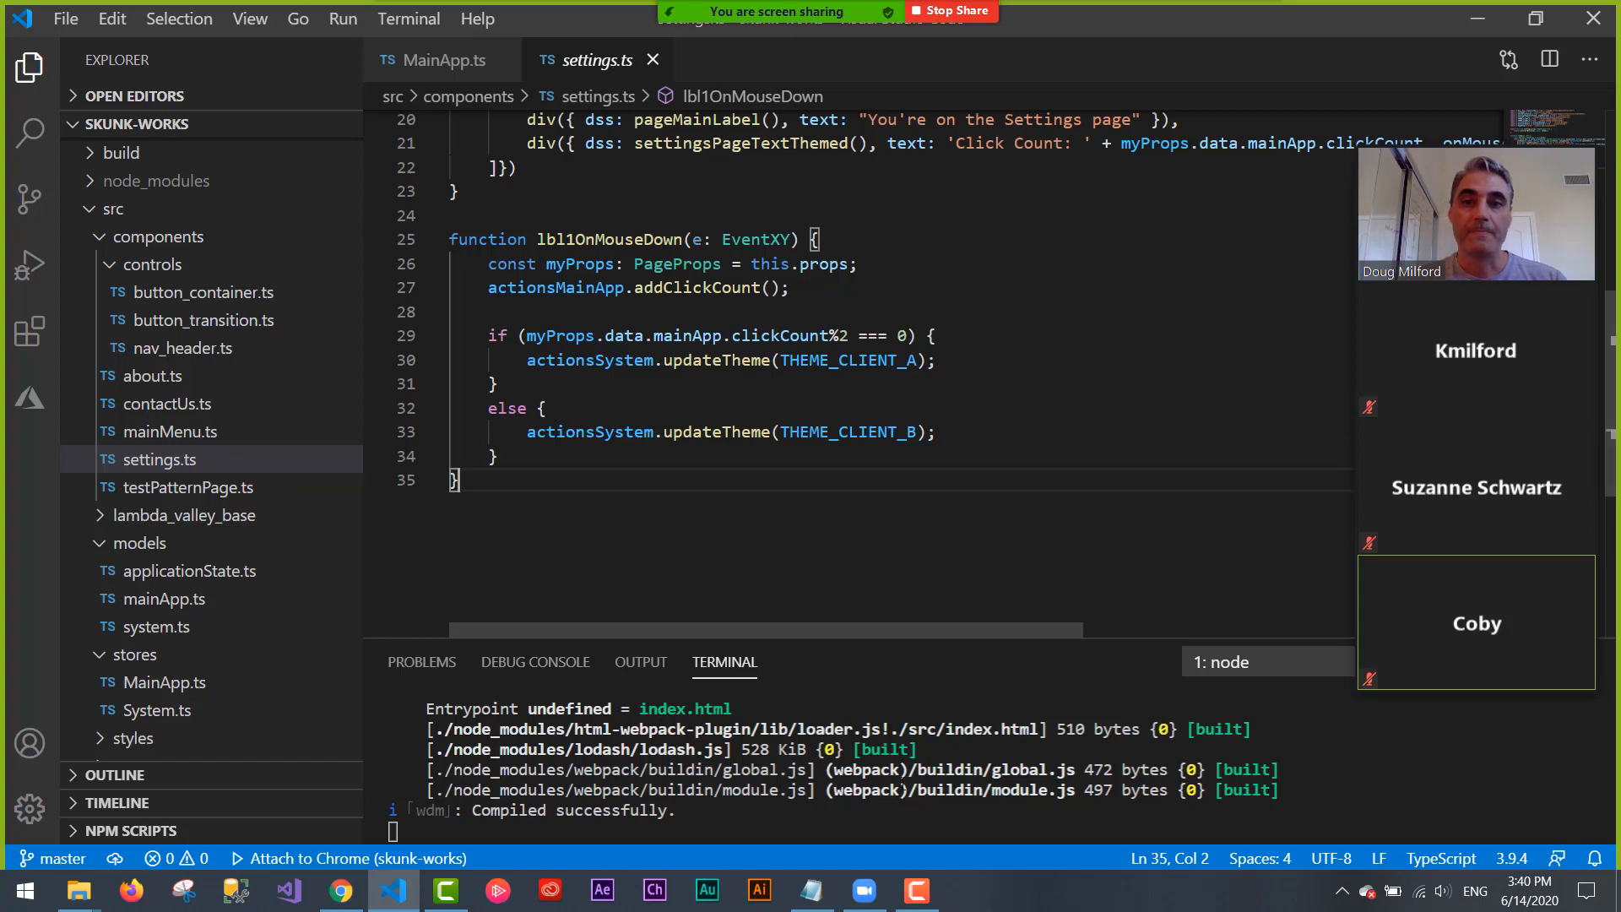
{"action": "scroll", "scroll_direction": "up", "scroll_amount": 3}
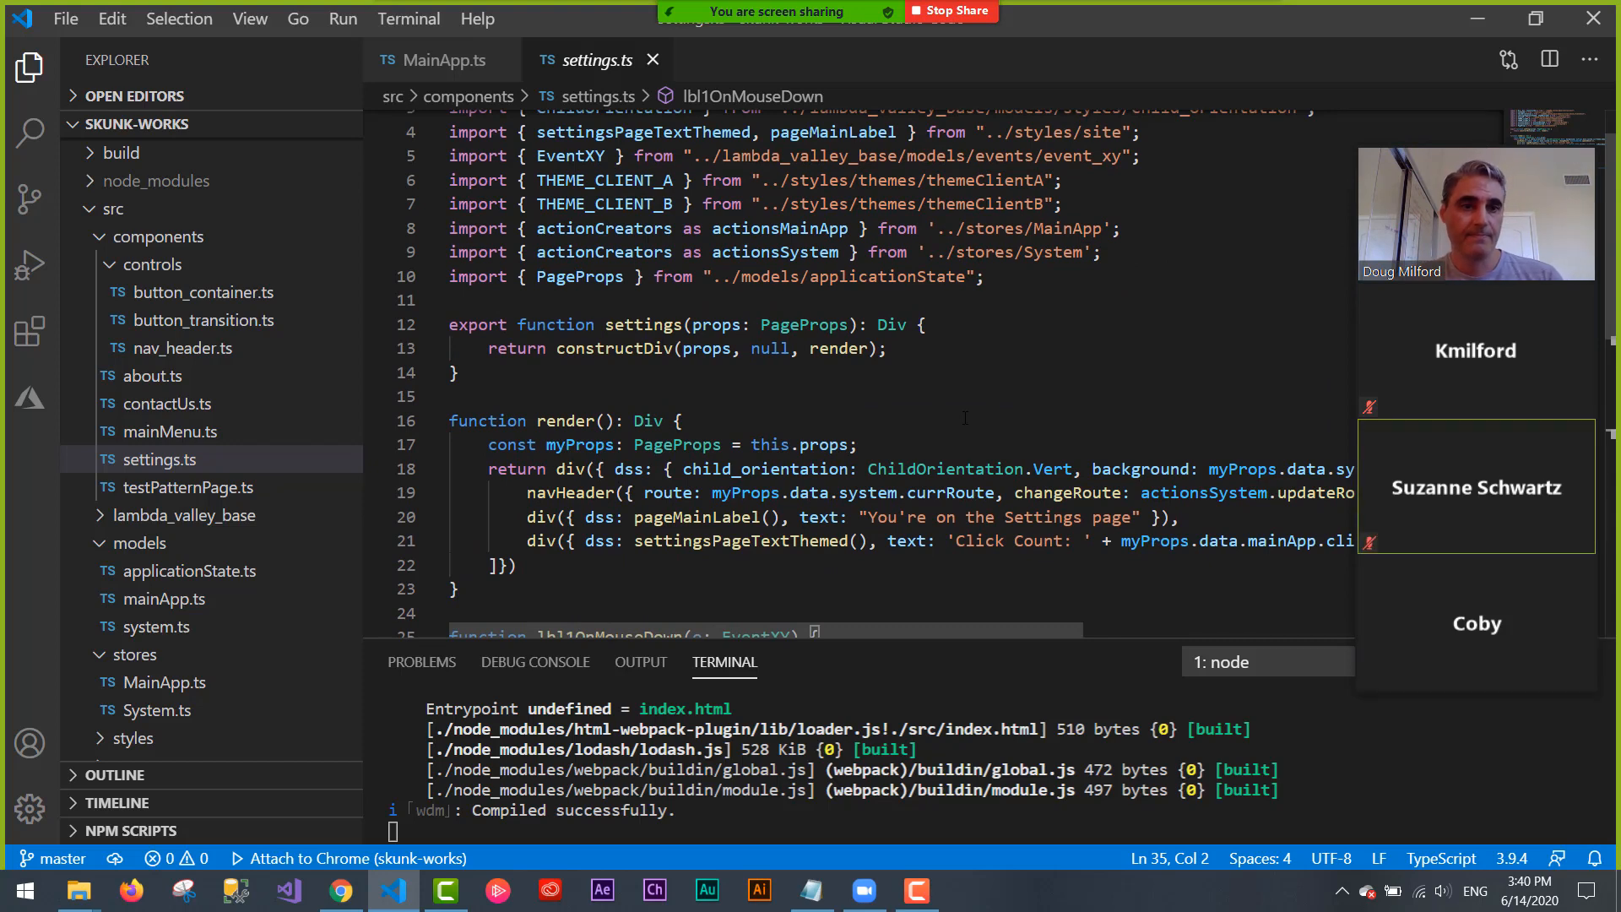
{"action": "mouse_move", "coordinate": [943, 469]}
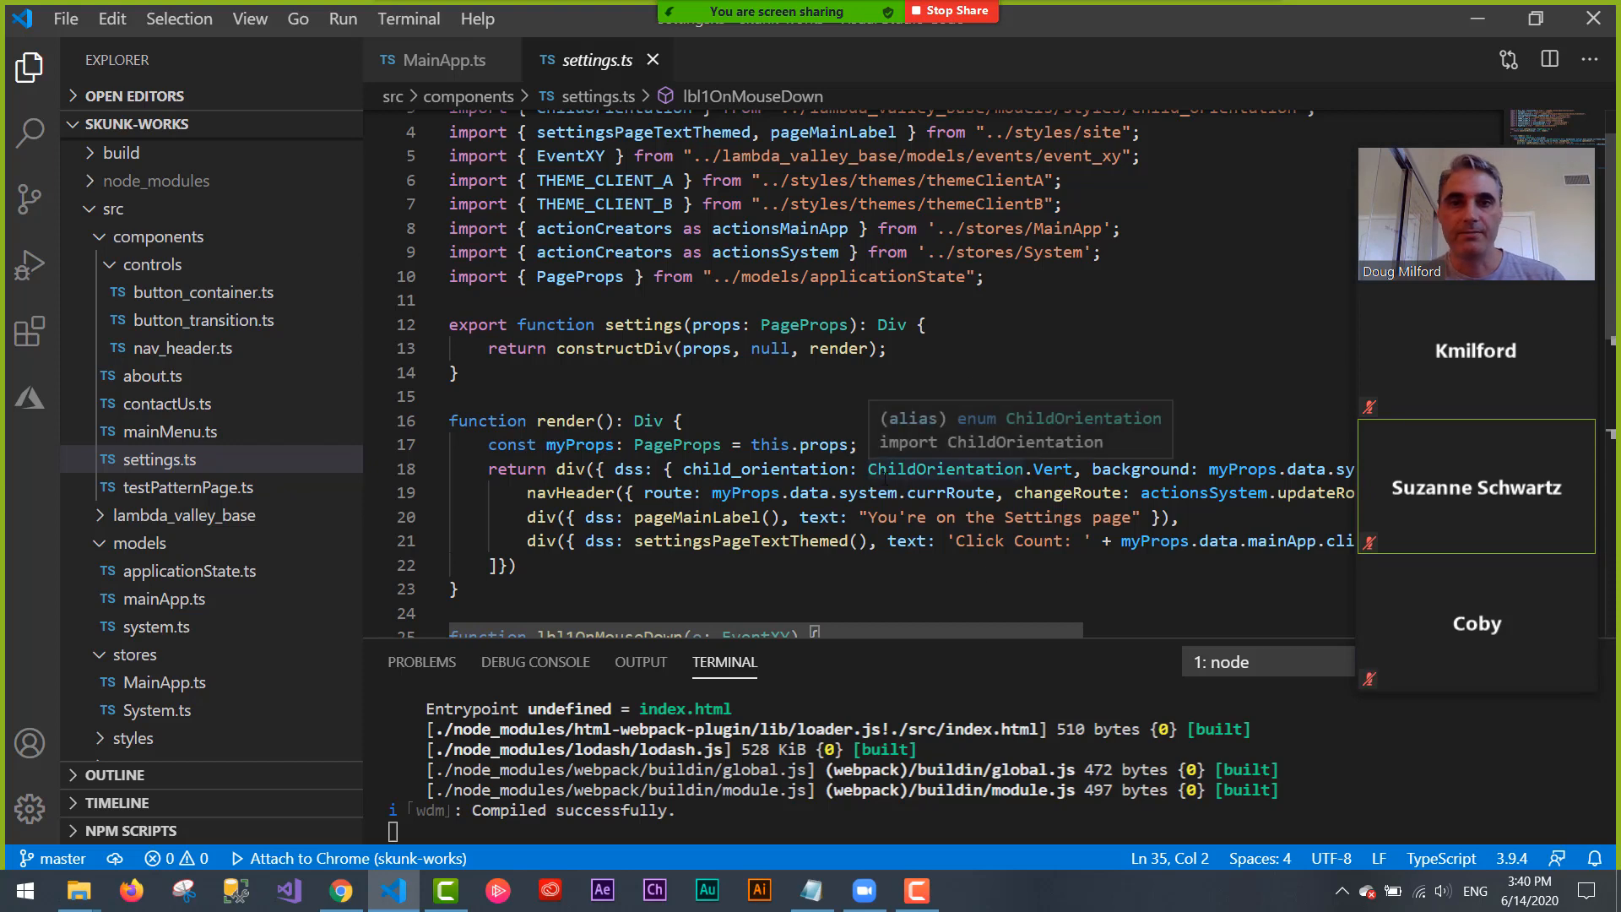
{"action": "scroll", "scroll_direction": "down", "scroll_amount": 3}
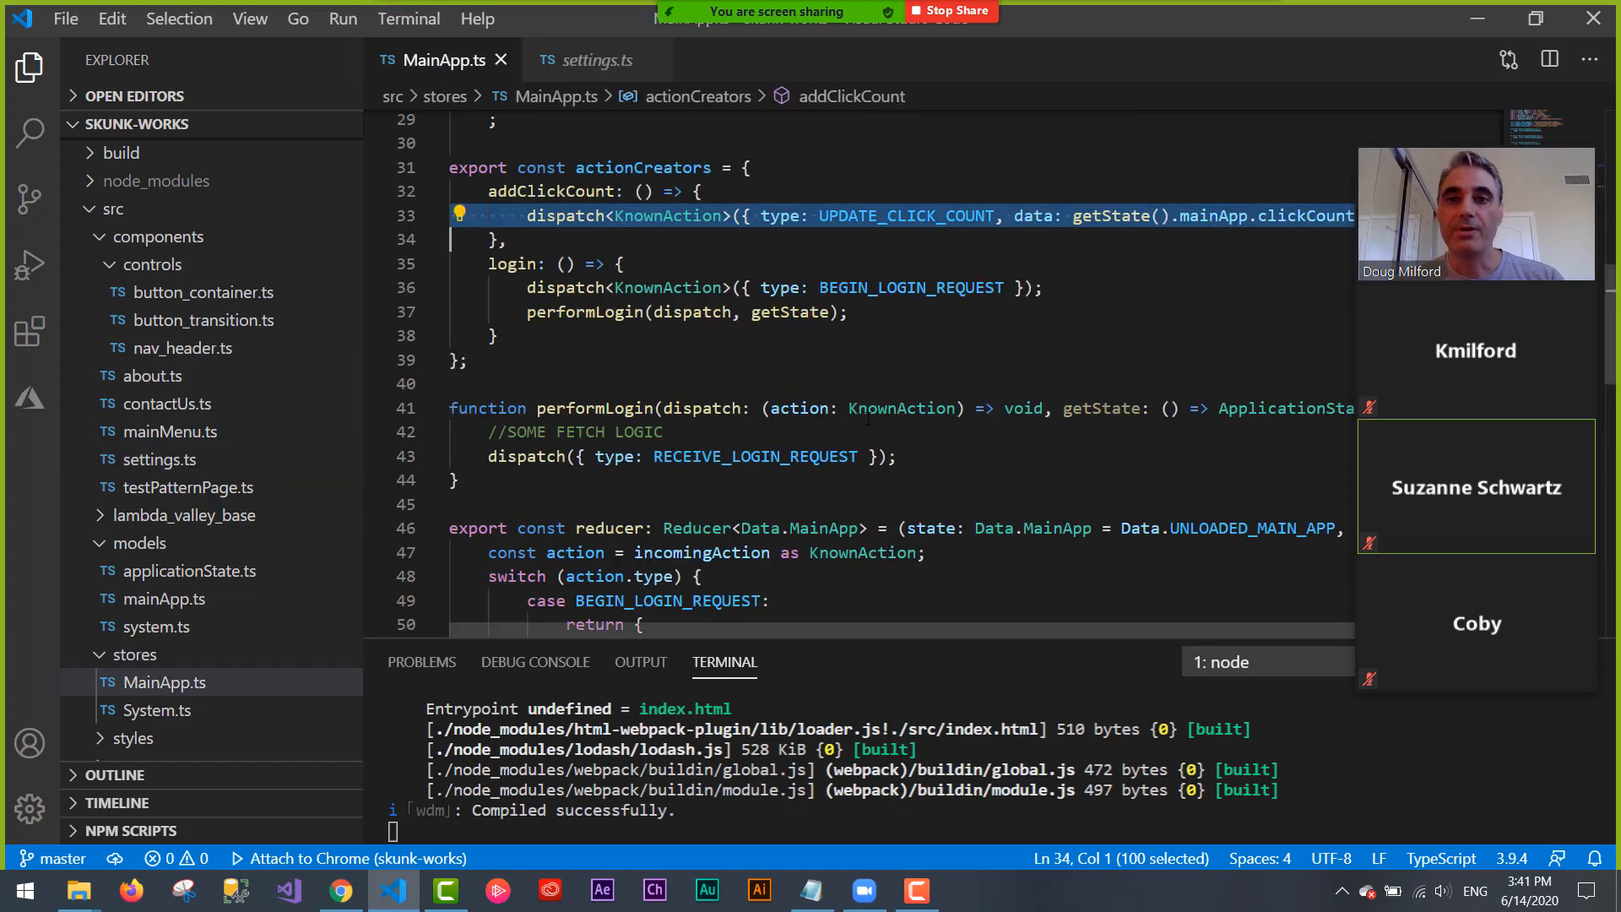
- Mark KnownAction in performLogin and scroll through the MainApp reducer cases
{"action": "left_click", "coordinate": [903, 319]}
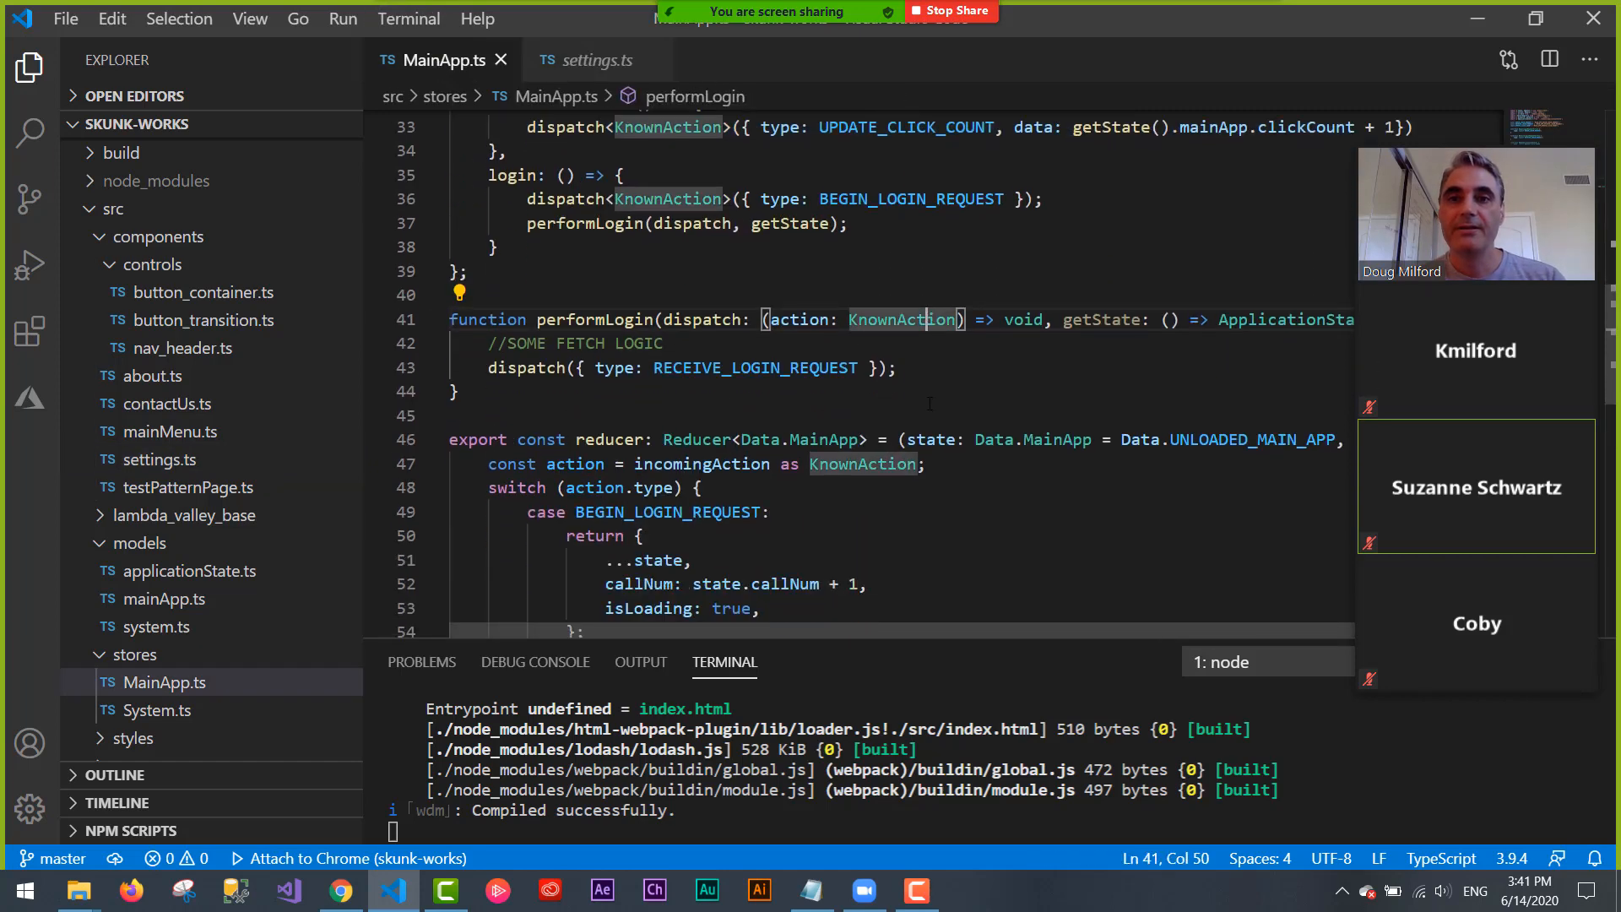
{"action": "scroll", "scroll_direction": "up", "scroll_amount": 3}
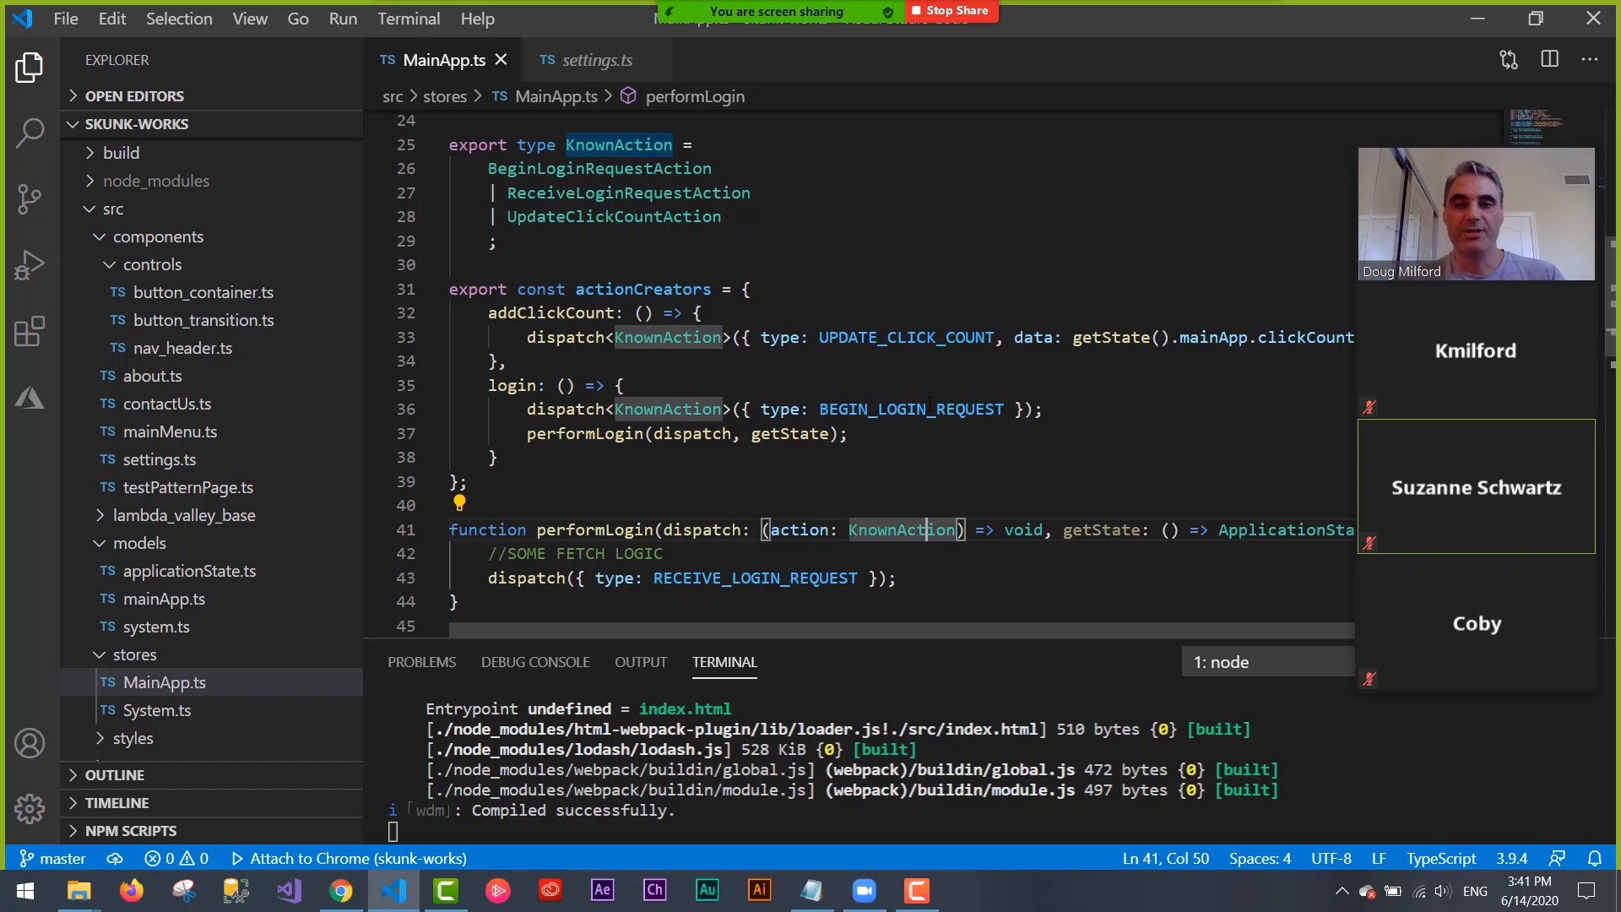
{"action": "scroll", "scroll_direction": "down", "scroll_amount": 3}
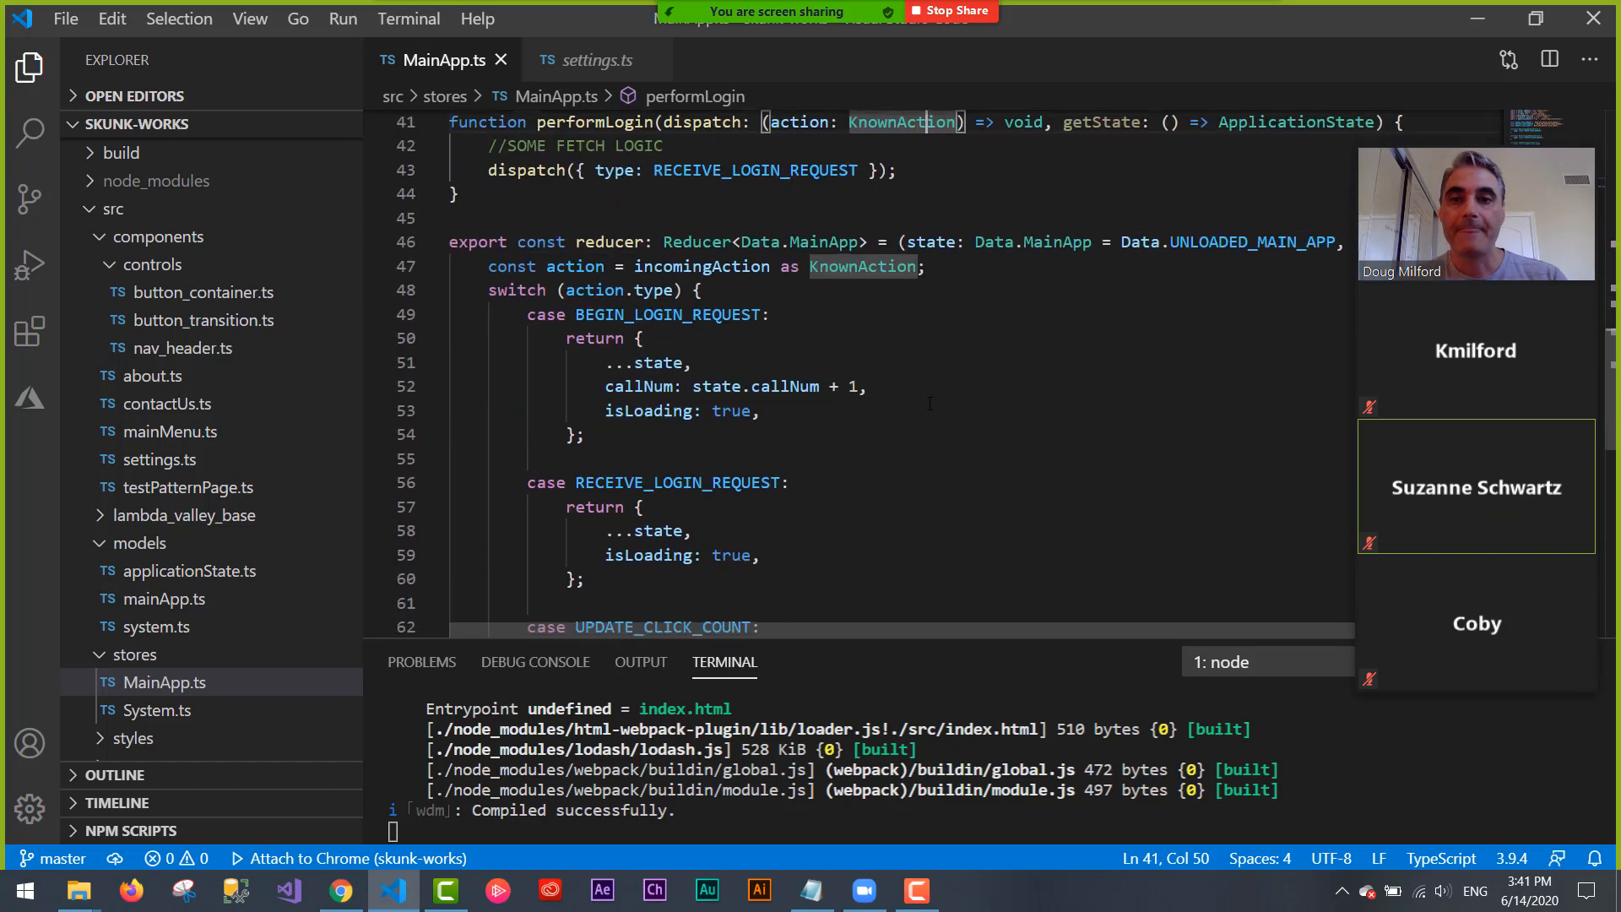
{"action": "scroll", "scroll_direction": "down", "scroll_amount": 3}
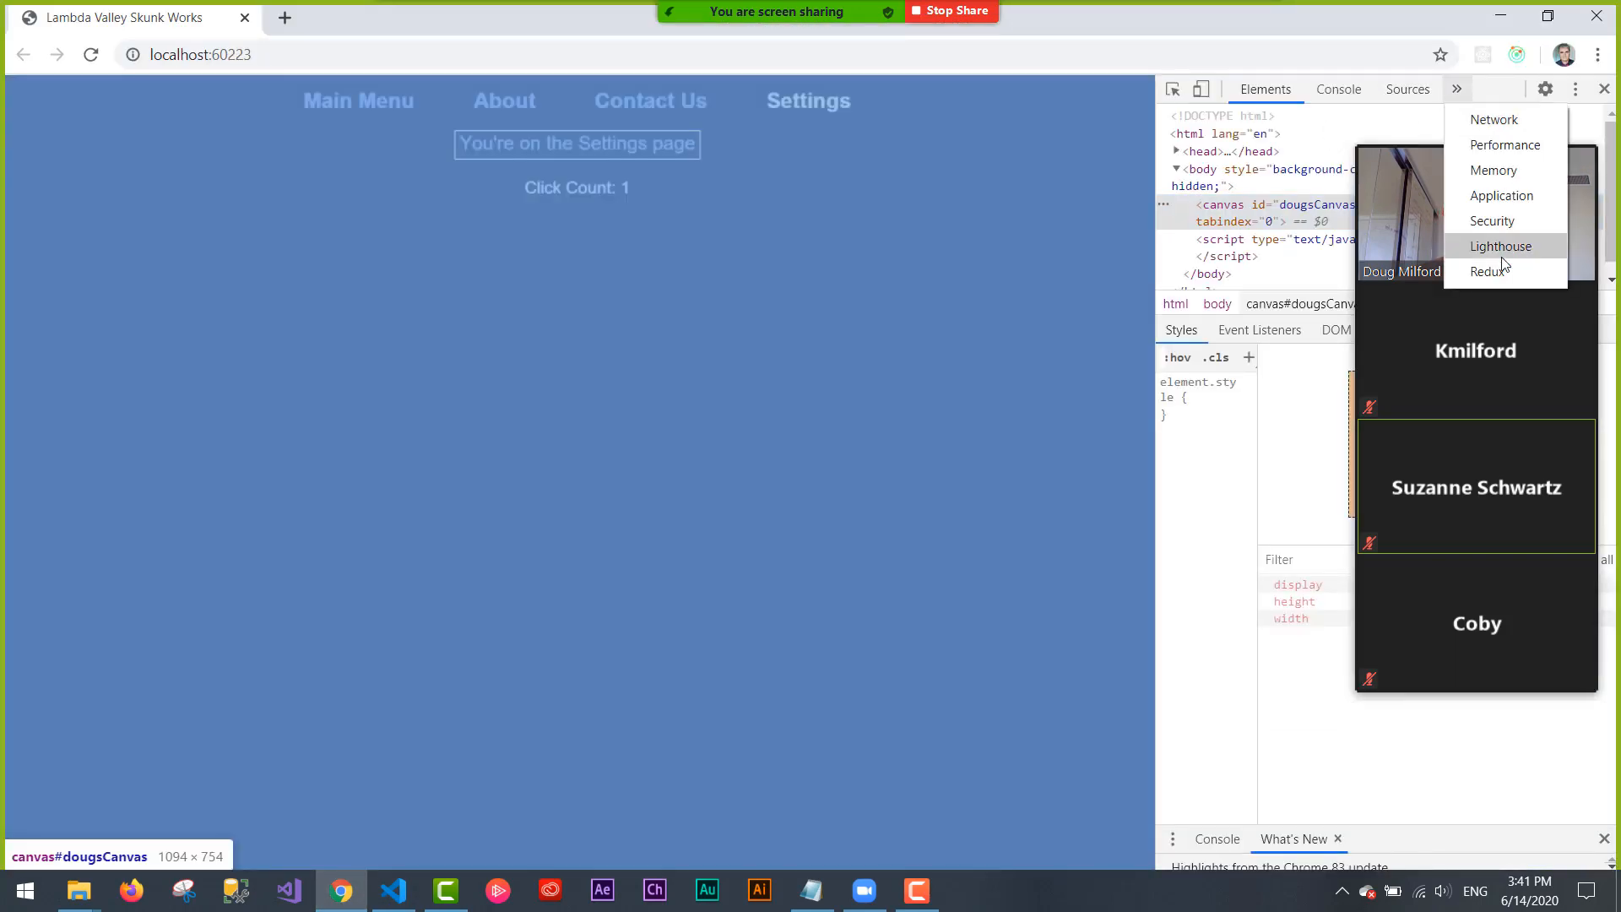
- Show the full Redux store state and expand mainApp, system and currTheme
{"action": "left_click", "coordinate": [1490, 271]}
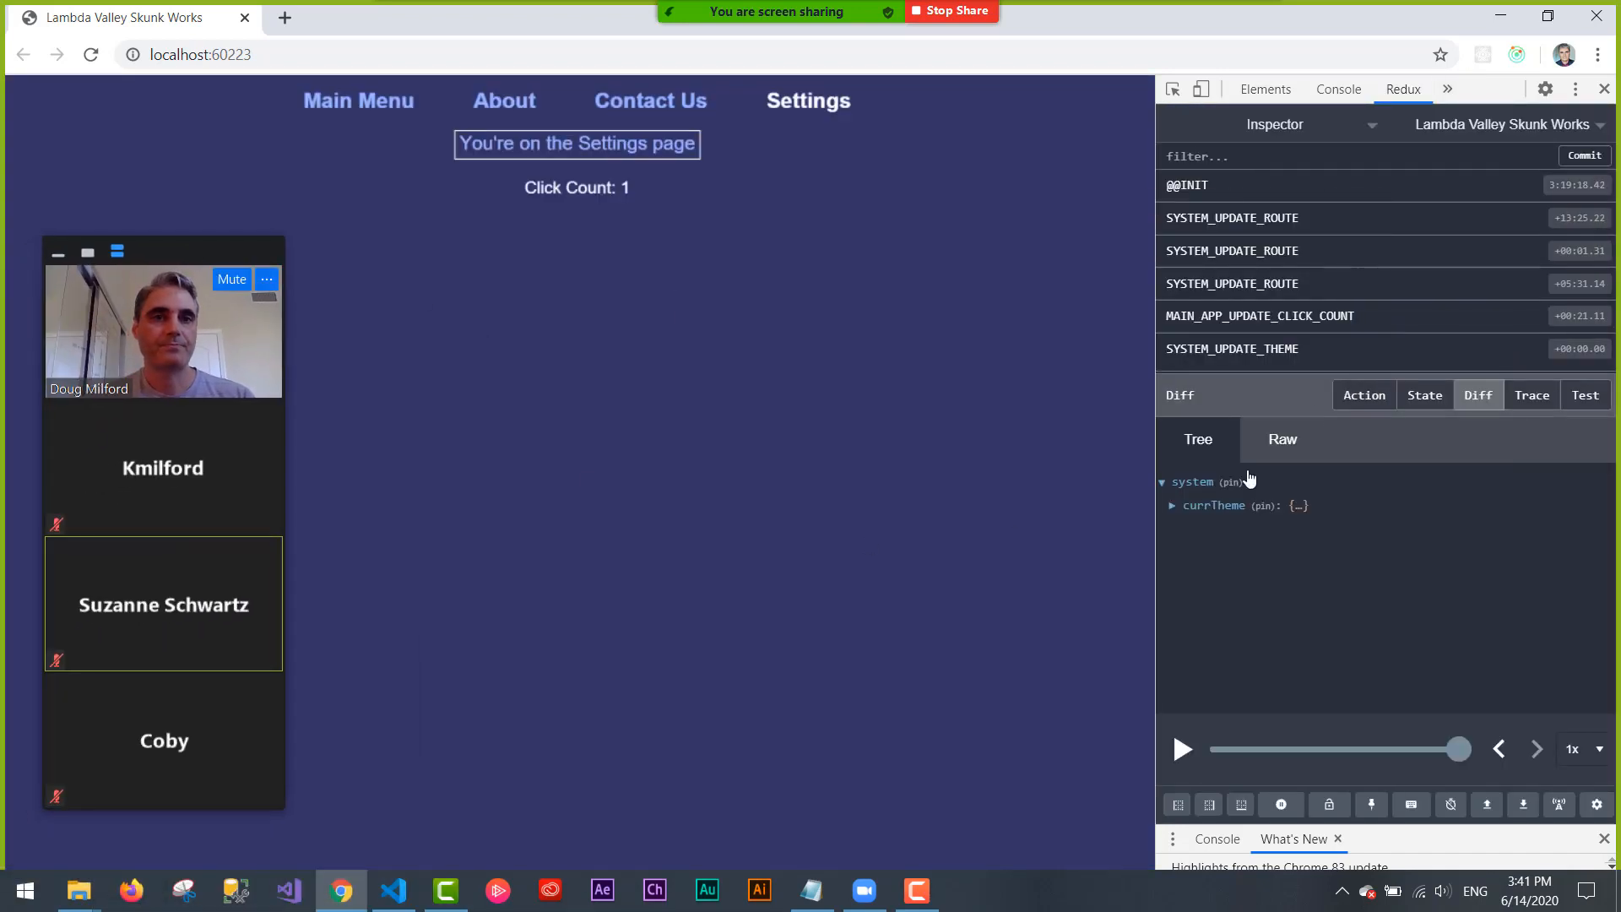
{"action": "left_click", "coordinate": [1424, 395]}
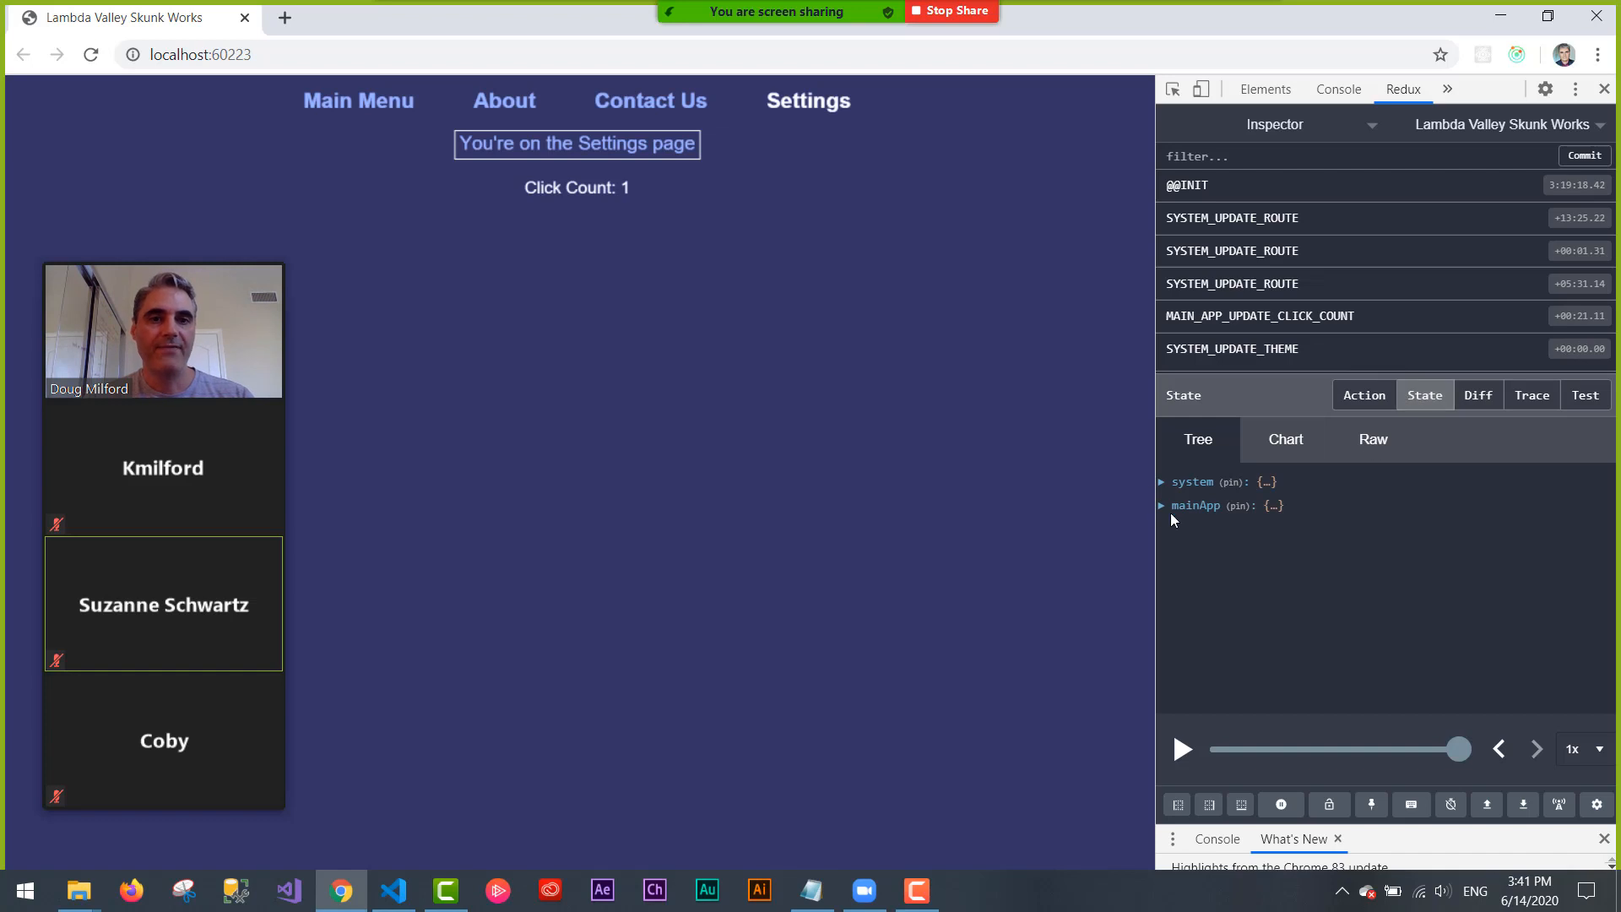
{"action": "left_click", "coordinate": [1161, 505]}
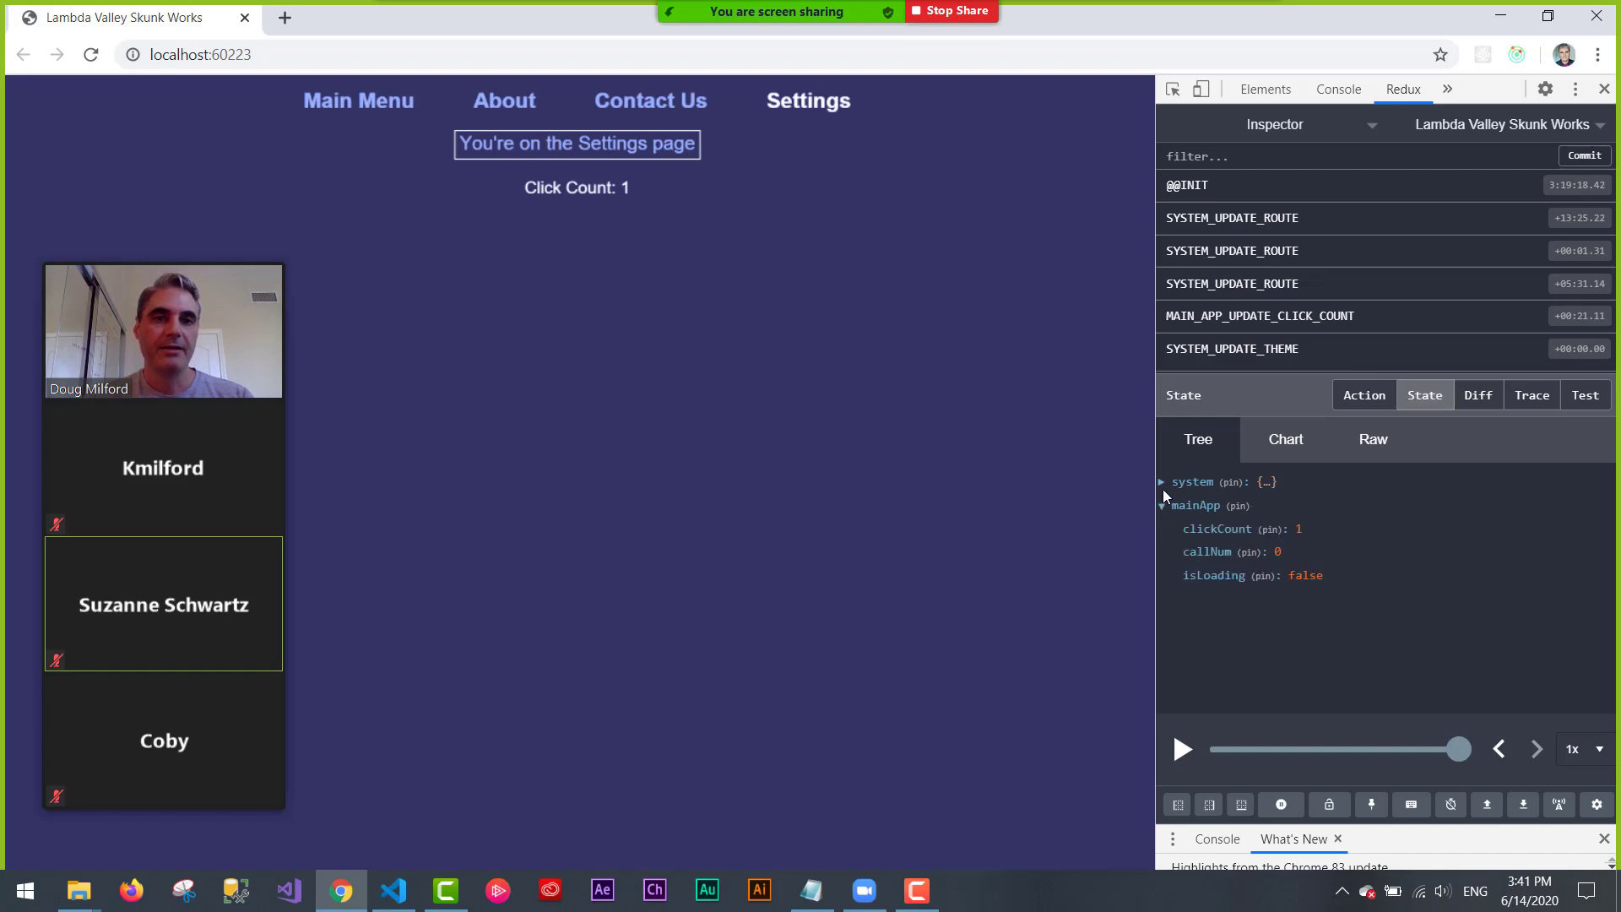
{"action": "left_click", "coordinate": [1162, 482]}
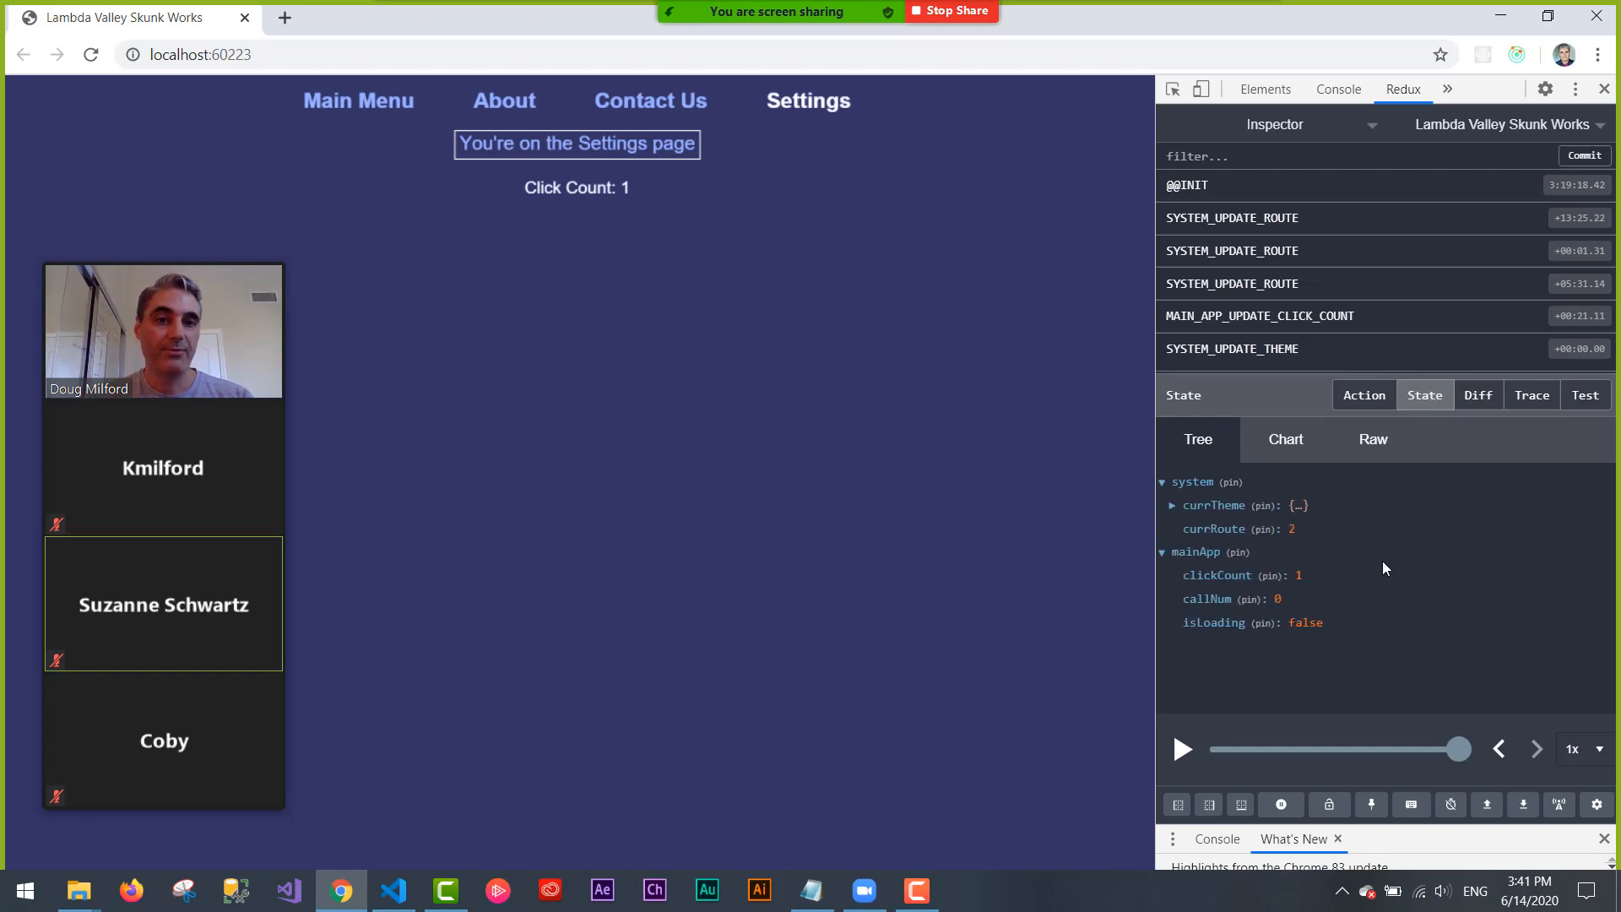
{"action": "mouse_move", "coordinate": [1174, 516]}
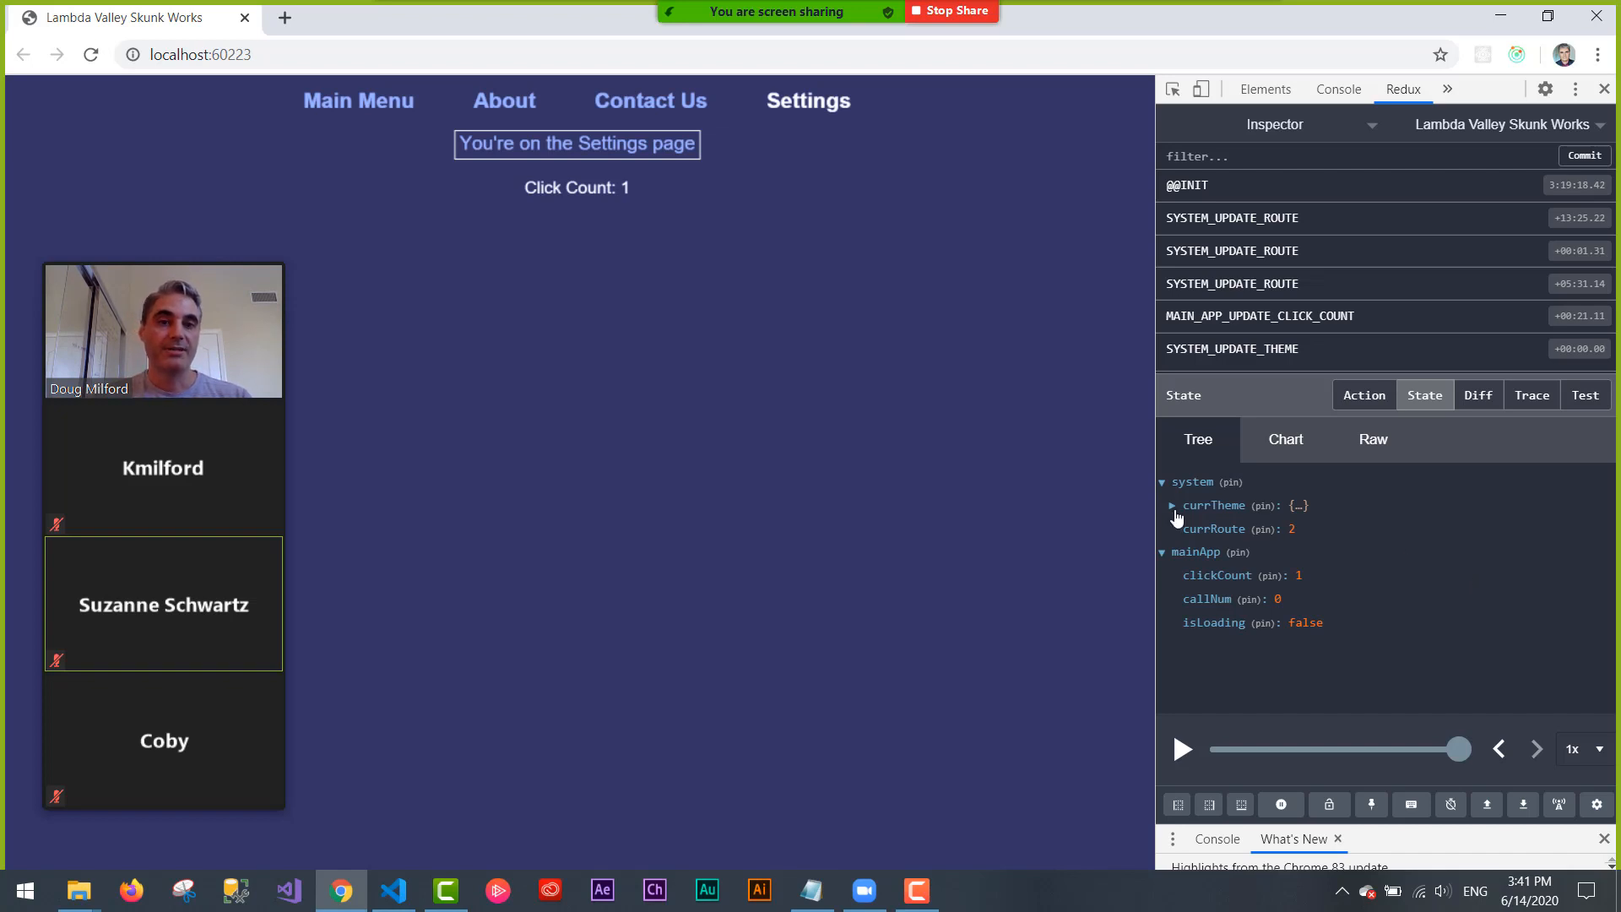
{"action": "left_click", "coordinate": [1171, 505]}
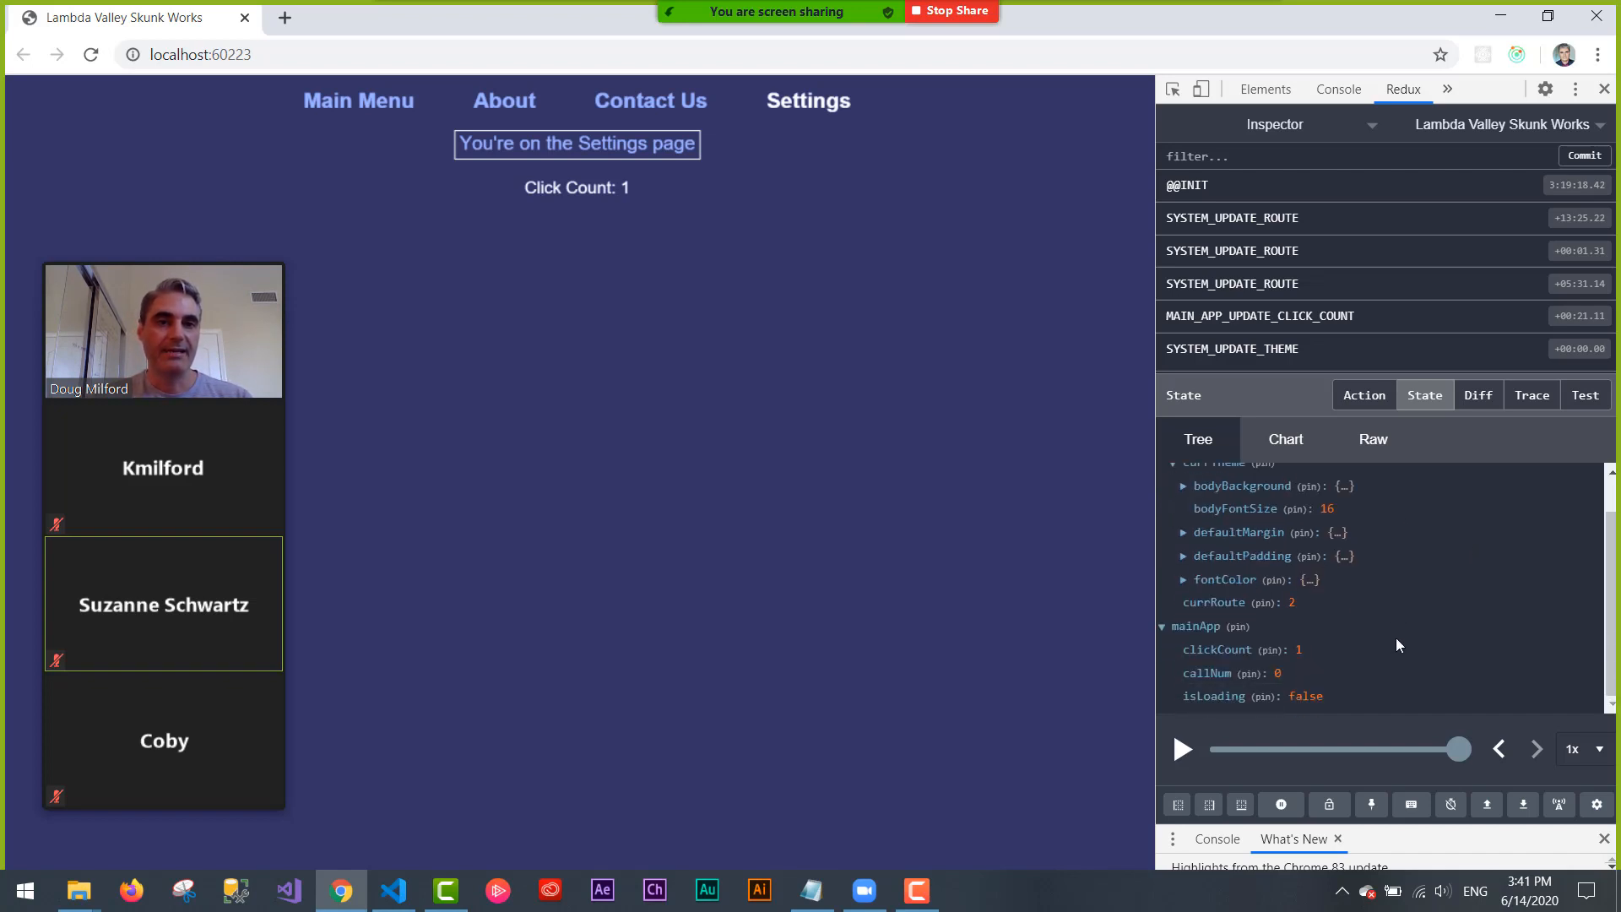
{"action": "mouse_move", "coordinate": [1313, 575]}
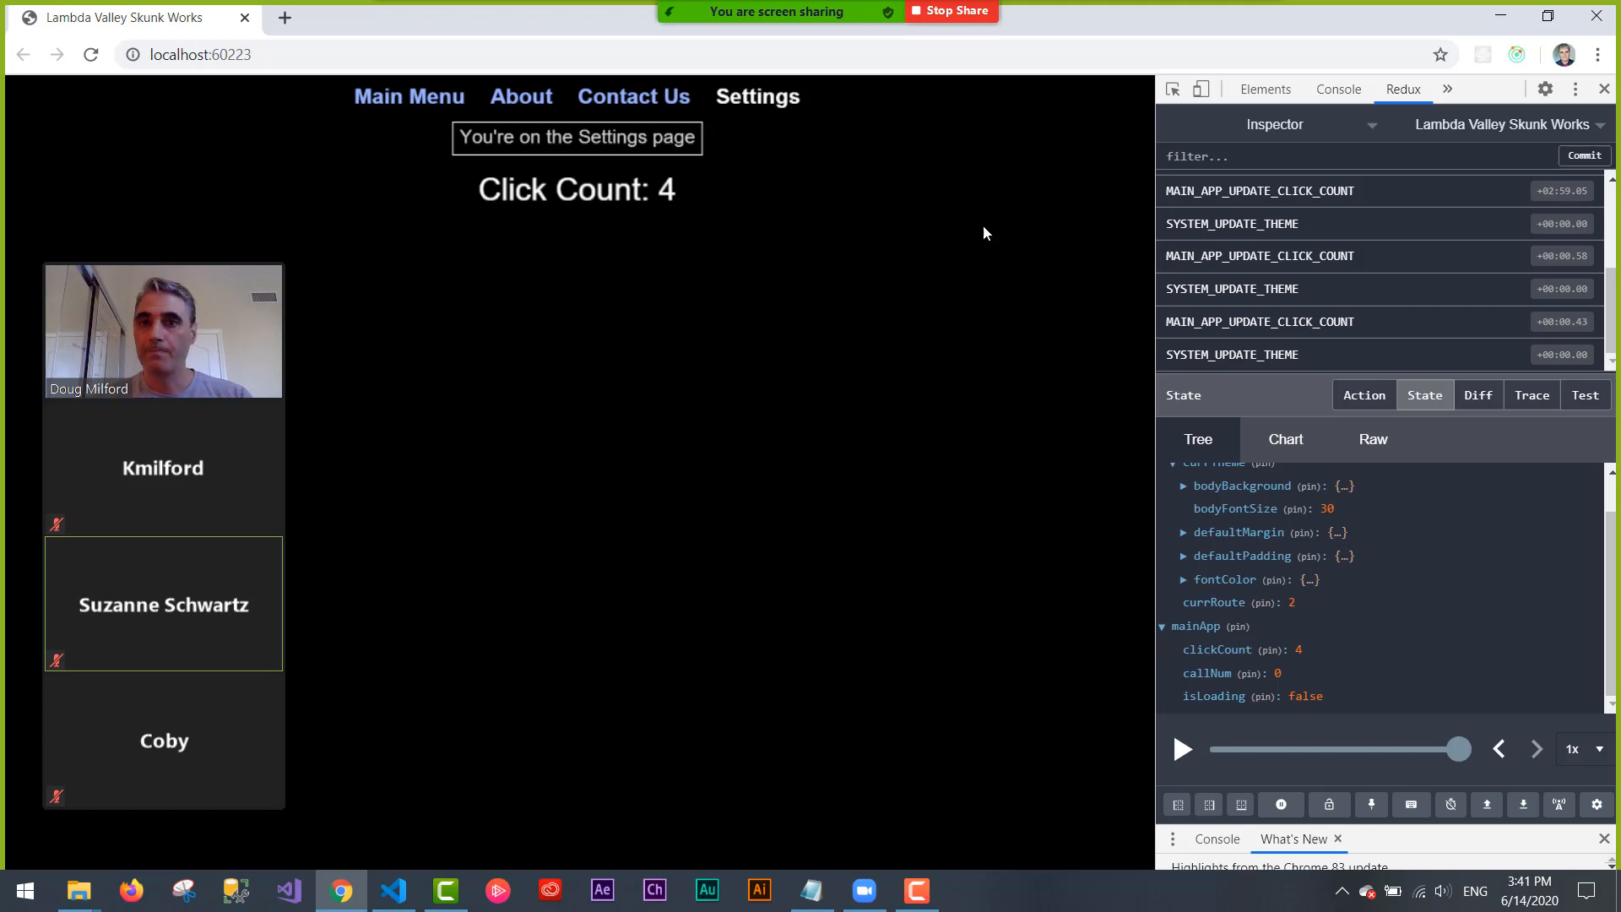
- Visit the Contact Us, About and Settings pages, ending with click count 5
{"action": "left_click", "coordinate": [634, 96]}
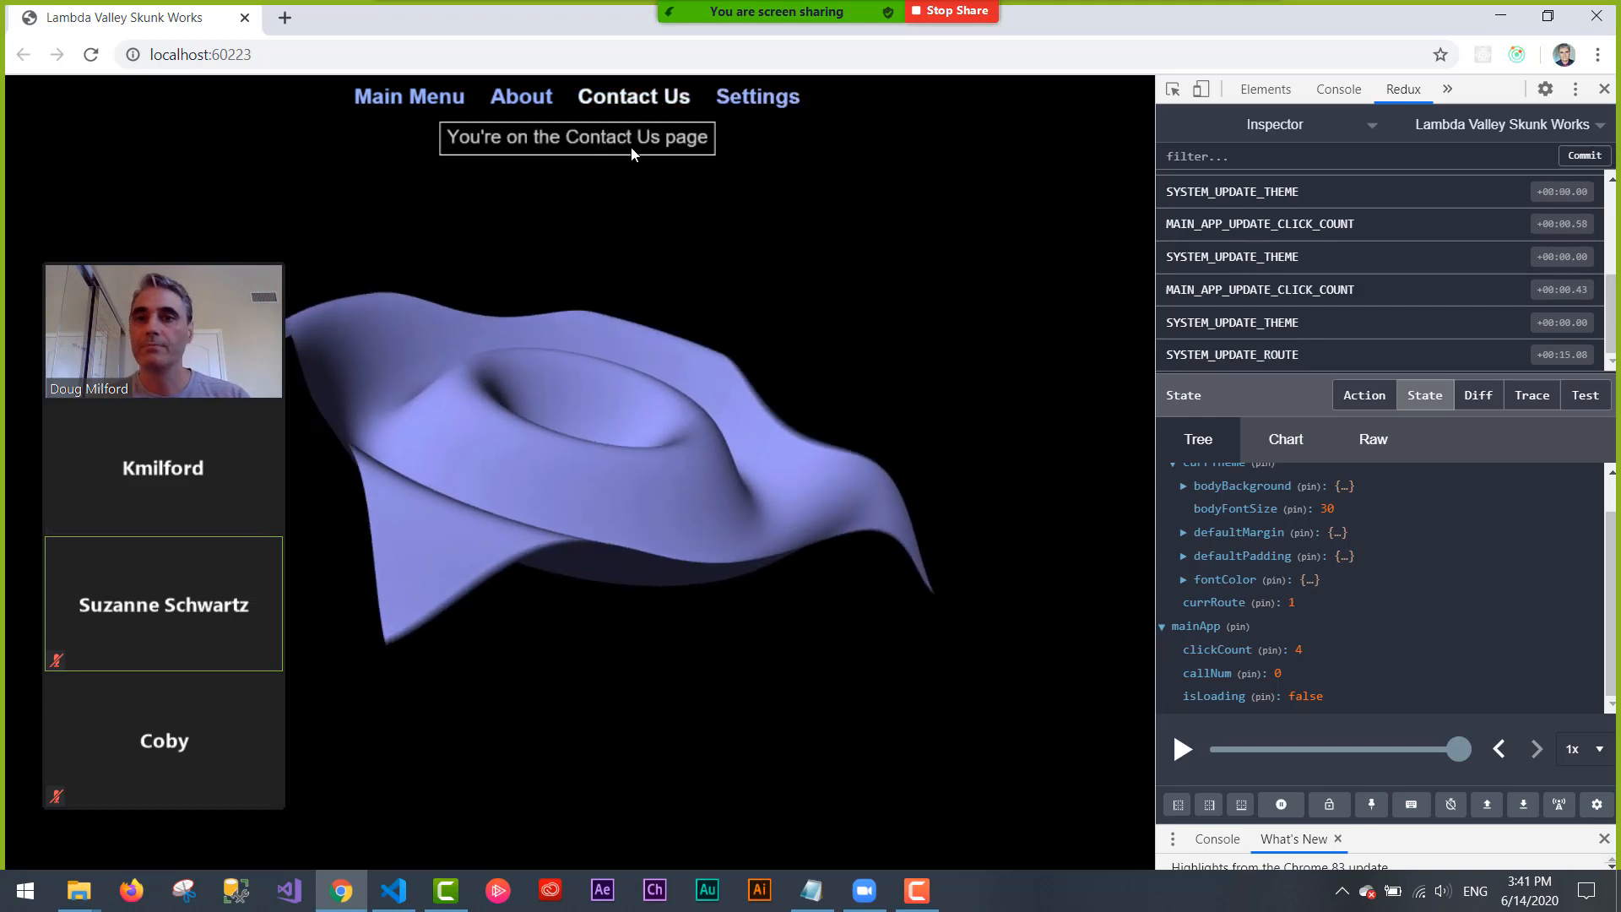
{"action": "left_click", "coordinate": [521, 96]}
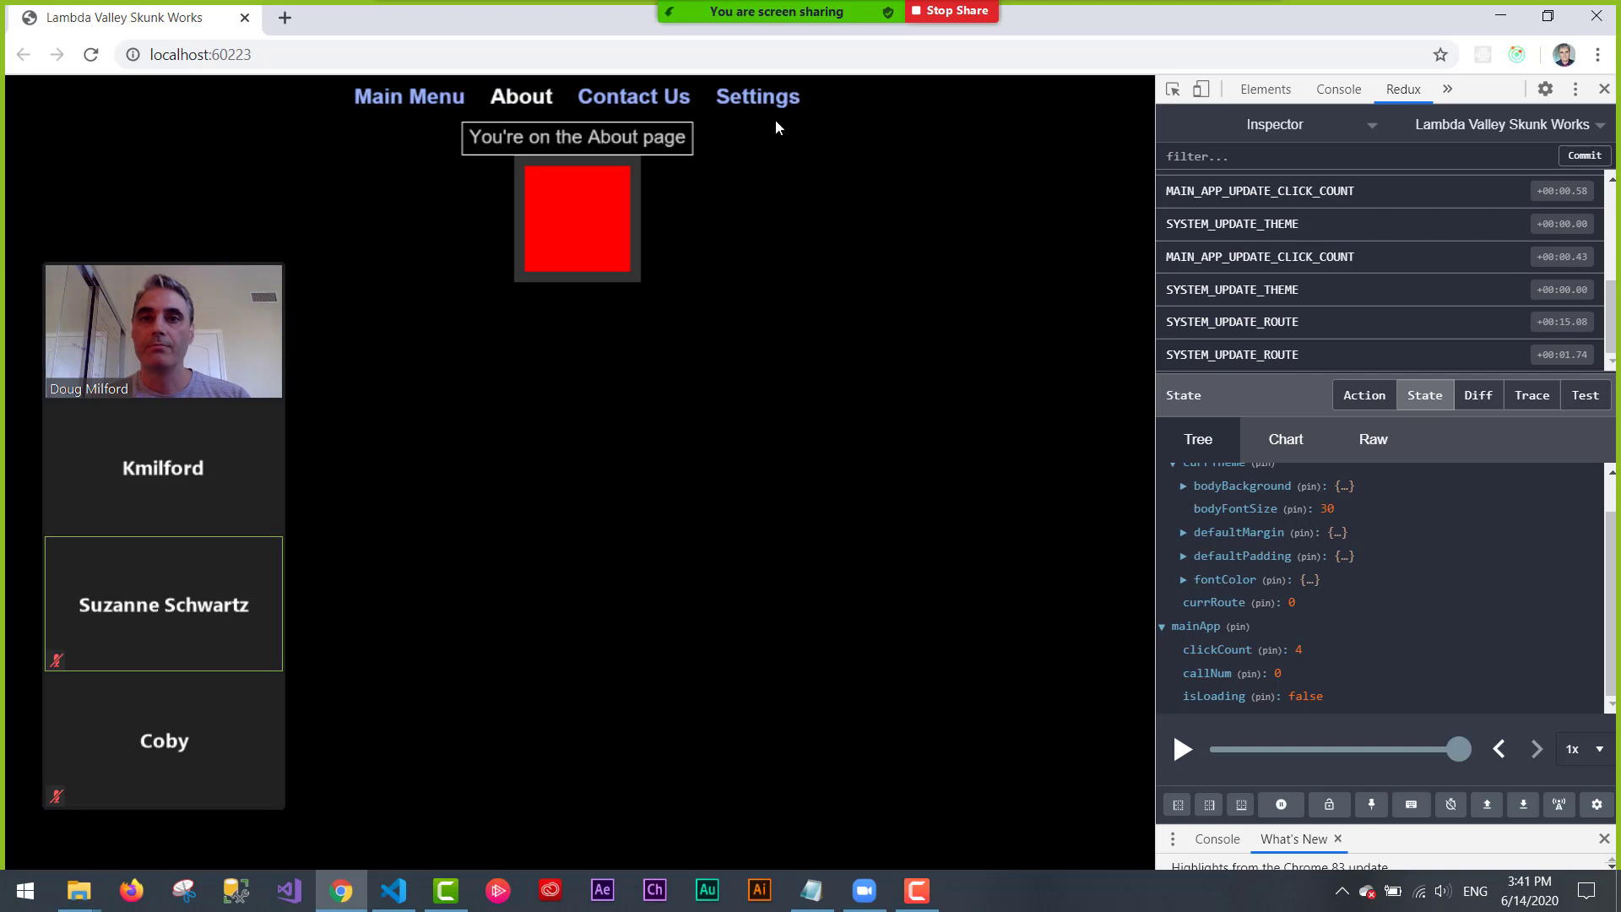
{"action": "left_click", "coordinate": [757, 97]}
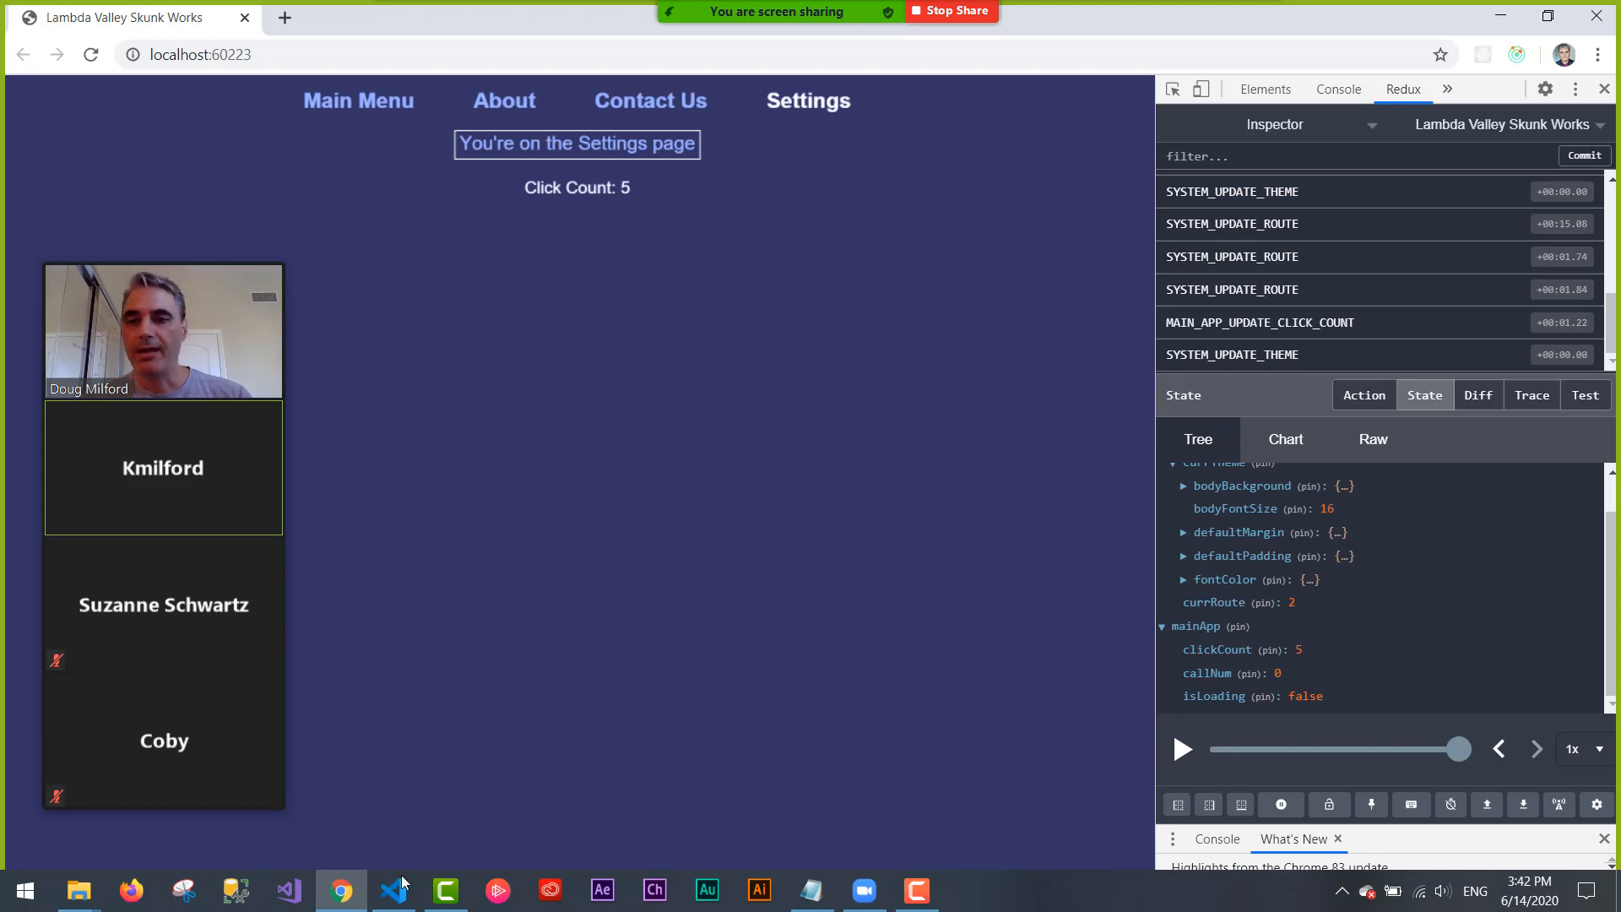
- Expand lambda_valley_base/controls to review the Div interface props, then open about.ts
{"action": "left_click", "coordinate": [391, 889]}
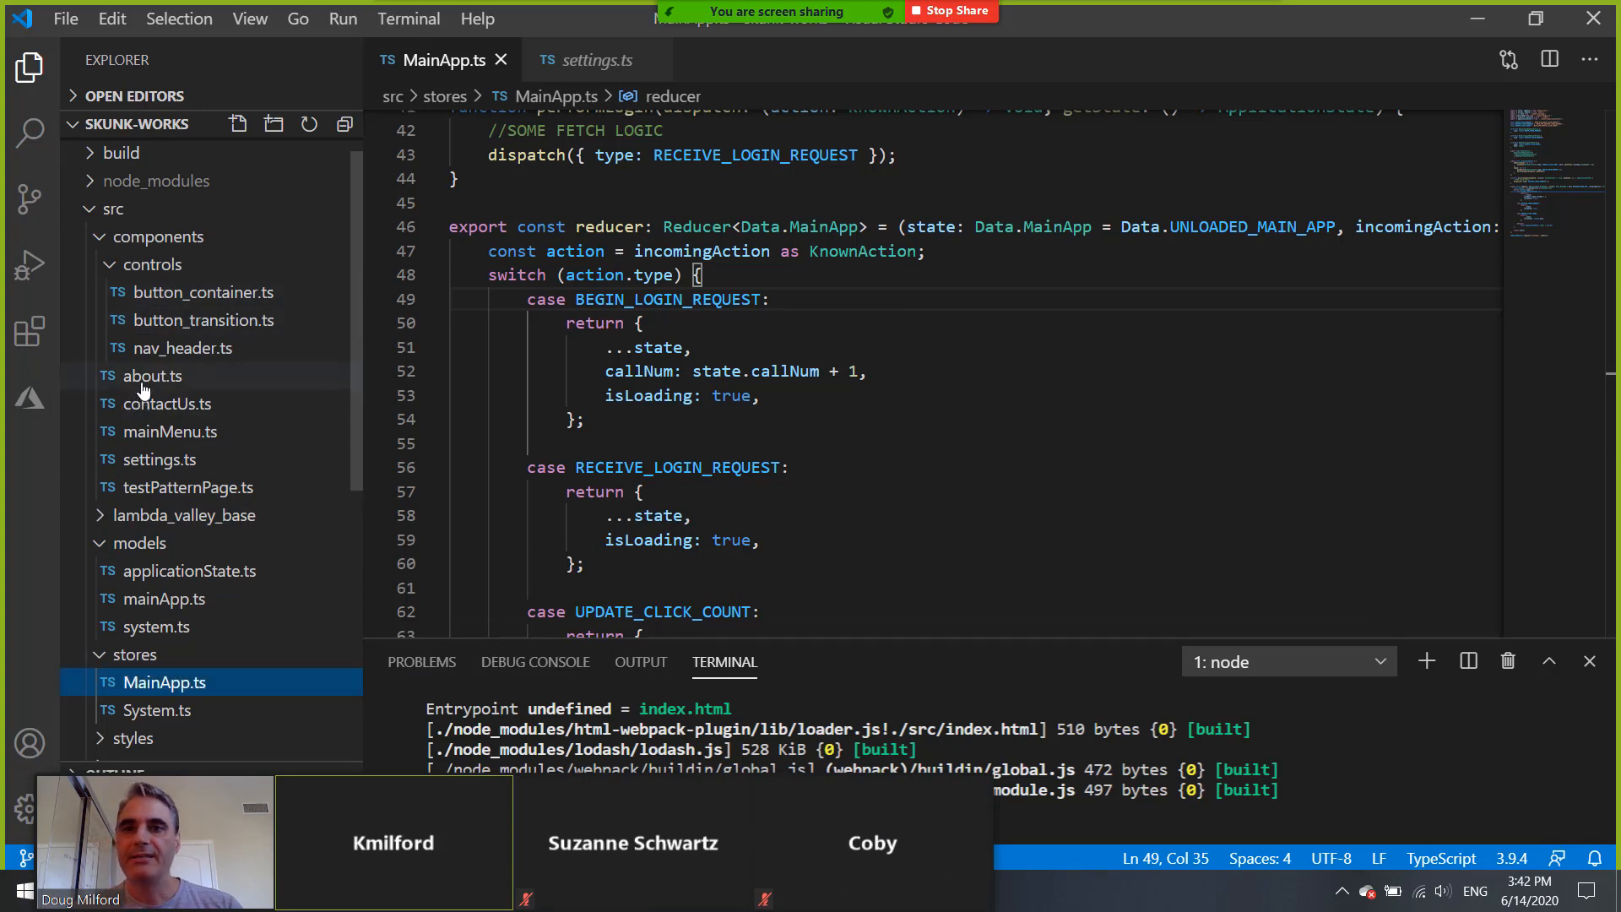
{"action": "left_click", "coordinate": [152, 375]}
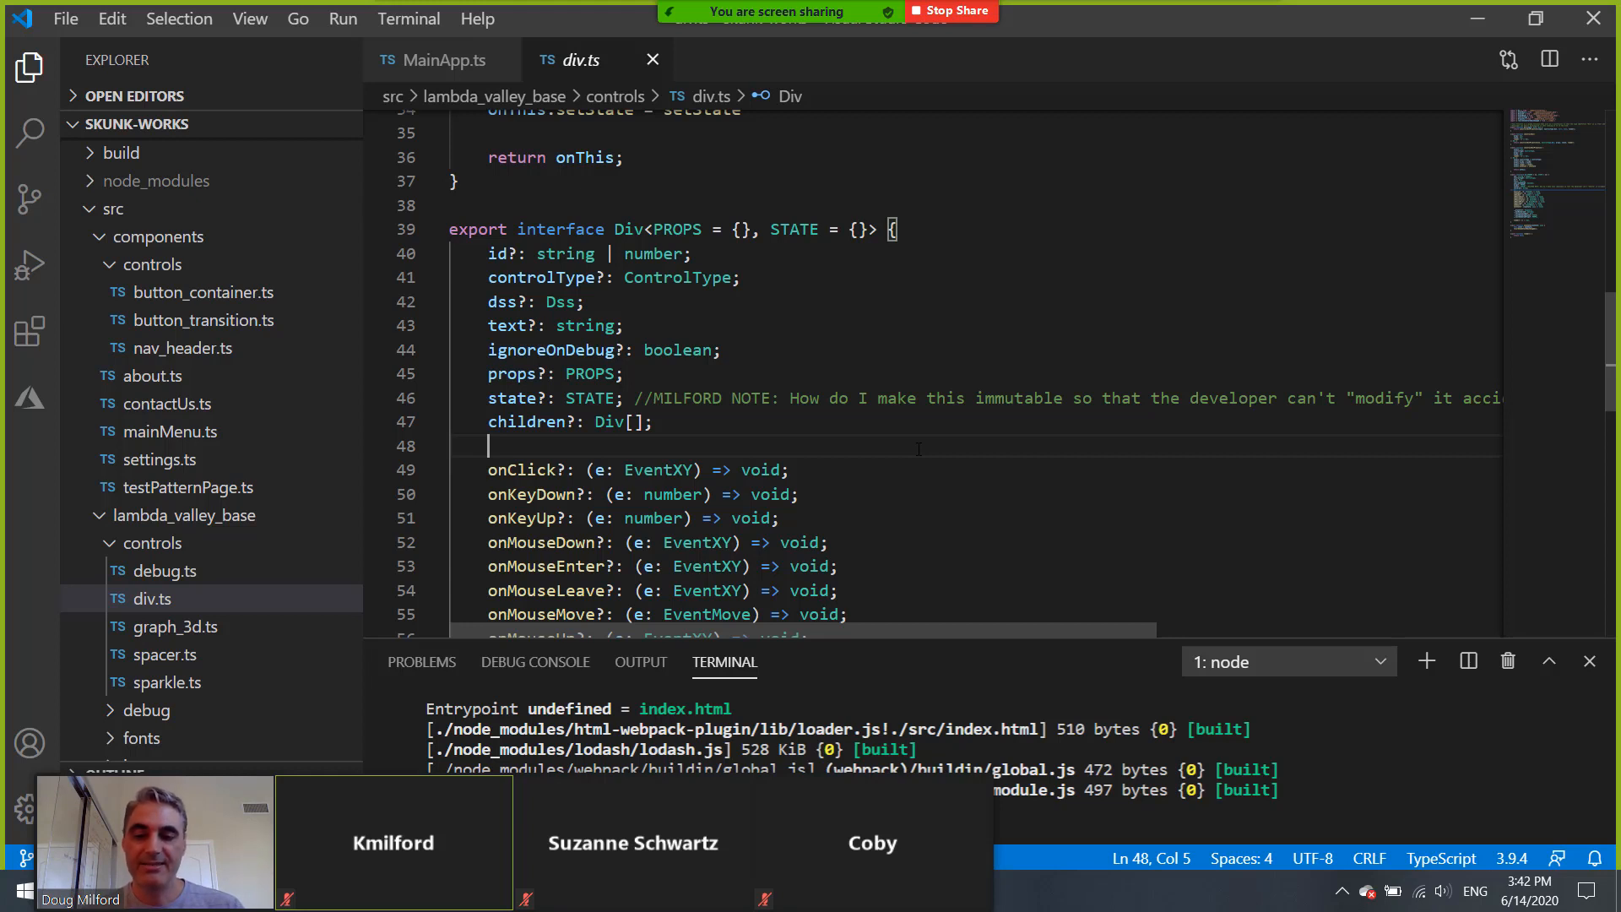
{"action": "mouse_move", "coordinate": [239, 344]}
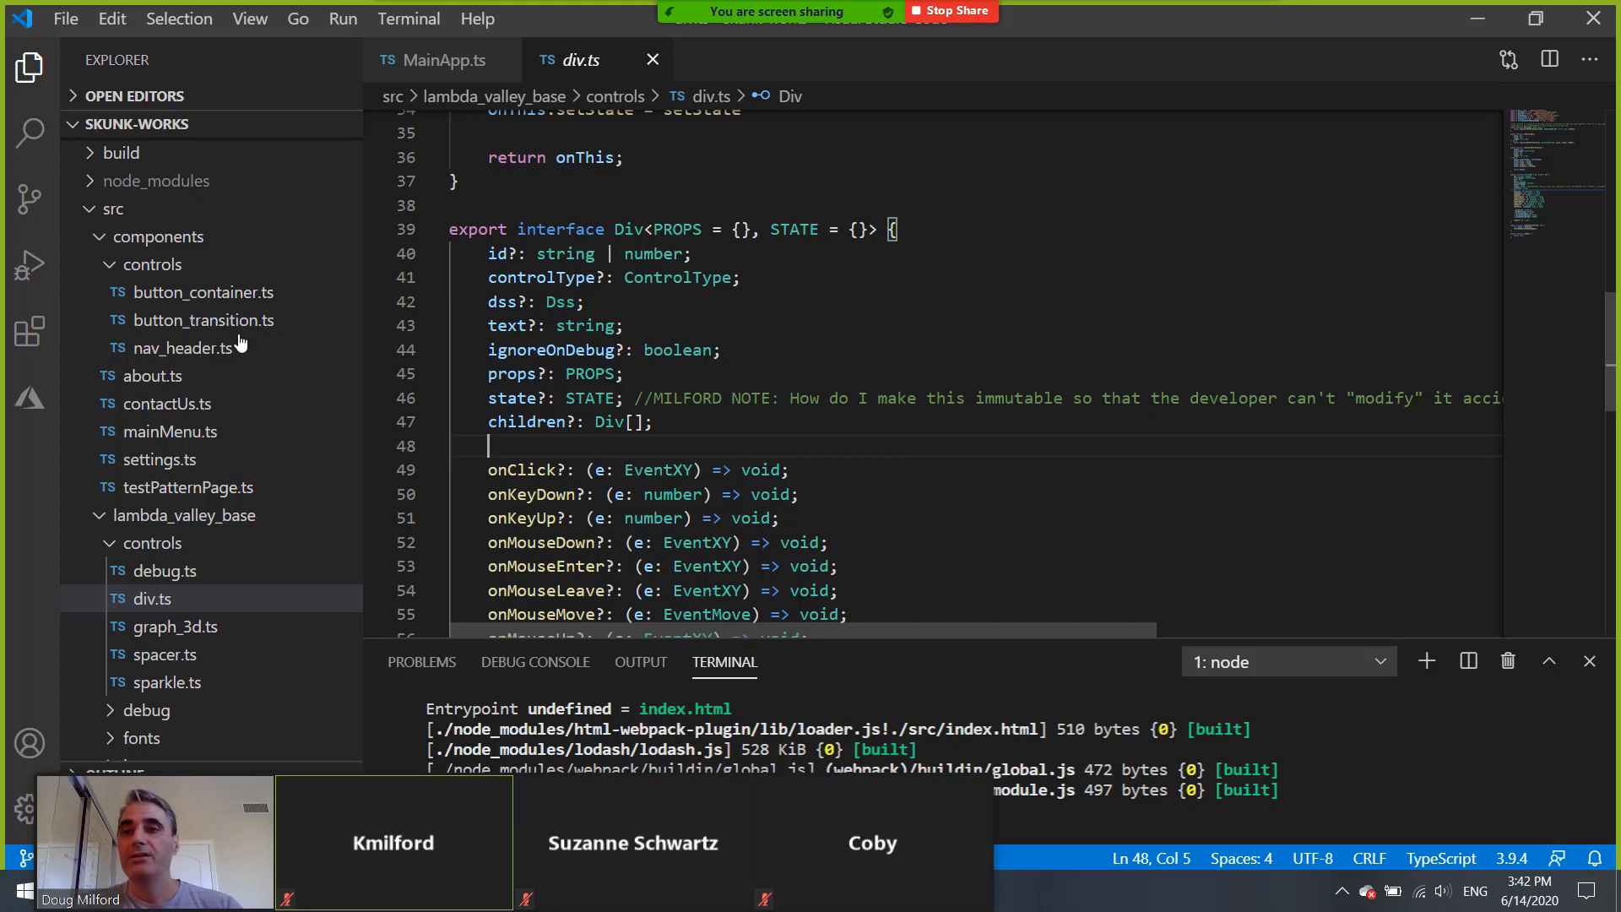
{"action": "left_click", "coordinate": [151, 375]}
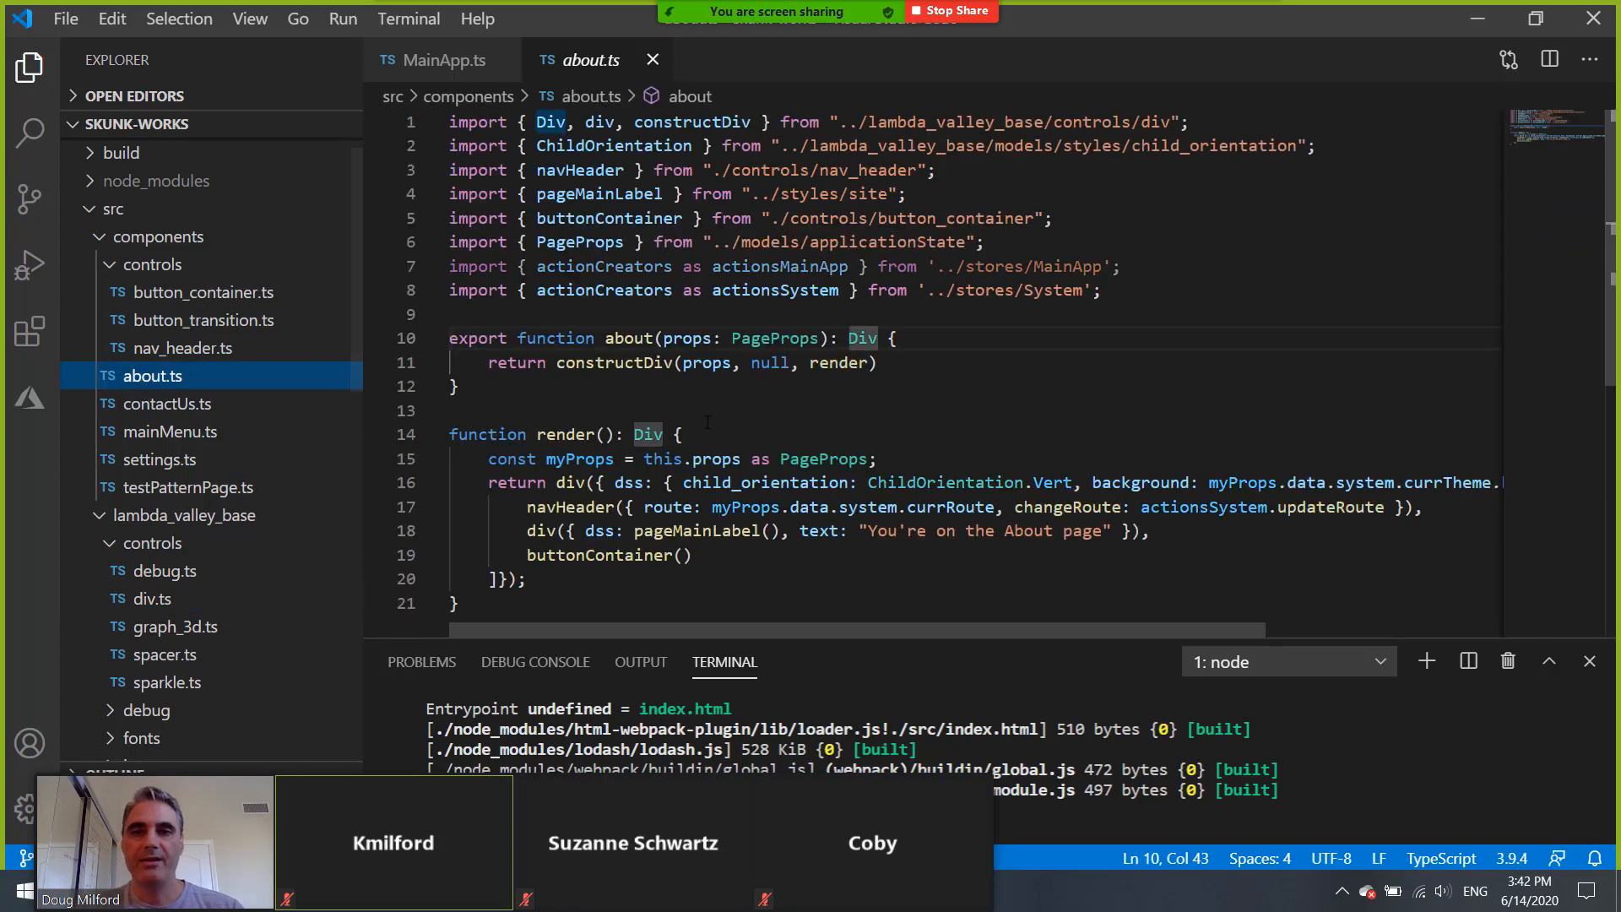
- Pin about.ts and begin adding an onClick property to the pageMainLabel div
{"action": "double_click", "coordinate": [627, 482]}
{"action": "type", "text": ", on"}
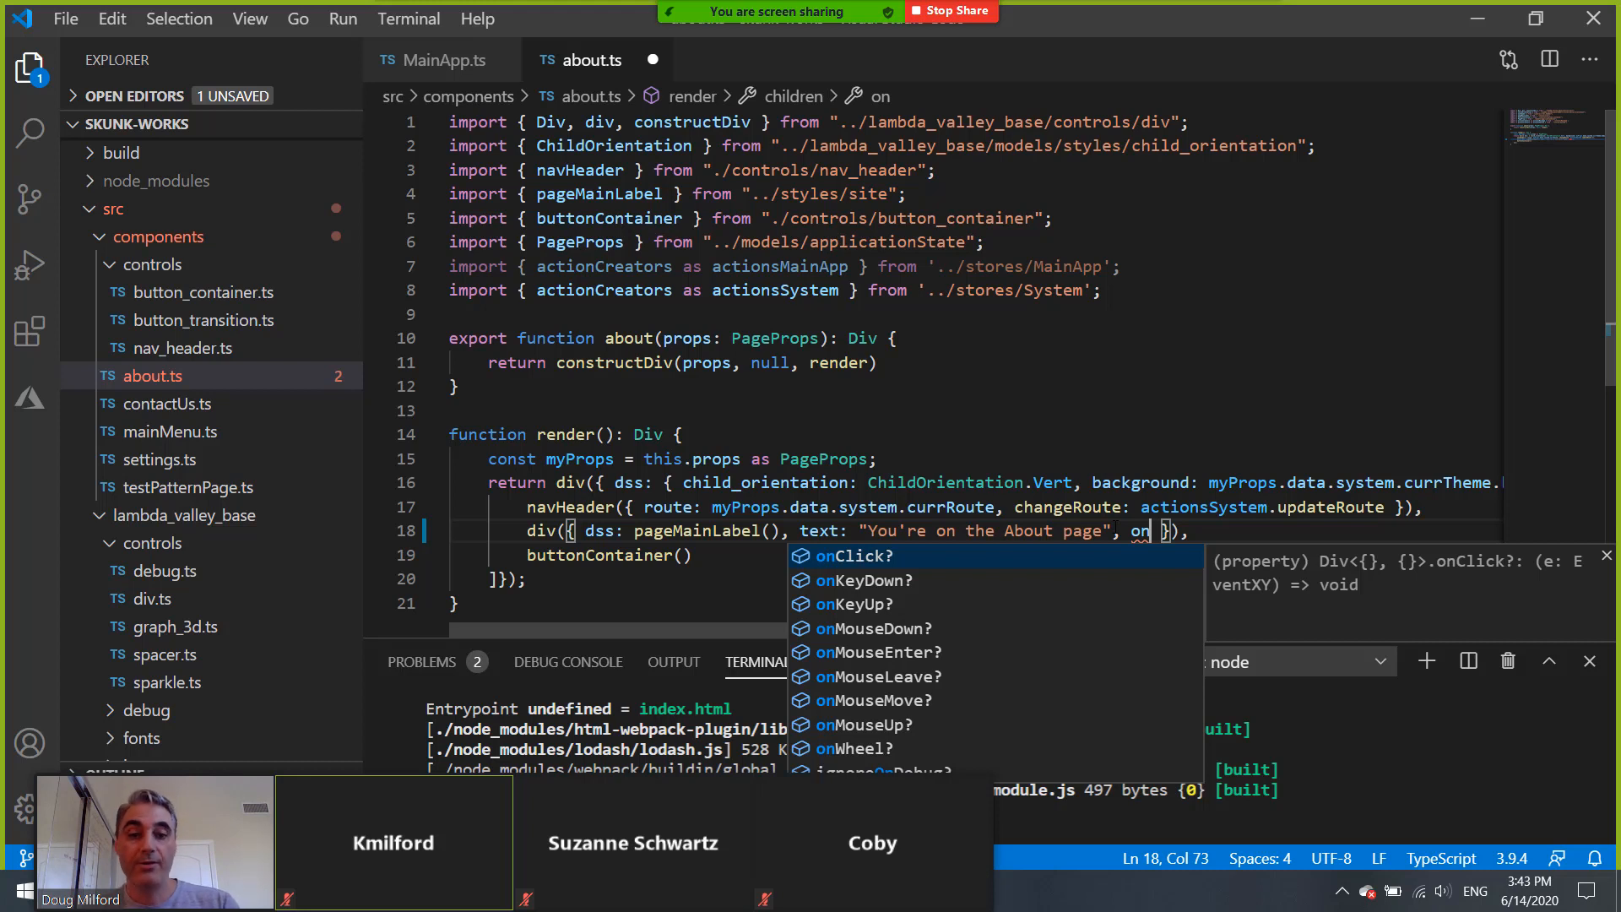
{"action": "key", "text": "Backspace"}
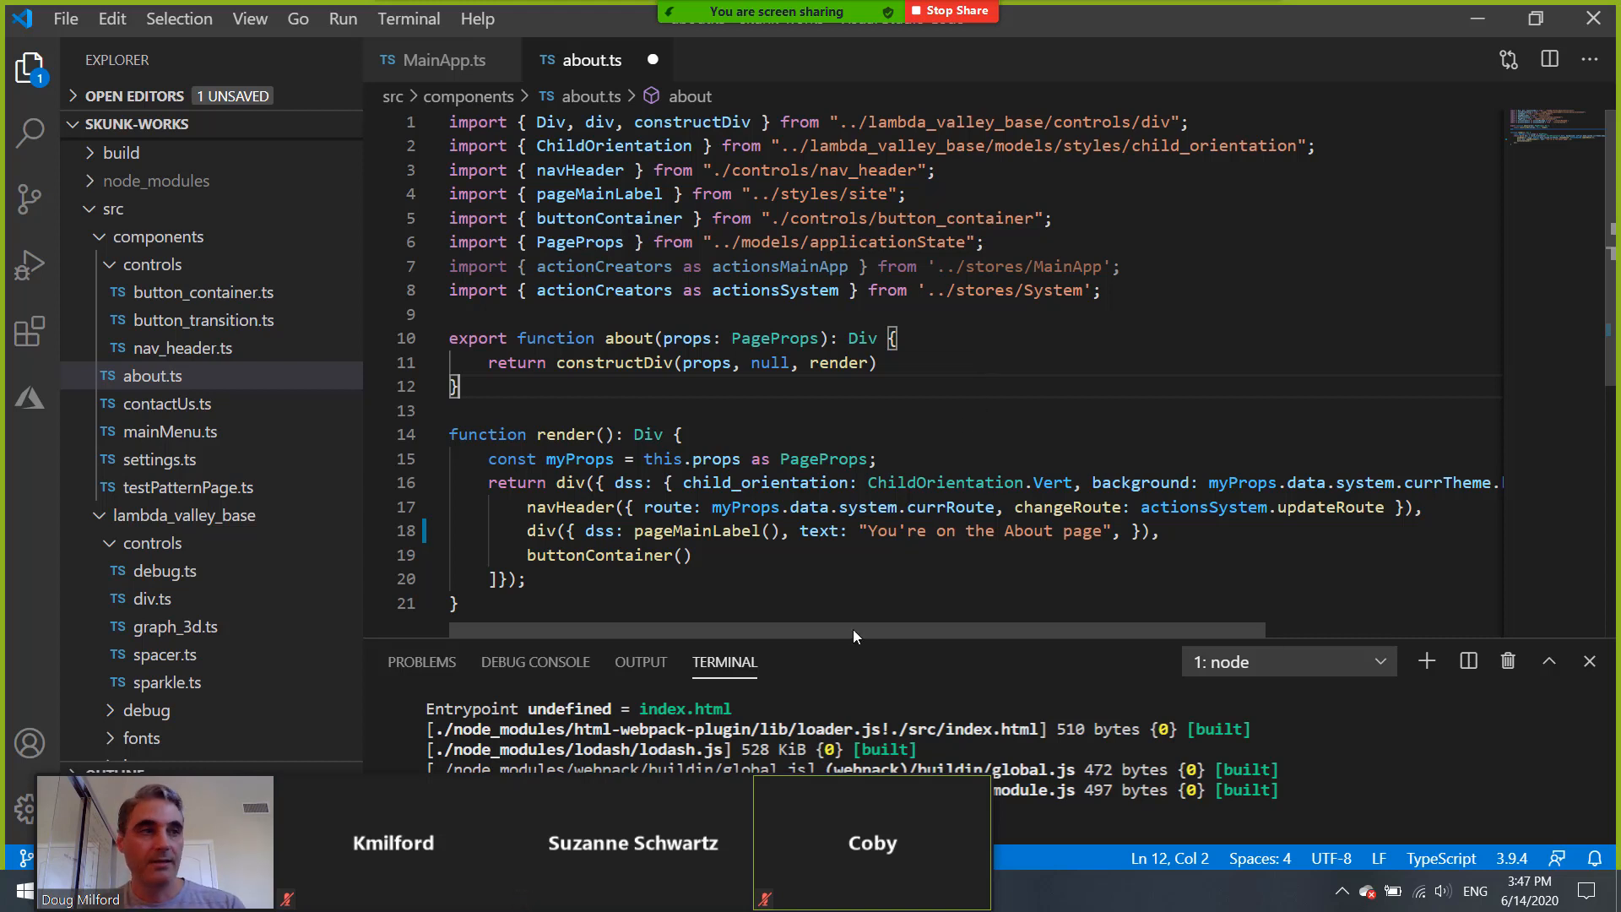
{"action": "mouse_move", "coordinate": [967, 556]}
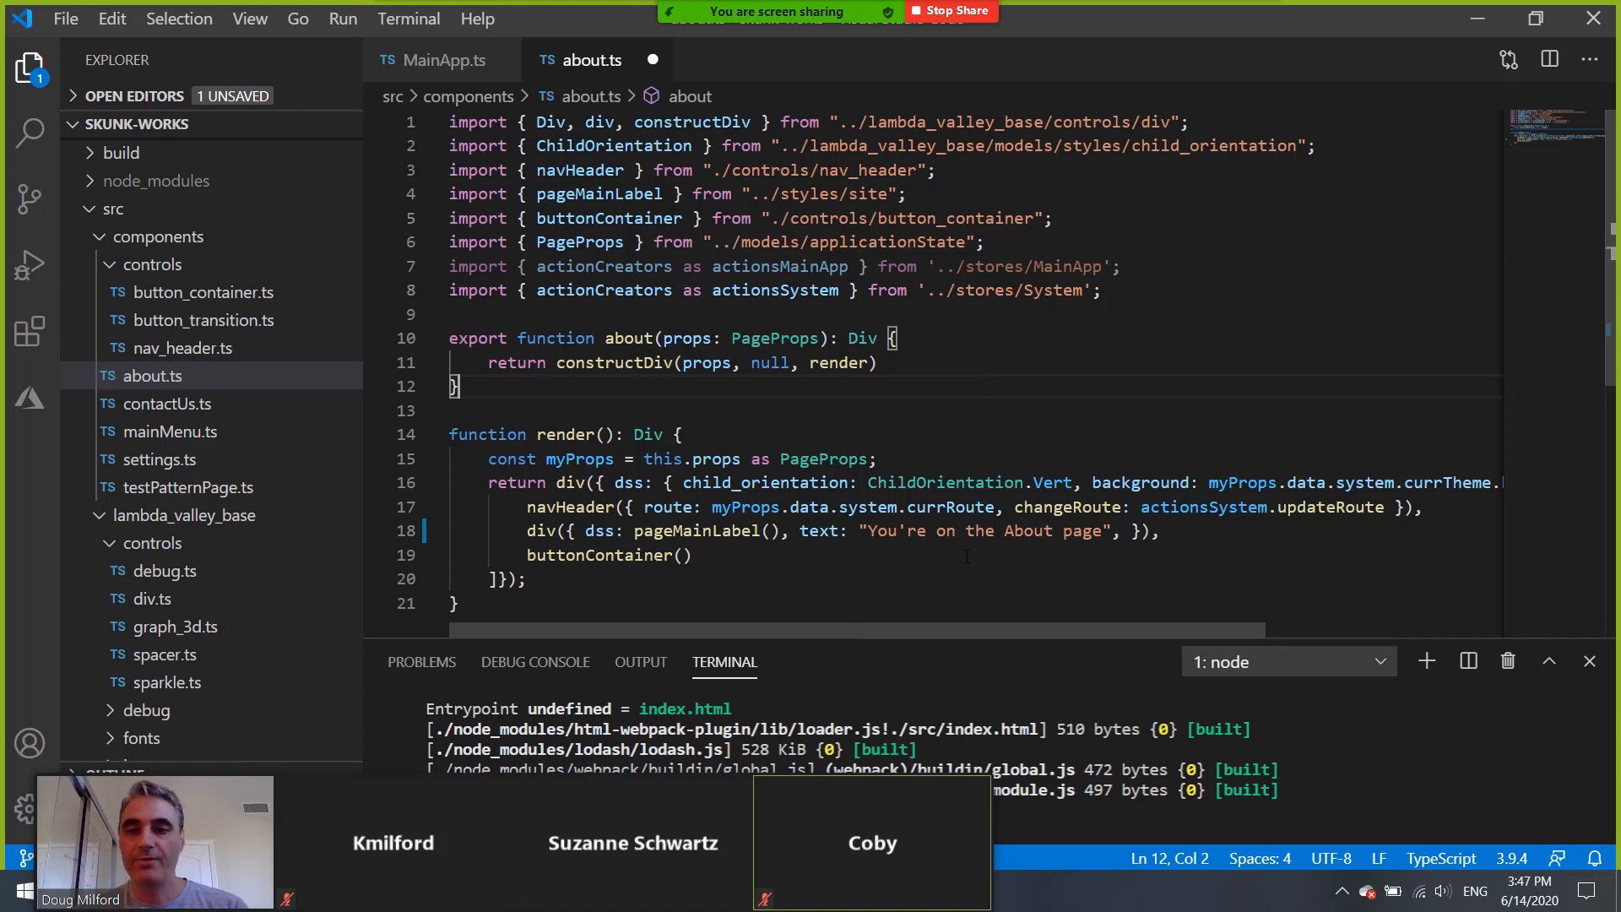